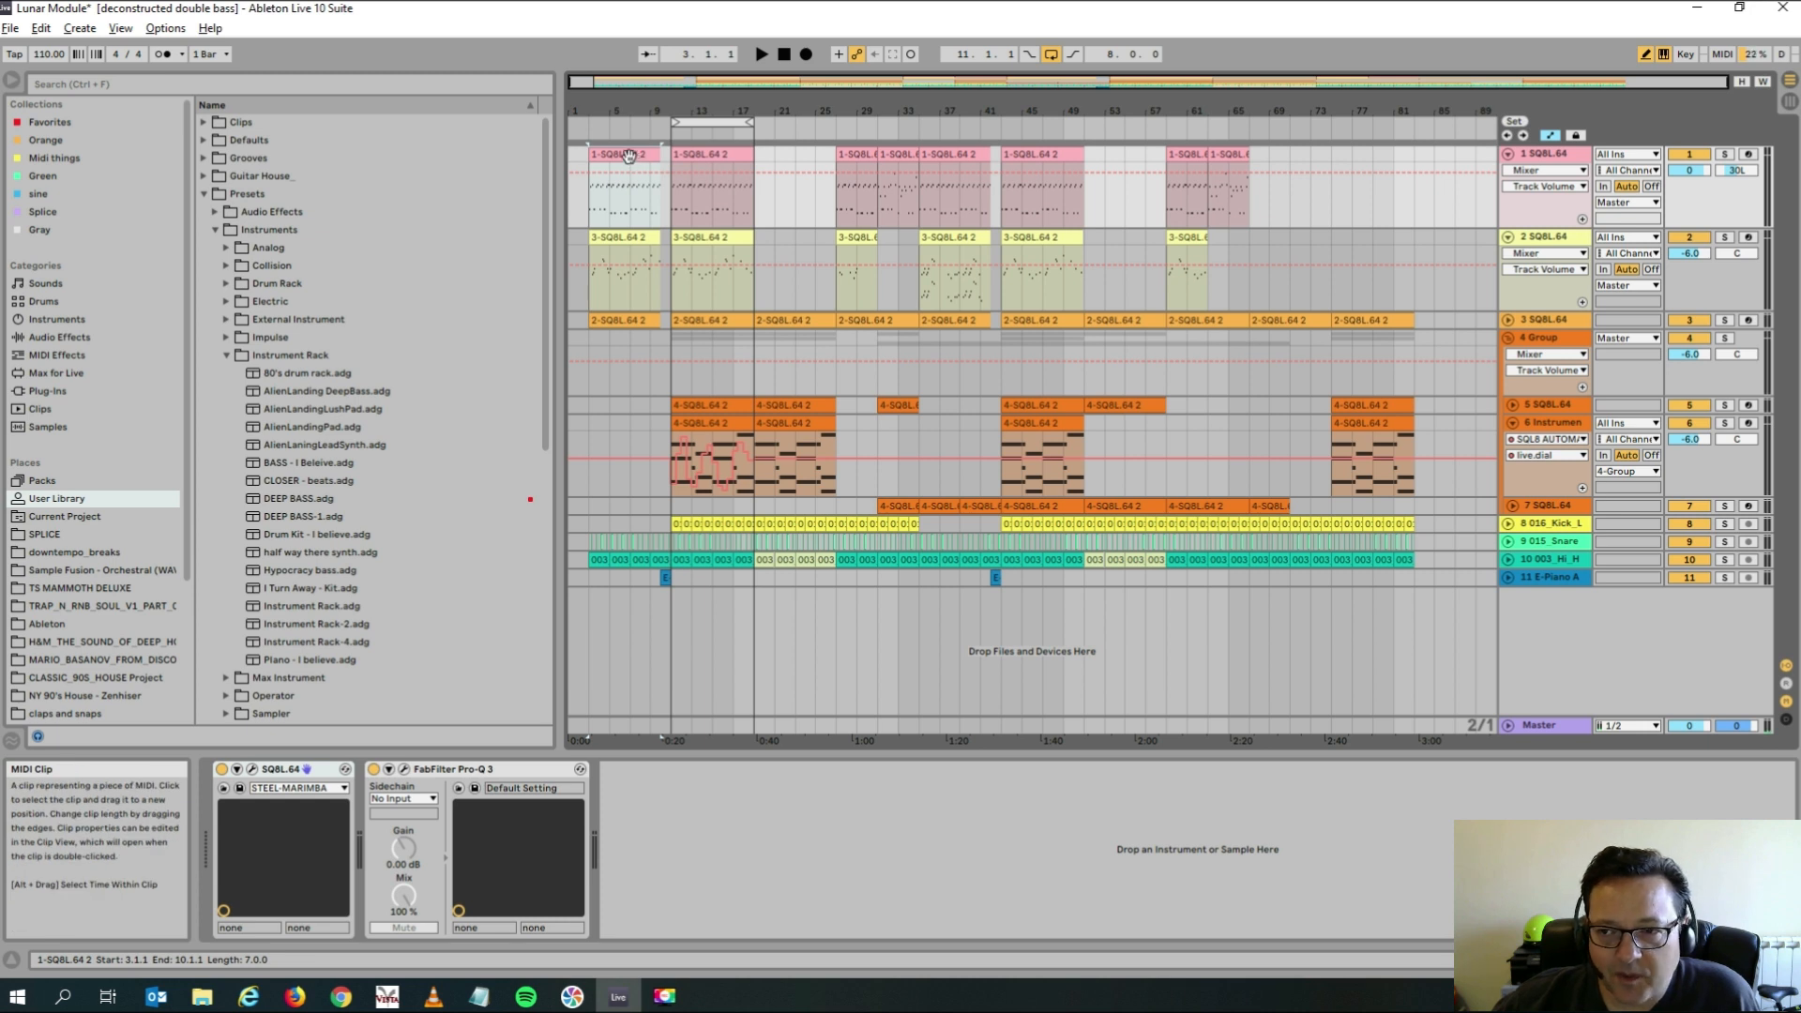
# Unfold the group tracks to check automation, then fold tracks 5–7 and select track 7.
pyautogui.click(1545, 154)
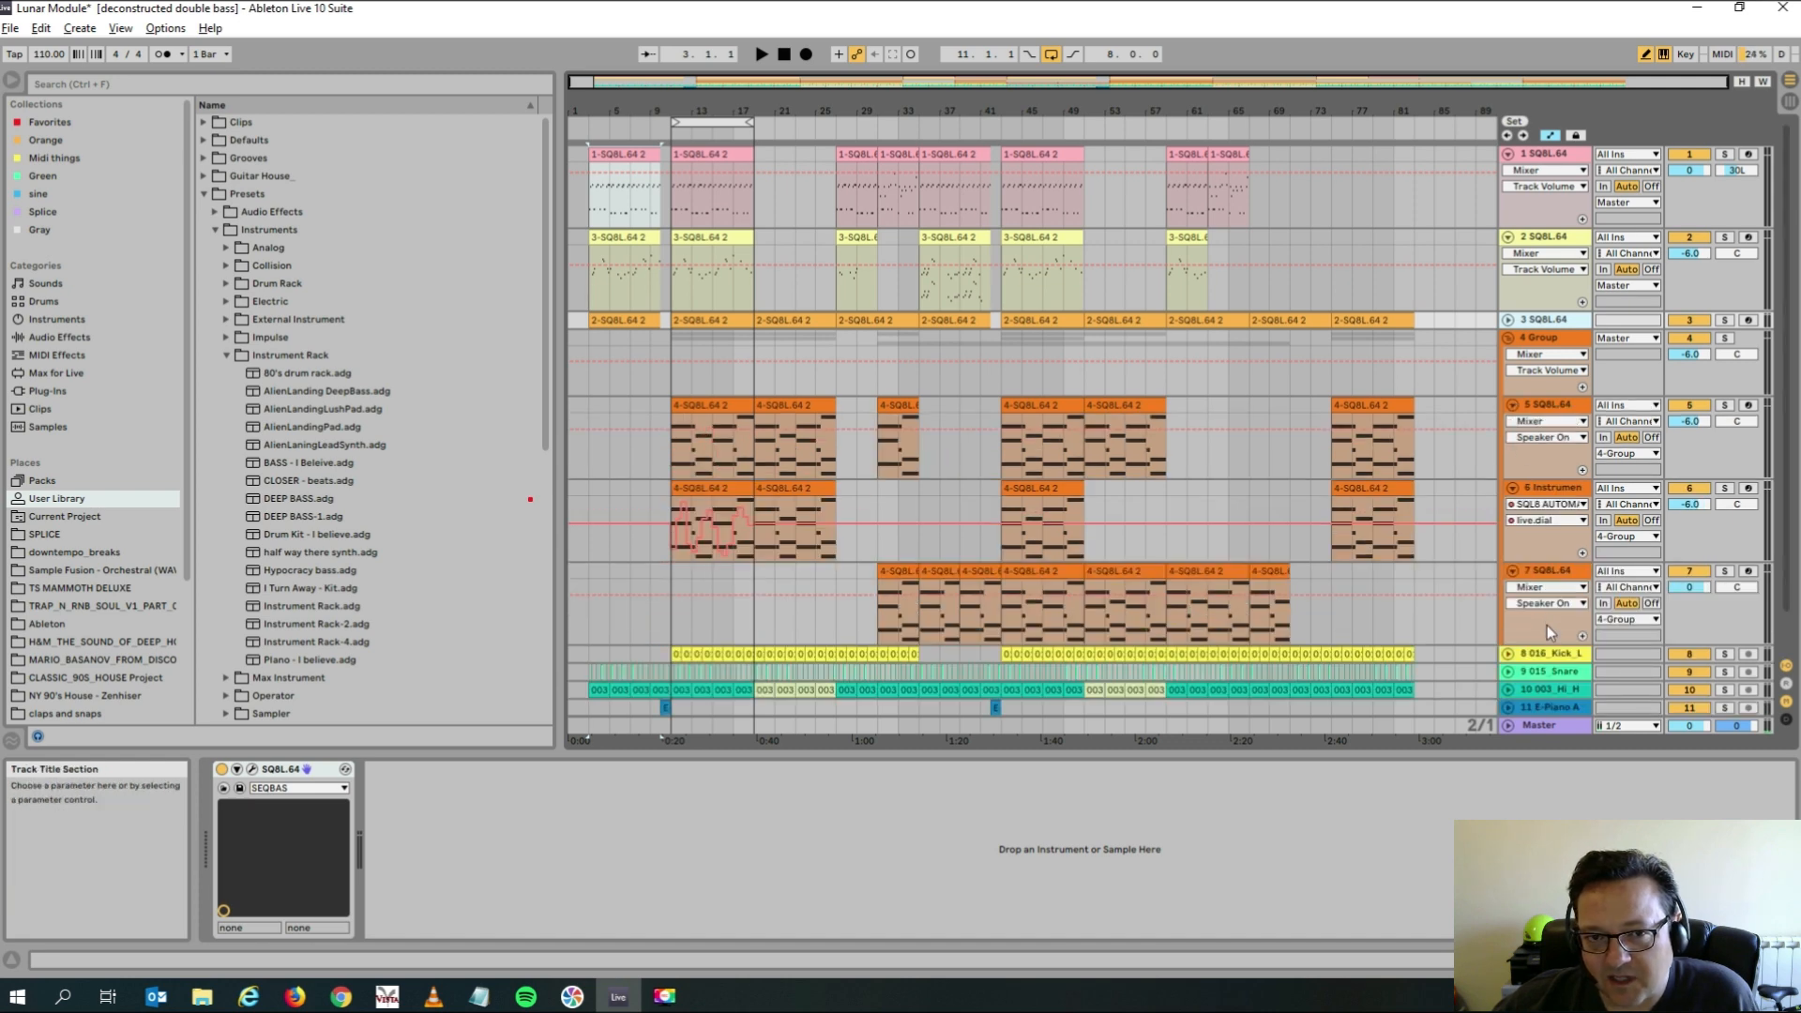
pyautogui.click(620, 155)
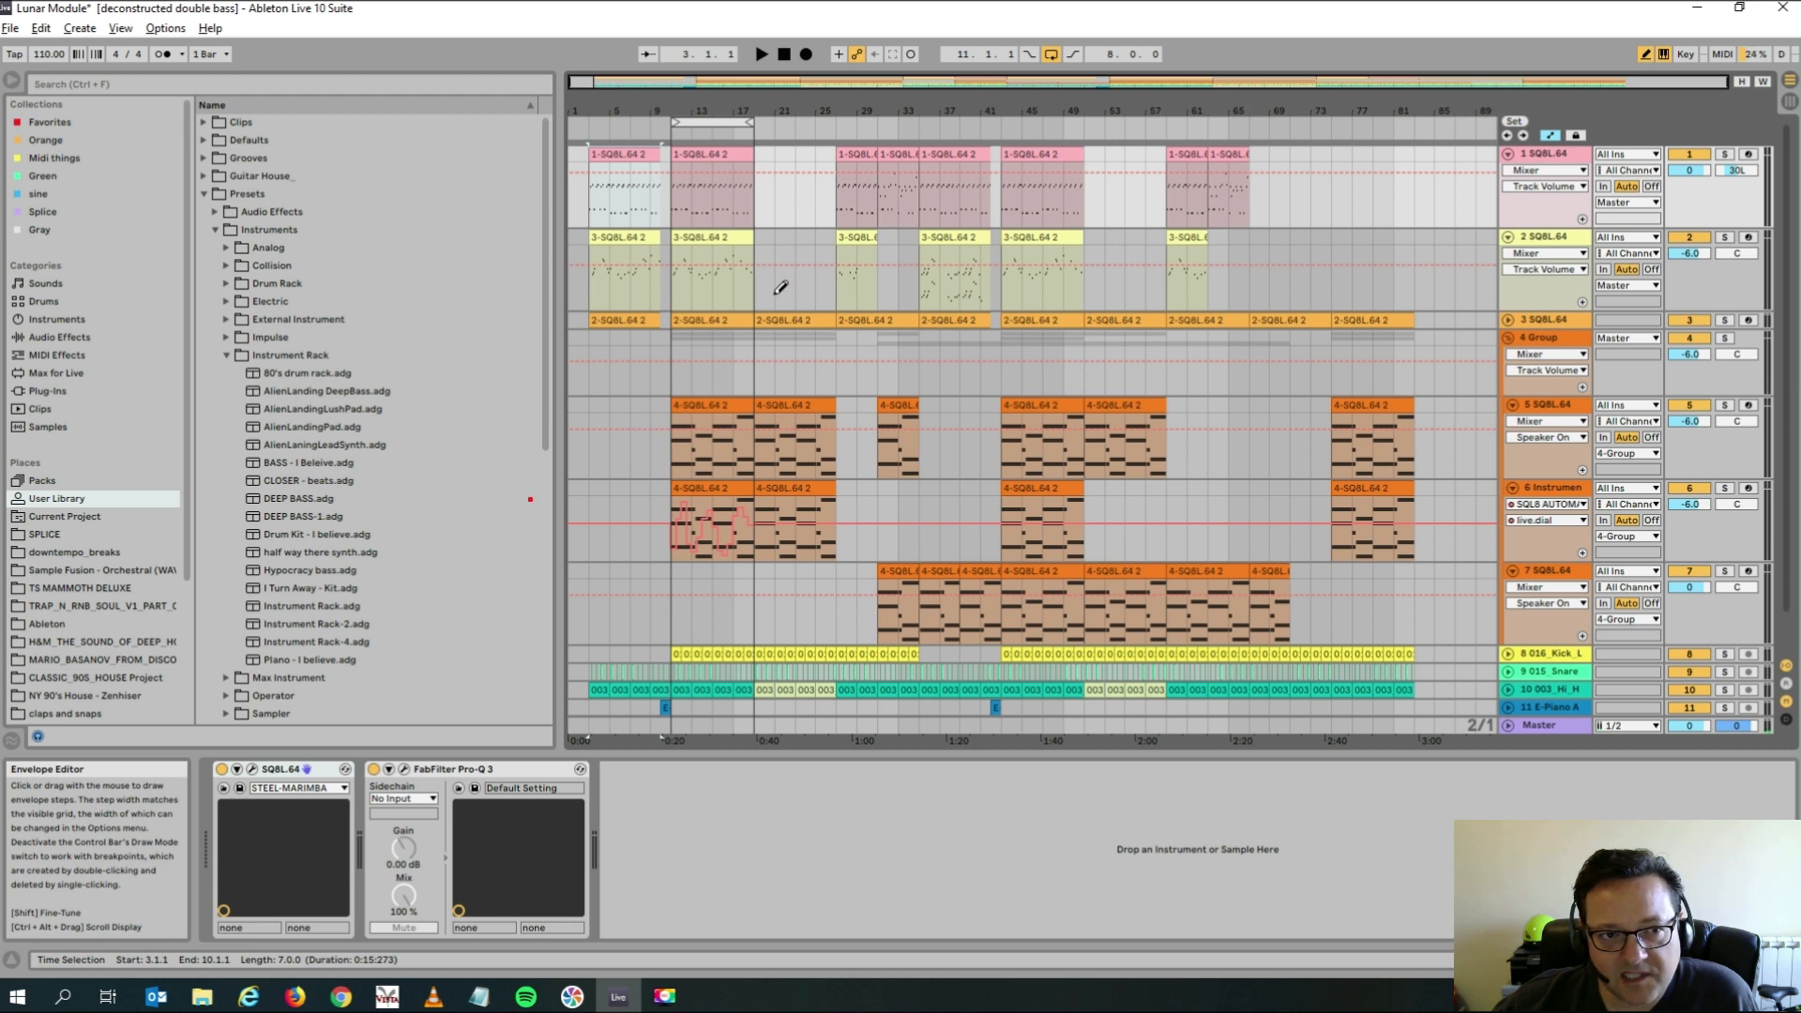
pyautogui.moveTo(941, 385)
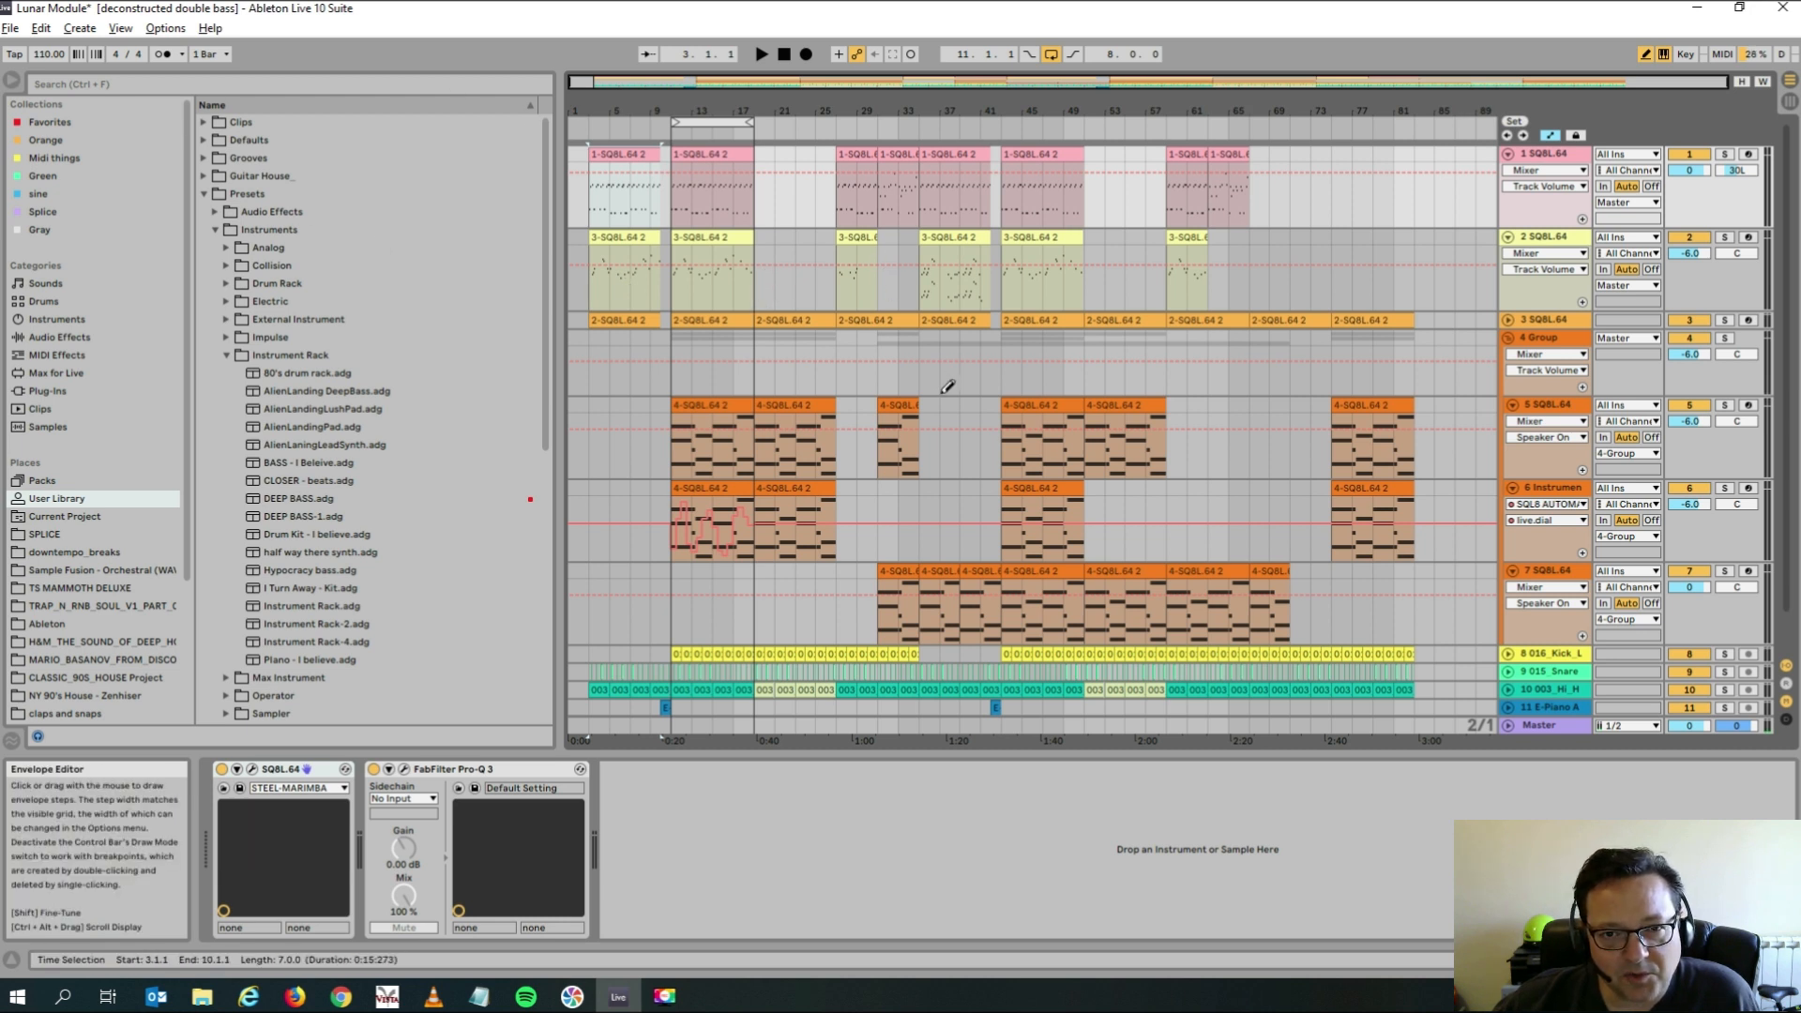
pyautogui.click(761, 55)
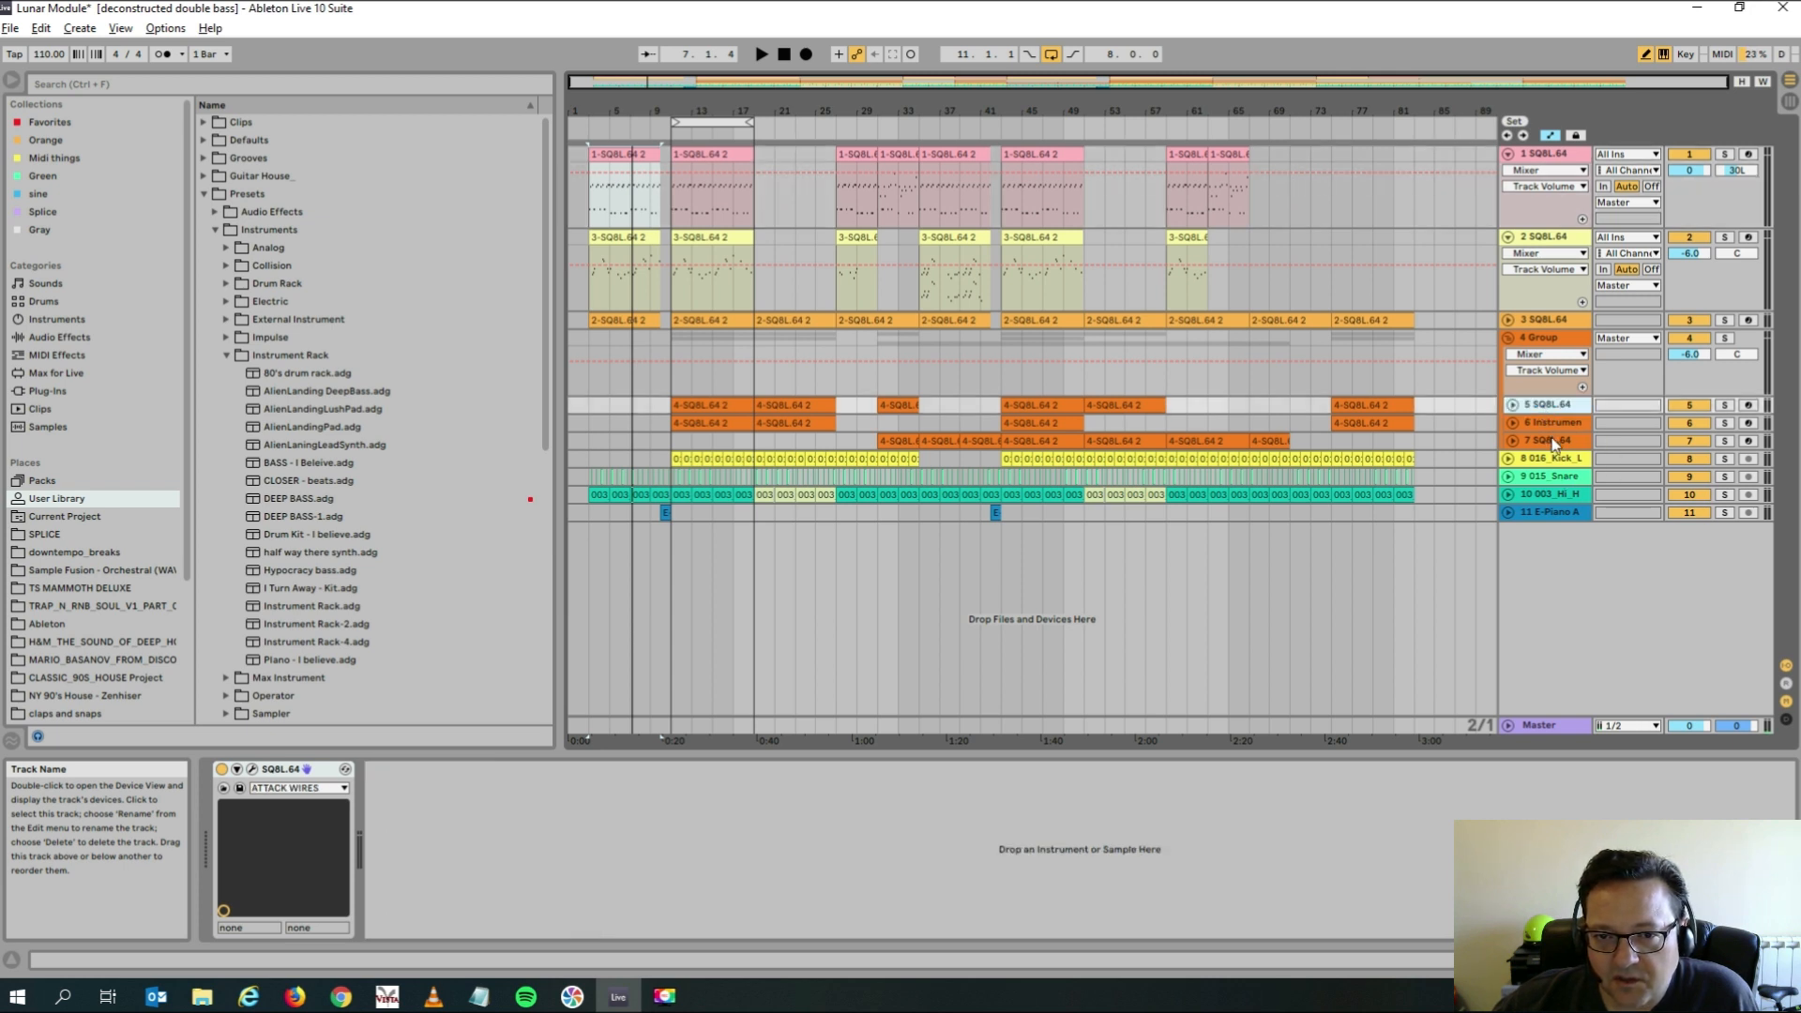
# Select track 7 to reveal its Arpeggiator and SQ8L chain and open SQ8L's editor.
pyautogui.click(1551, 440)
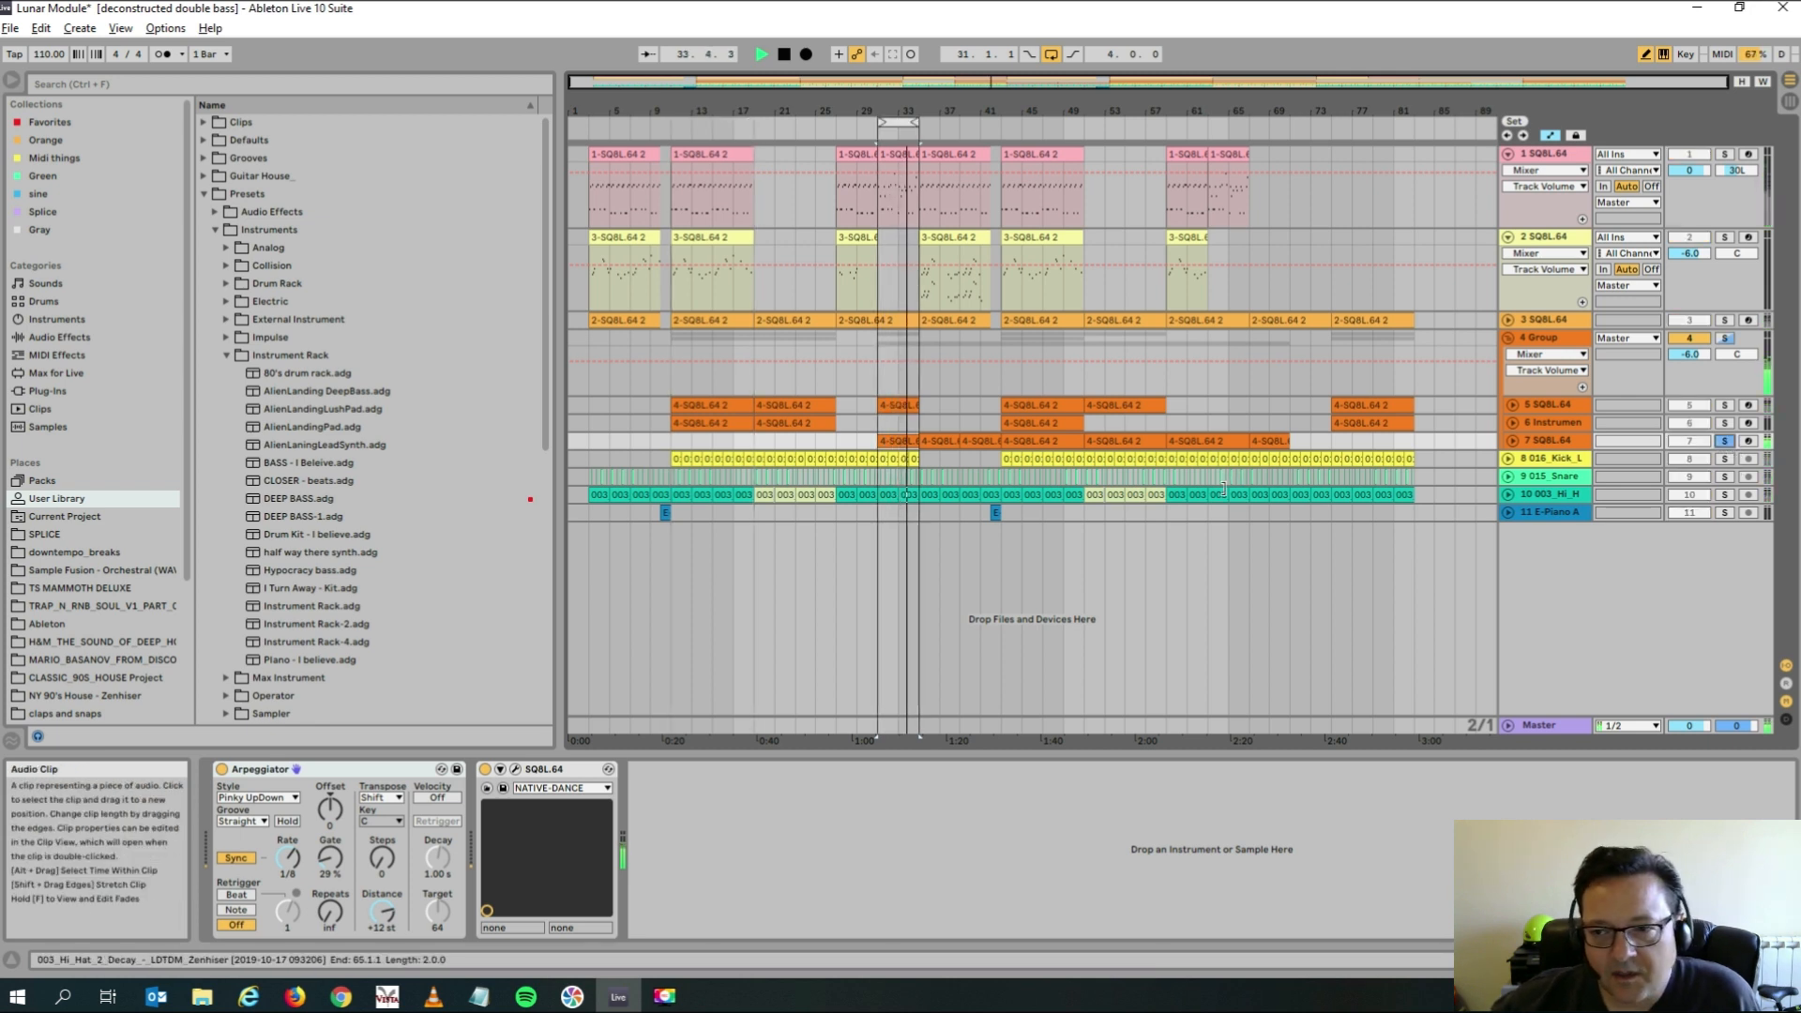
pyautogui.click(1550, 440)
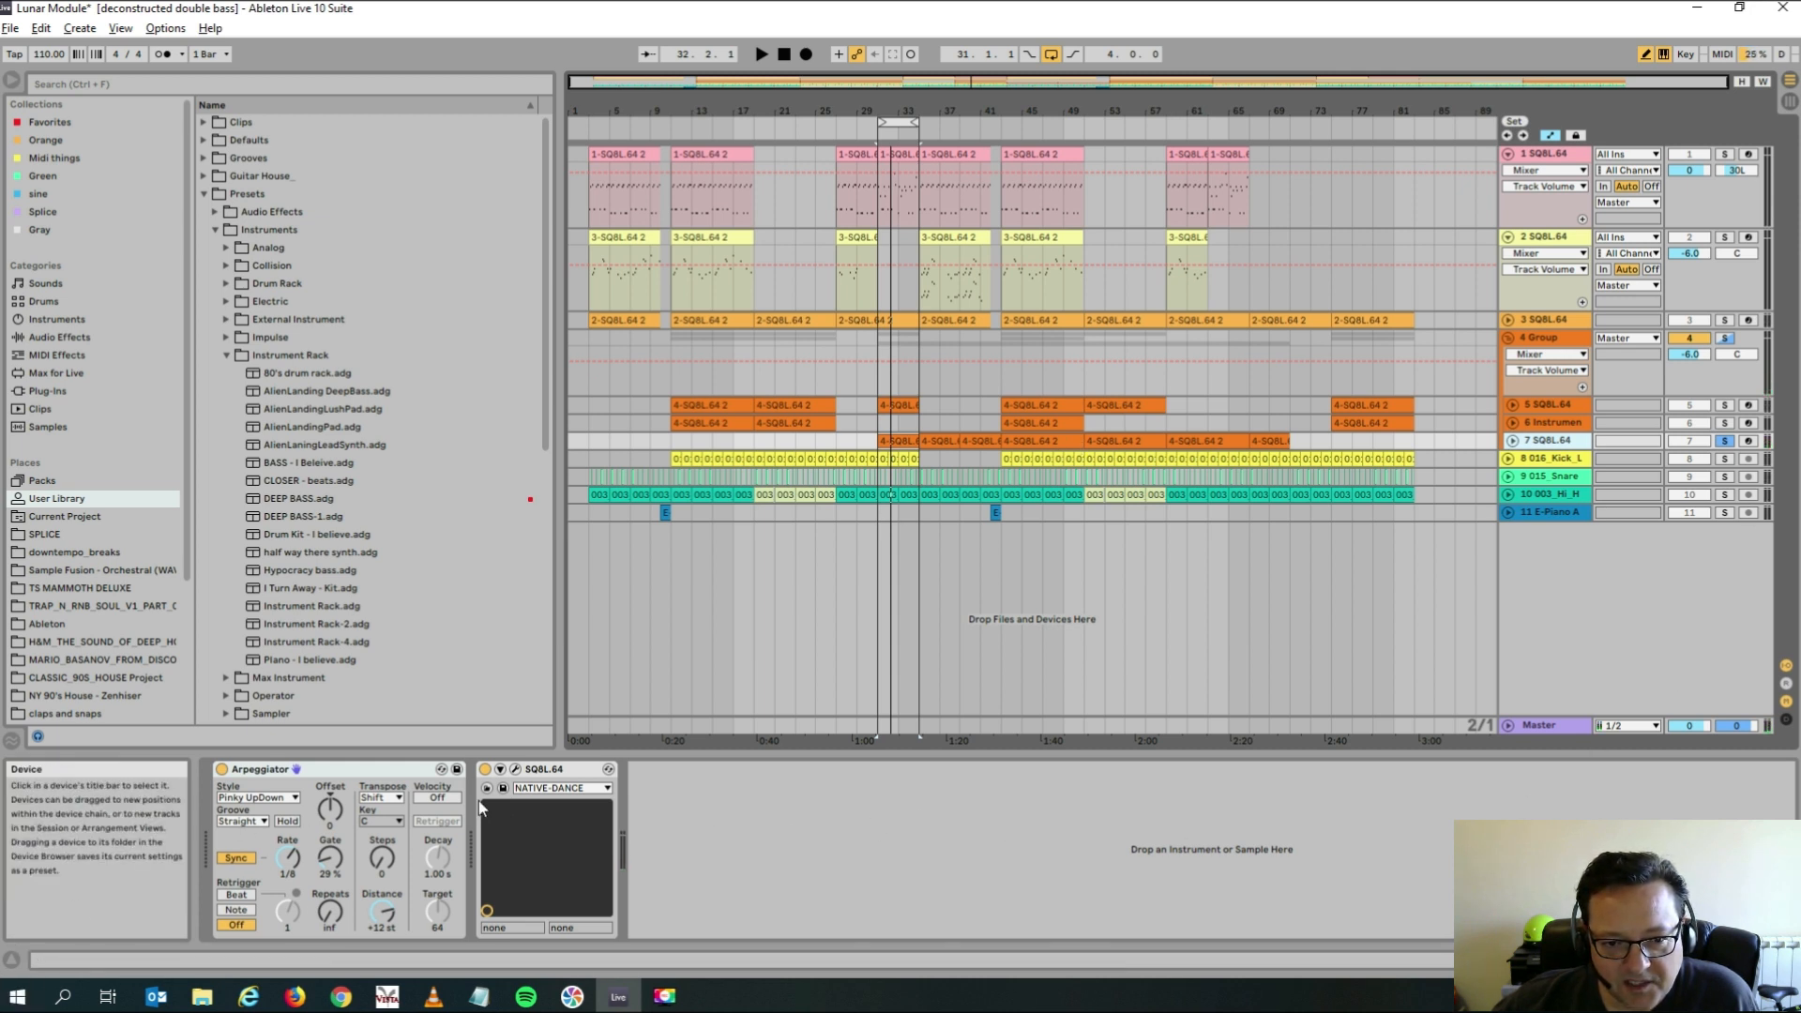
pyautogui.click(543, 768)
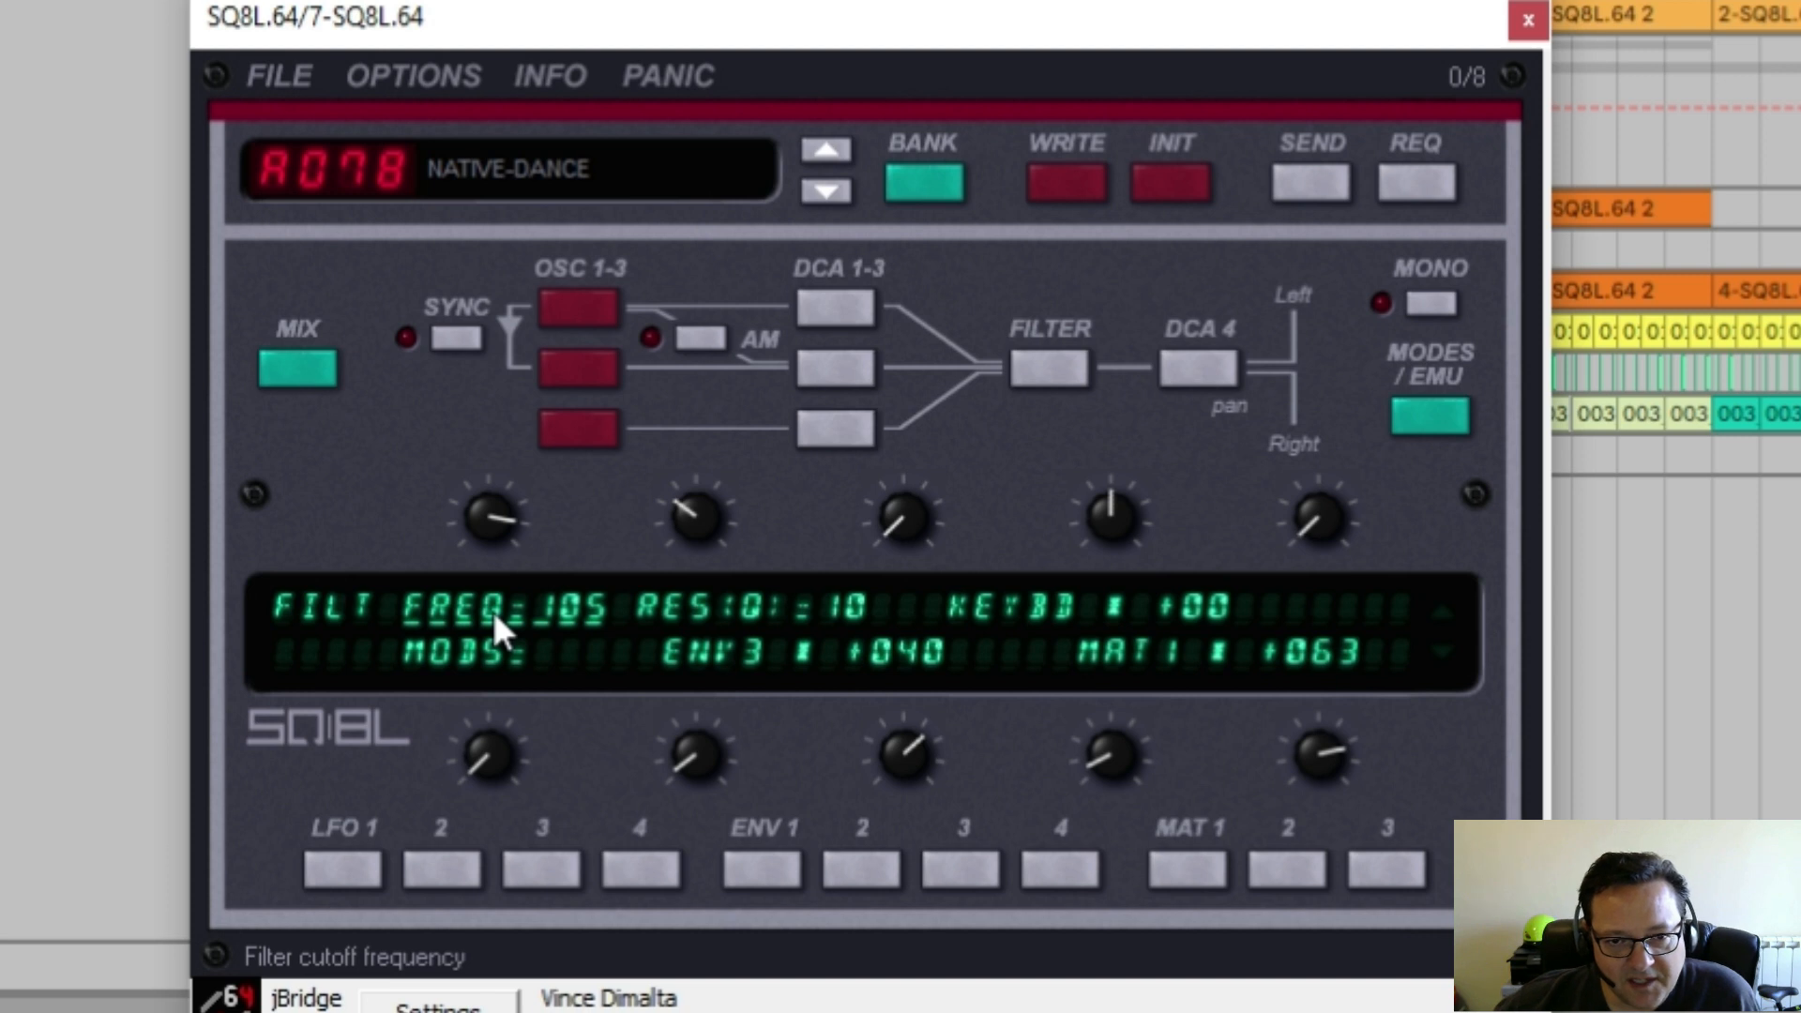
pyautogui.moveTo(1390, 710)
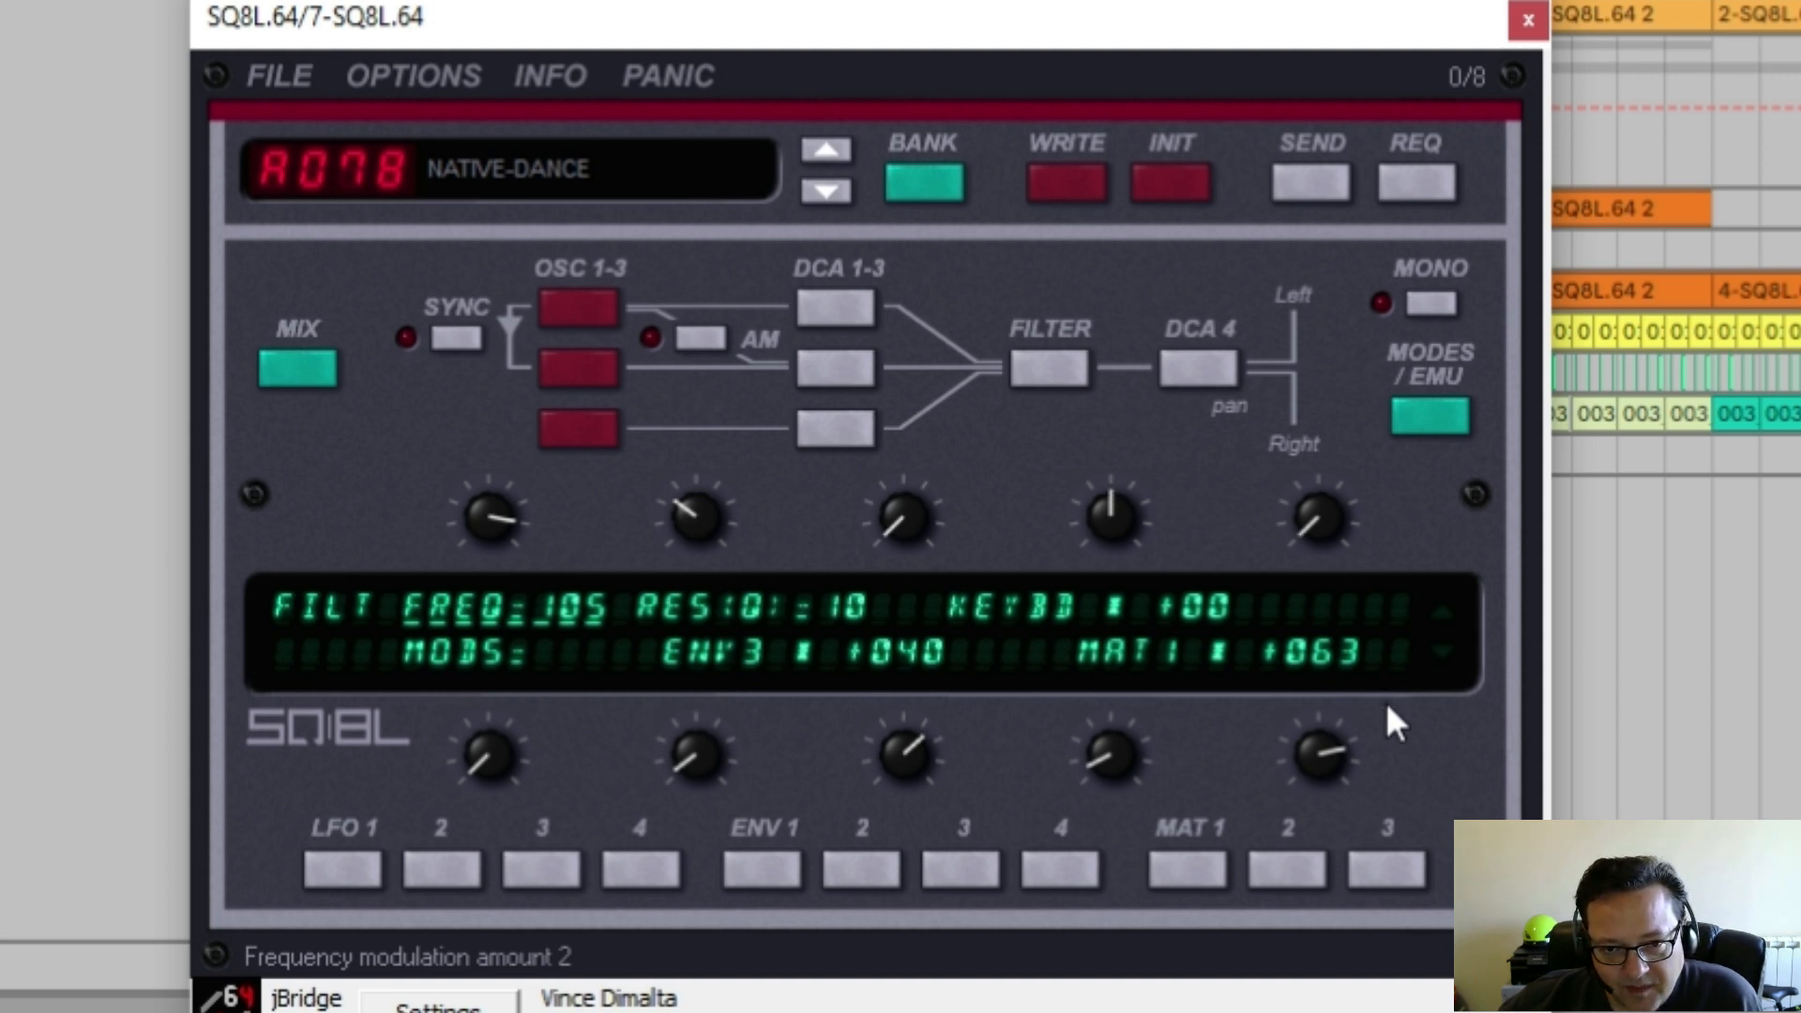
pyautogui.moveTo(1137, 631)
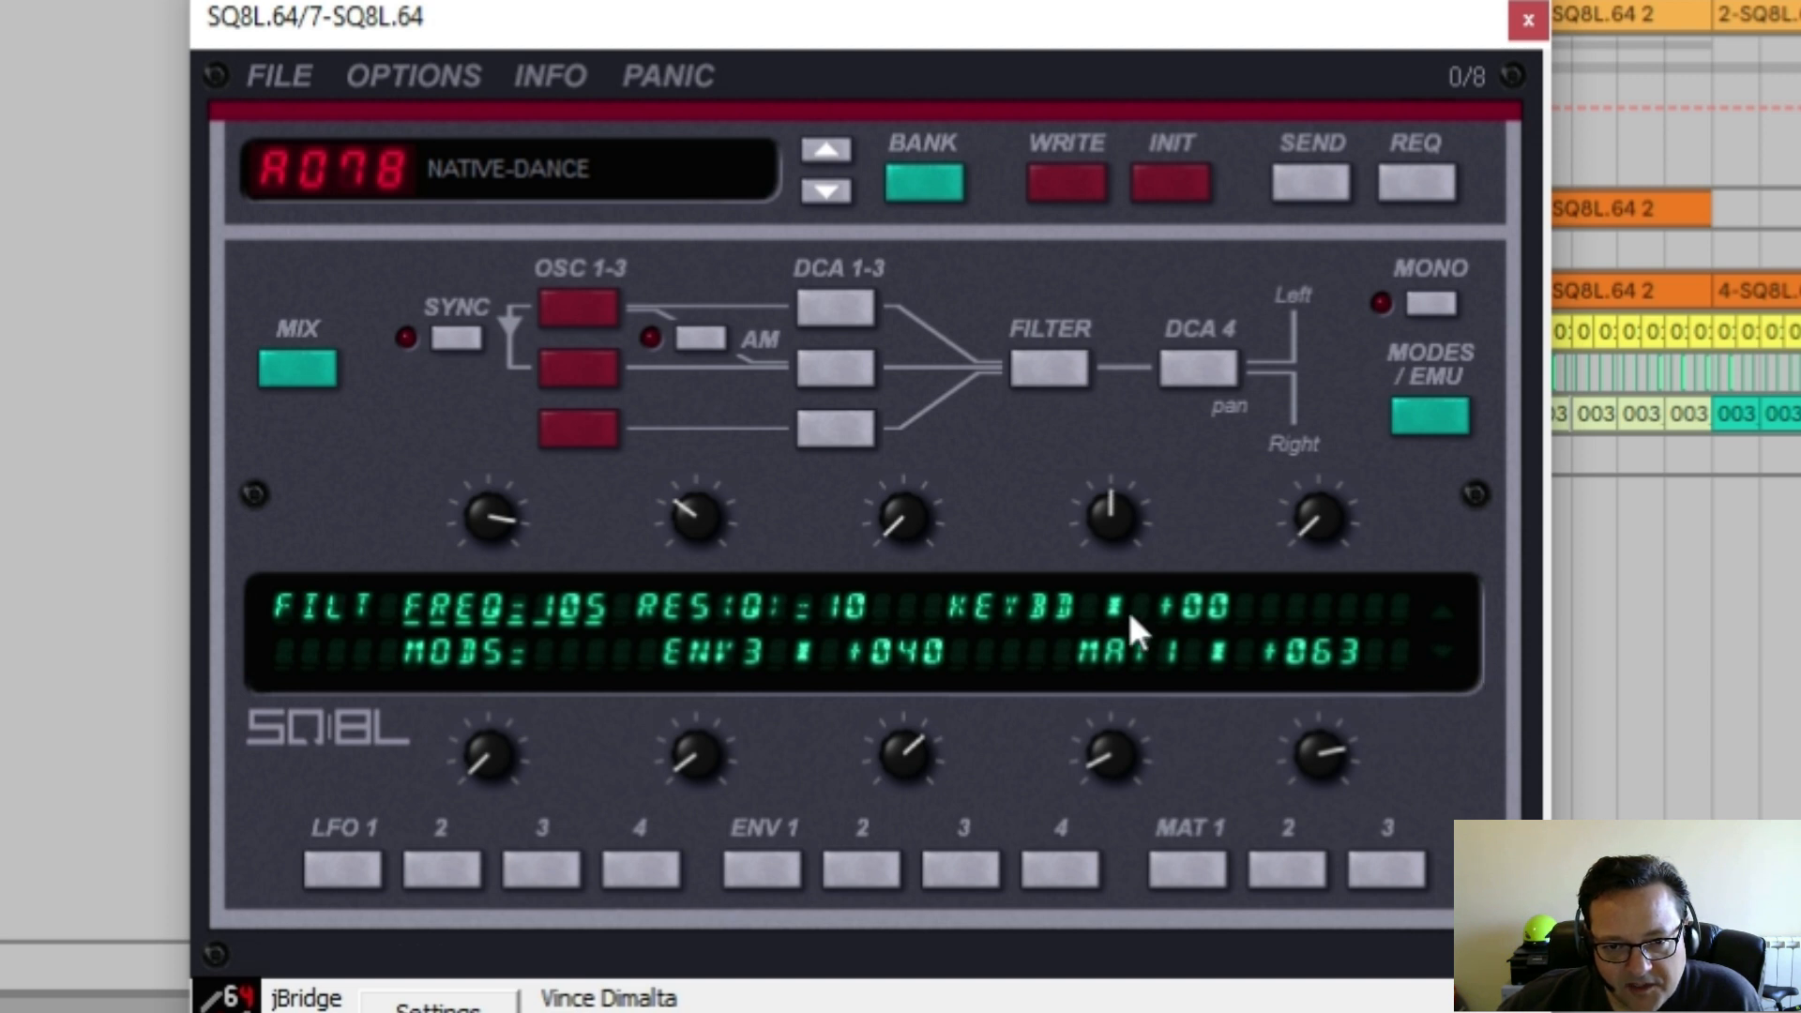
pyautogui.moveTo(722, 638)
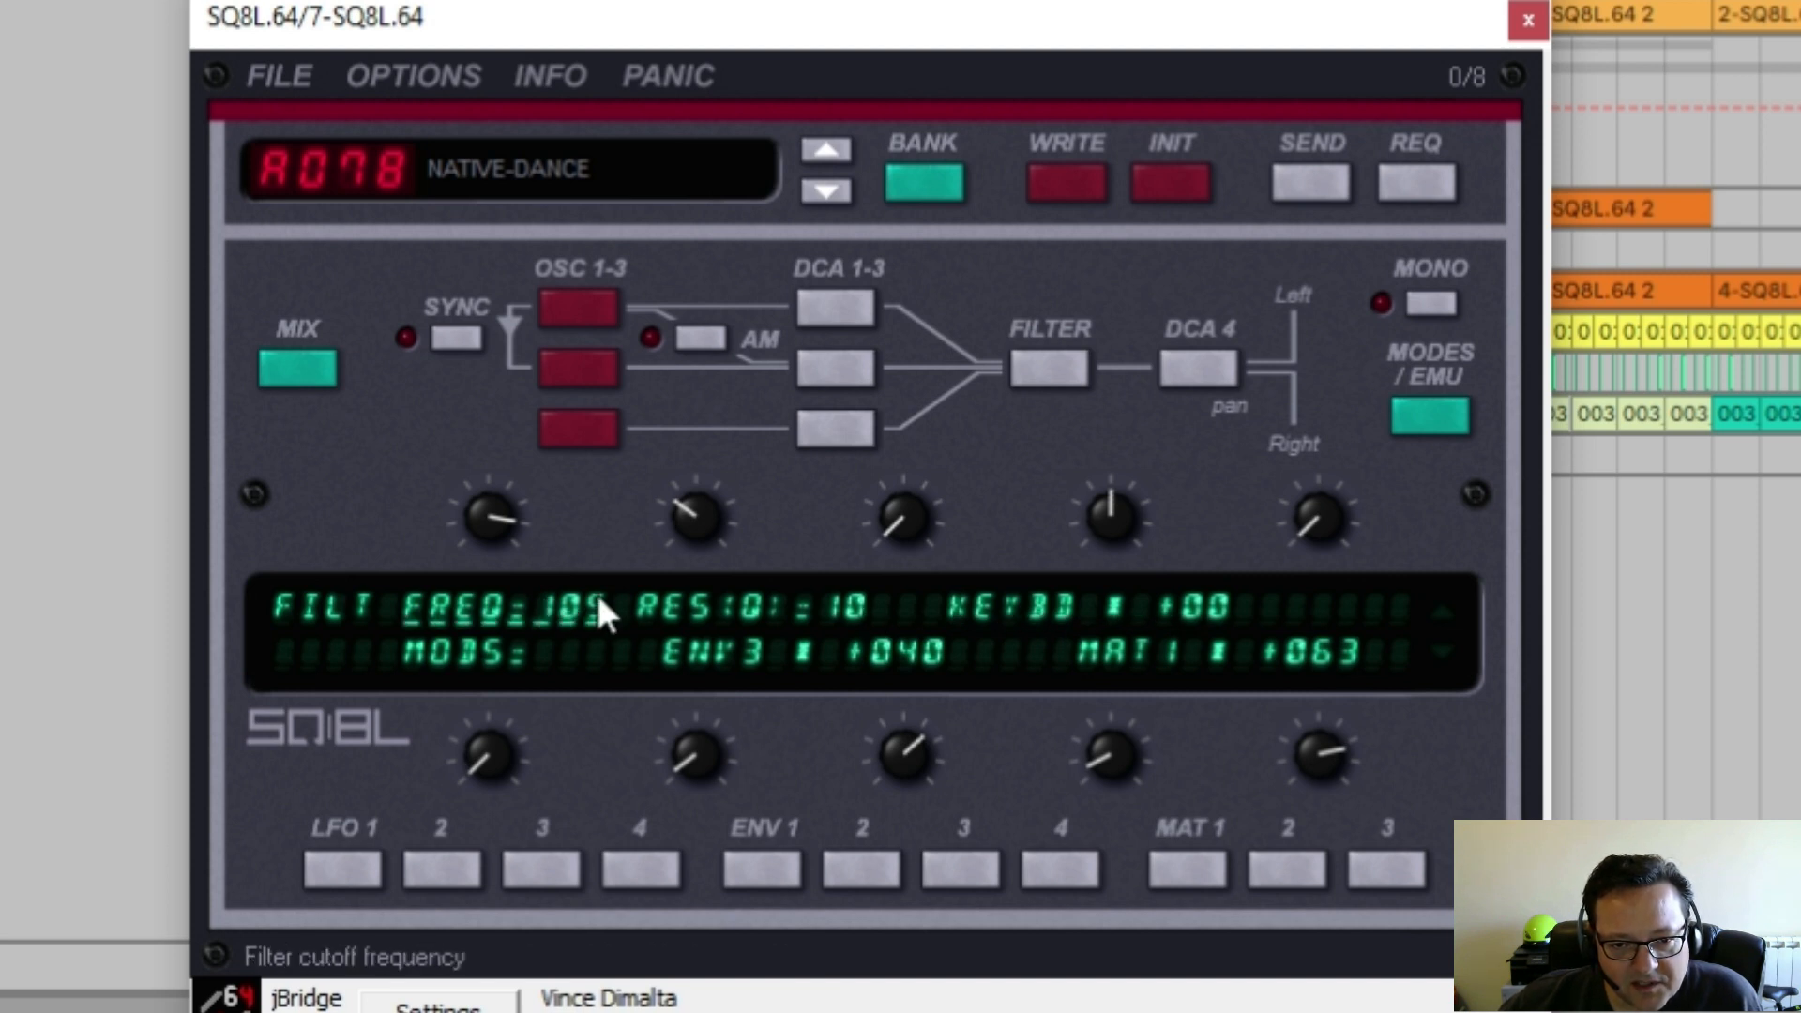
# Sweep NATIVE-DANCE's filter cutoff down to 060, resonance 11, keyboard tracking +00.
pyautogui.click(824, 190)
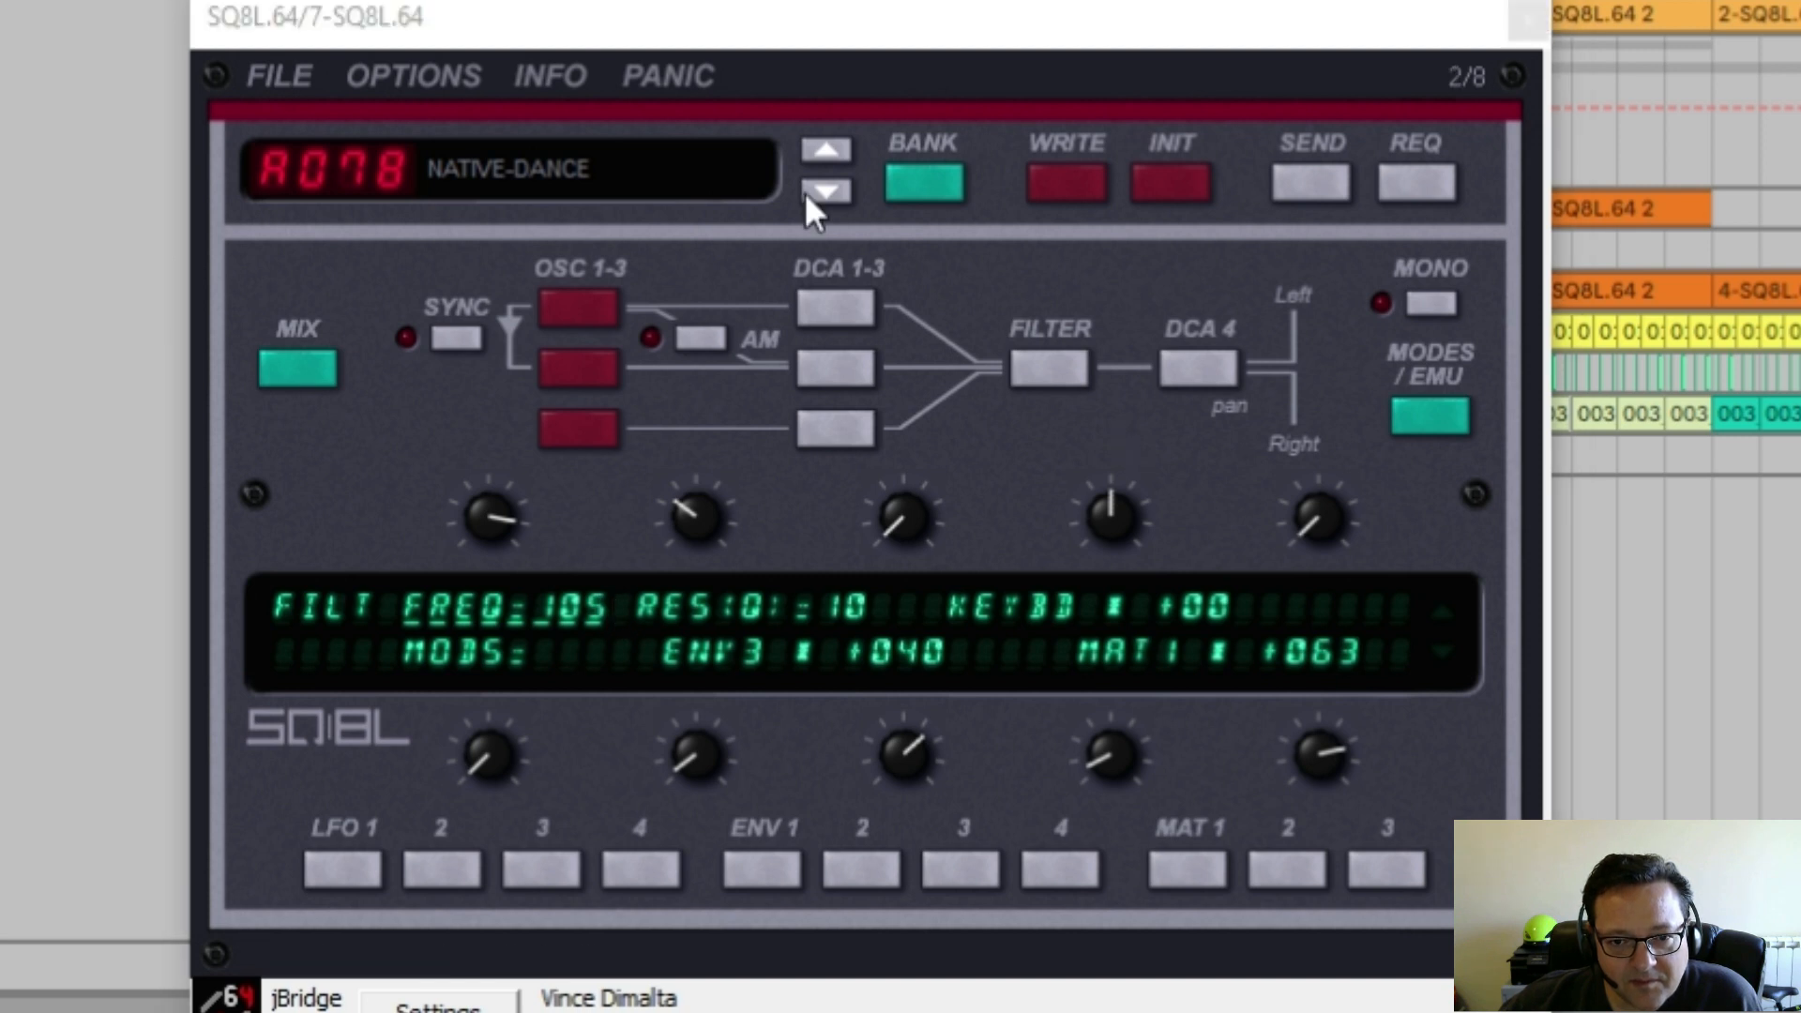
pyautogui.click(825, 191)
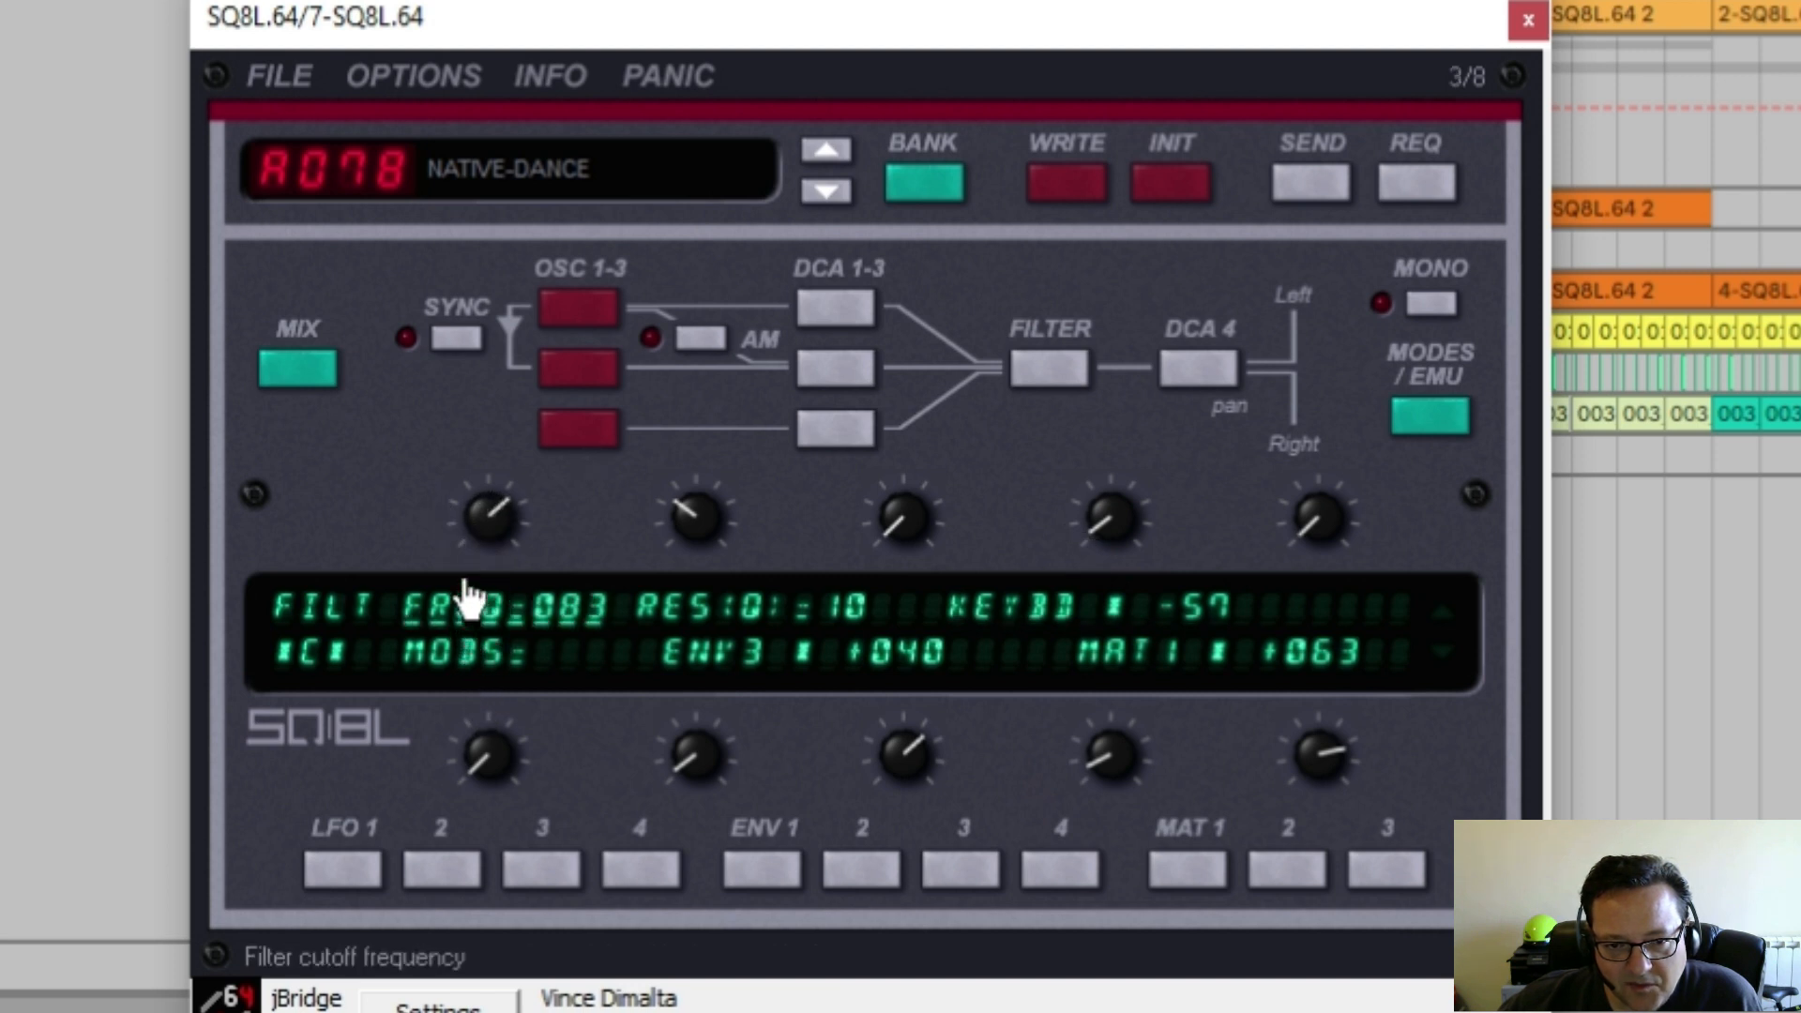
pyautogui.moveTo(482, 522); pyautogui.dragTo(494, 494)
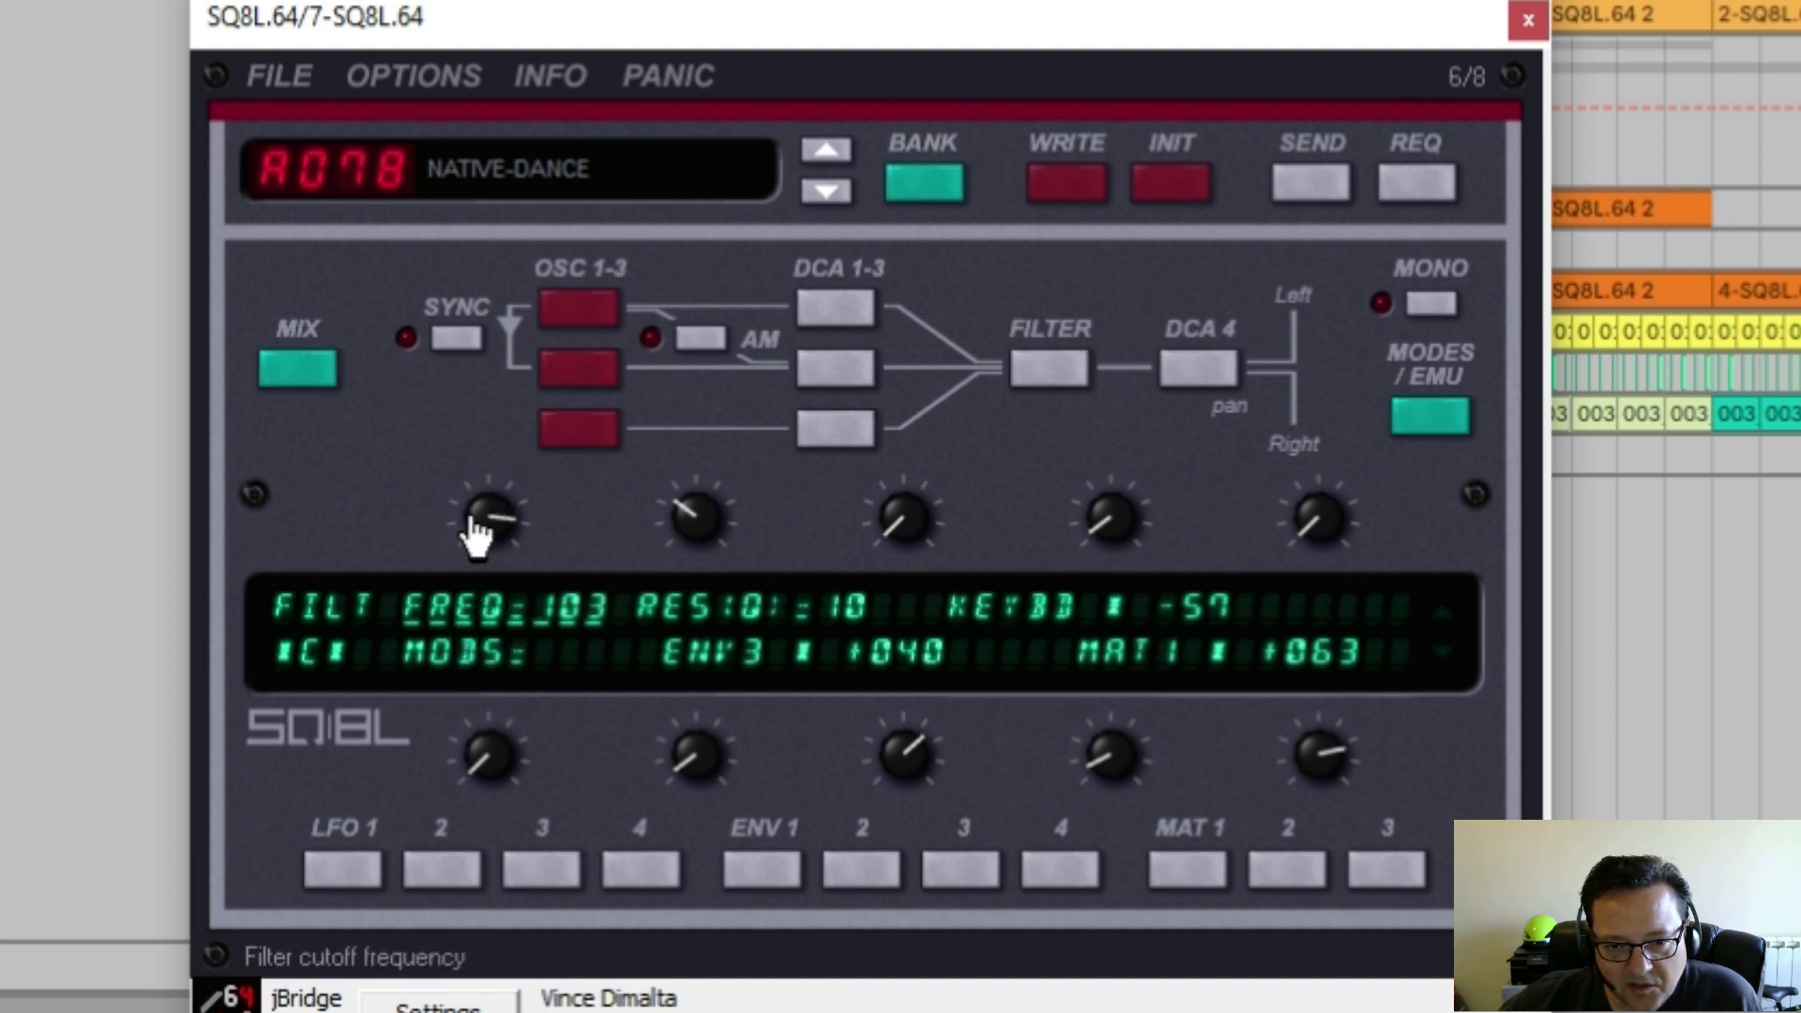
pyautogui.moveTo(482, 517); pyautogui.dragTo(505, 540)
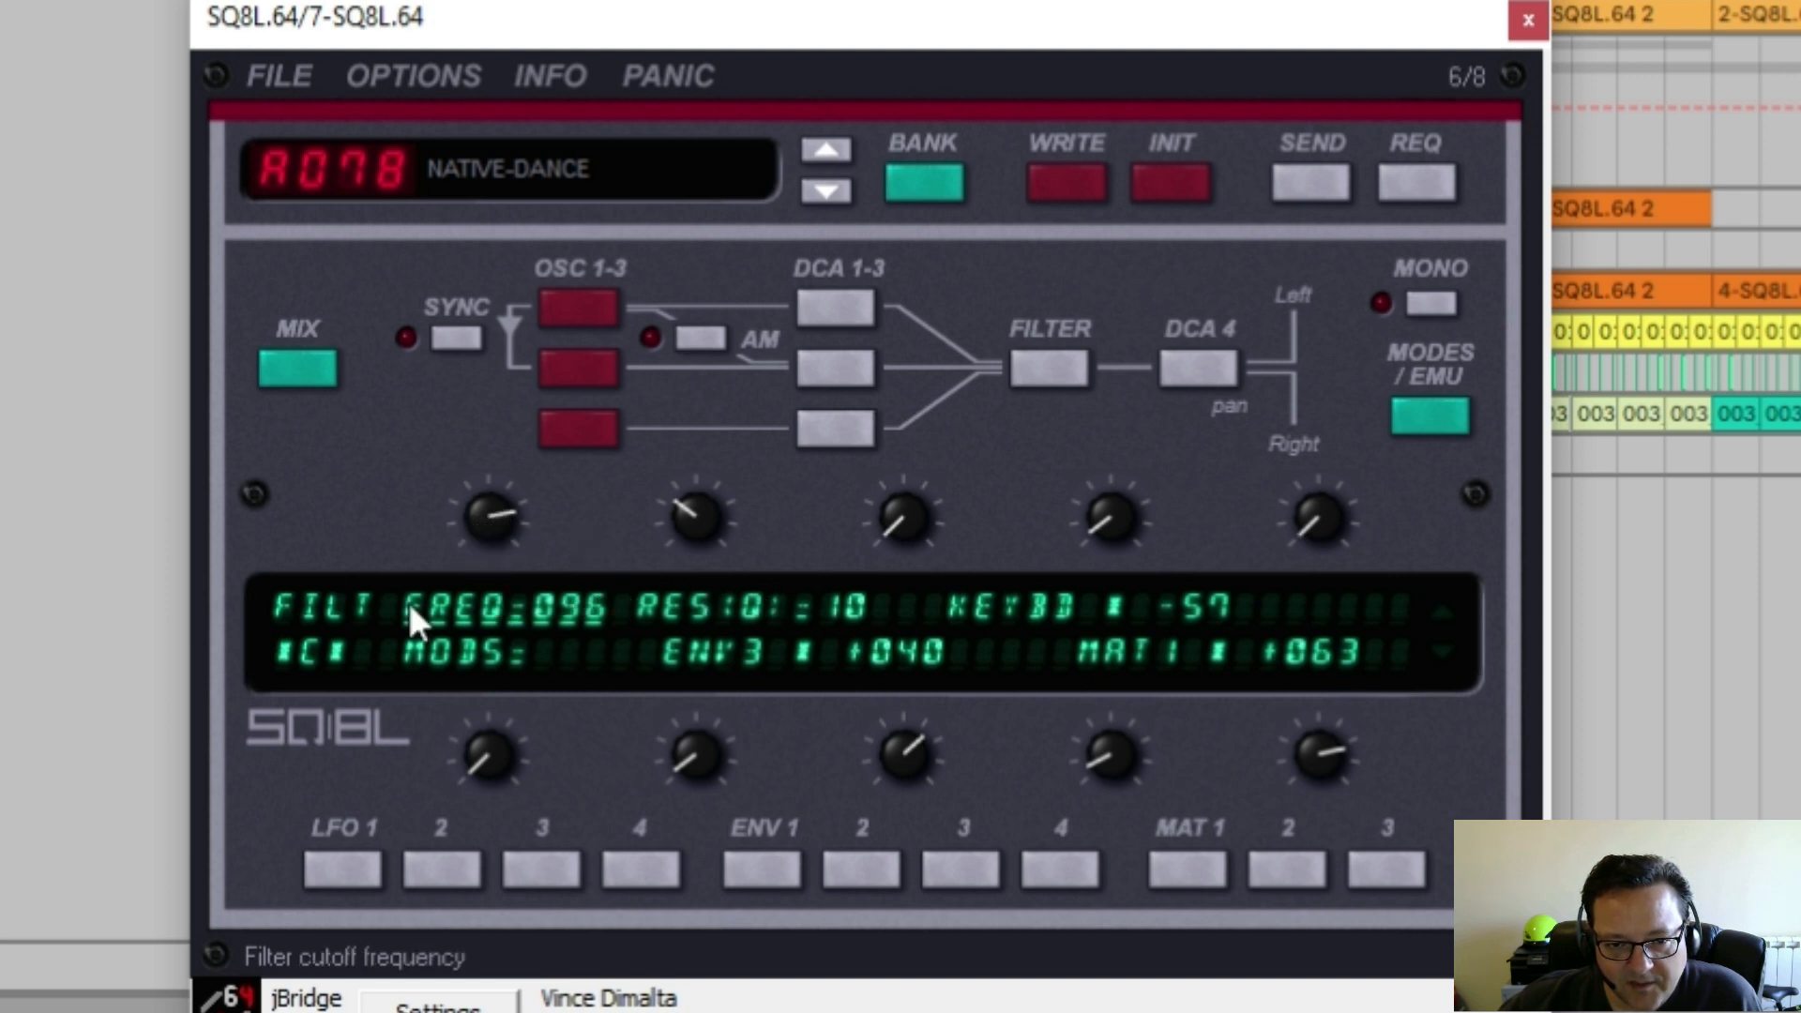
pyautogui.moveTo(689, 517); pyautogui.dragTo(689, 482)
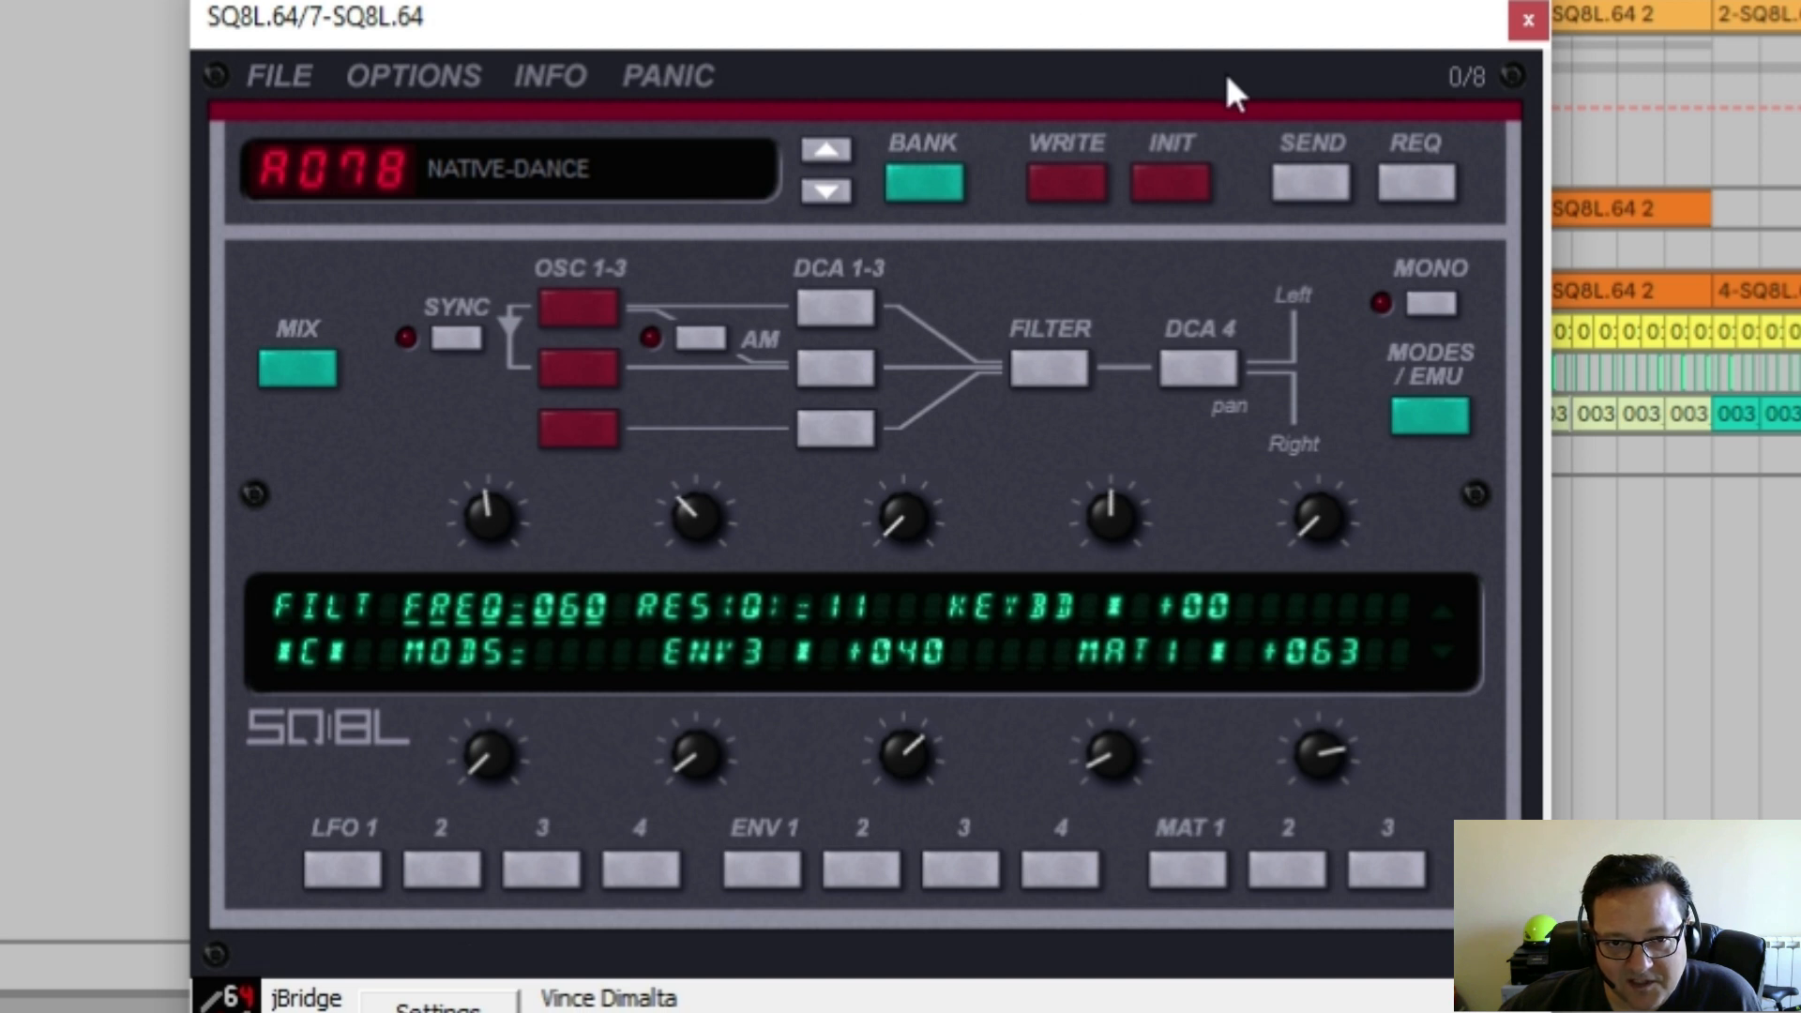
pyautogui.moveTo(1091, 21)
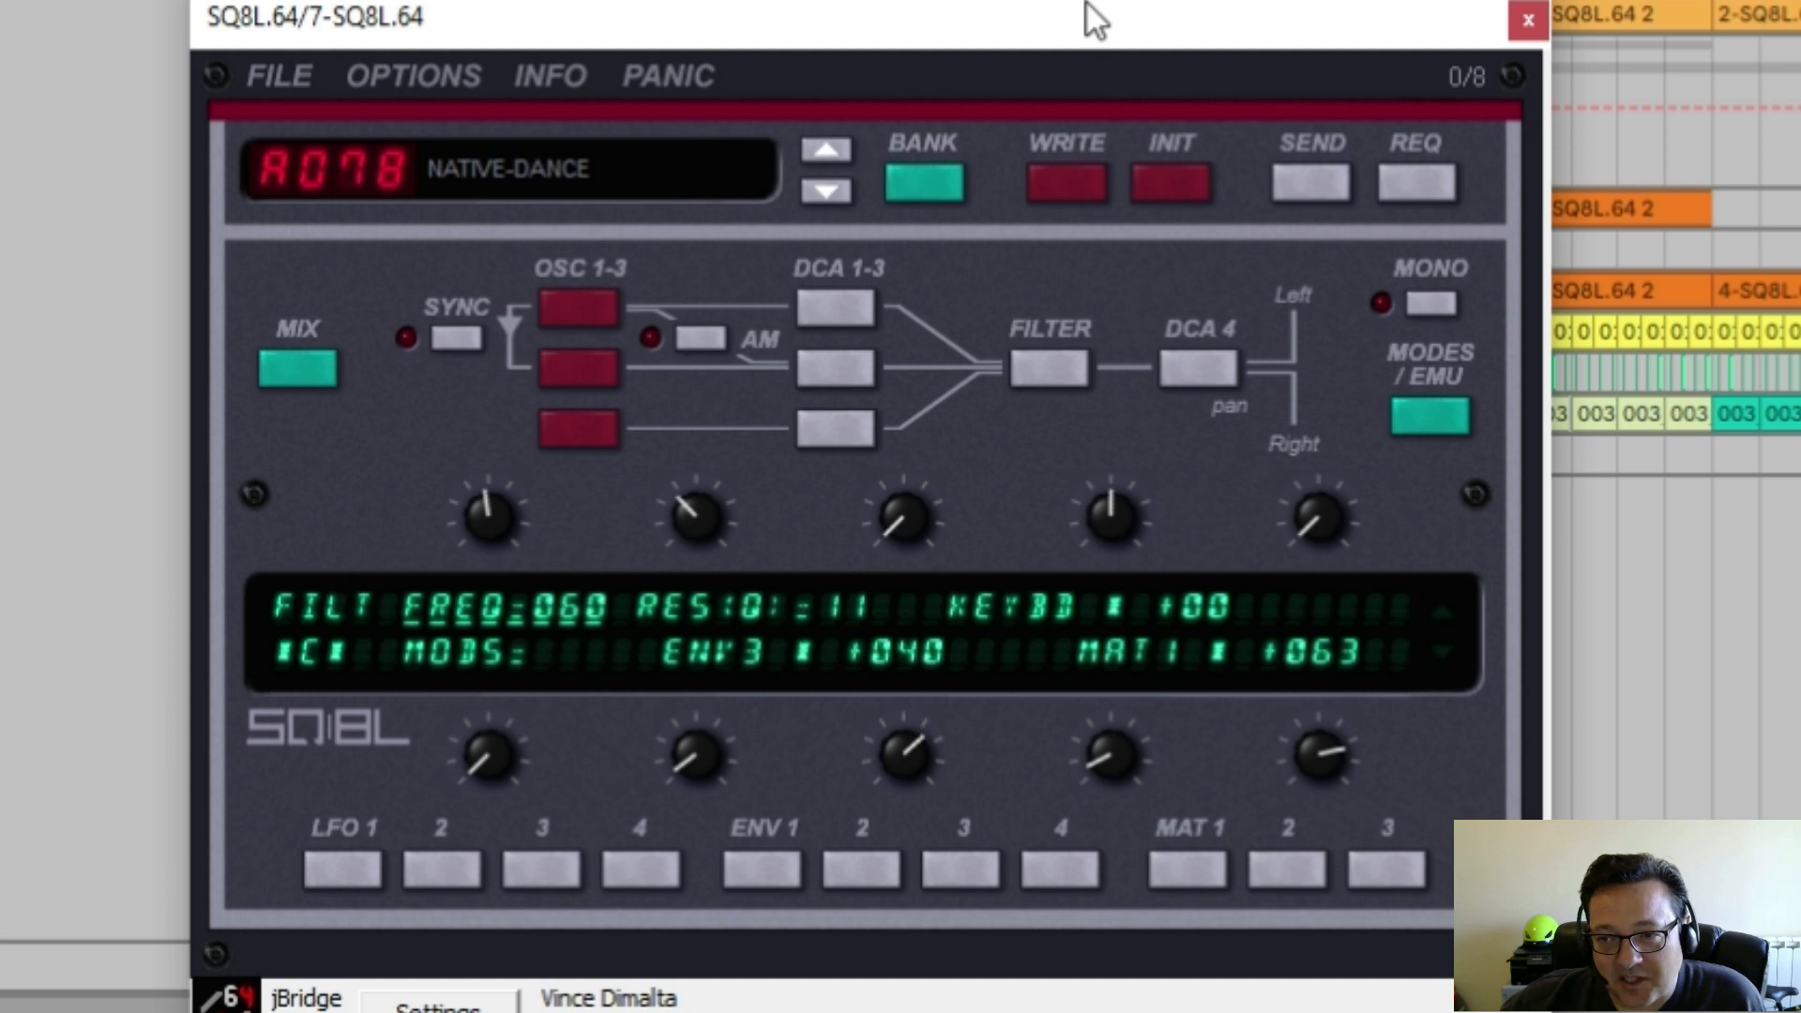
pyautogui.moveTo(1216, 488)
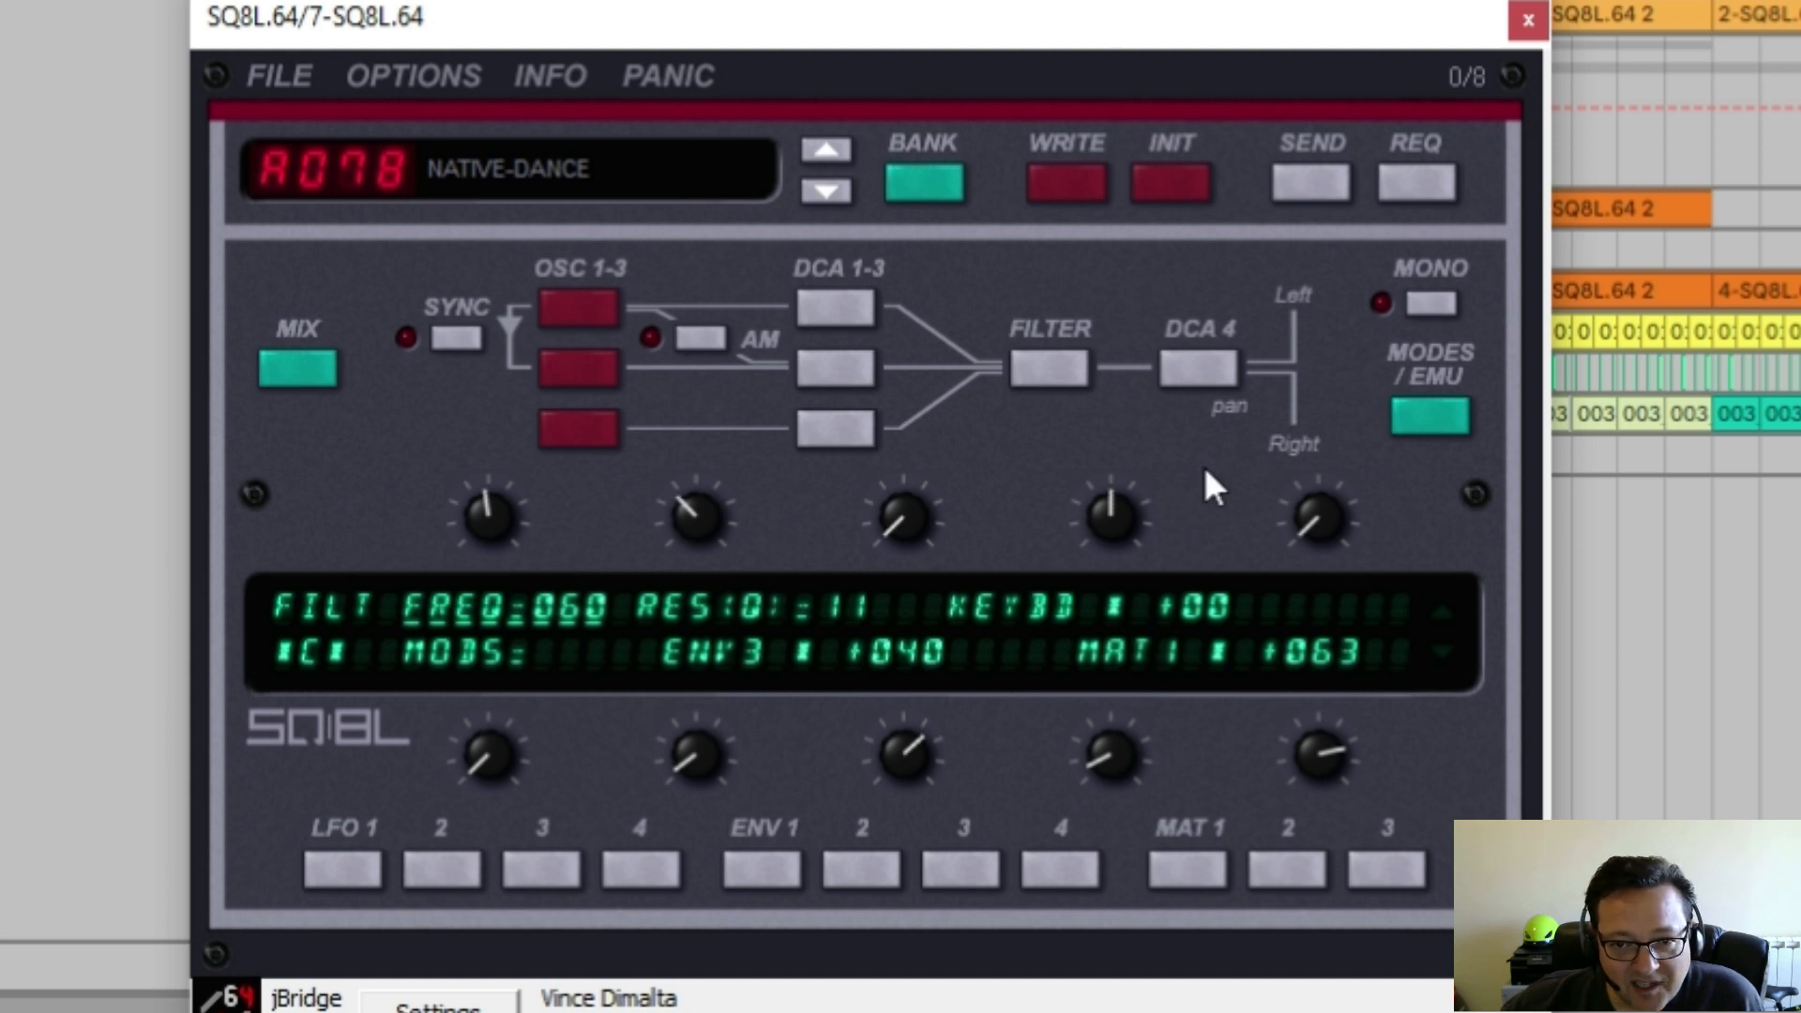
pyautogui.moveTo(1045, 379)
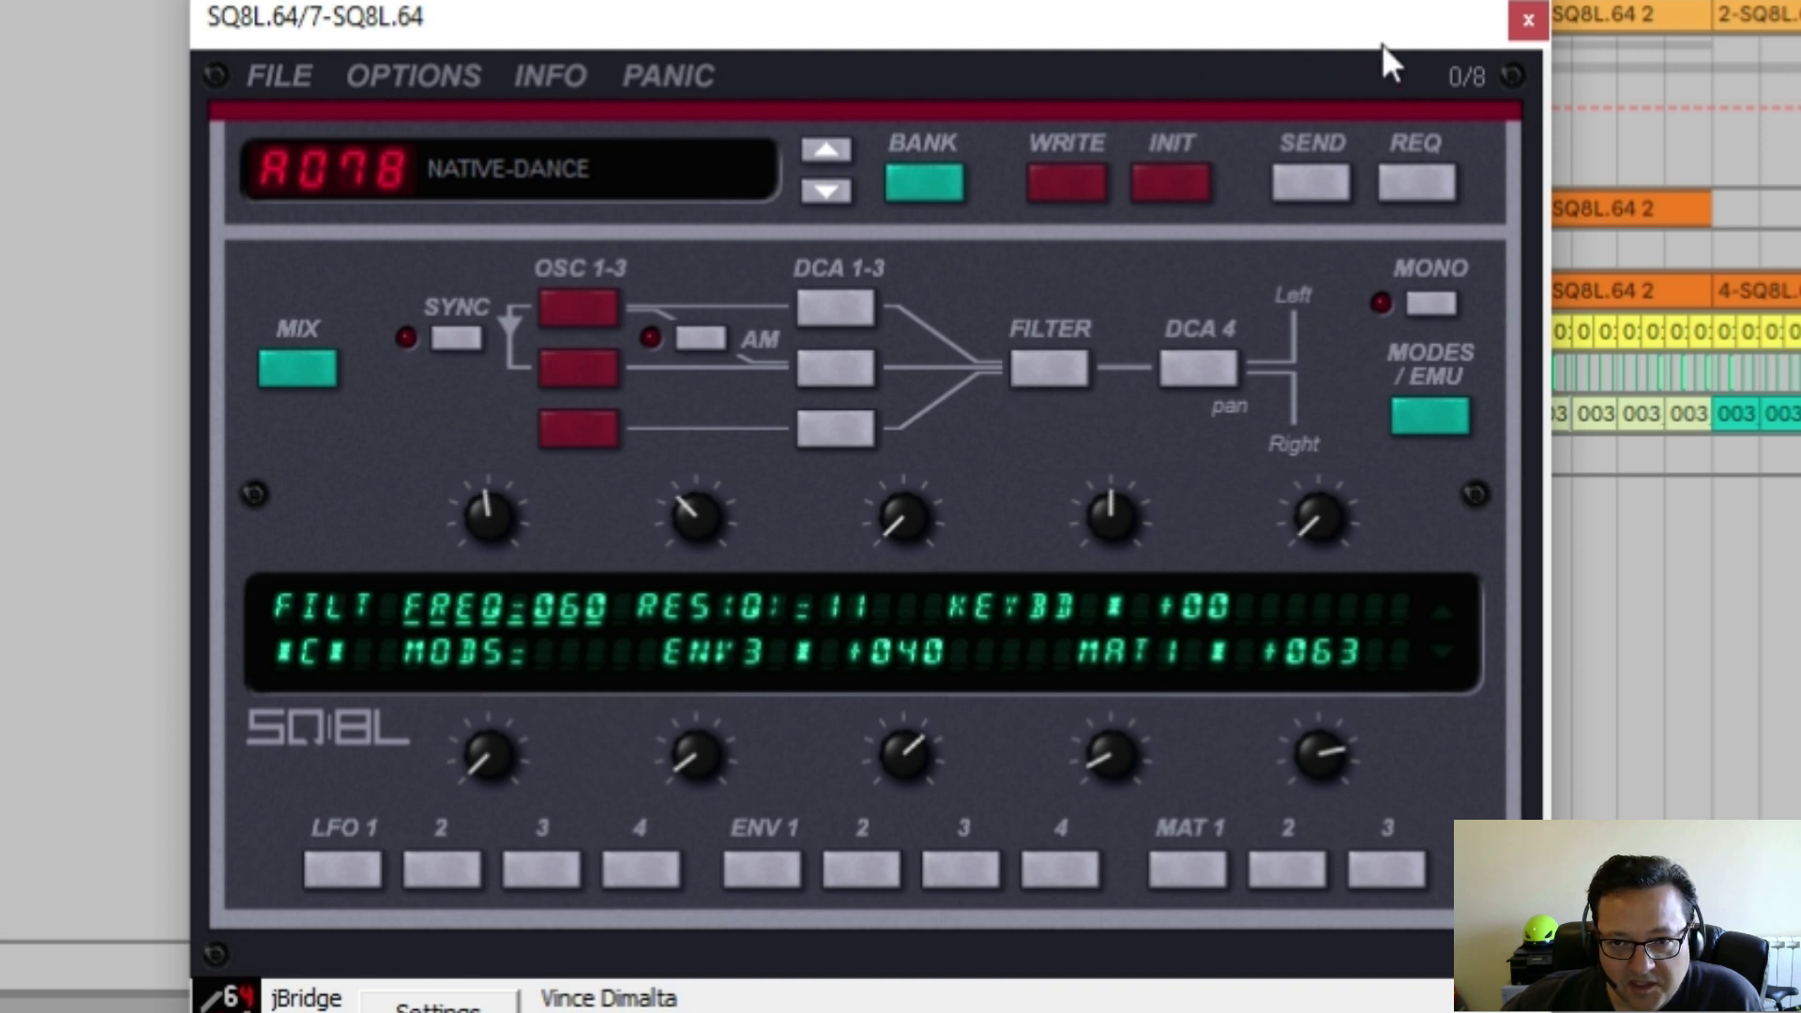
pyautogui.moveTo(1528, 21)
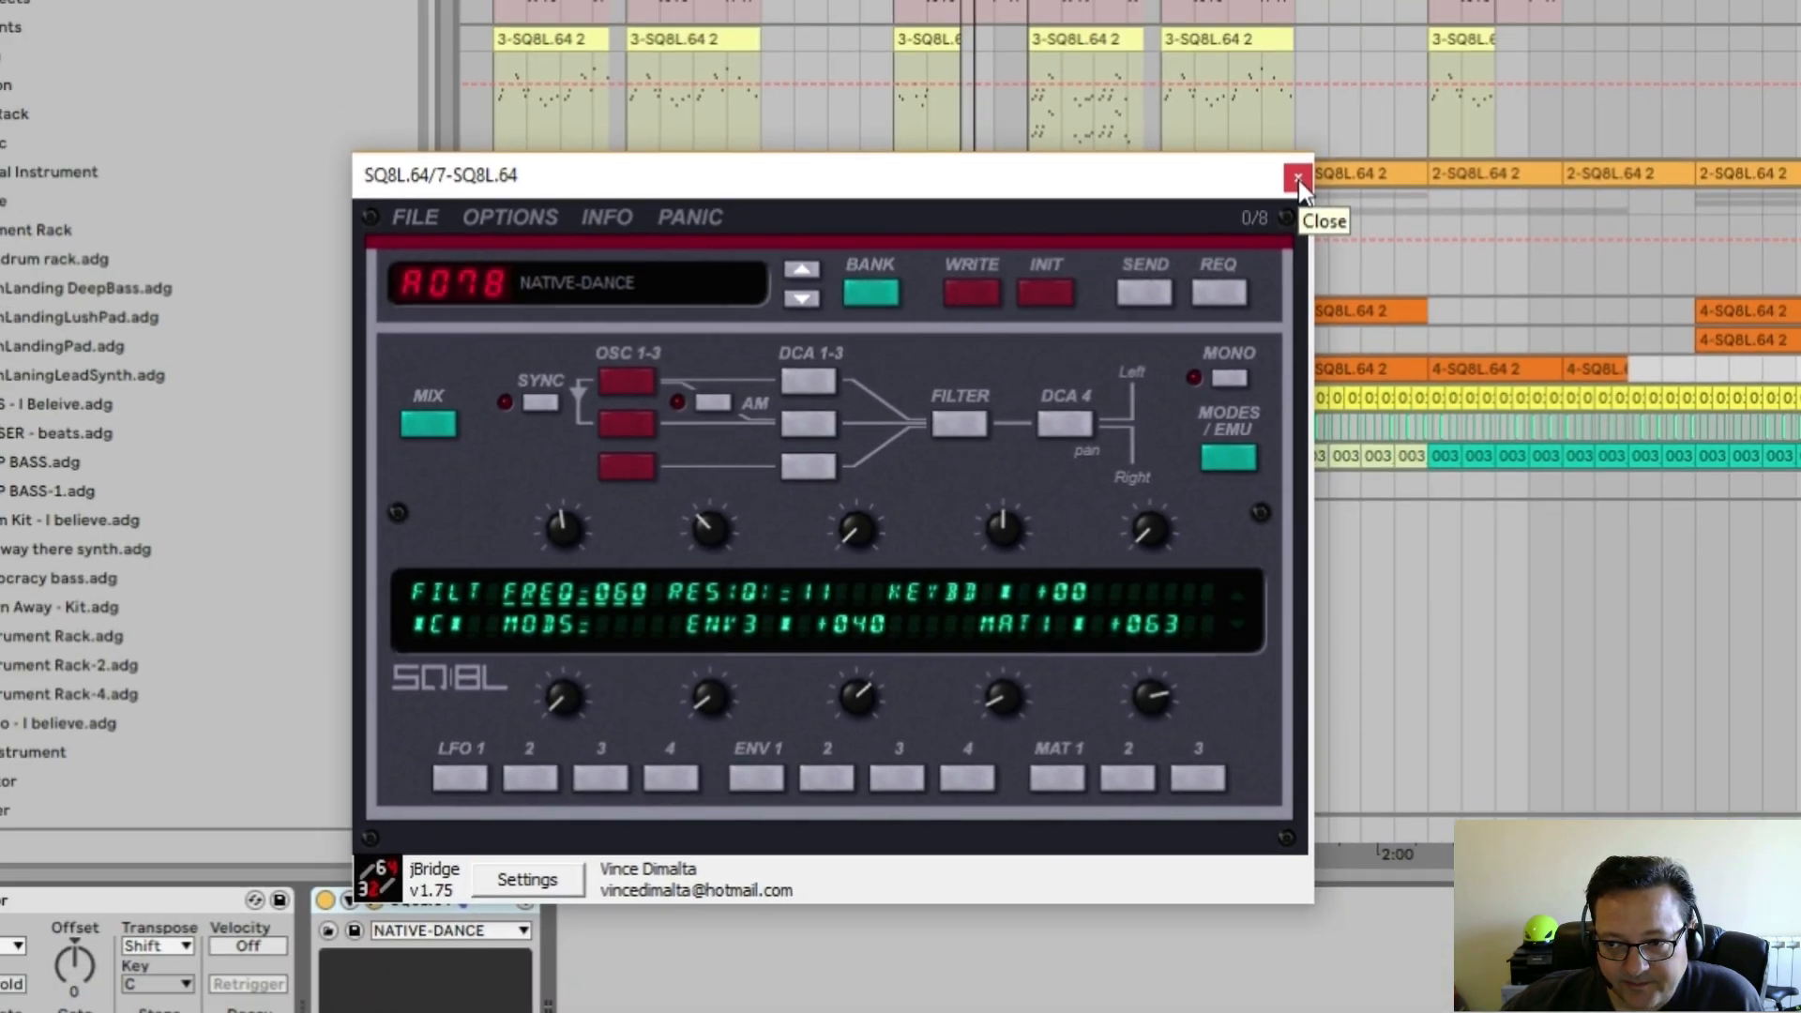
# Close the SQ8L editor and open track 7's 4-SQ8L.64 2 clip in Clip View.
pyautogui.click(1296, 175)
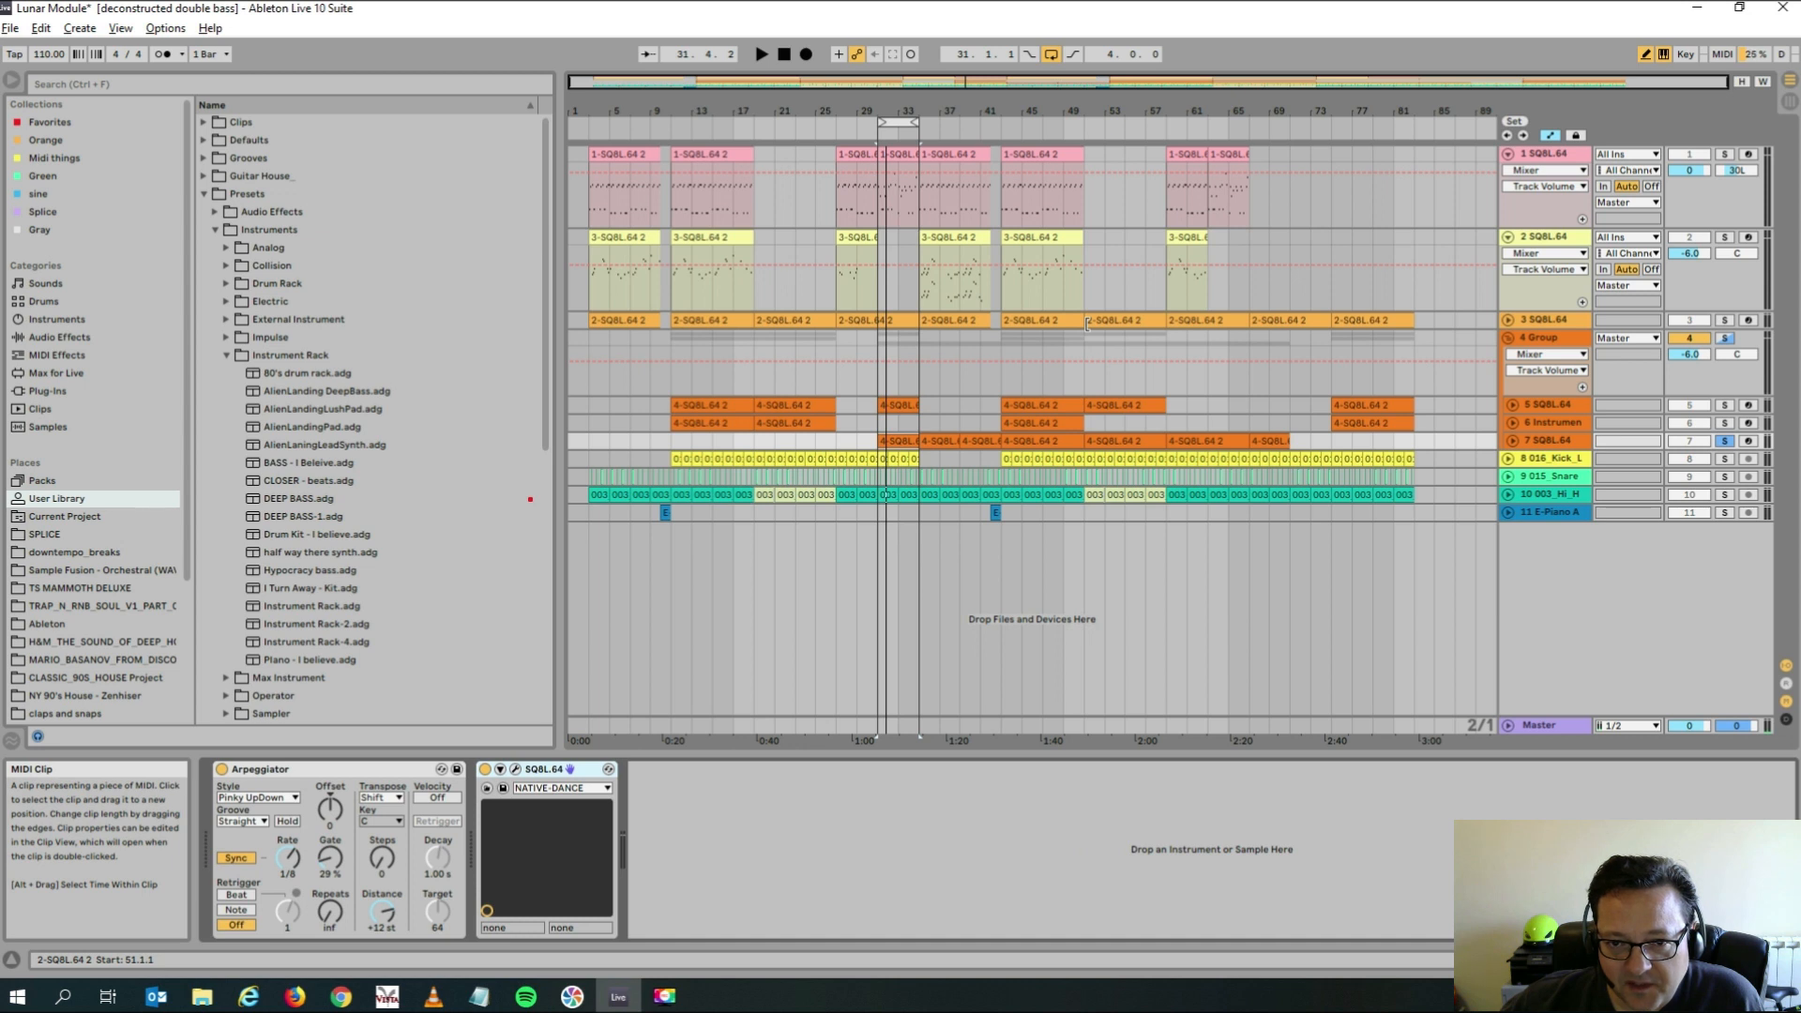
pyautogui.click(907, 441)
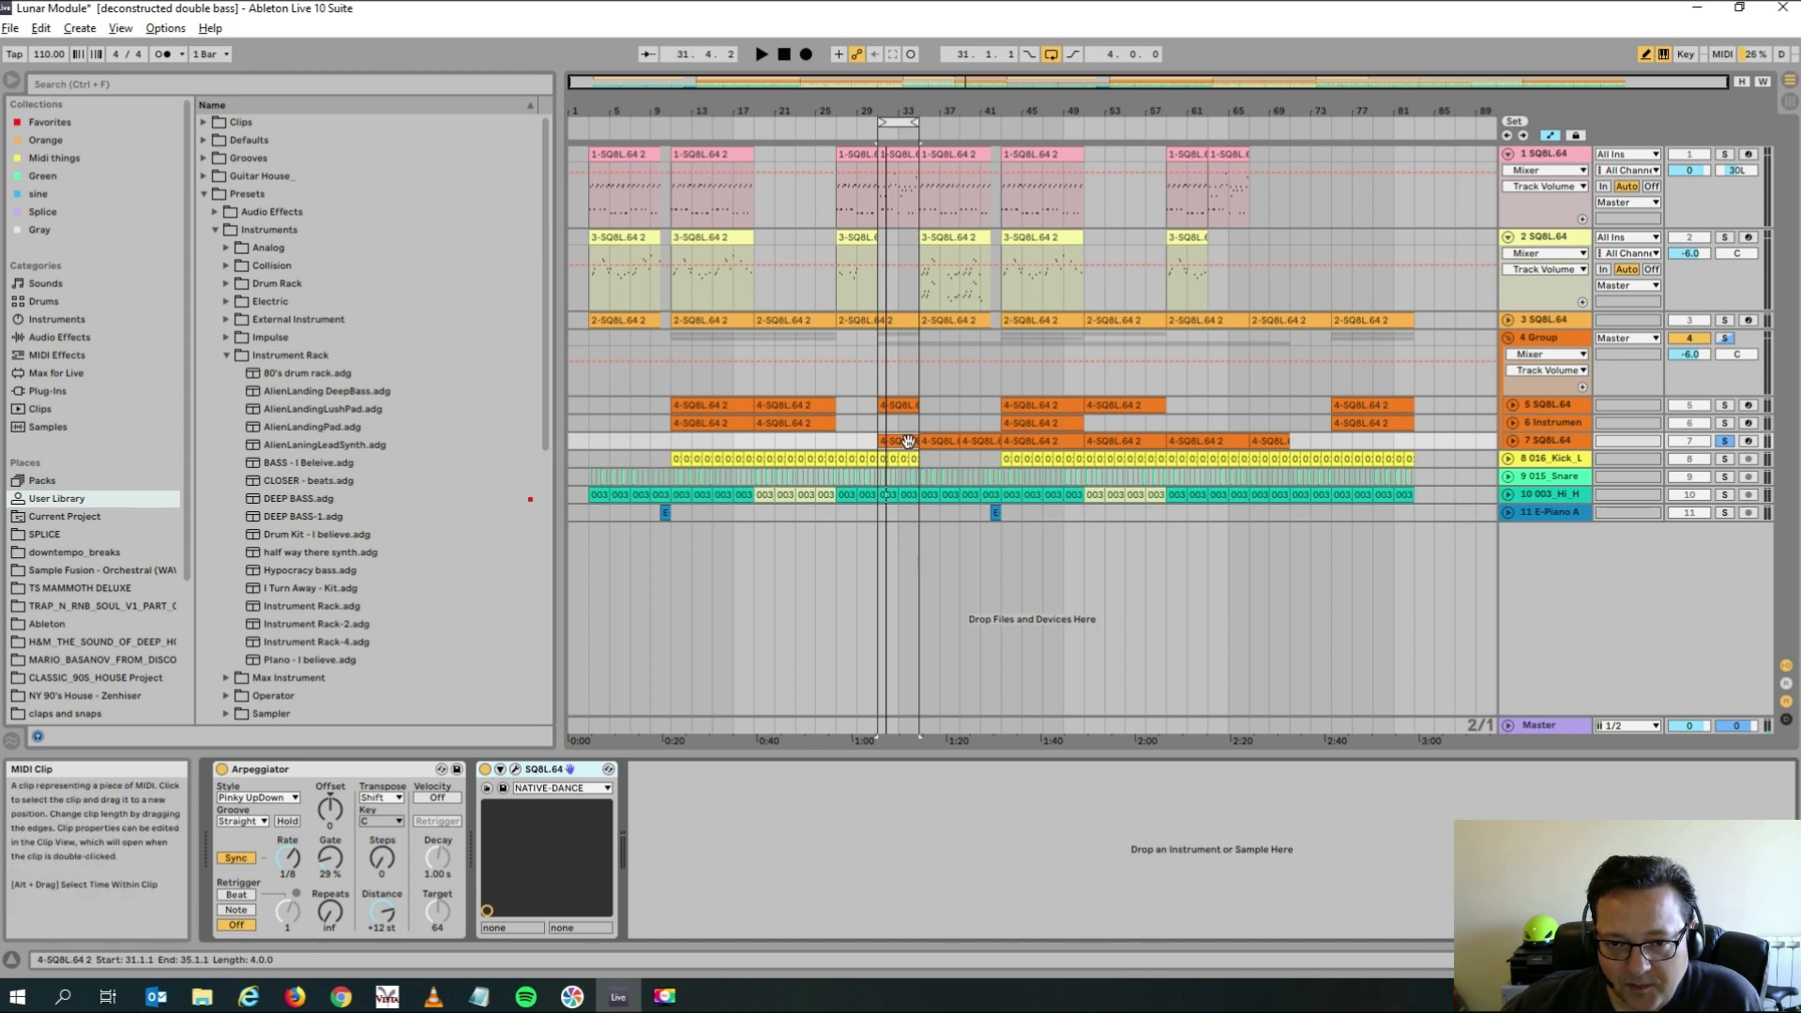
pyautogui.doubleClick(900, 441)
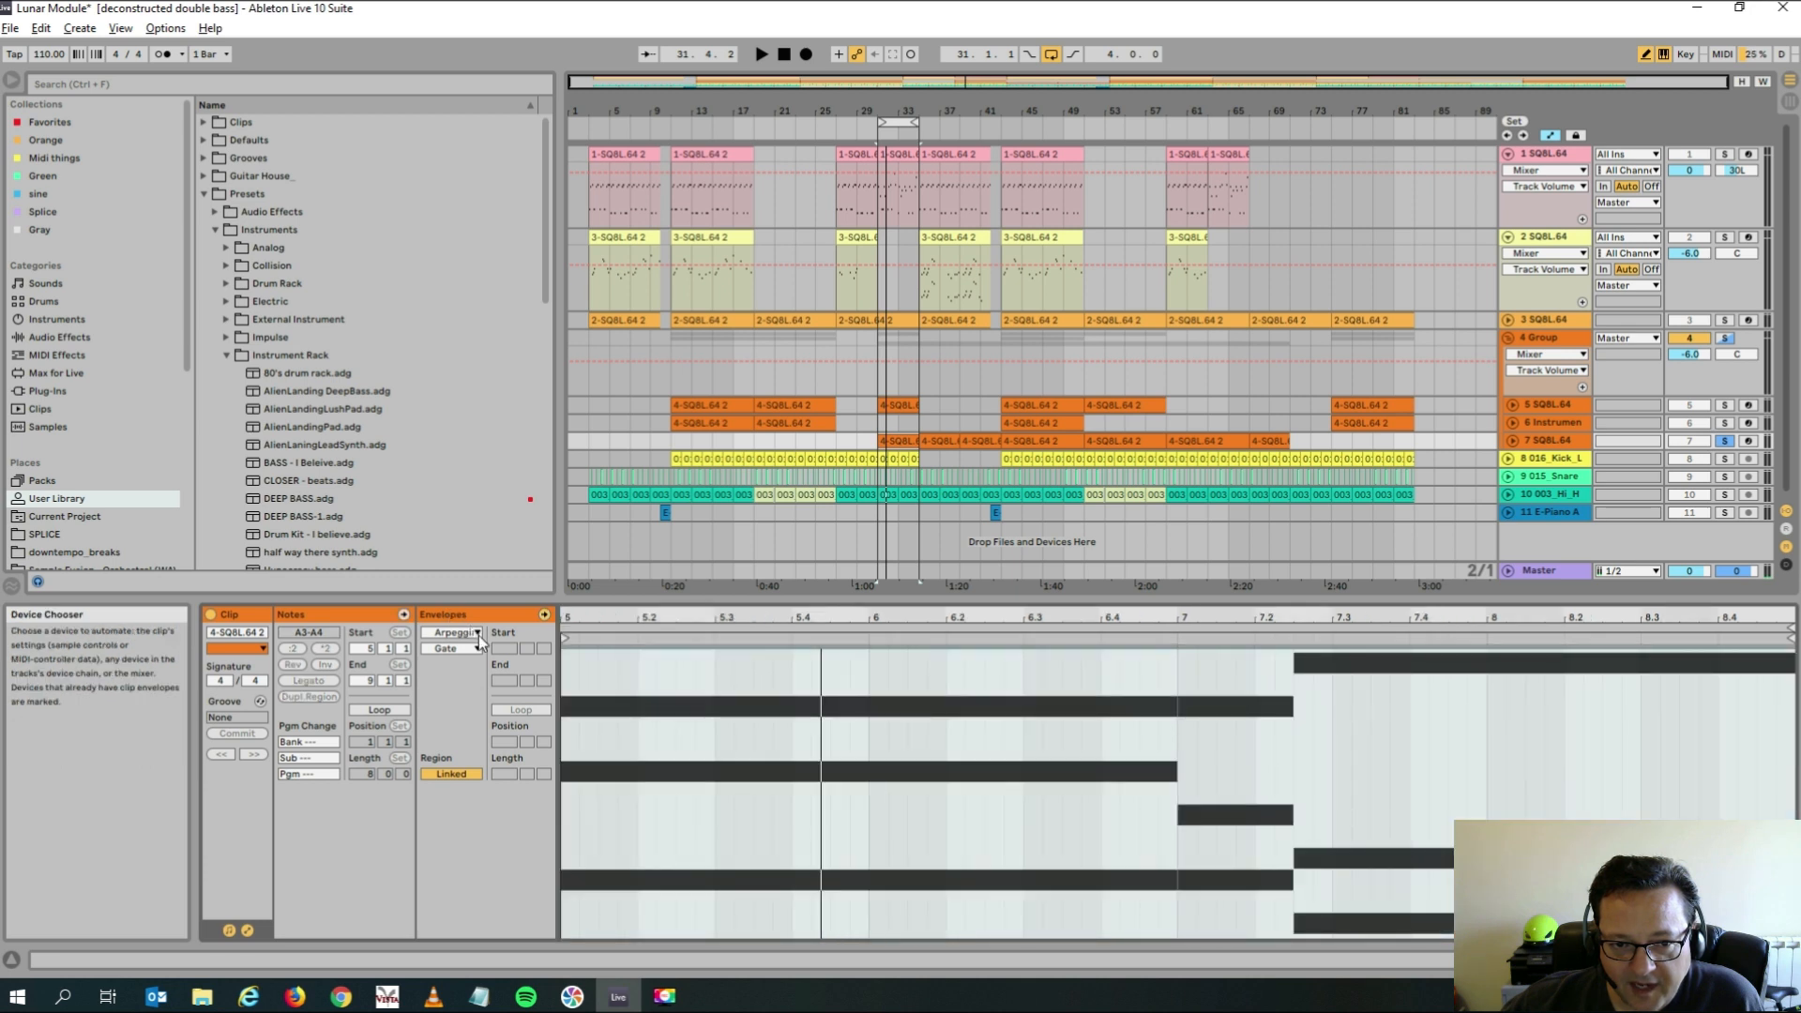
# Show the clip's MIDI controller 74 envelope in the Envelopes box and start playback.
pyautogui.click(454, 631)
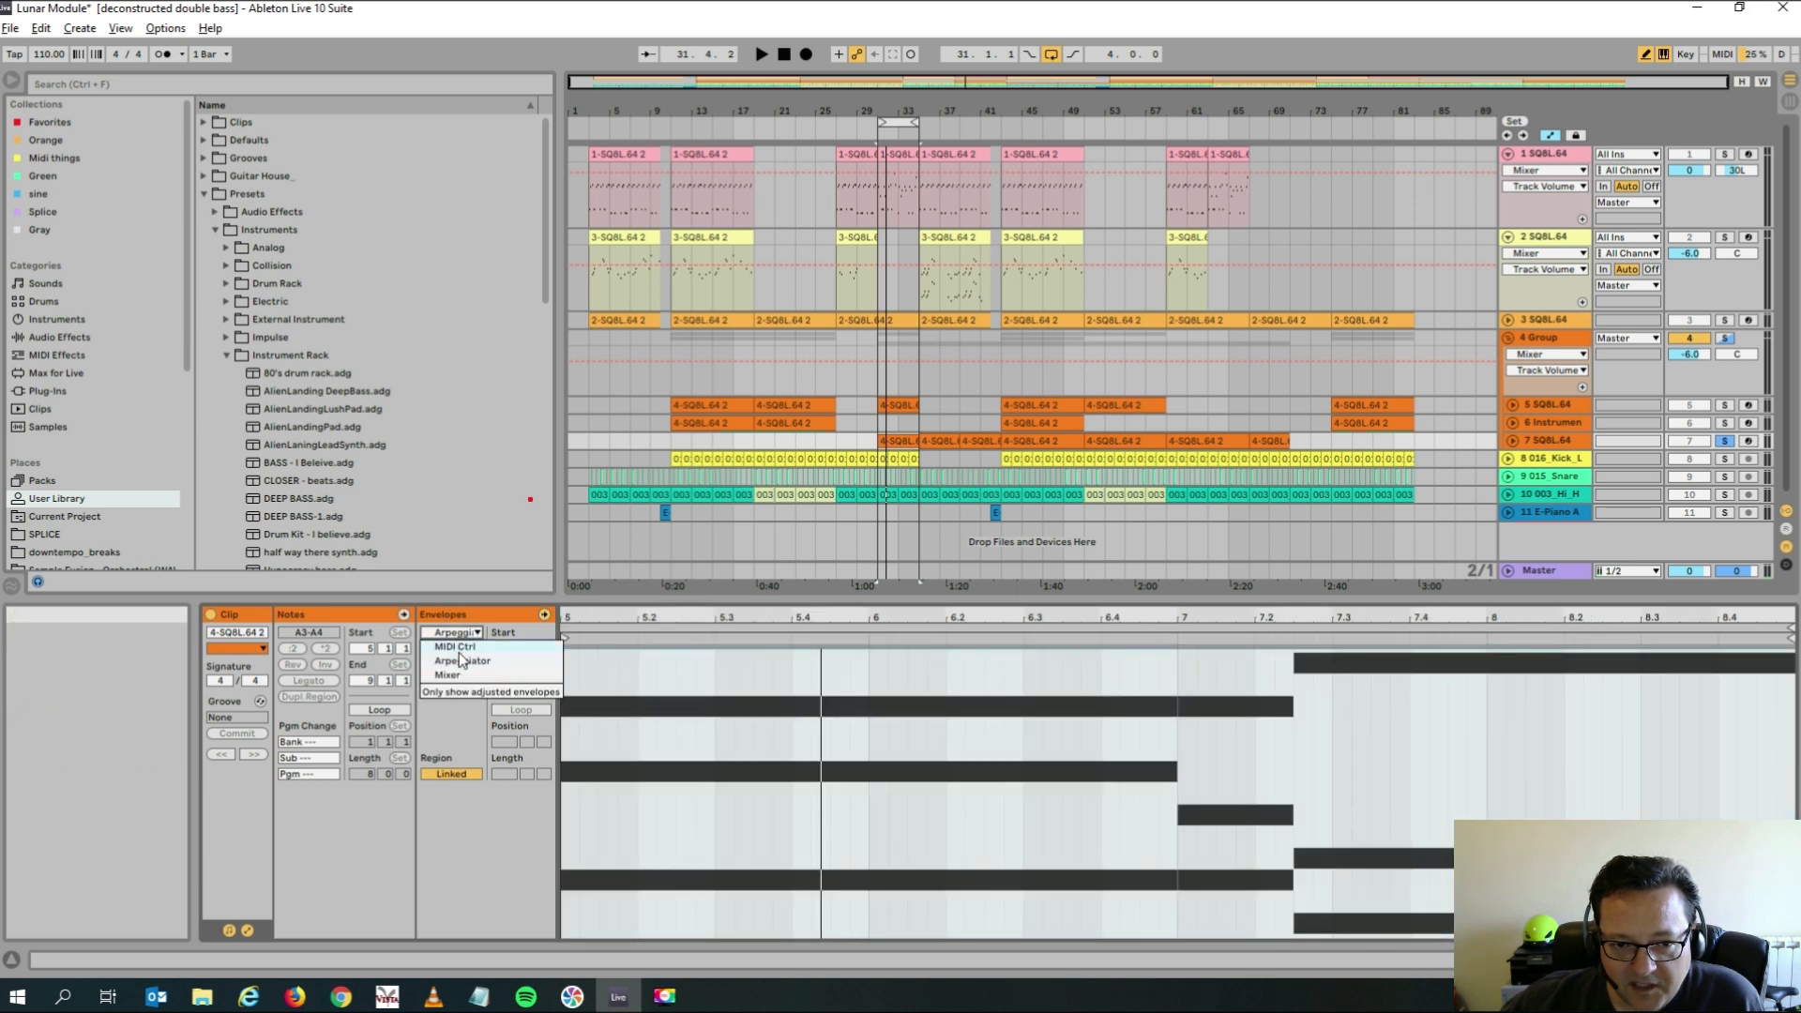
pyautogui.click(454, 646)
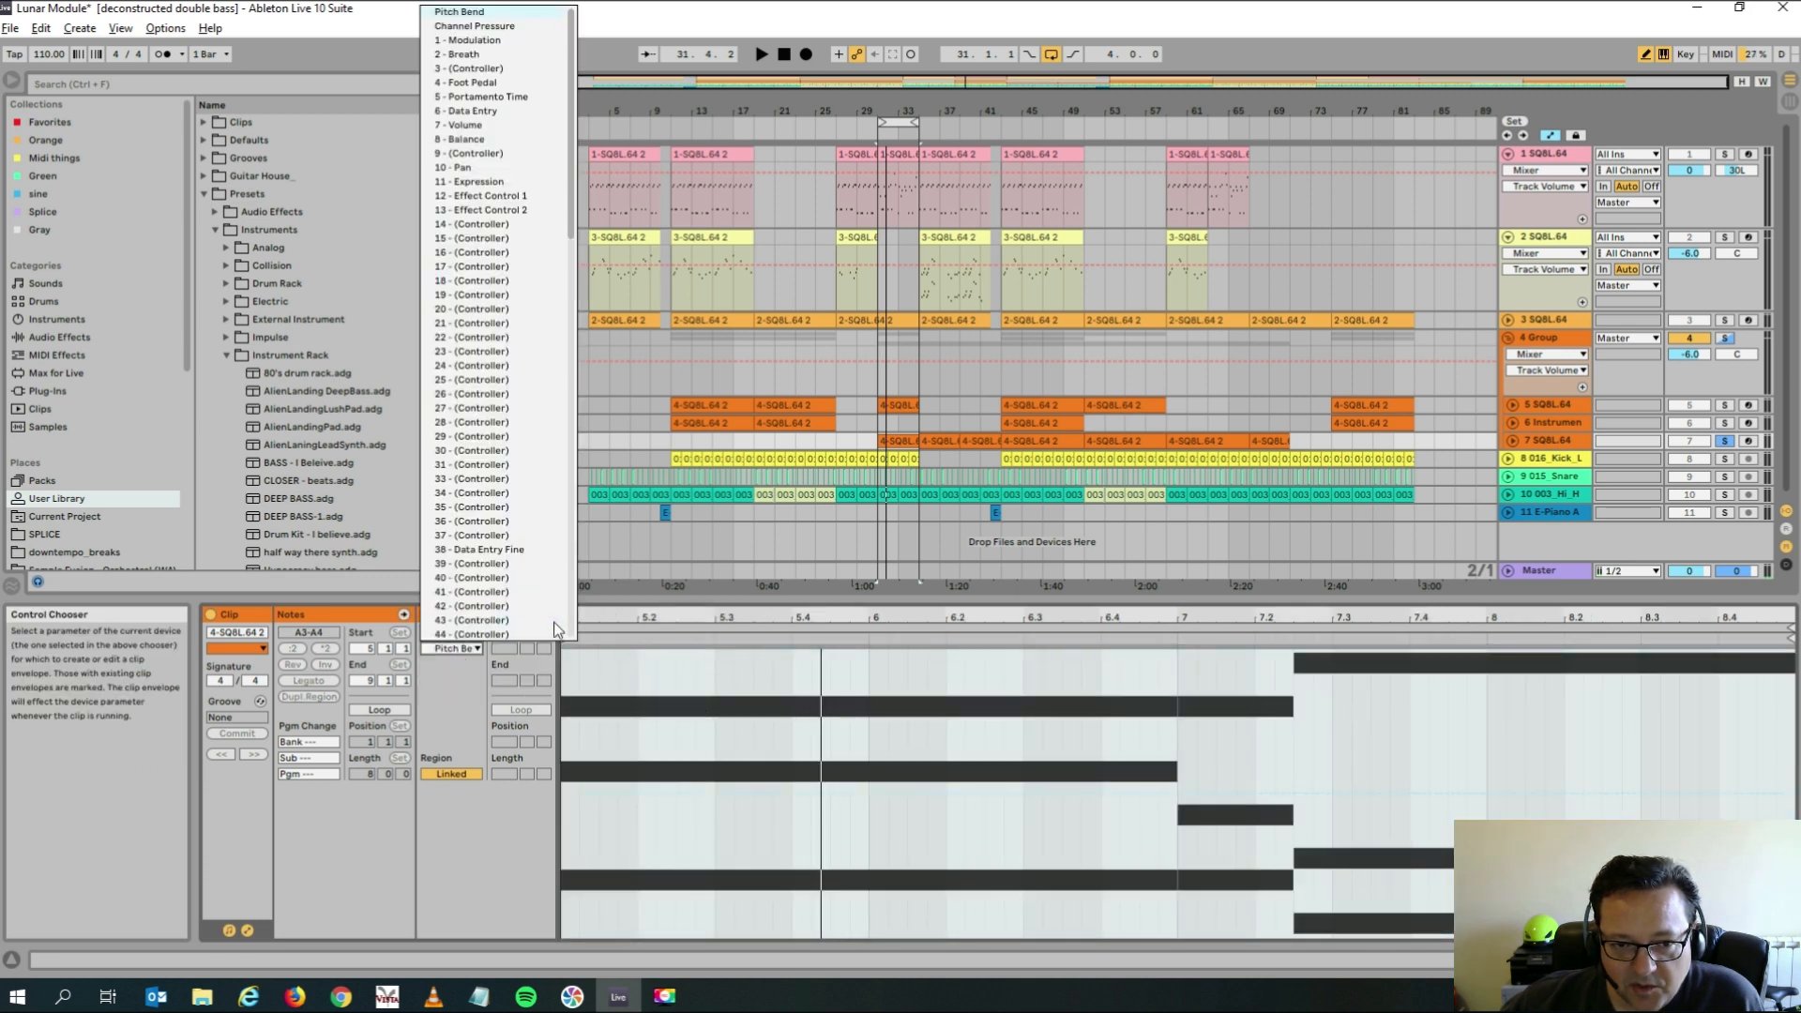
pyautogui.scroll(-3)
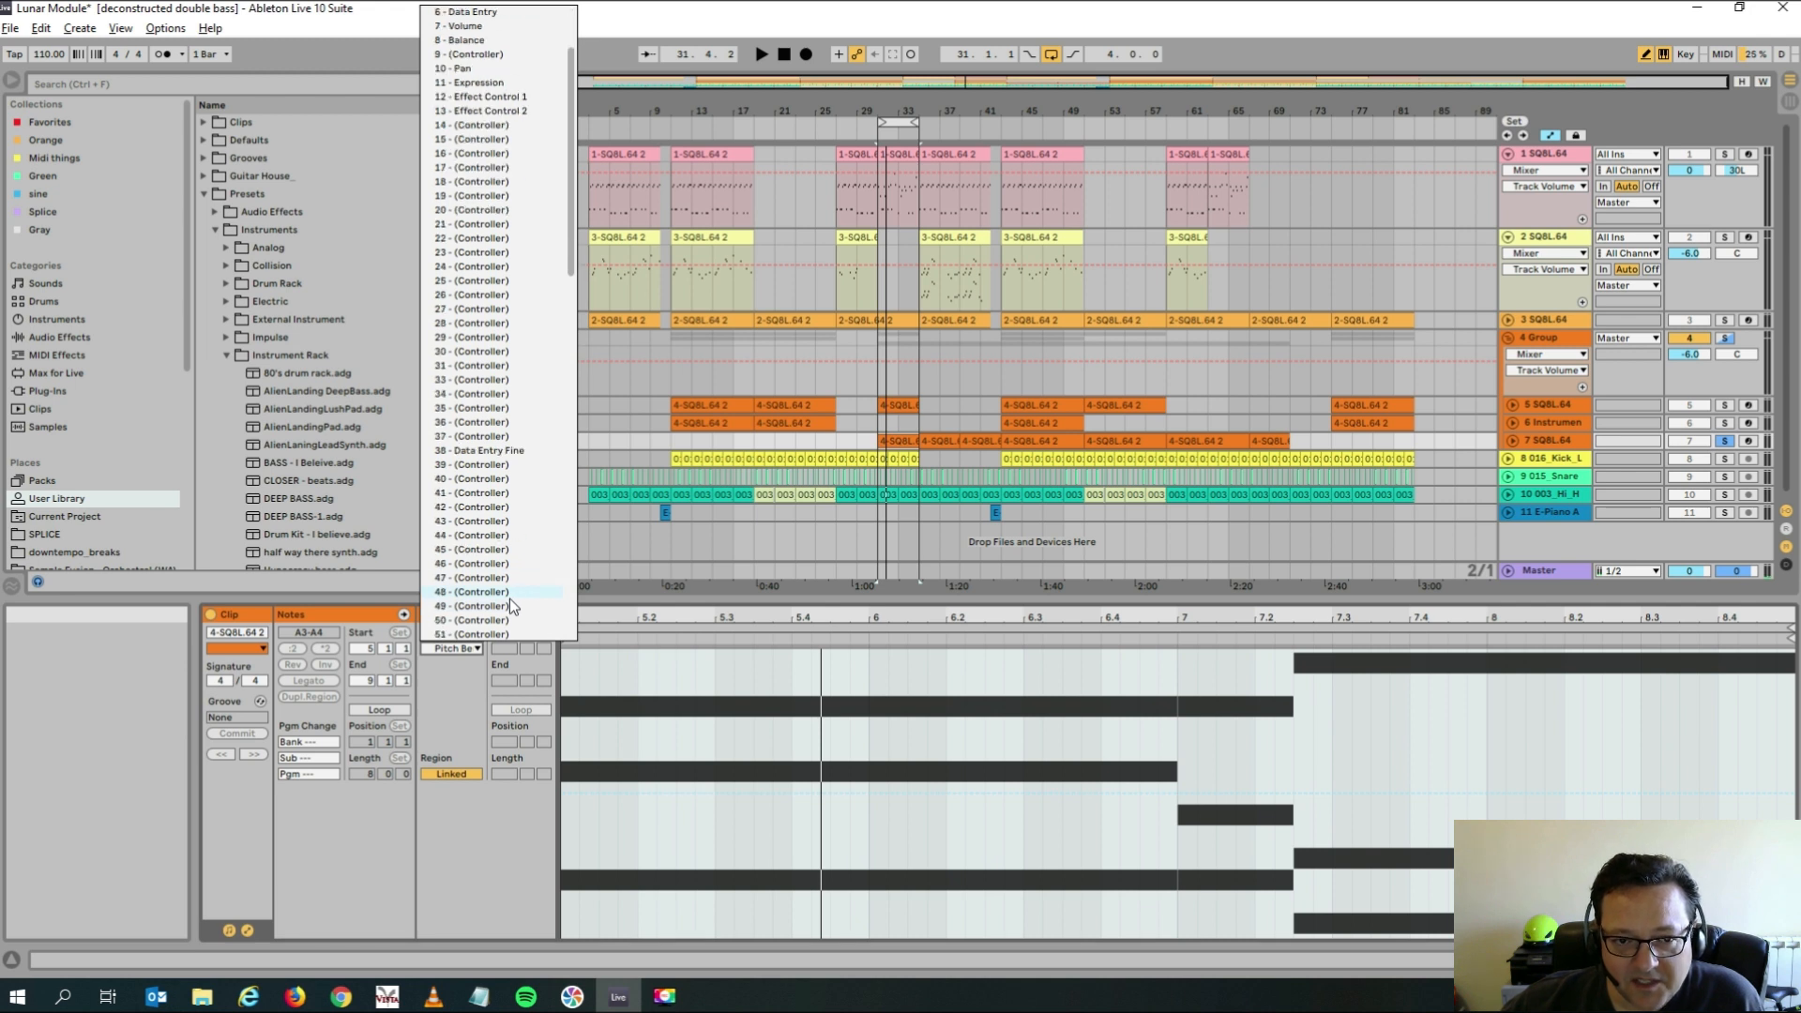
pyautogui.scroll(-3)
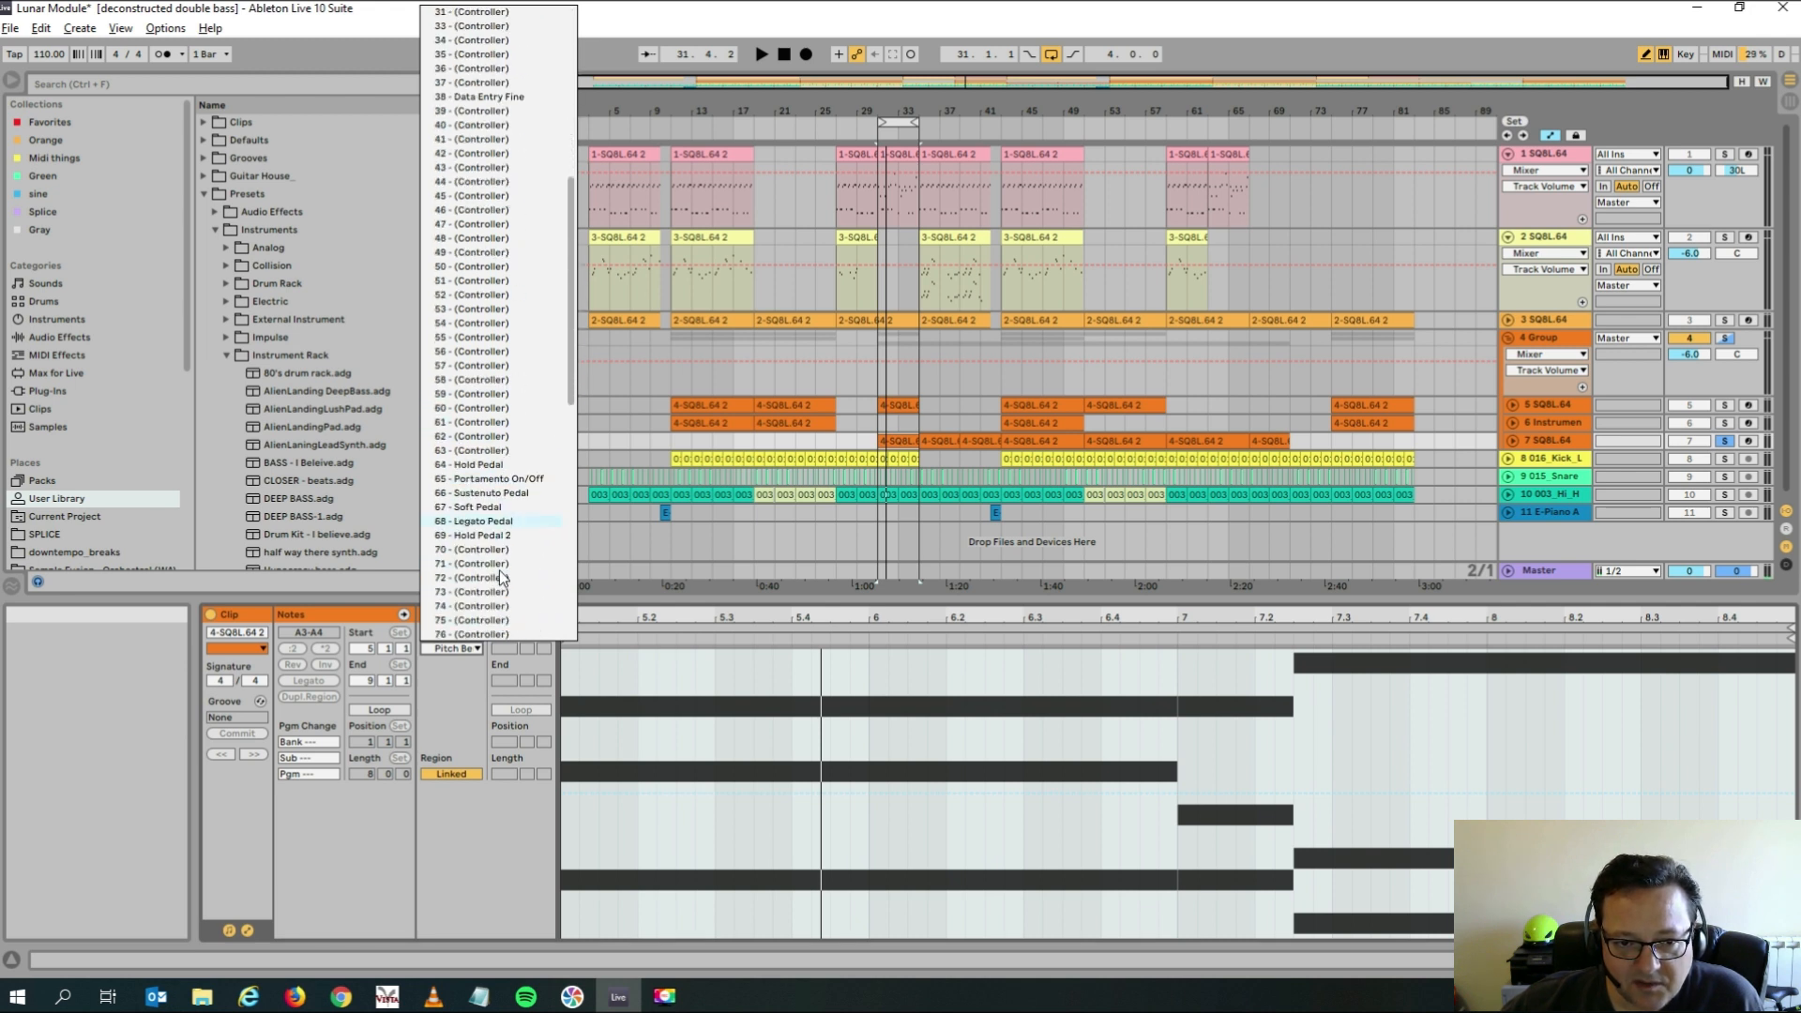
pyautogui.click(471, 605)
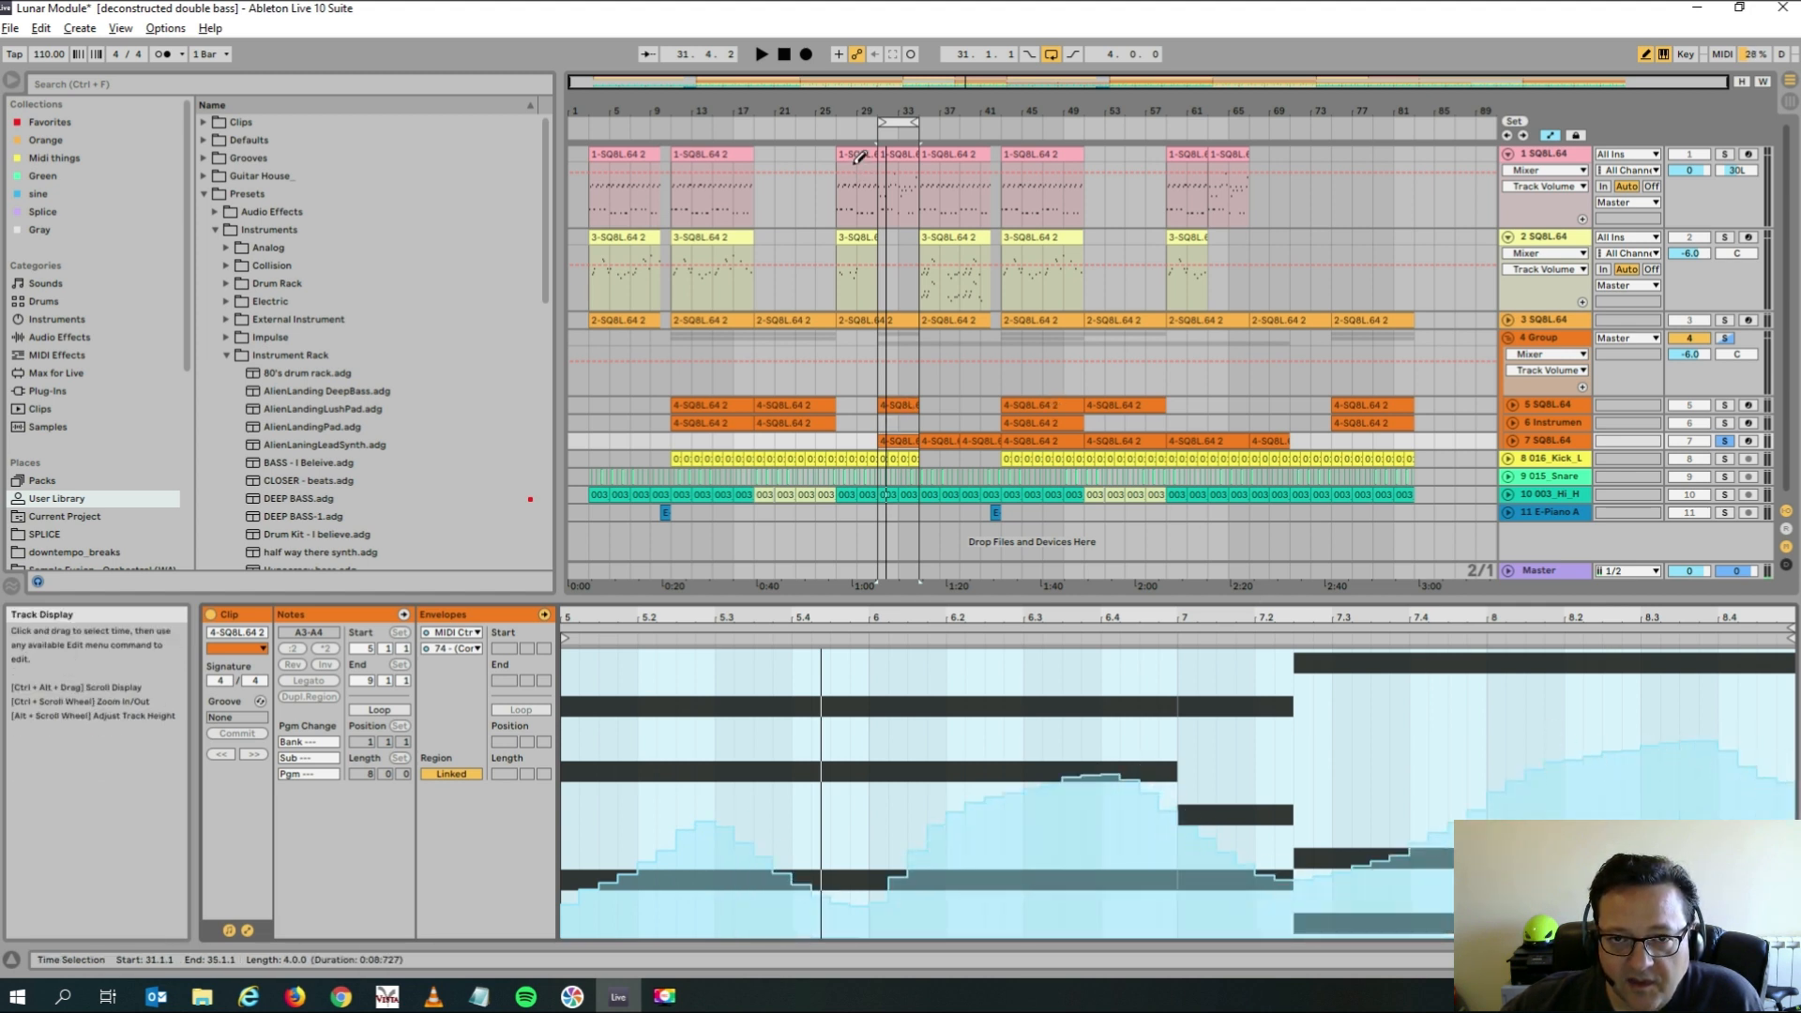
pyautogui.click(761, 54)
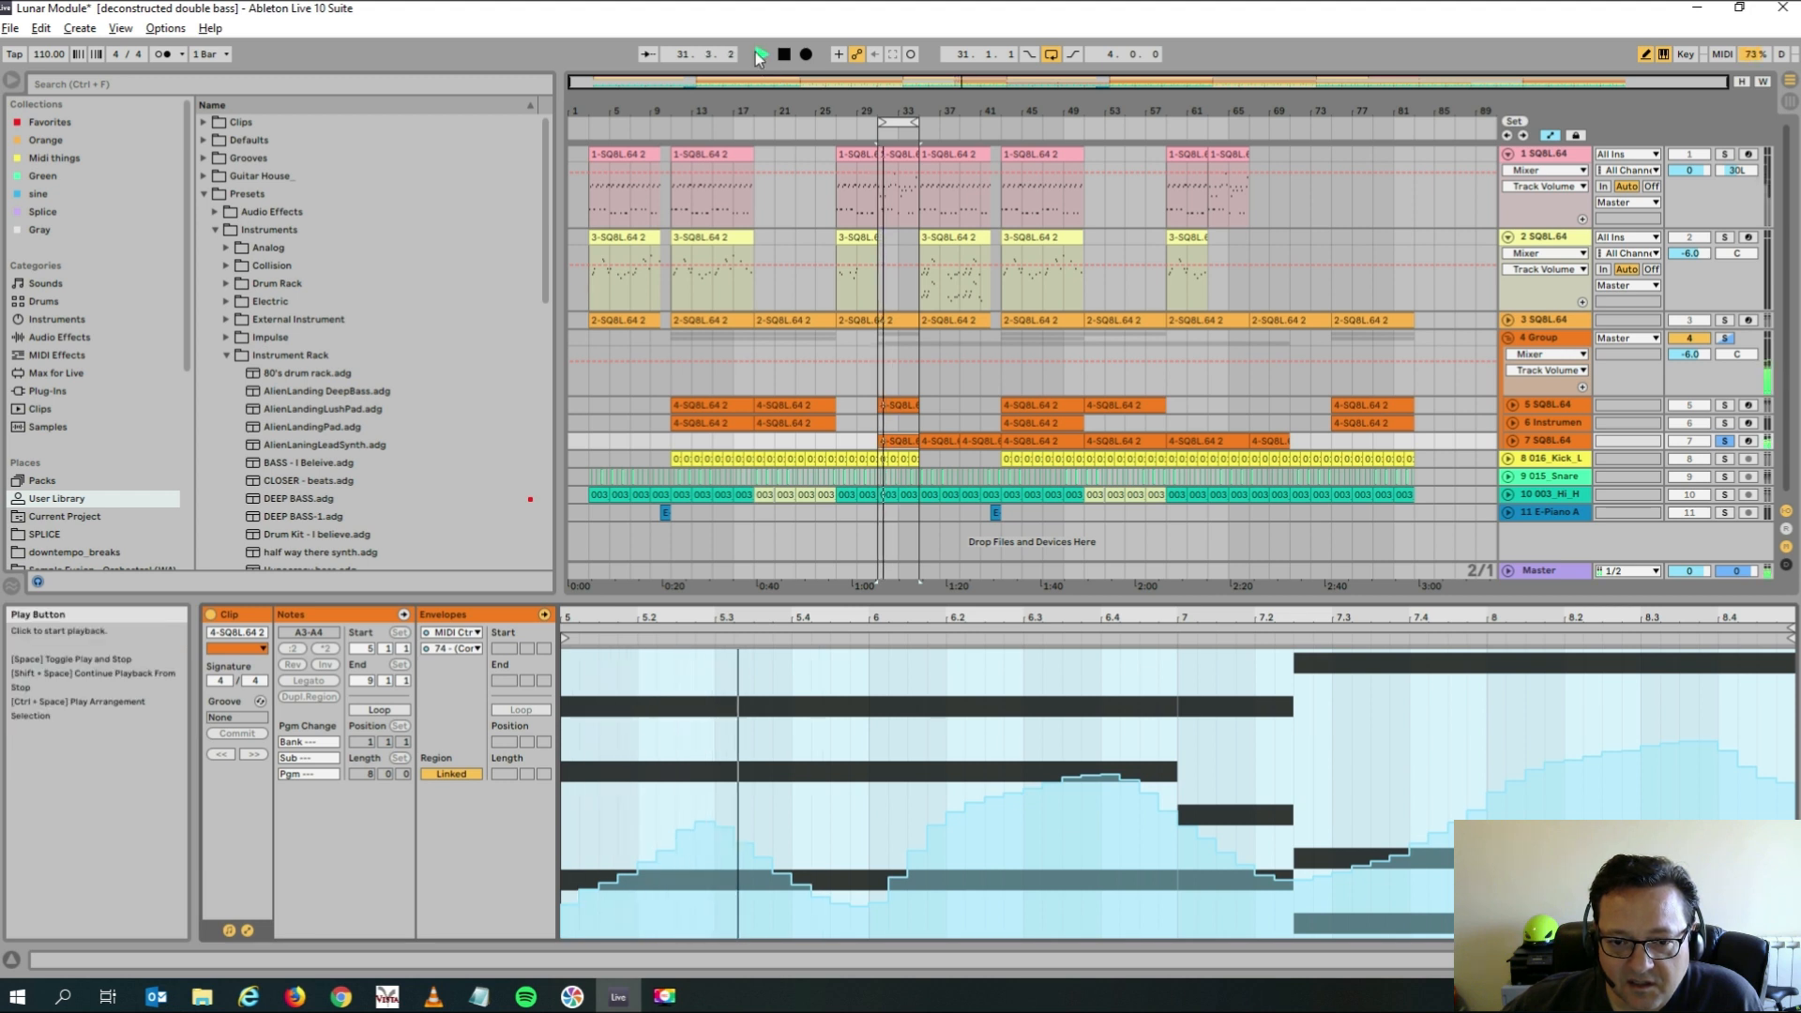
pyautogui.click(759, 55)
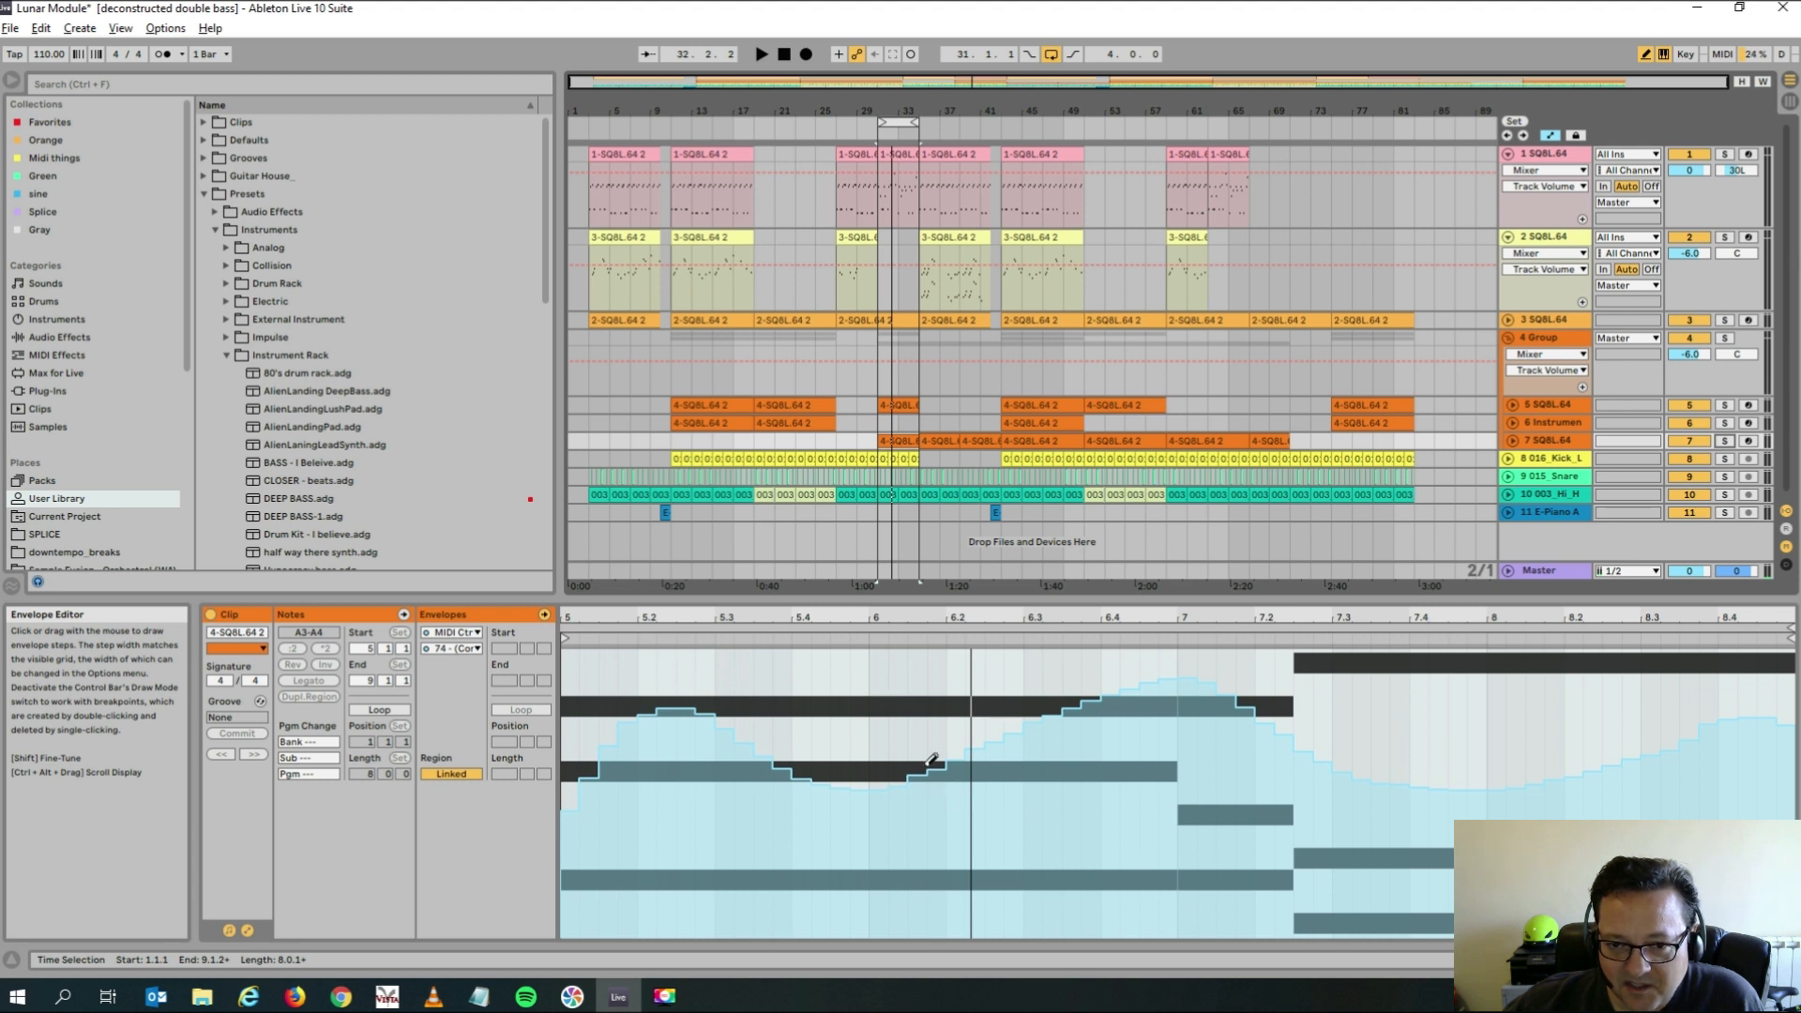
# Clear the drawn controller 74 envelope from the clip using Clear Envelope.
pyautogui.rightClick(931, 764)
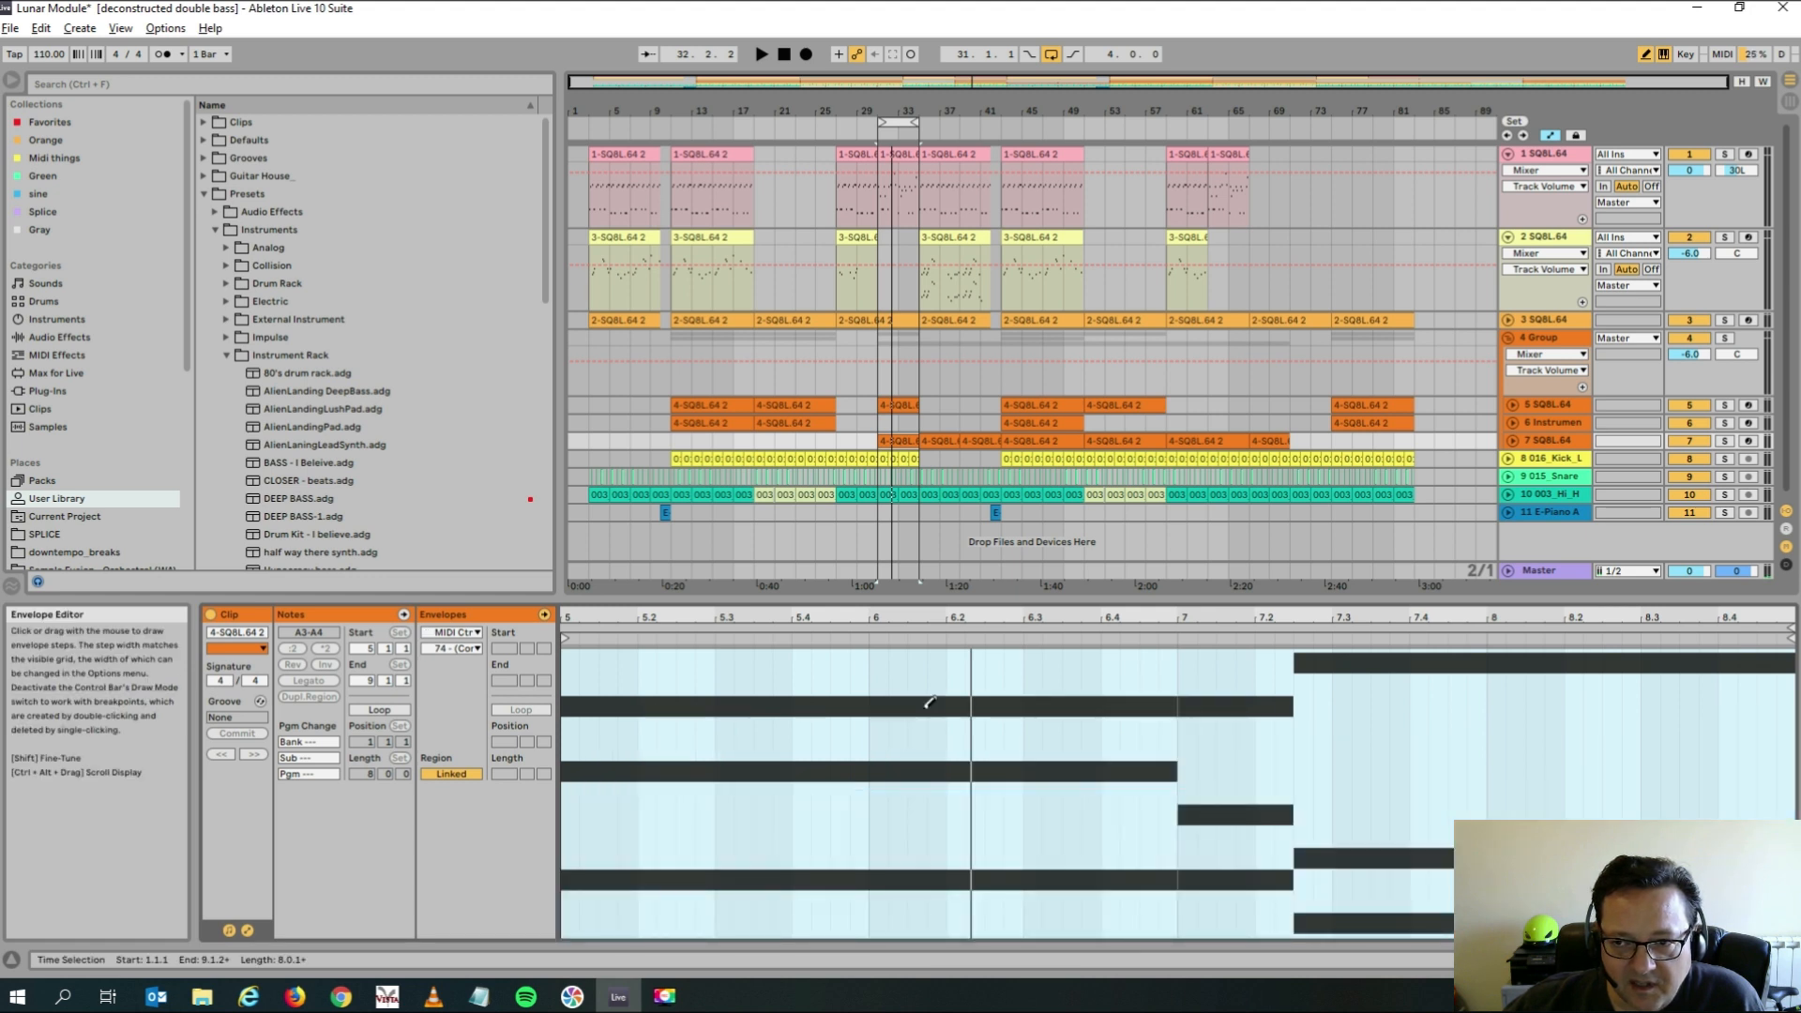
pyautogui.moveTo(1567, 442)
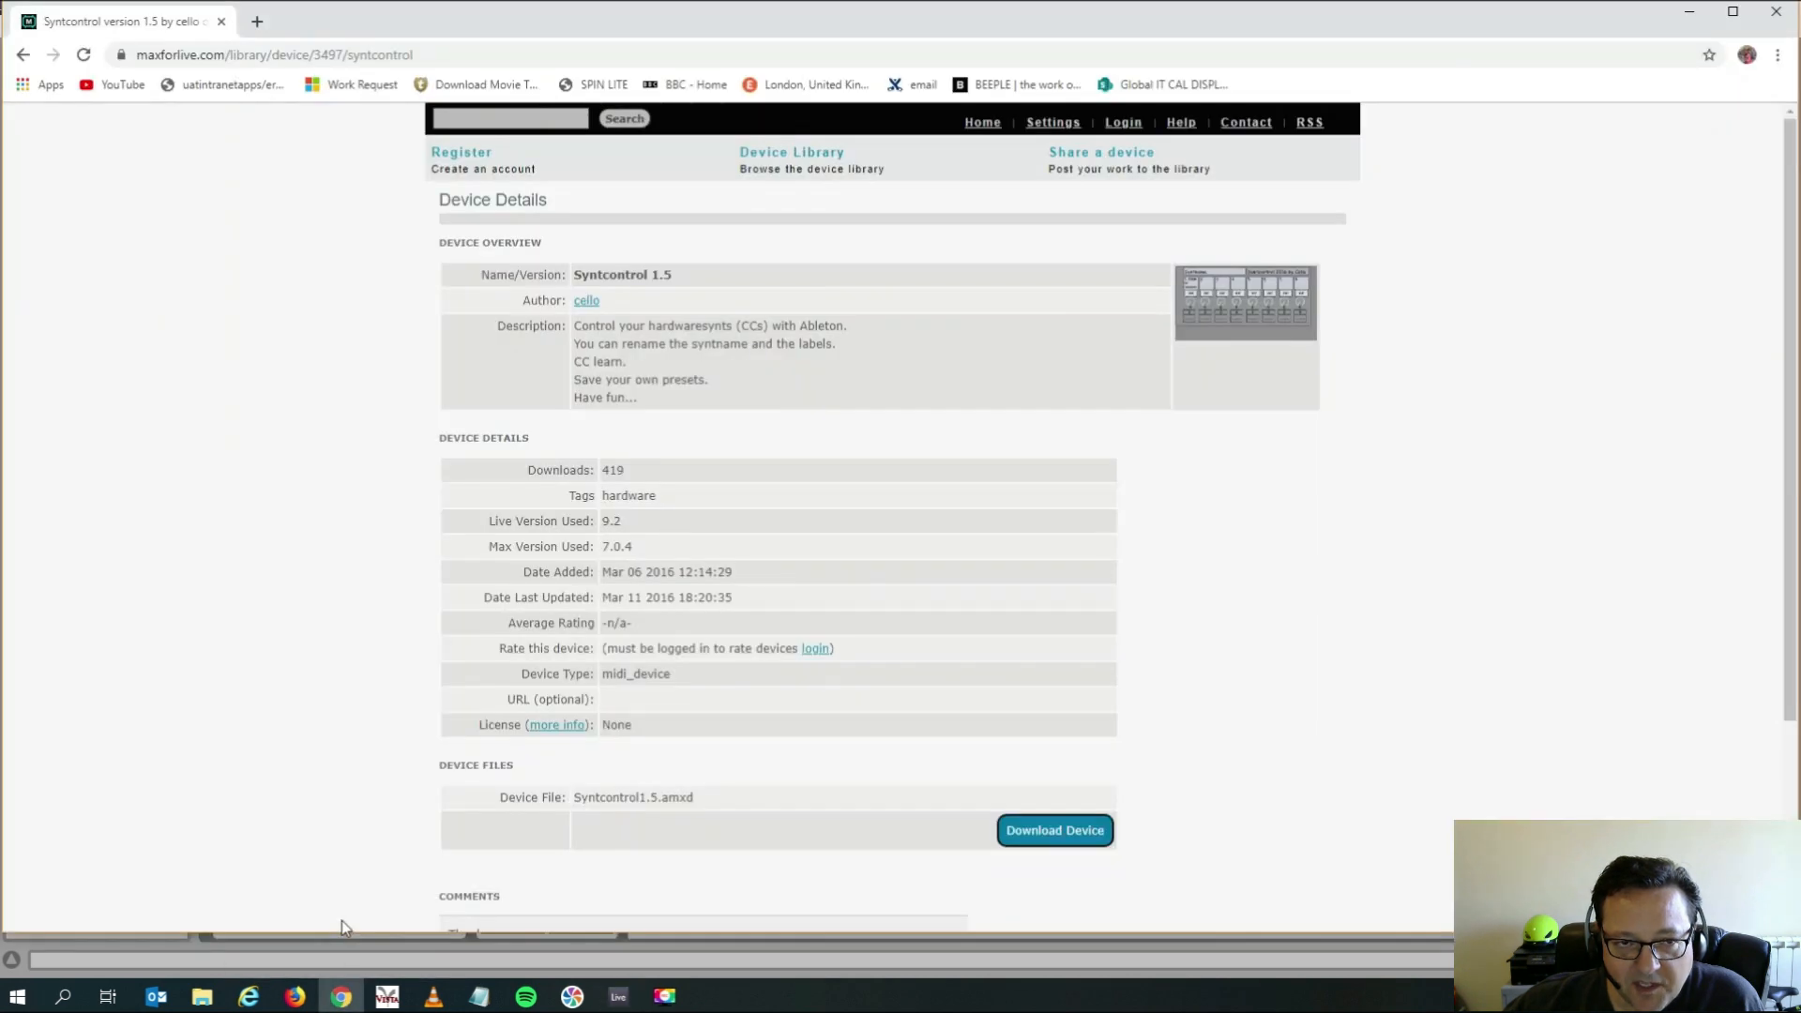
pyautogui.moveTo(460, 19)
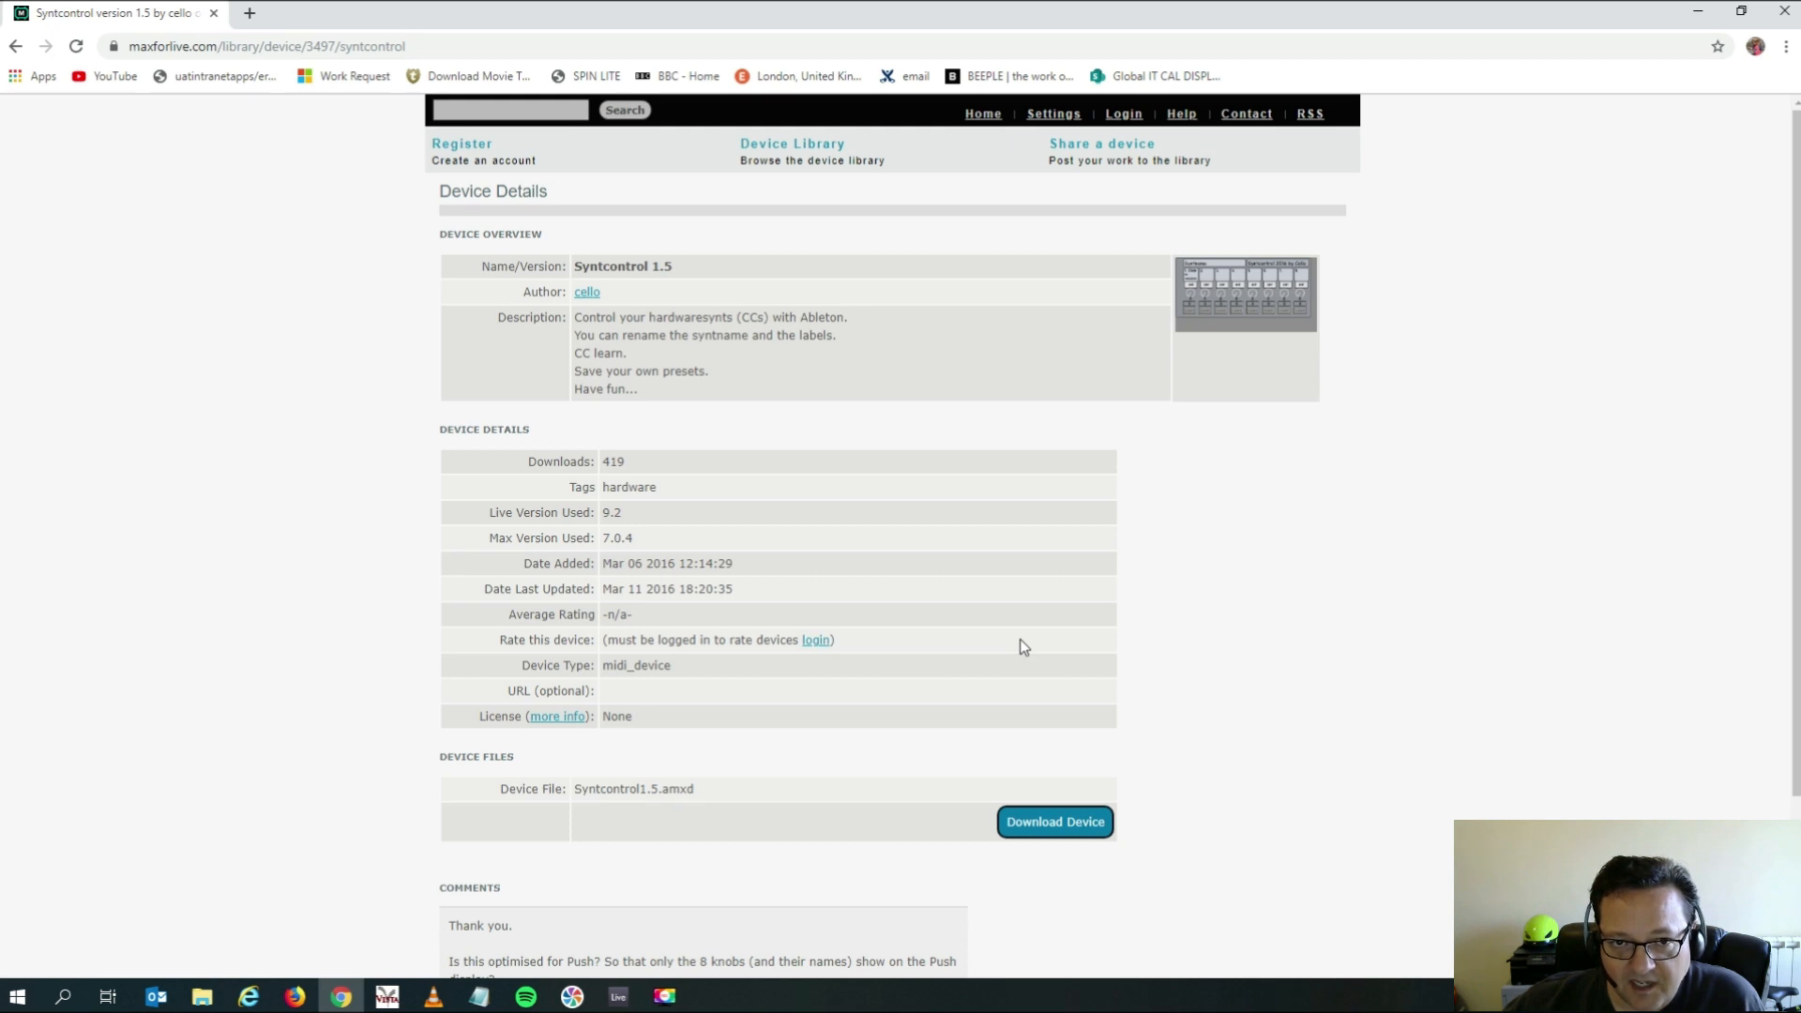
pyautogui.moveTo(660, 269)
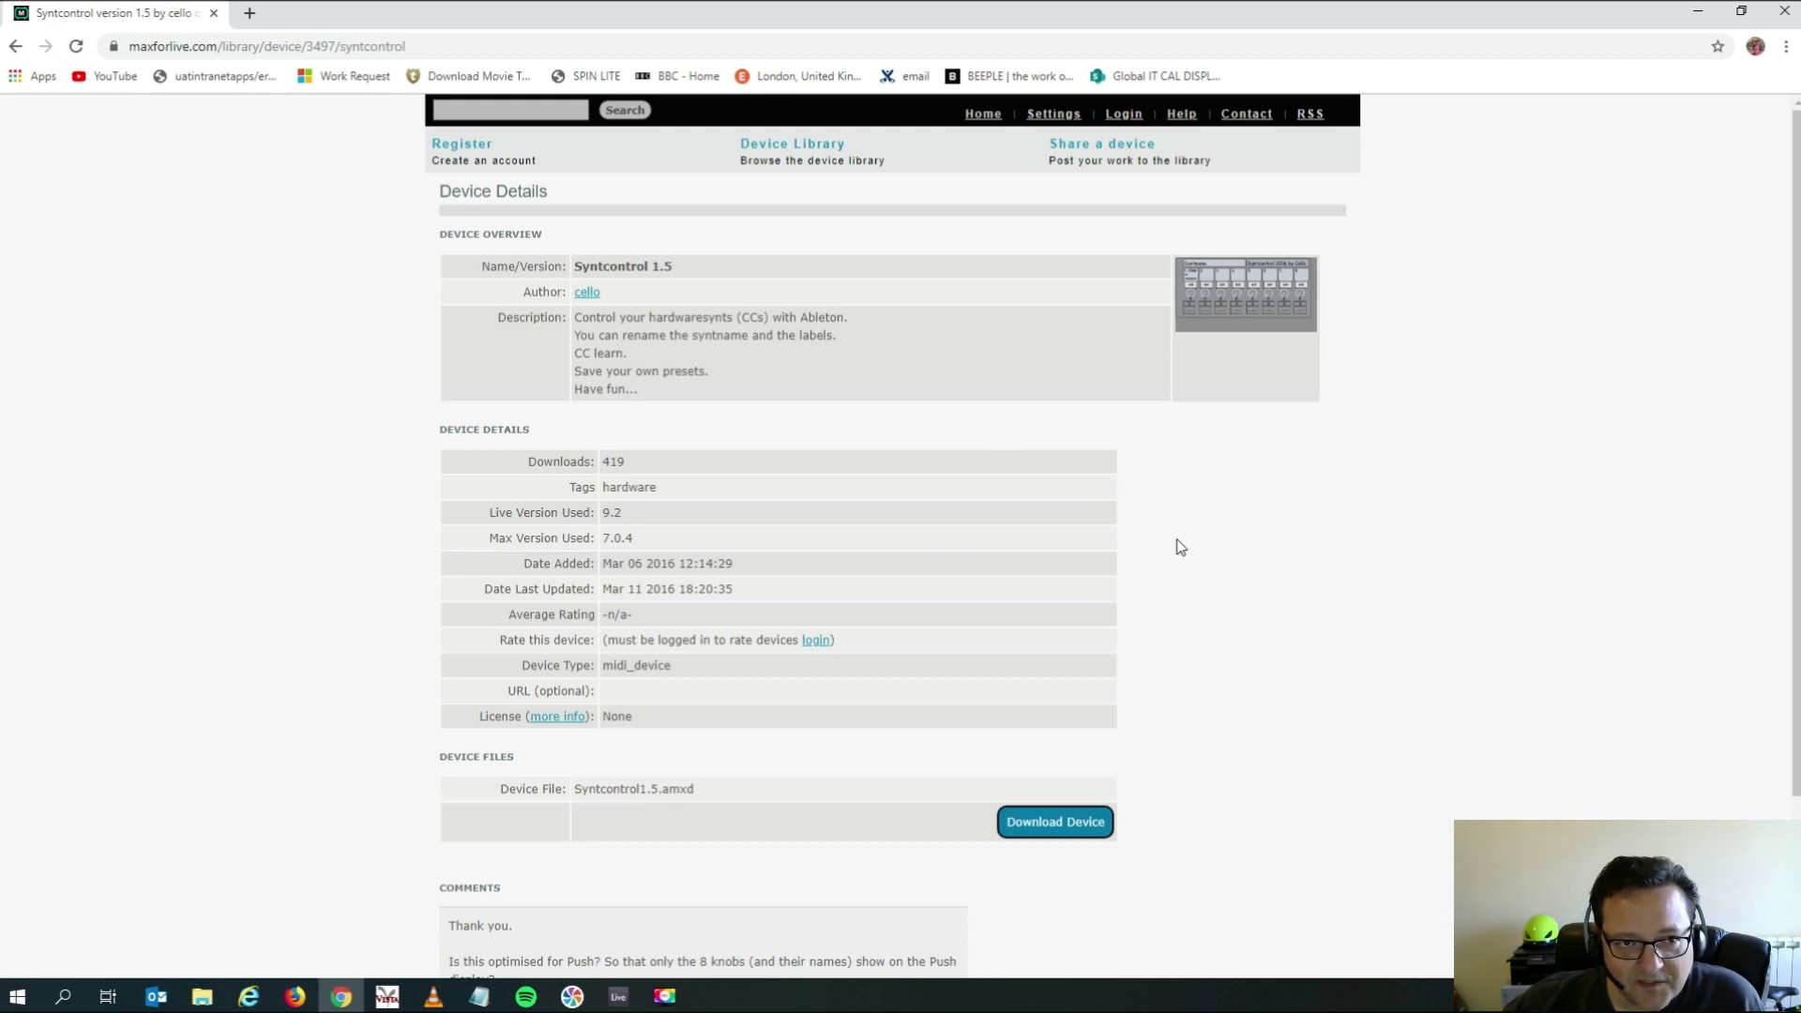
pyautogui.moveTo(1163, 852)
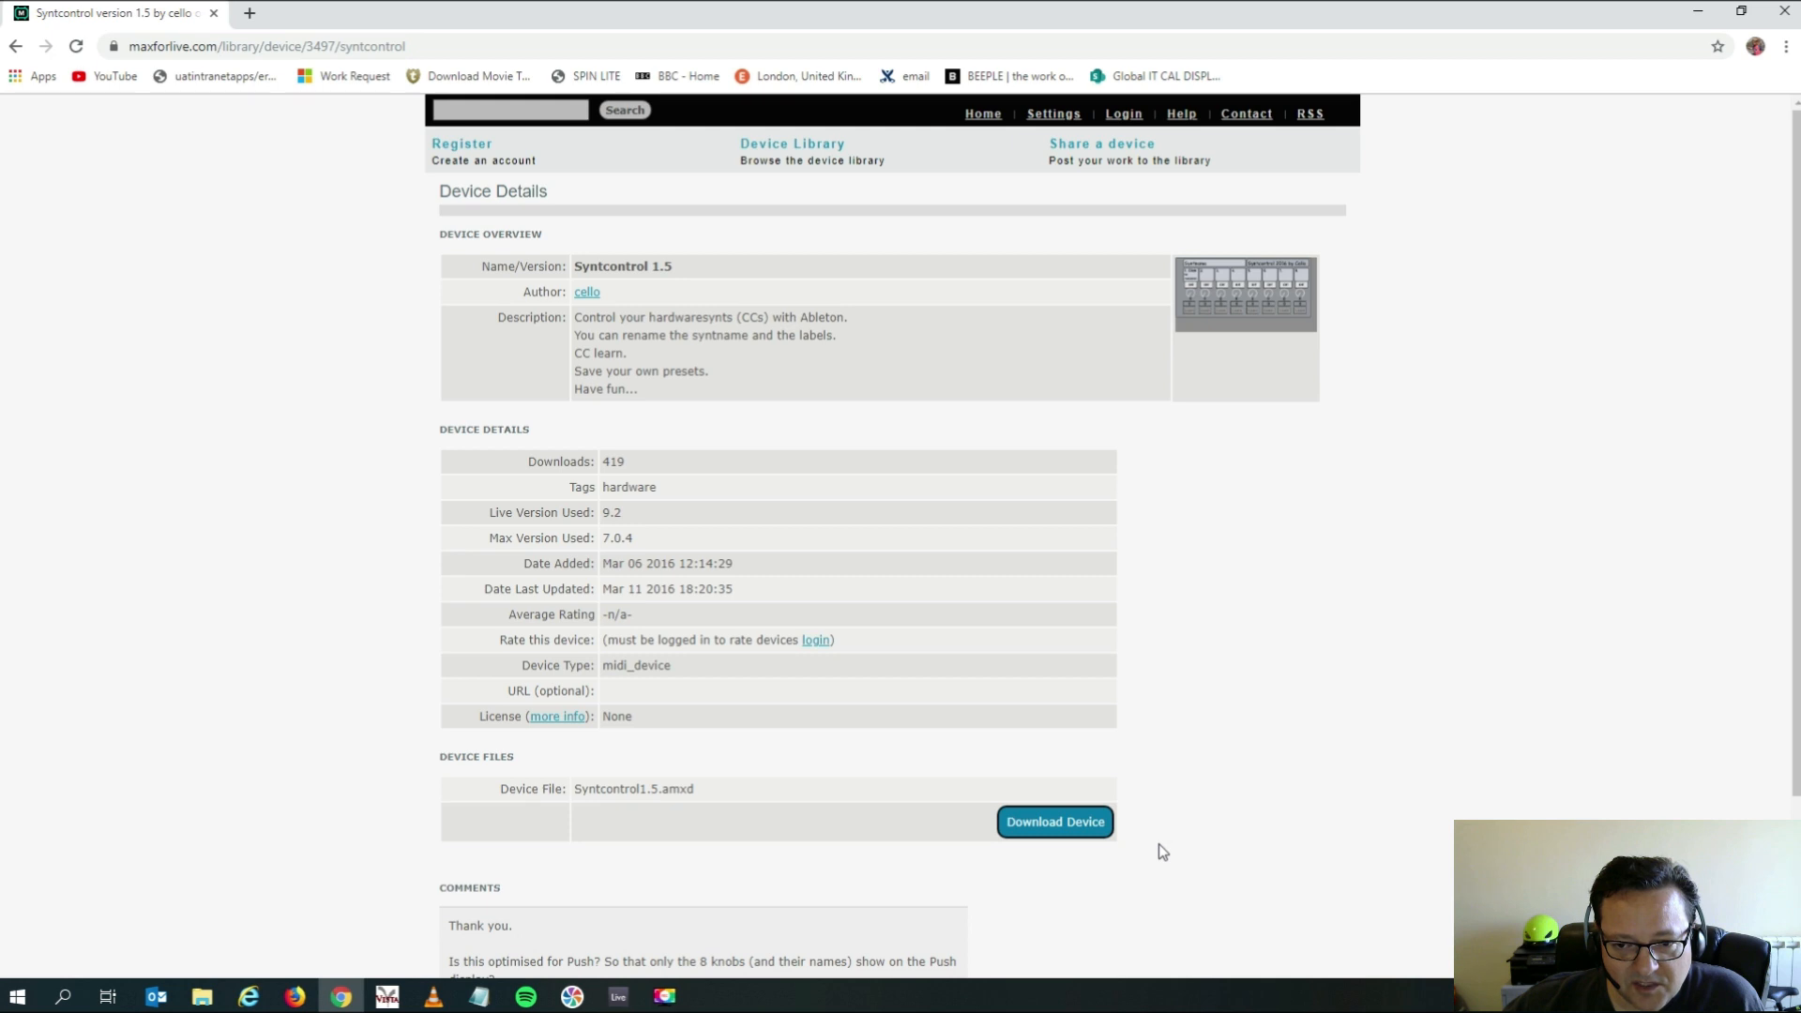
pyautogui.moveTo(1054, 820)
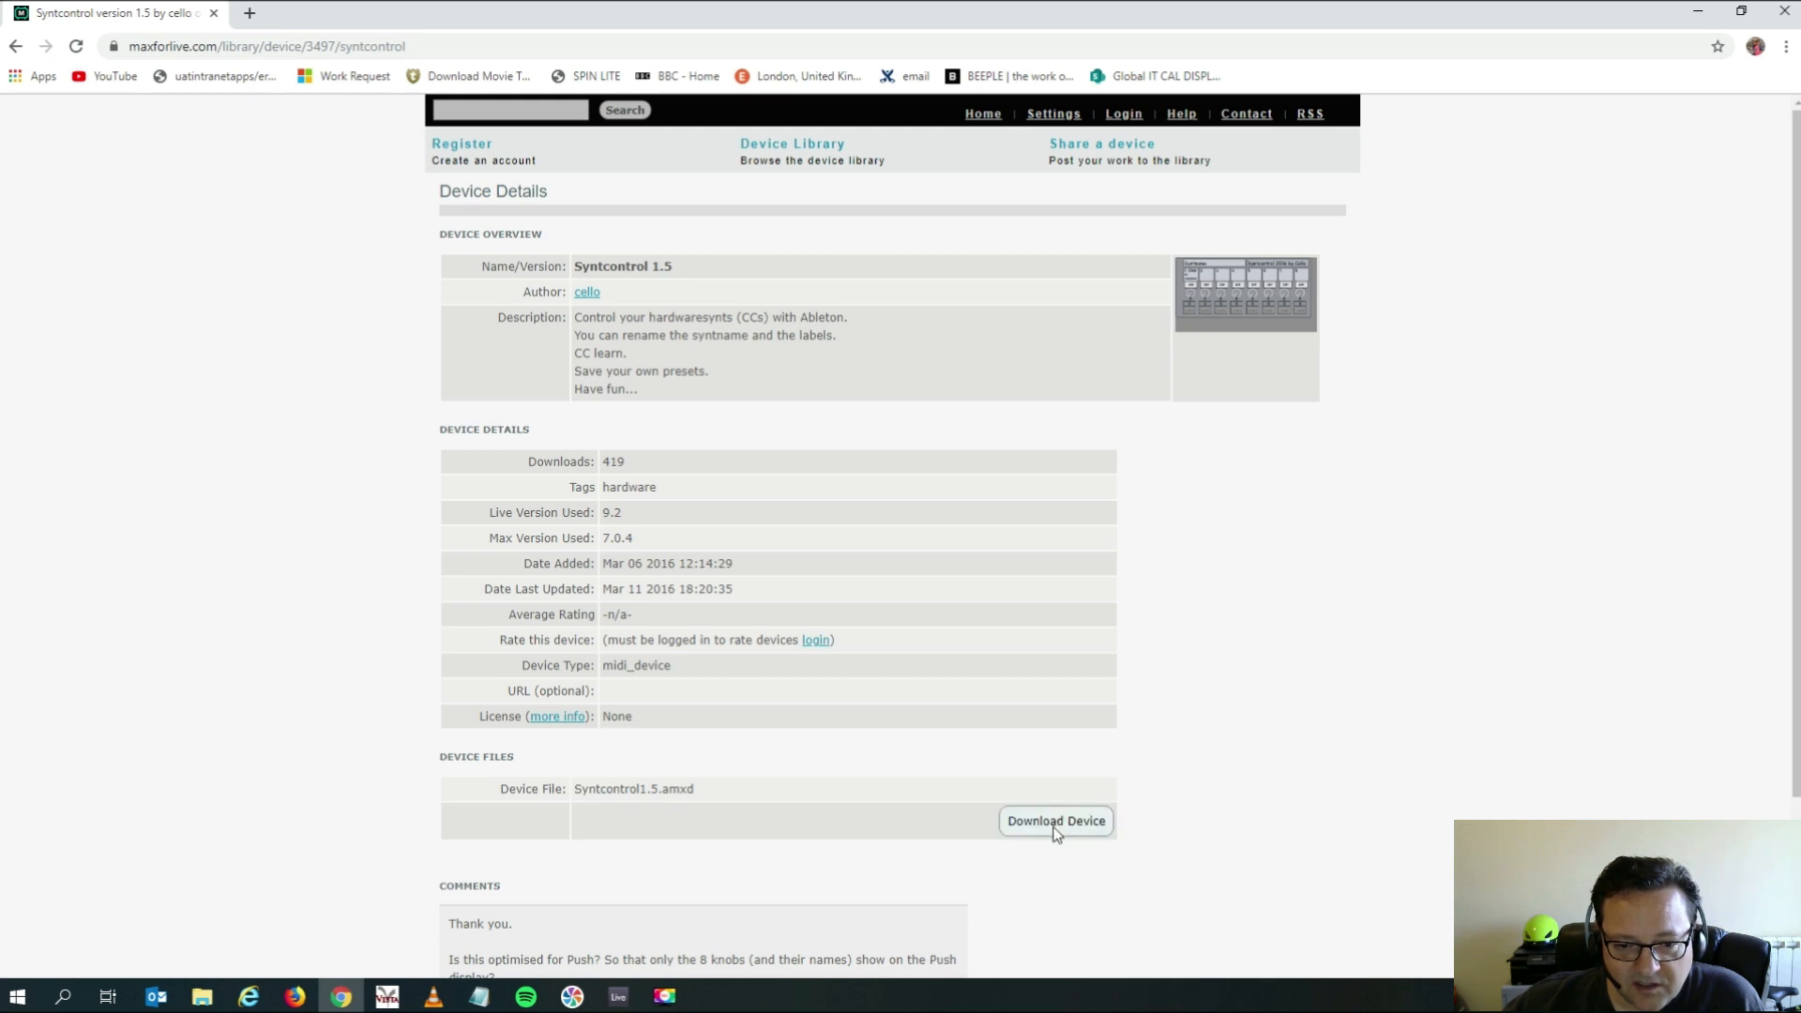
pyautogui.moveTo(1051, 829)
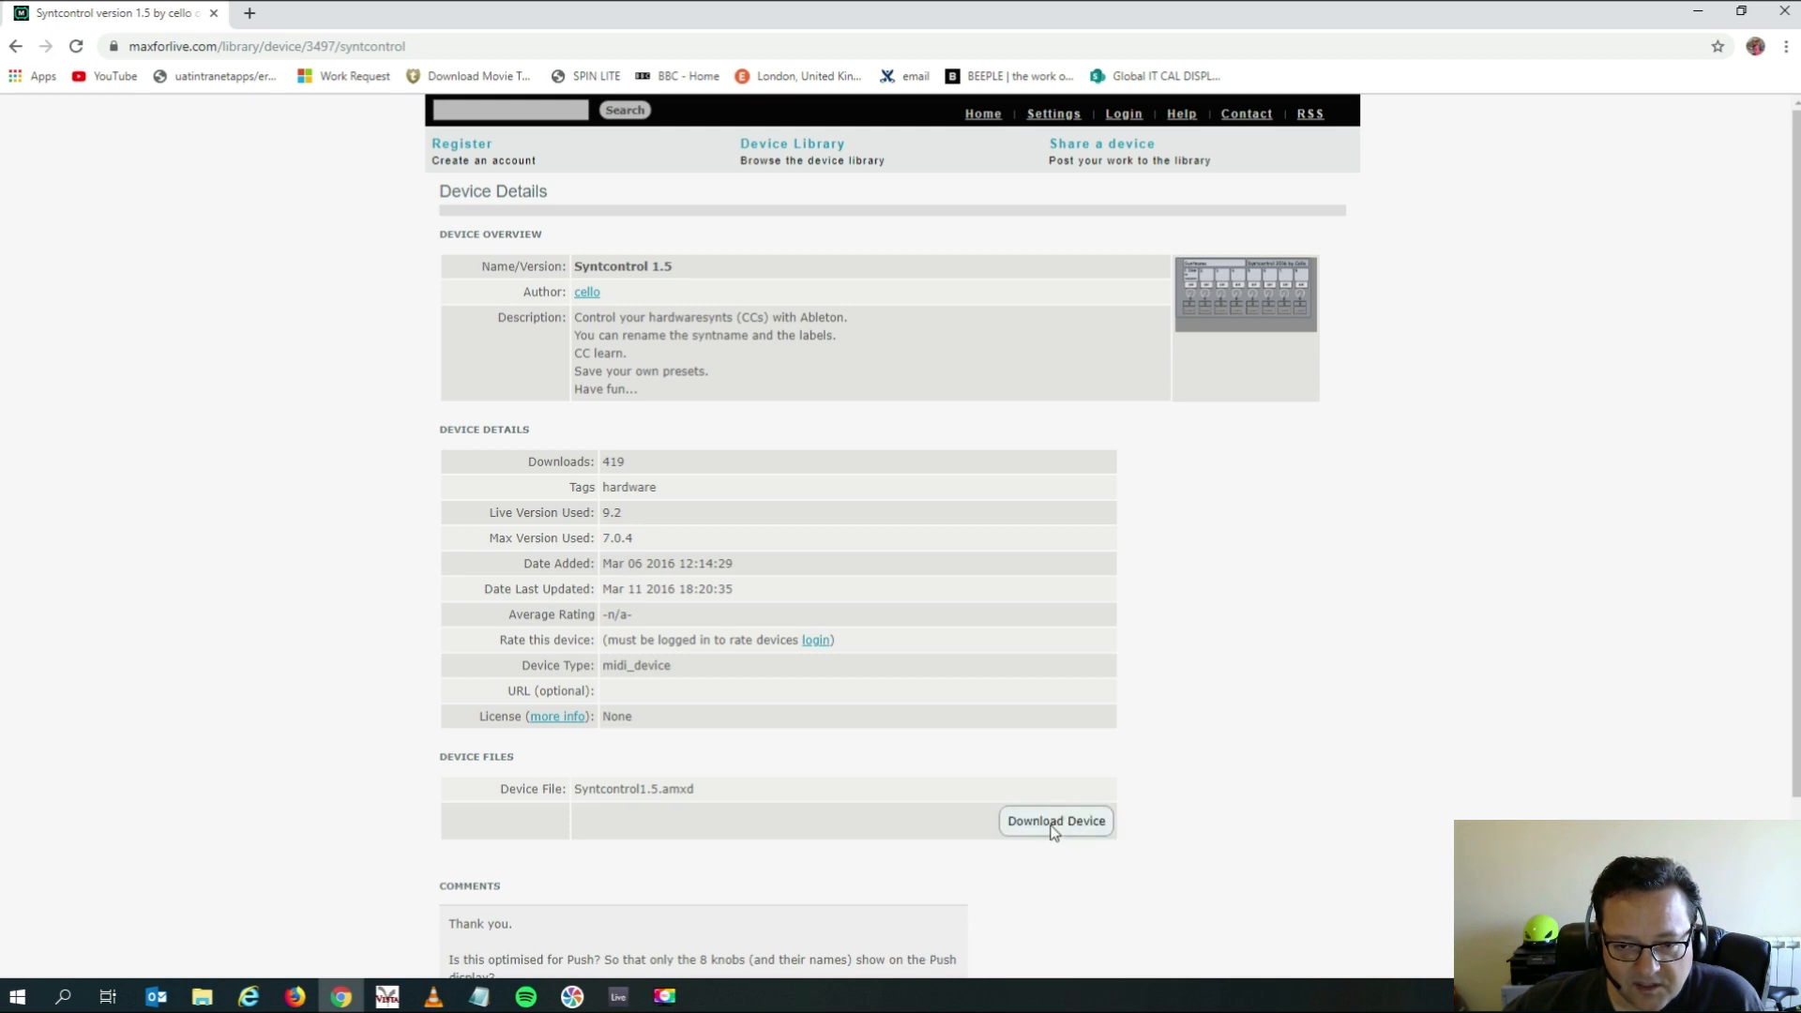
# Download the Syntcontrol 1.5 device from its maxforlive.com page.
pyautogui.click(1054, 820)
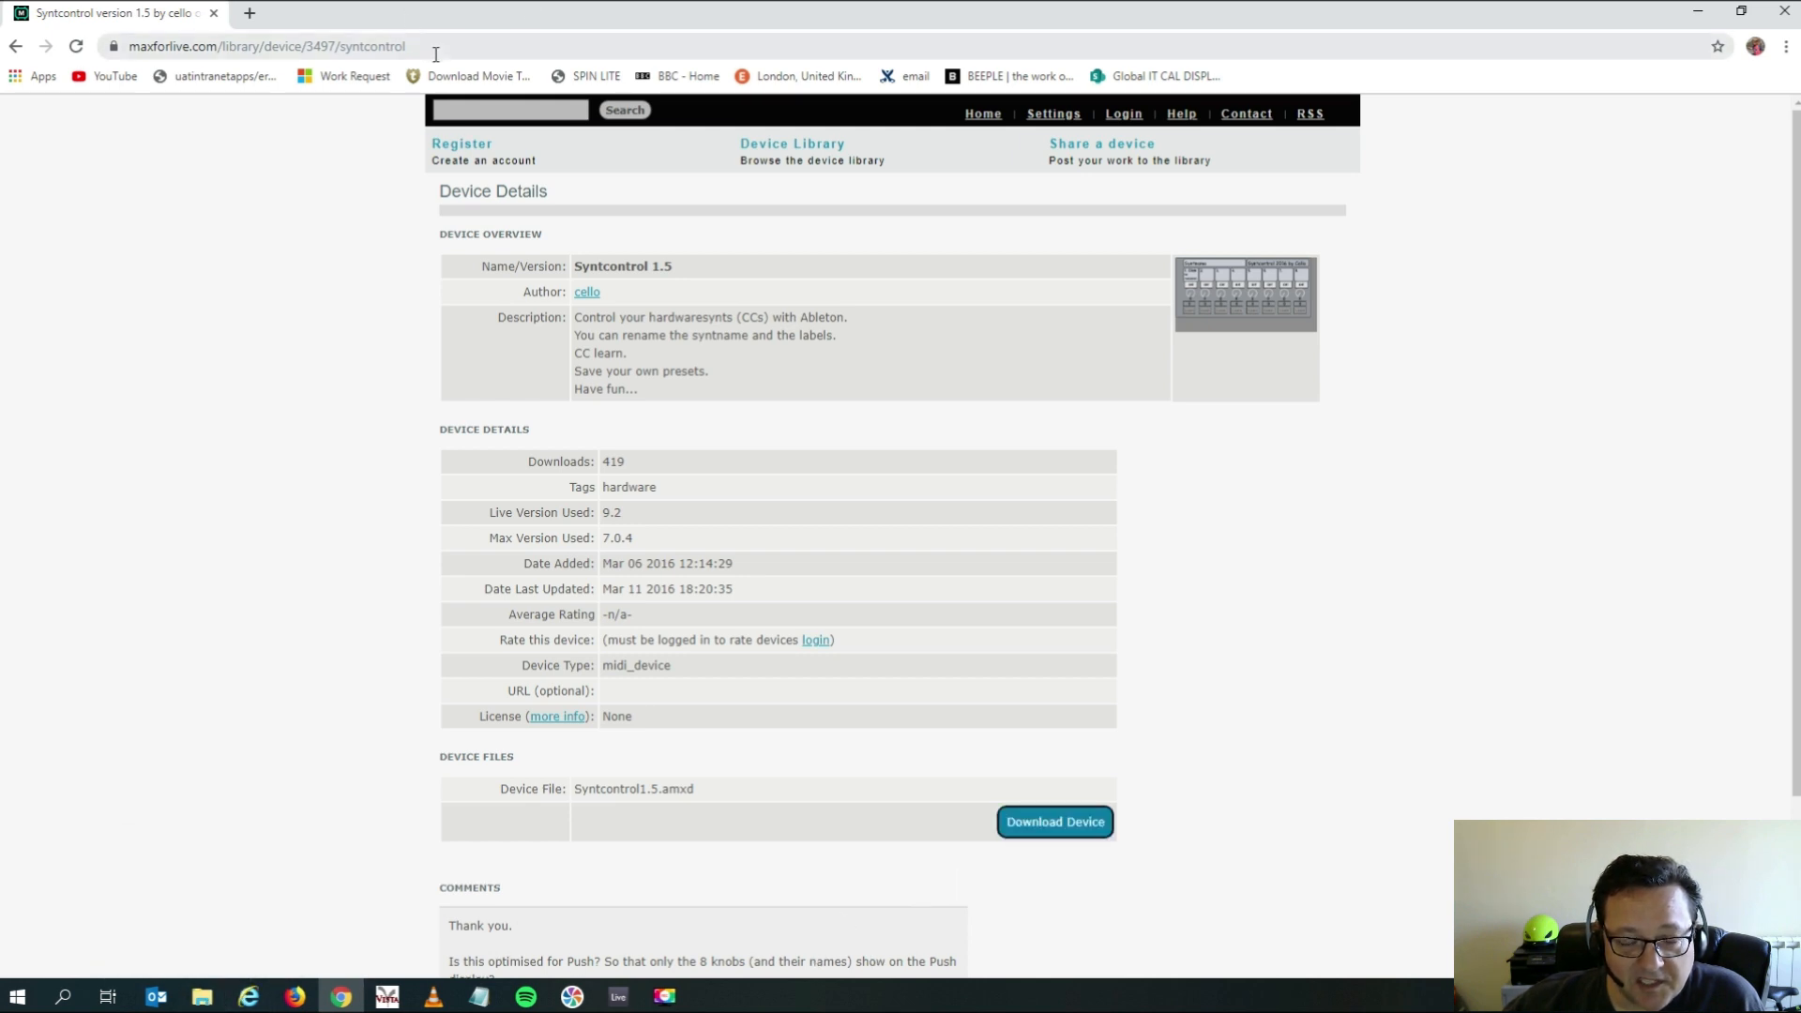
pyautogui.moveTo(245, 849)
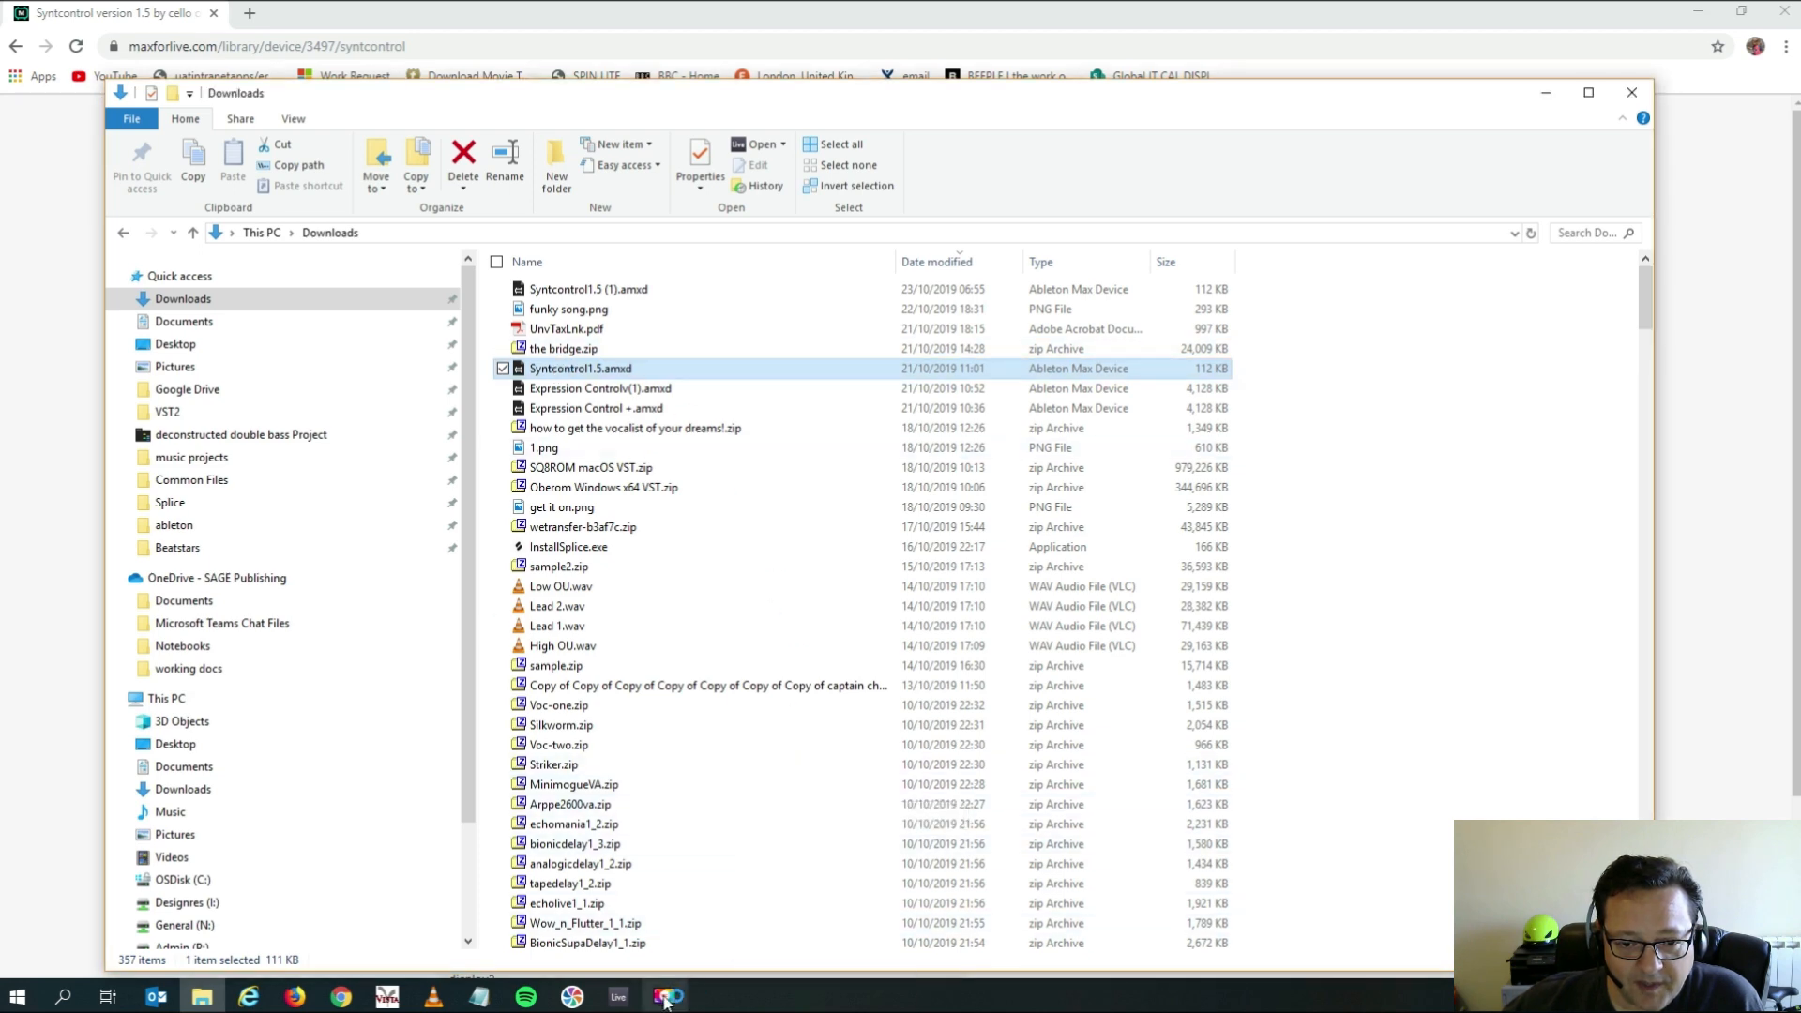
# Return to Live from the Downloads folder holding Syntcontrol1.5.amxd.
pyautogui.click(618, 996)
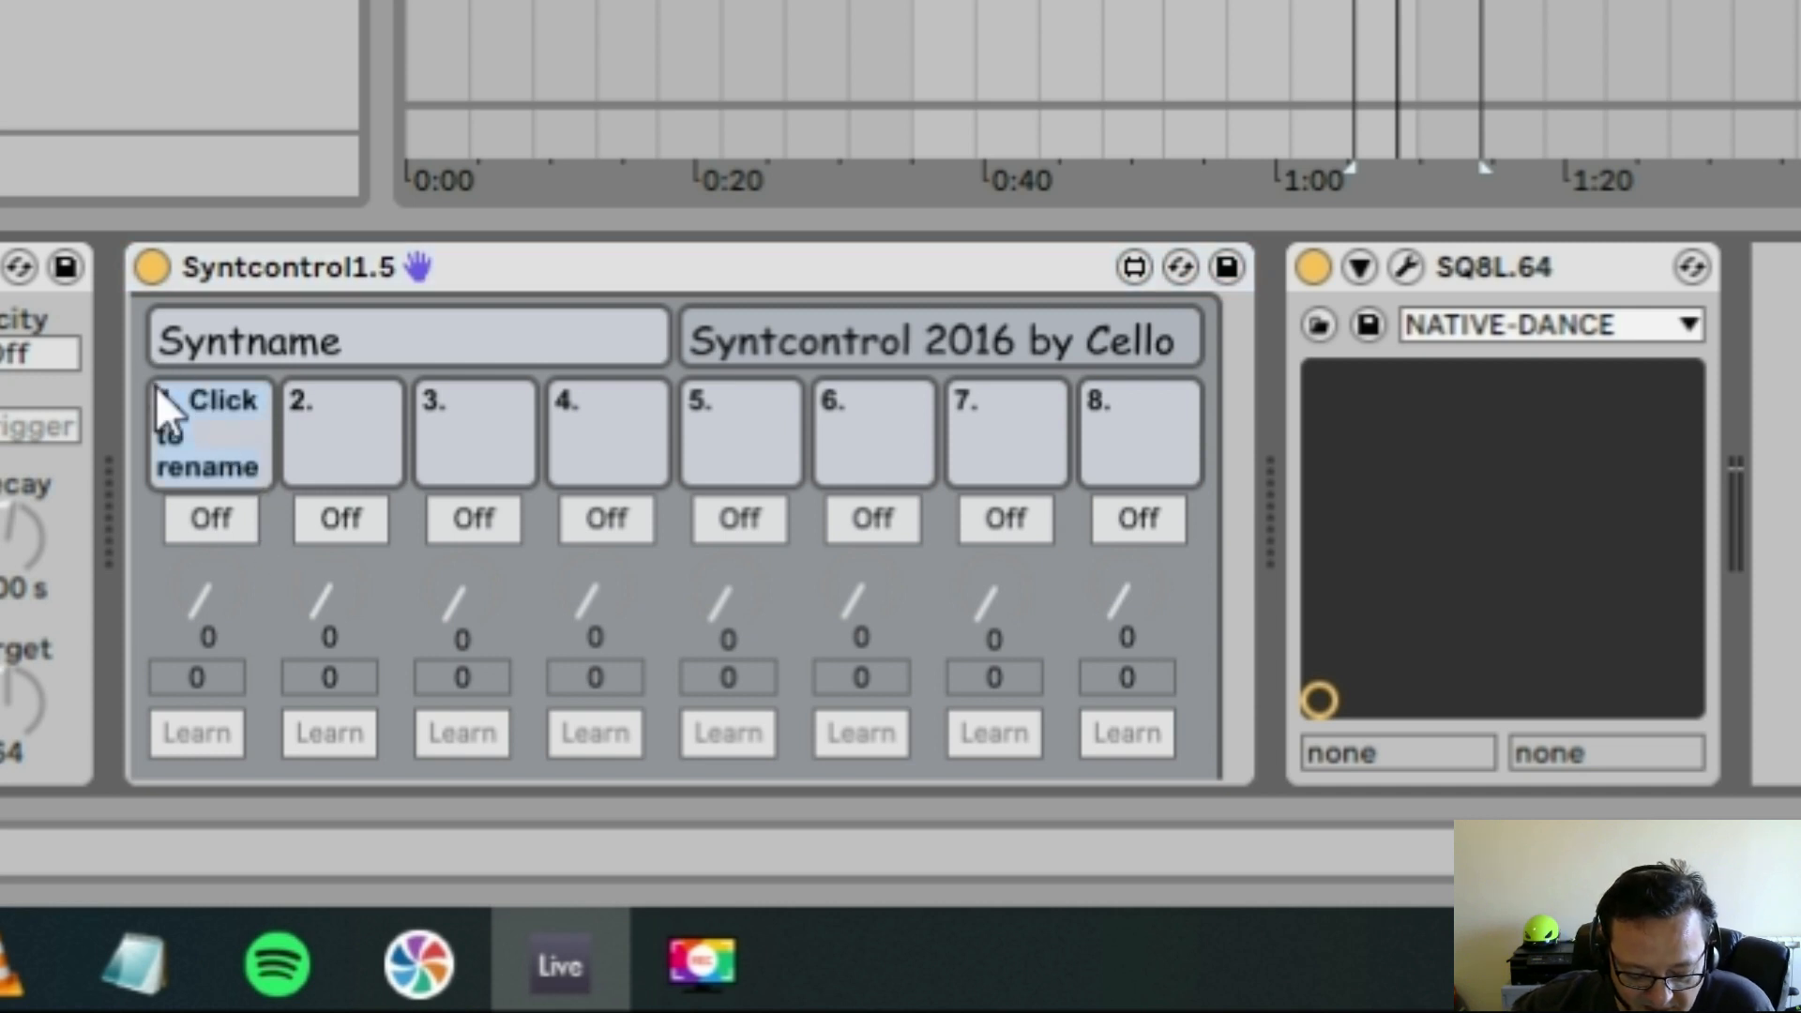
# Name Syntcontrol1.5's first slot 'filter' and switch that slot on.
pyautogui.write('filter')
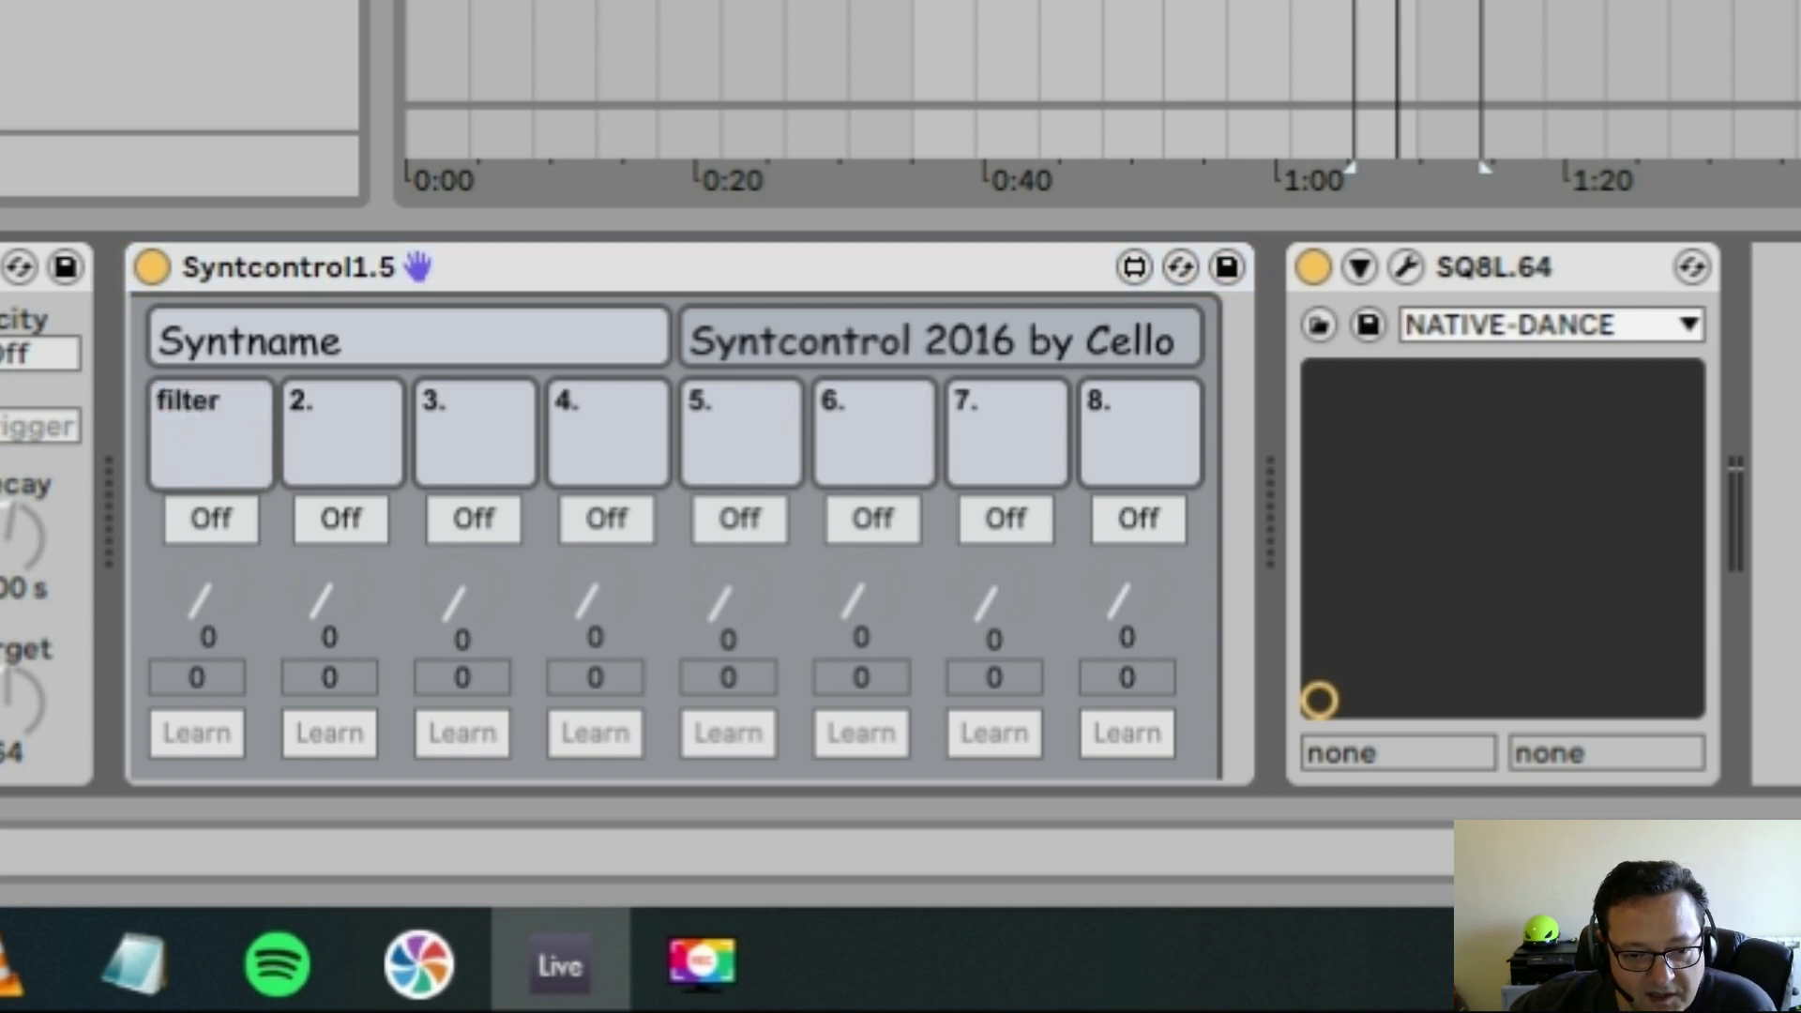
pyautogui.click(209, 403)
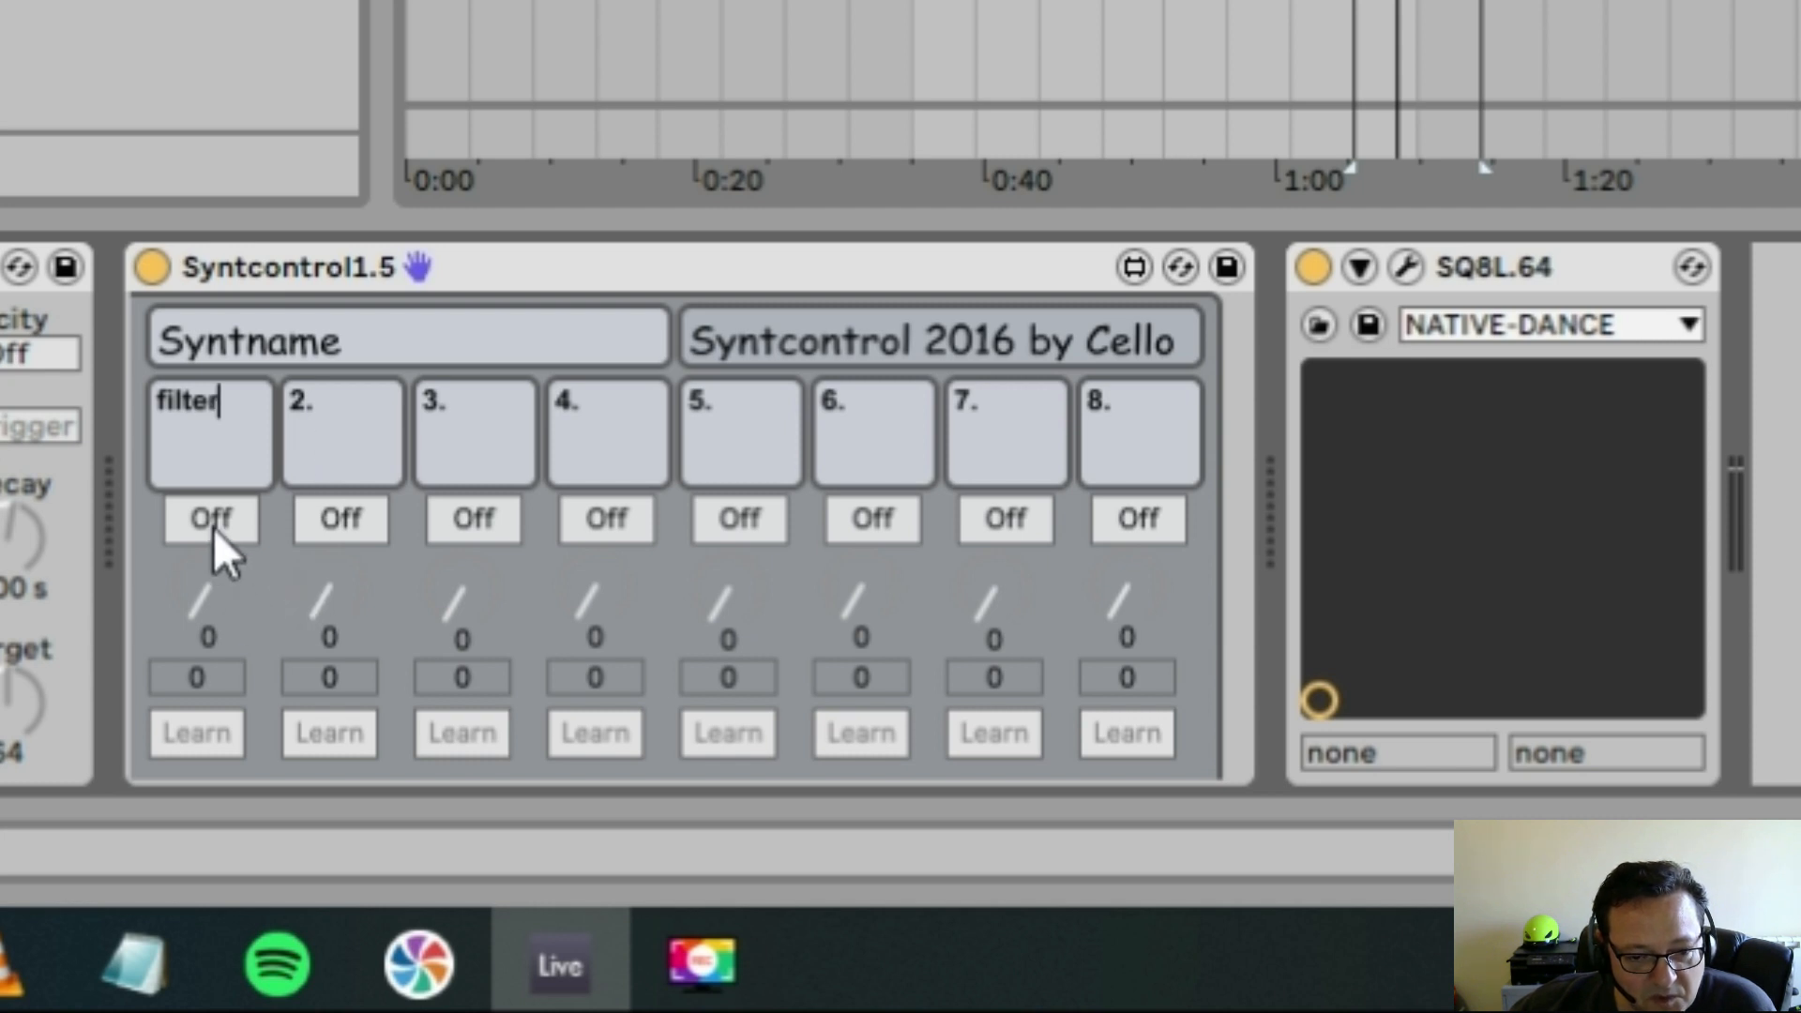
pyautogui.click(209, 518)
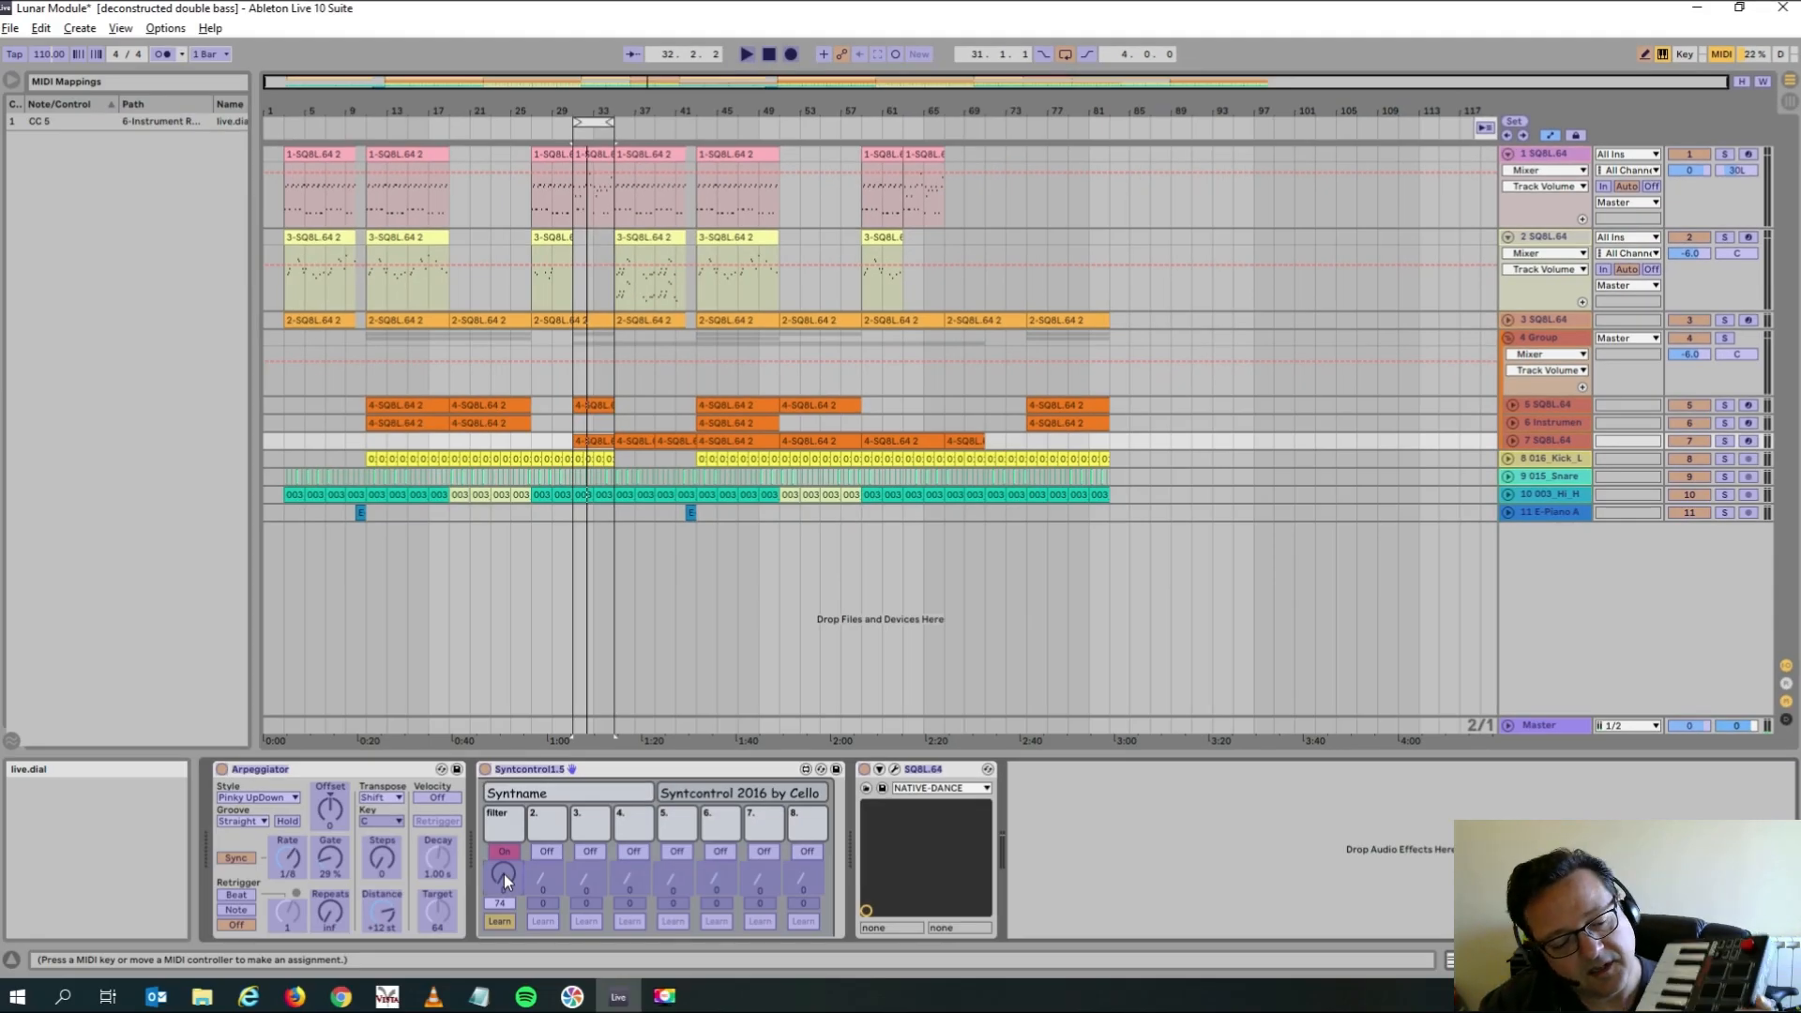
# In MIDI Map mode, select Syntcontrol's filter live.dial for hardware knob mapping.
pyautogui.click(502, 875)
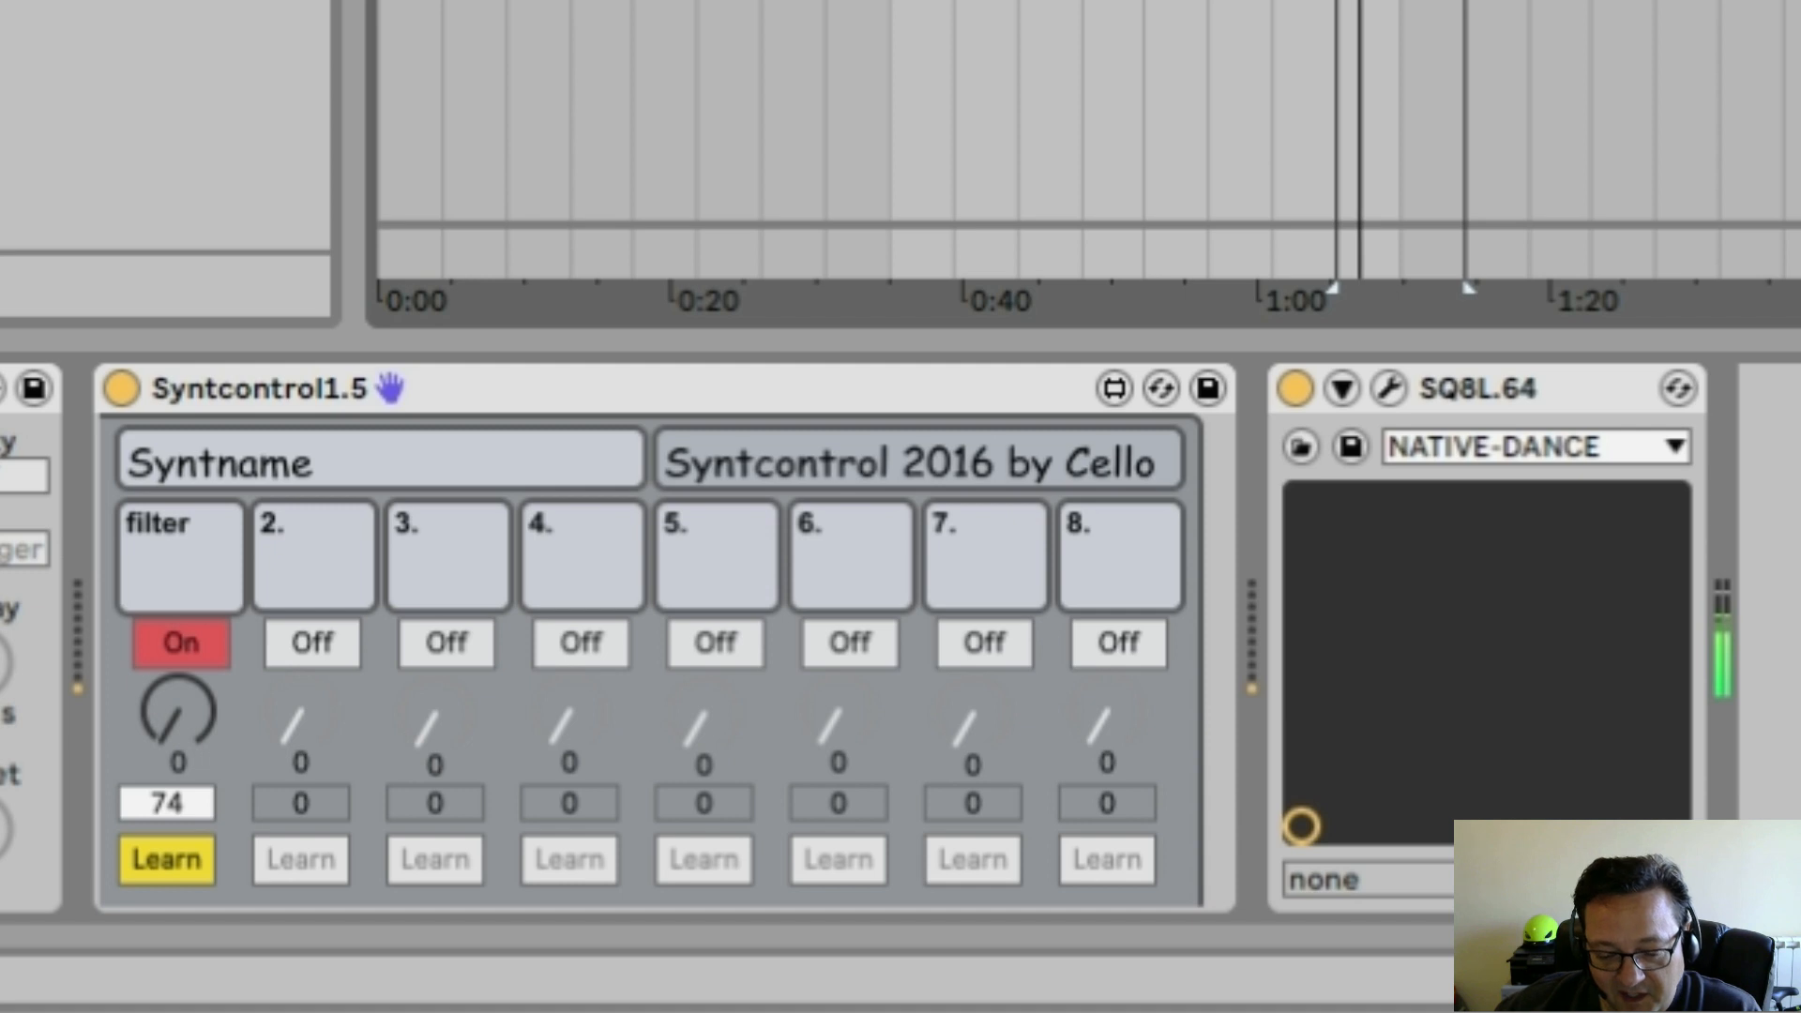
# Sweep Syntcontrol's filter dial up to 115 and back down, settling at 69.
pyautogui.moveTo(178, 718); pyautogui.dragTo(200, 706)
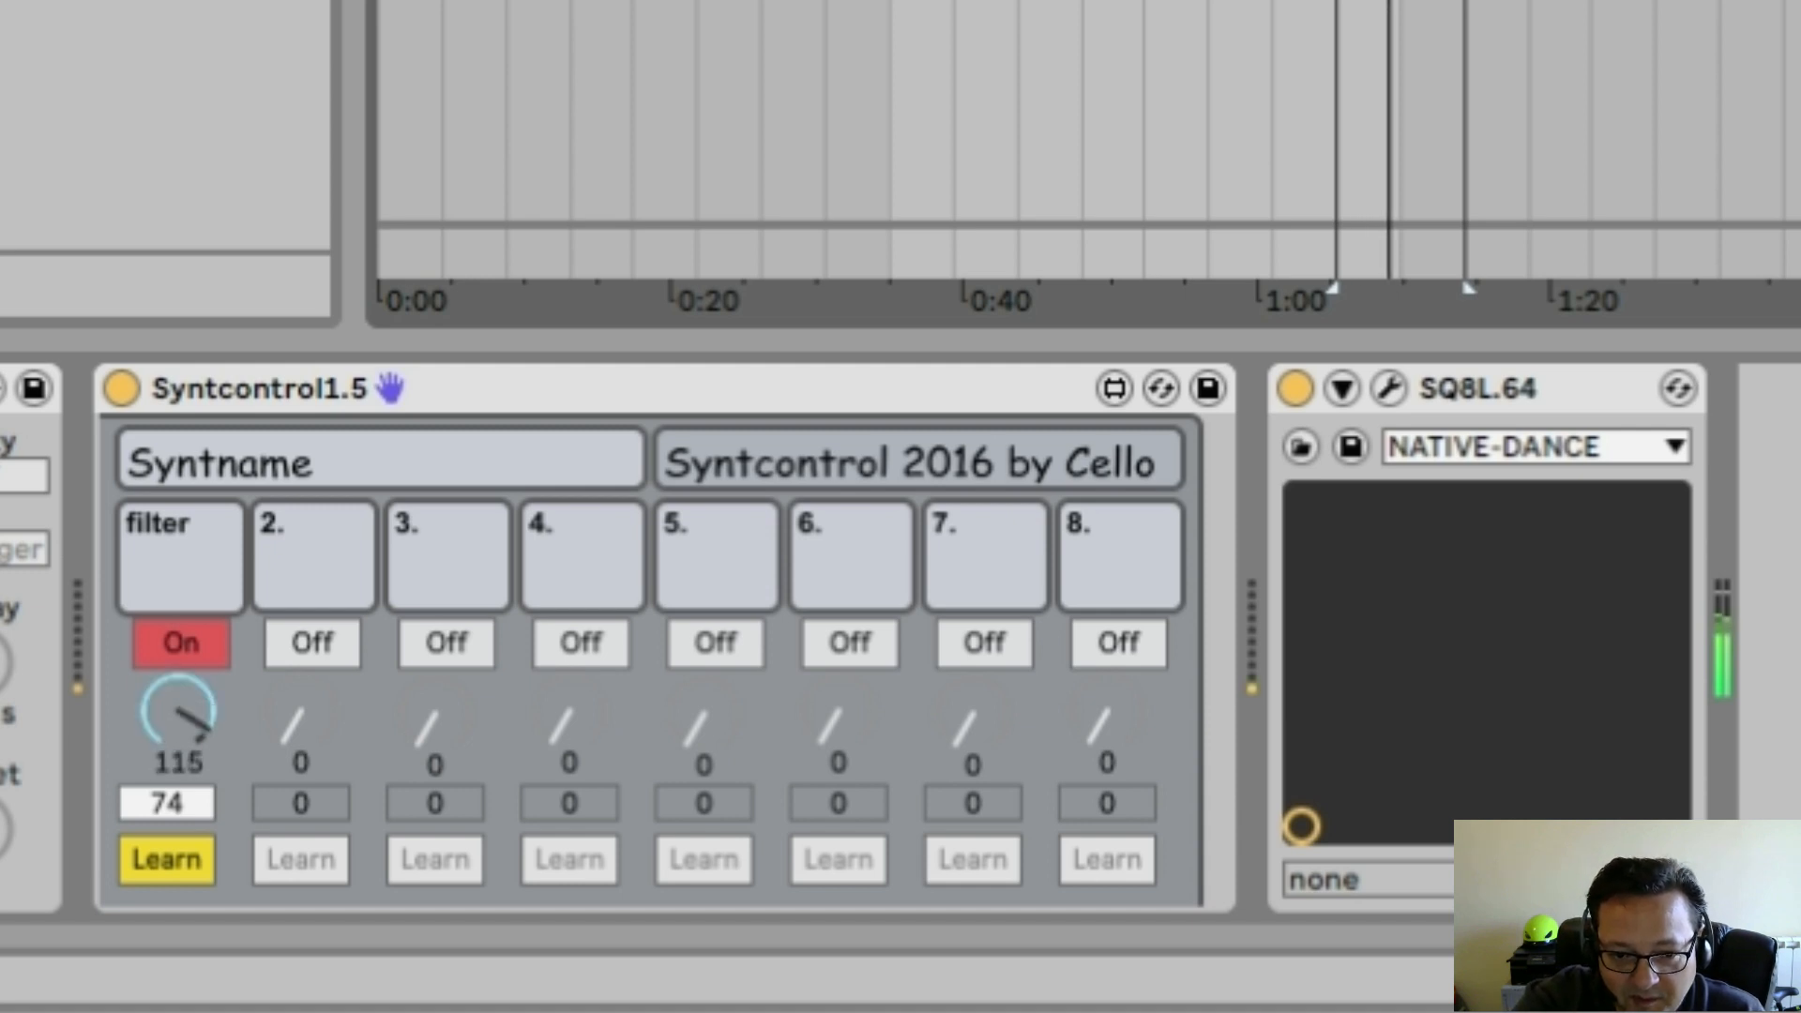
pyautogui.moveTo(180, 723); pyautogui.dragTo(179, 741)
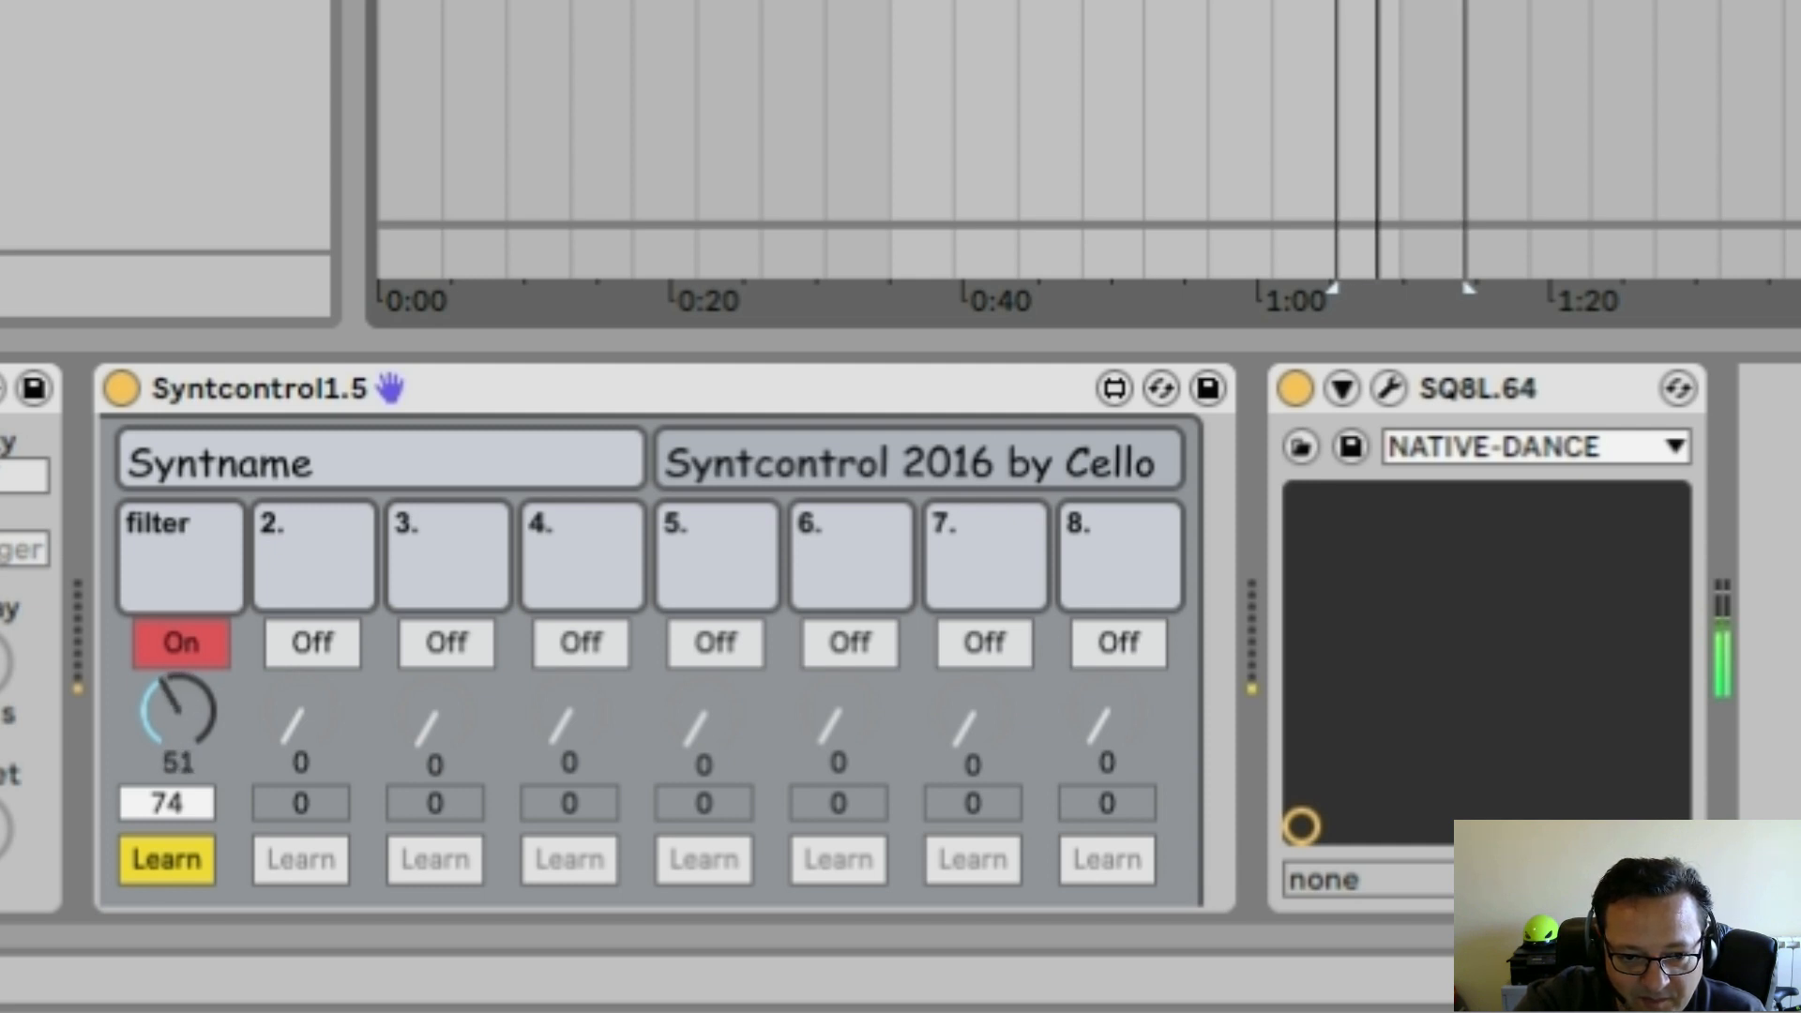
pyautogui.moveTo(178, 712); pyautogui.dragTo(195, 678)
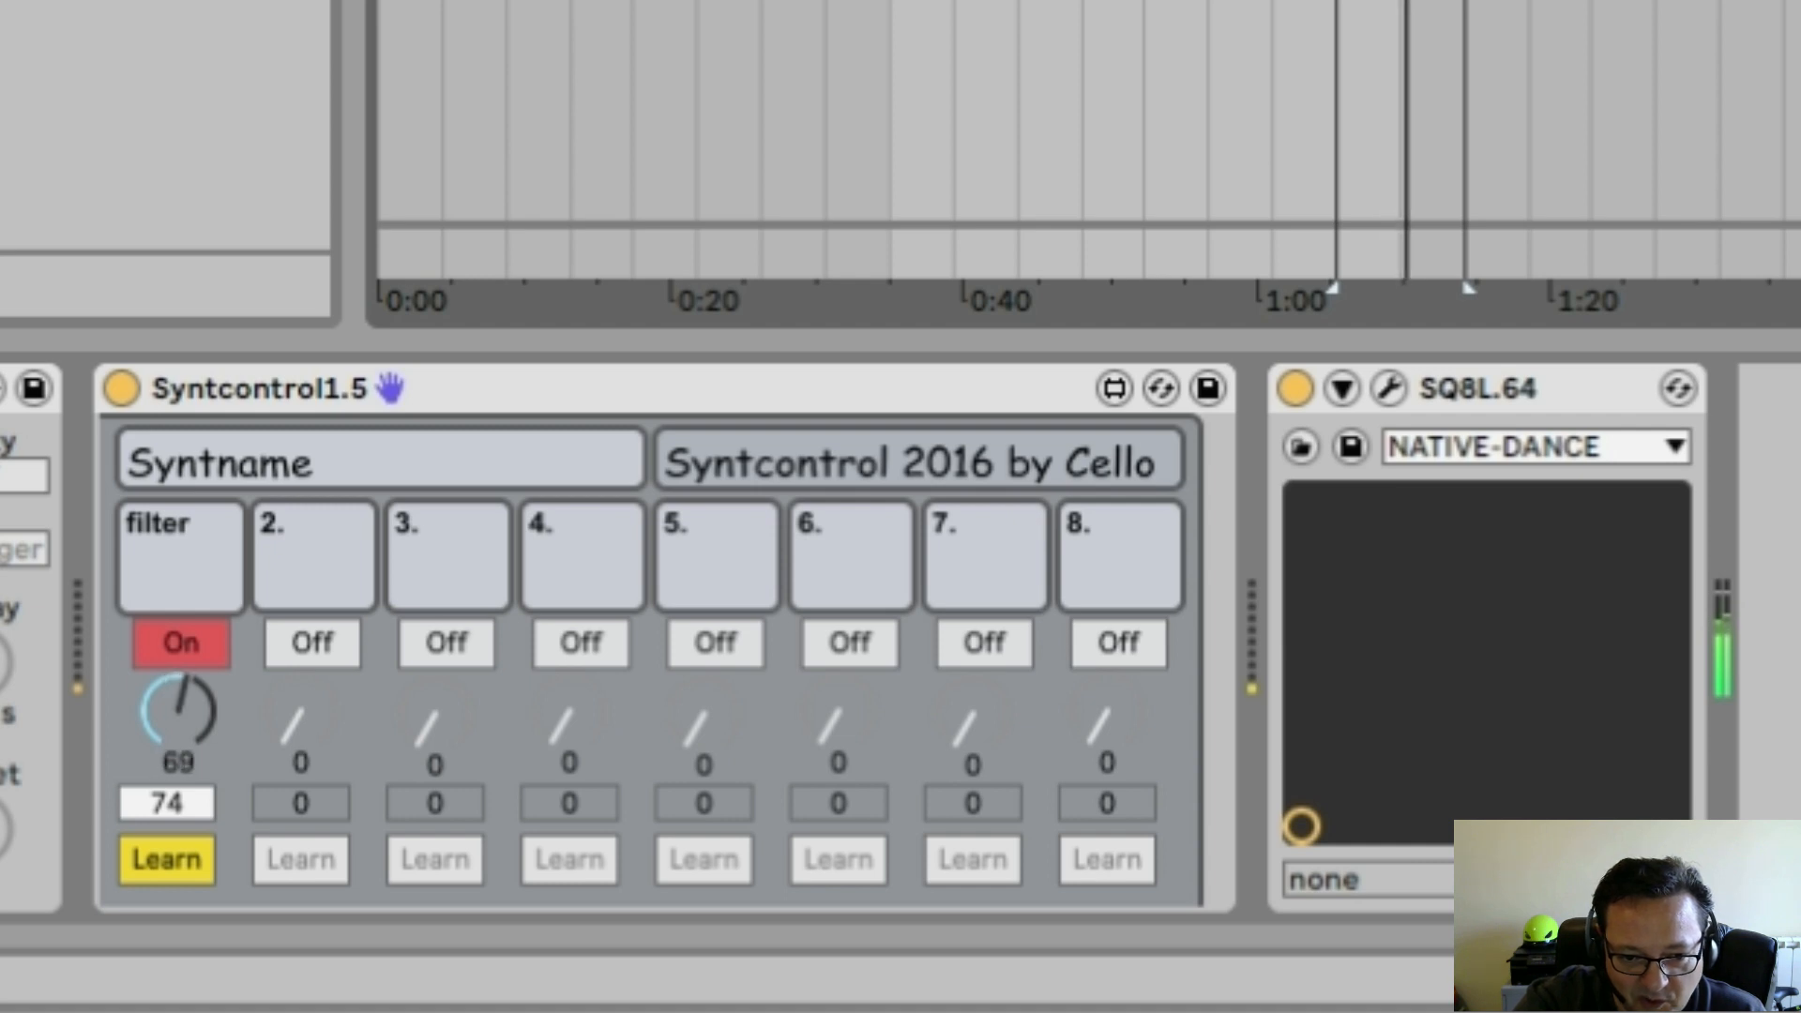
pyautogui.moveTo(178, 712); pyautogui.dragTo(178, 747)
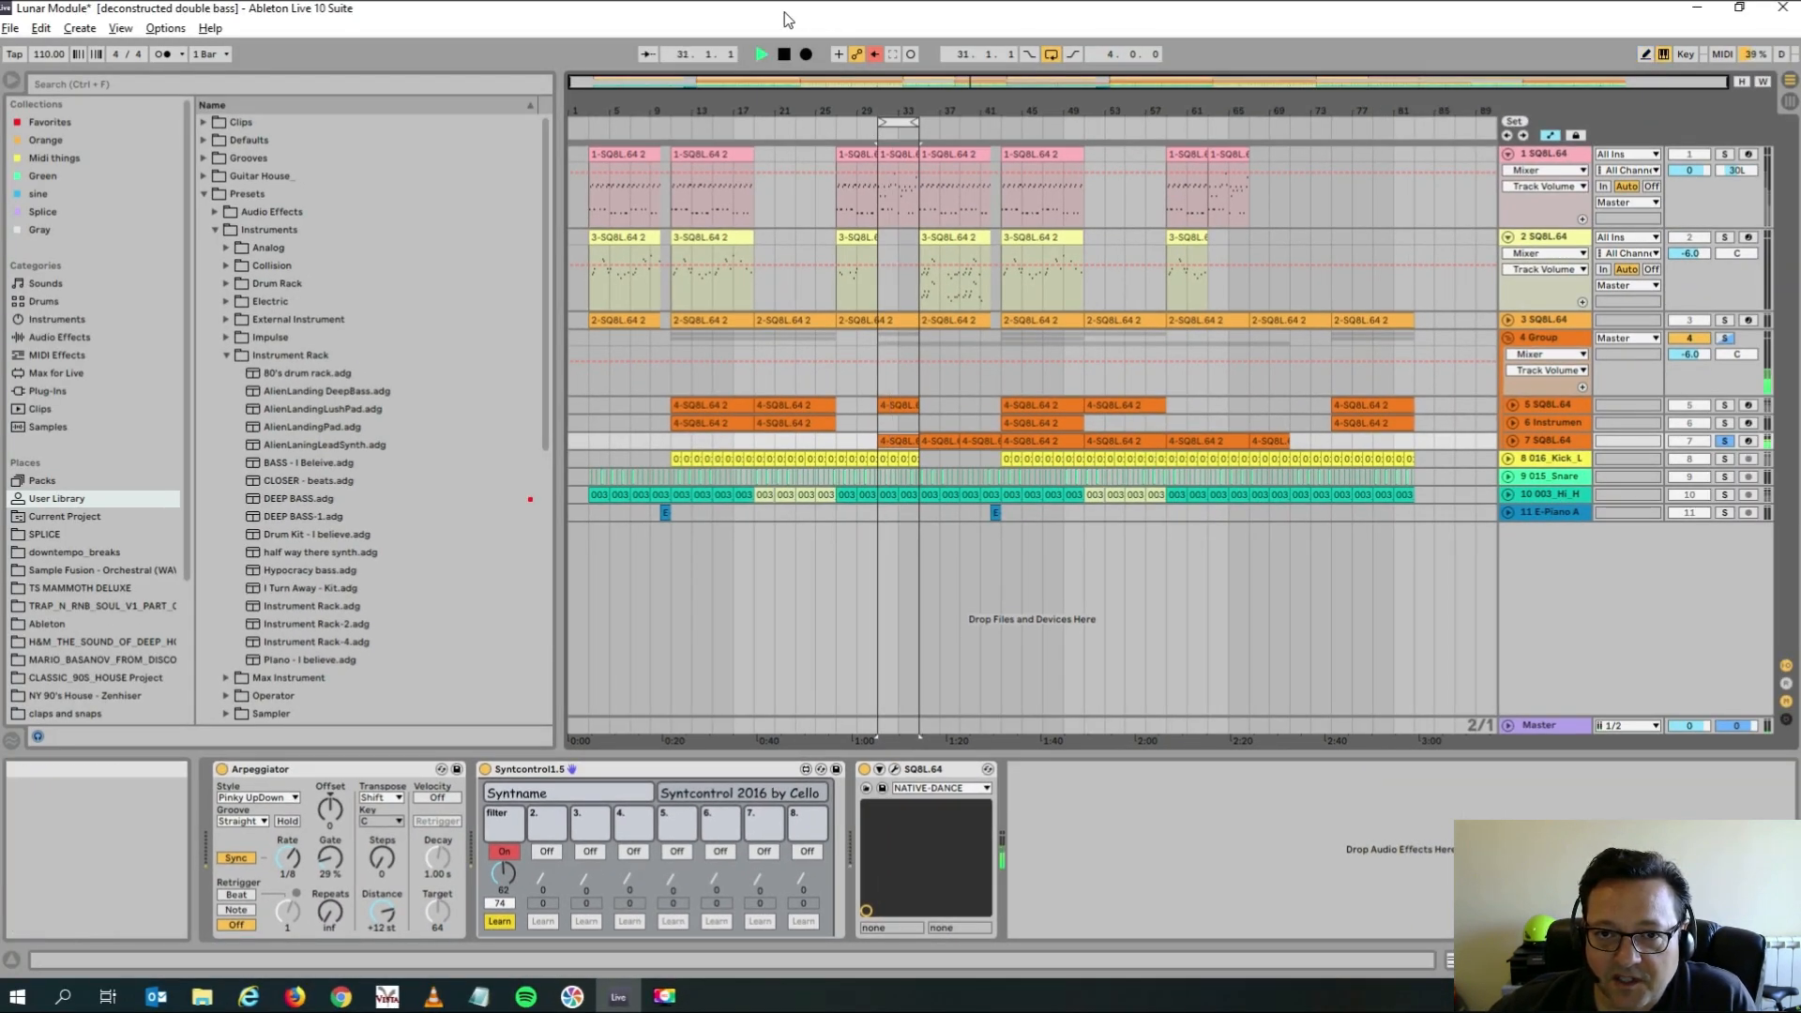
# Select the Syntcontrol device and solo the SQ8L.64 track in the mixer.
pyautogui.click(783, 55)
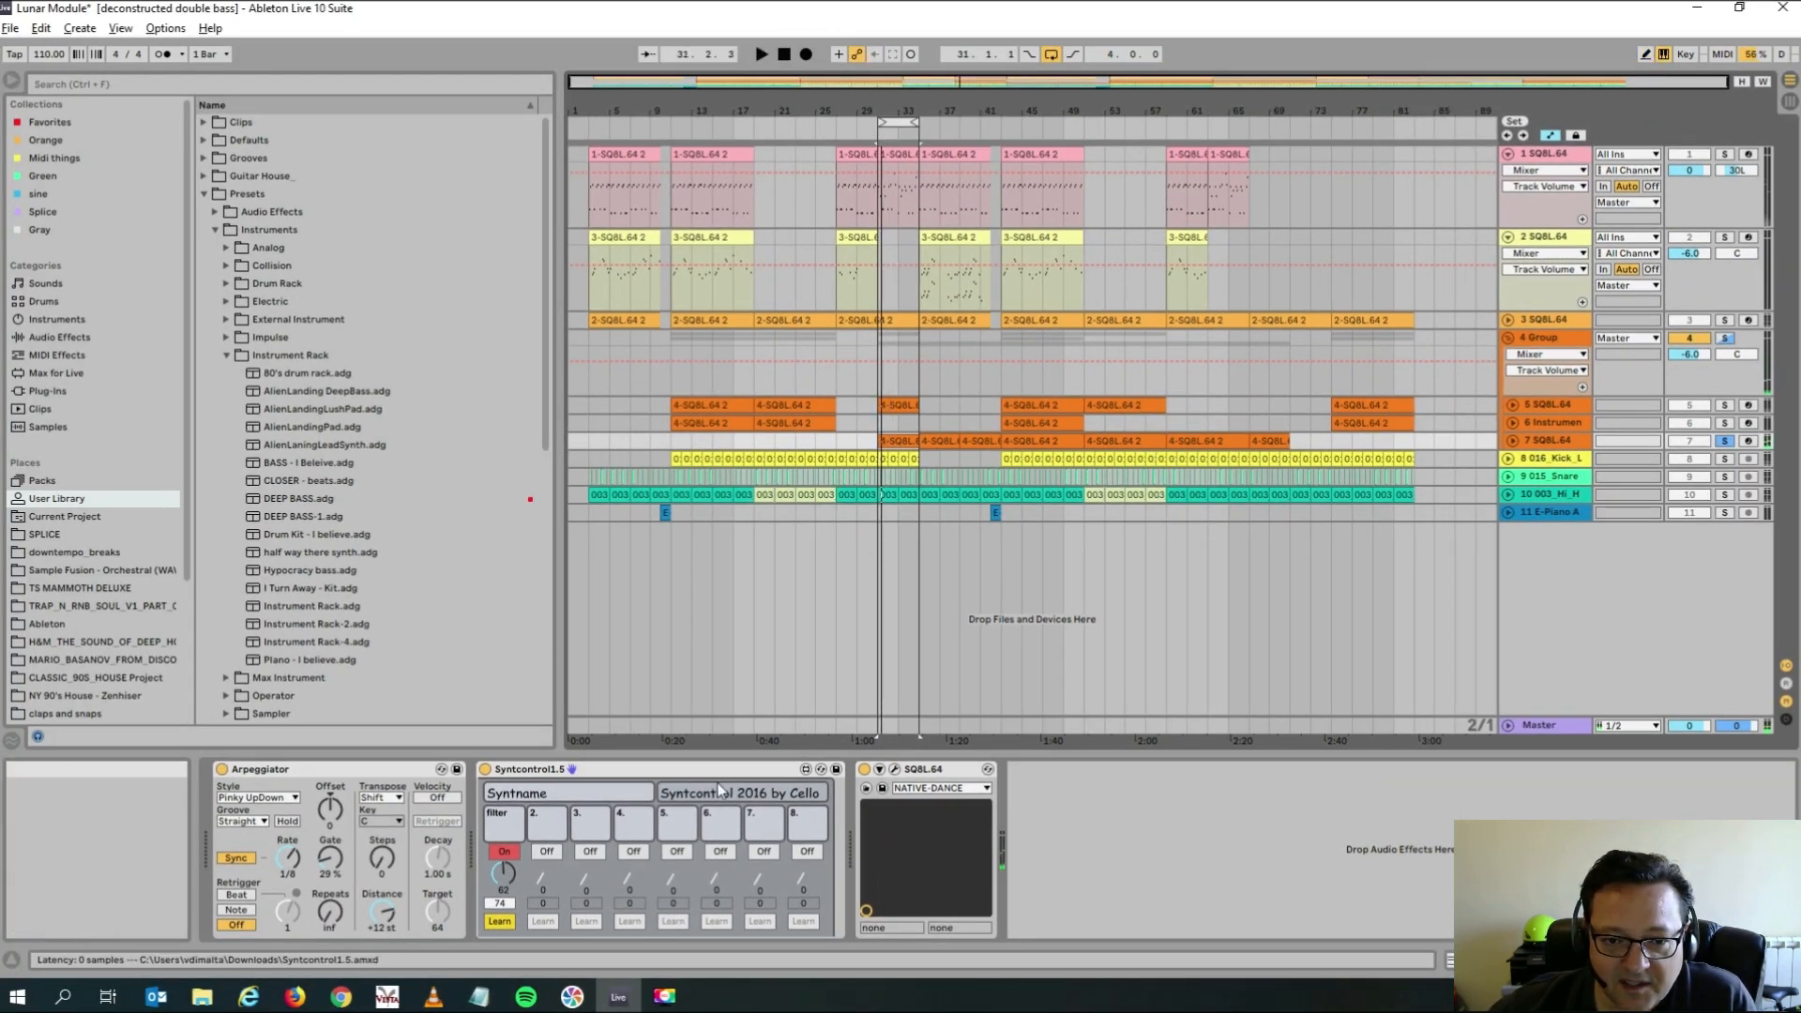
pyautogui.click(672, 768)
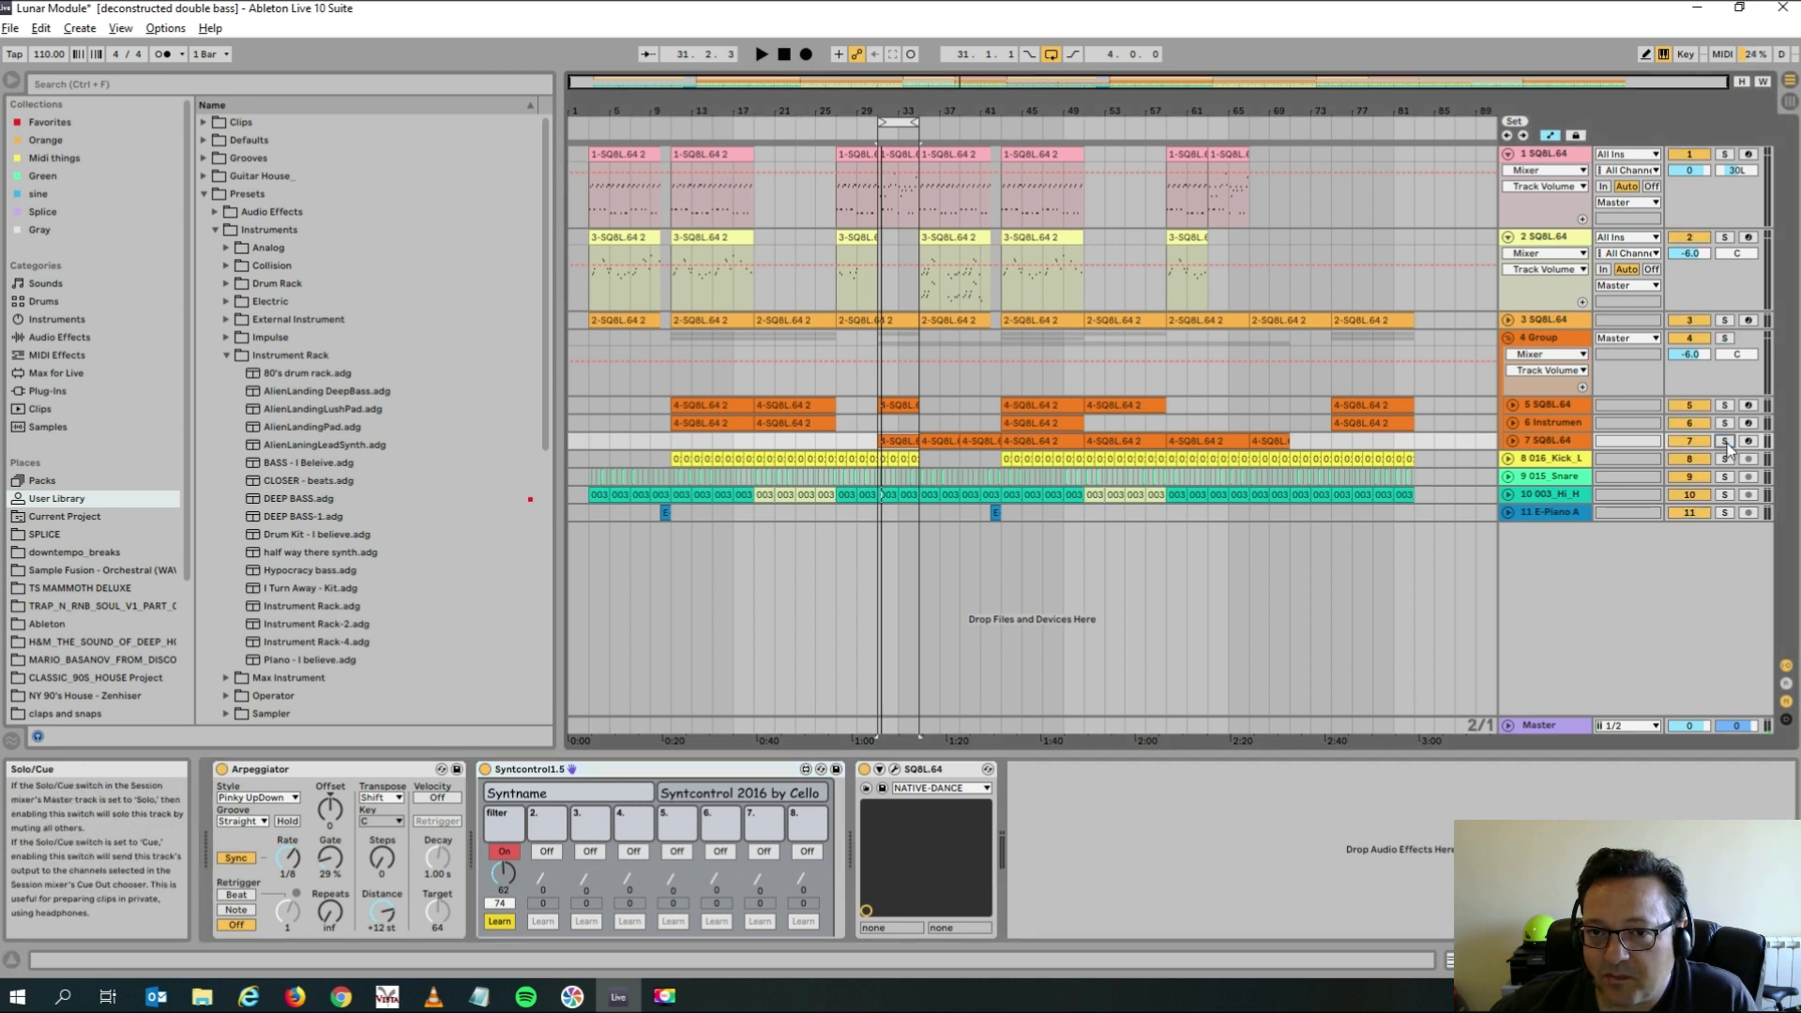
pyautogui.click(1544, 154)
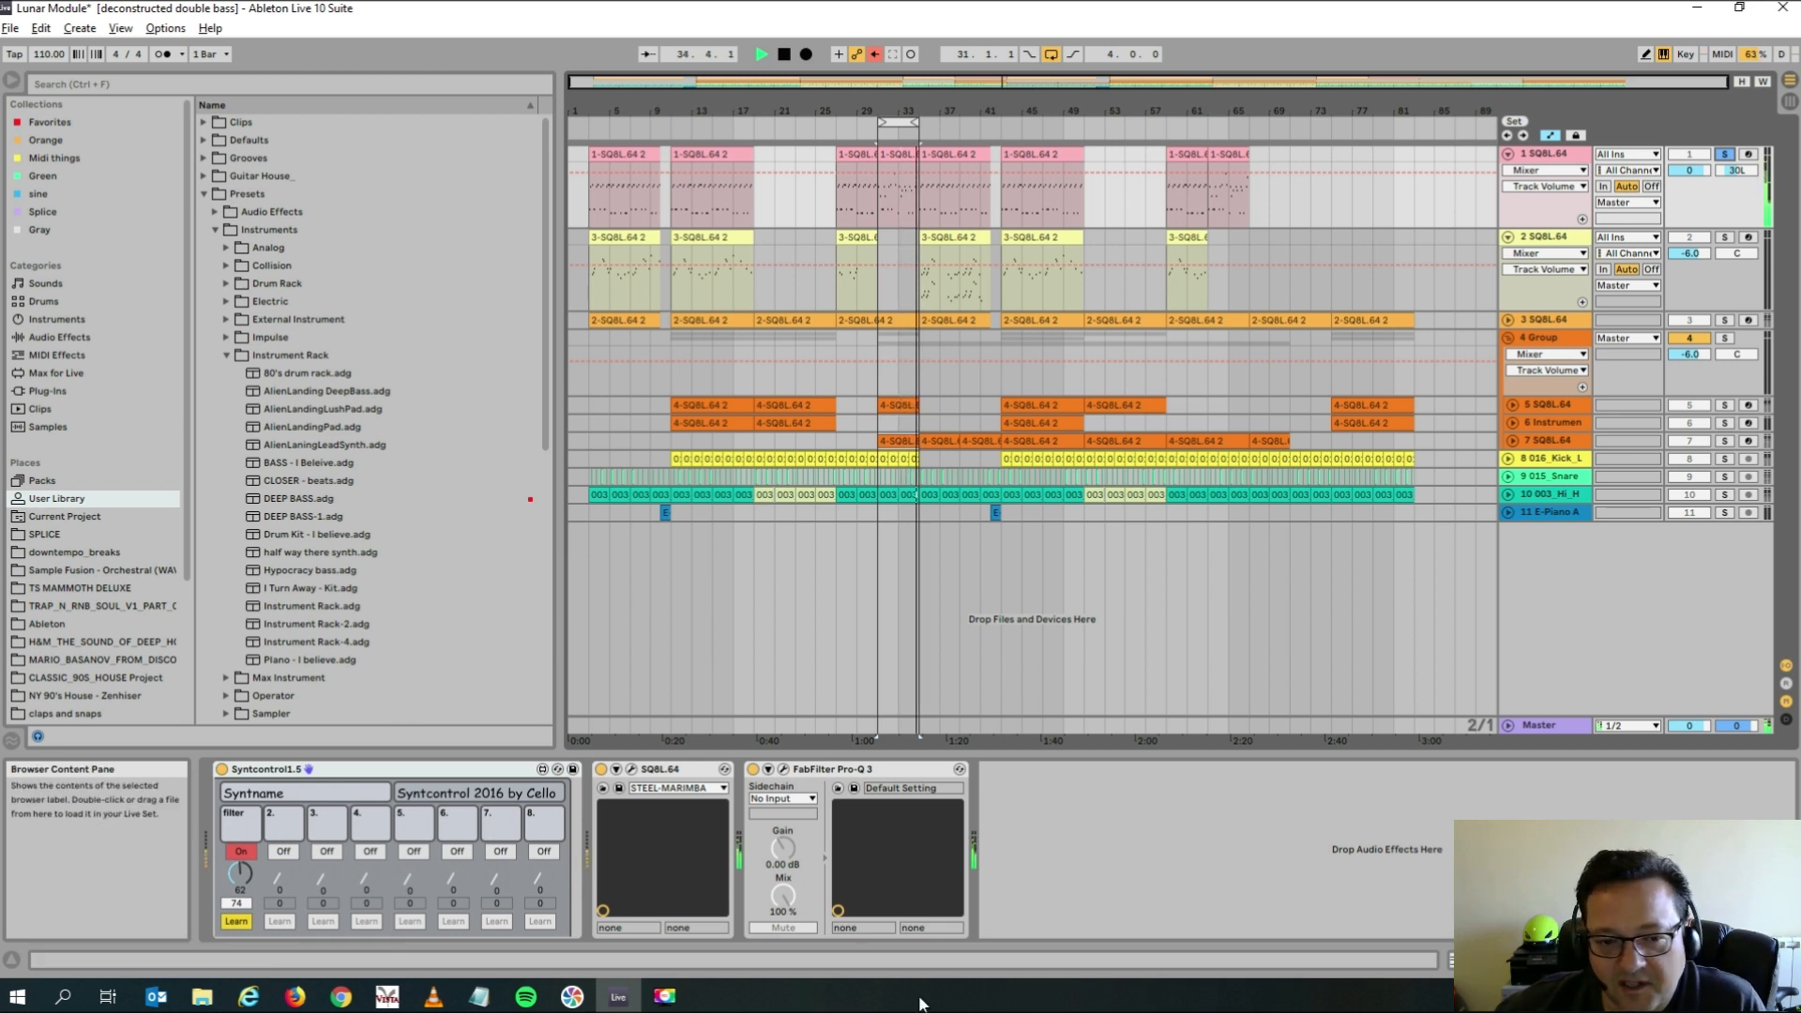
# Unsolo the track and show the filter dial's automation on it.
pyautogui.click(1545, 152)
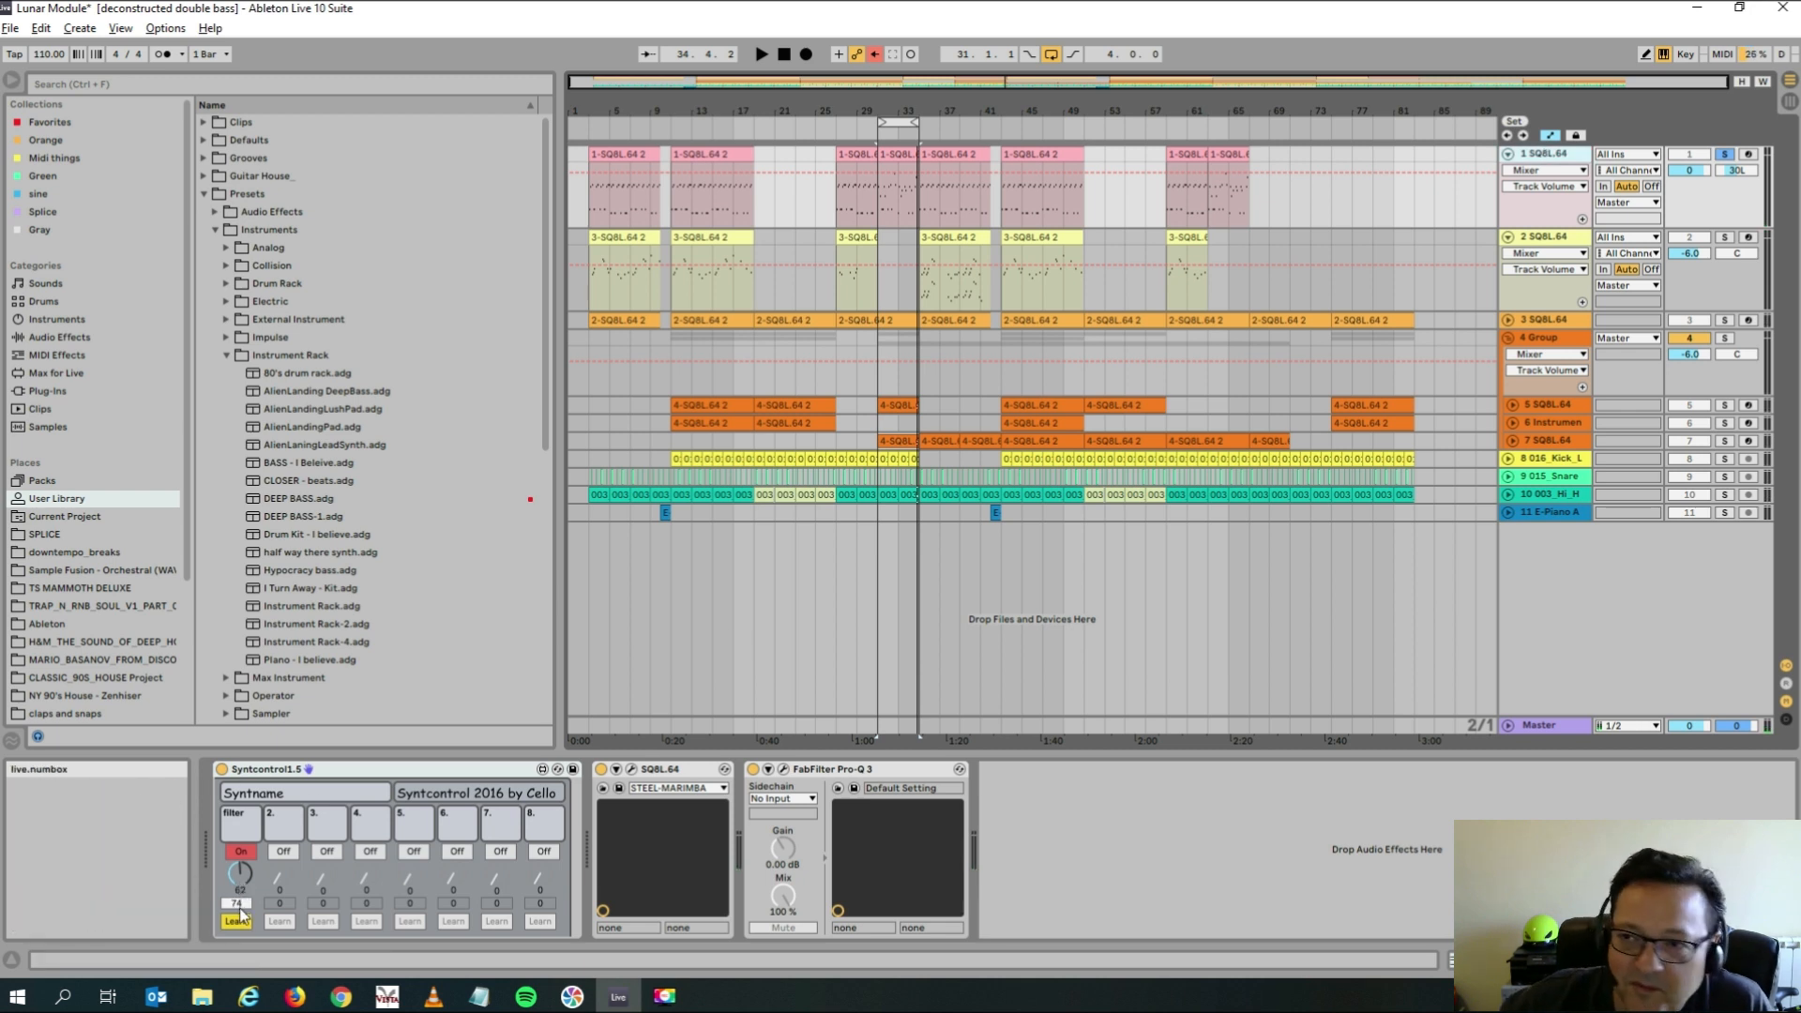
pyautogui.click(276, 768)
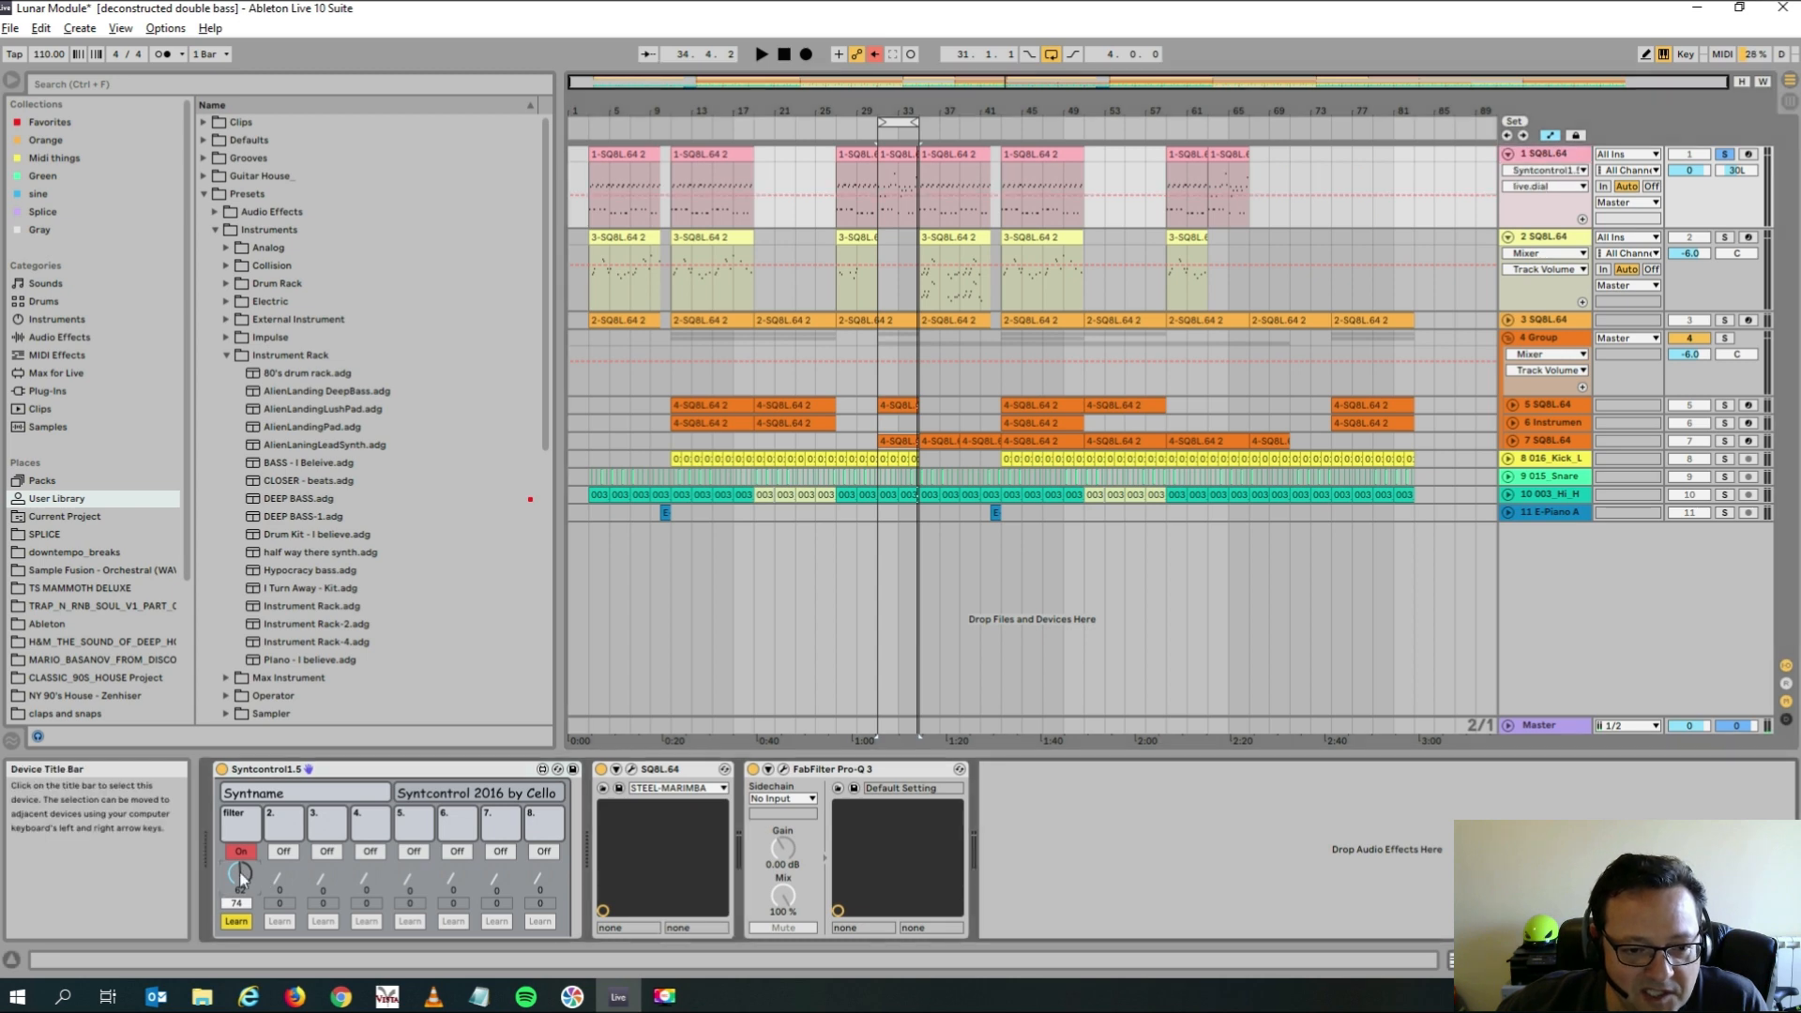
pyautogui.click(1721, 55)
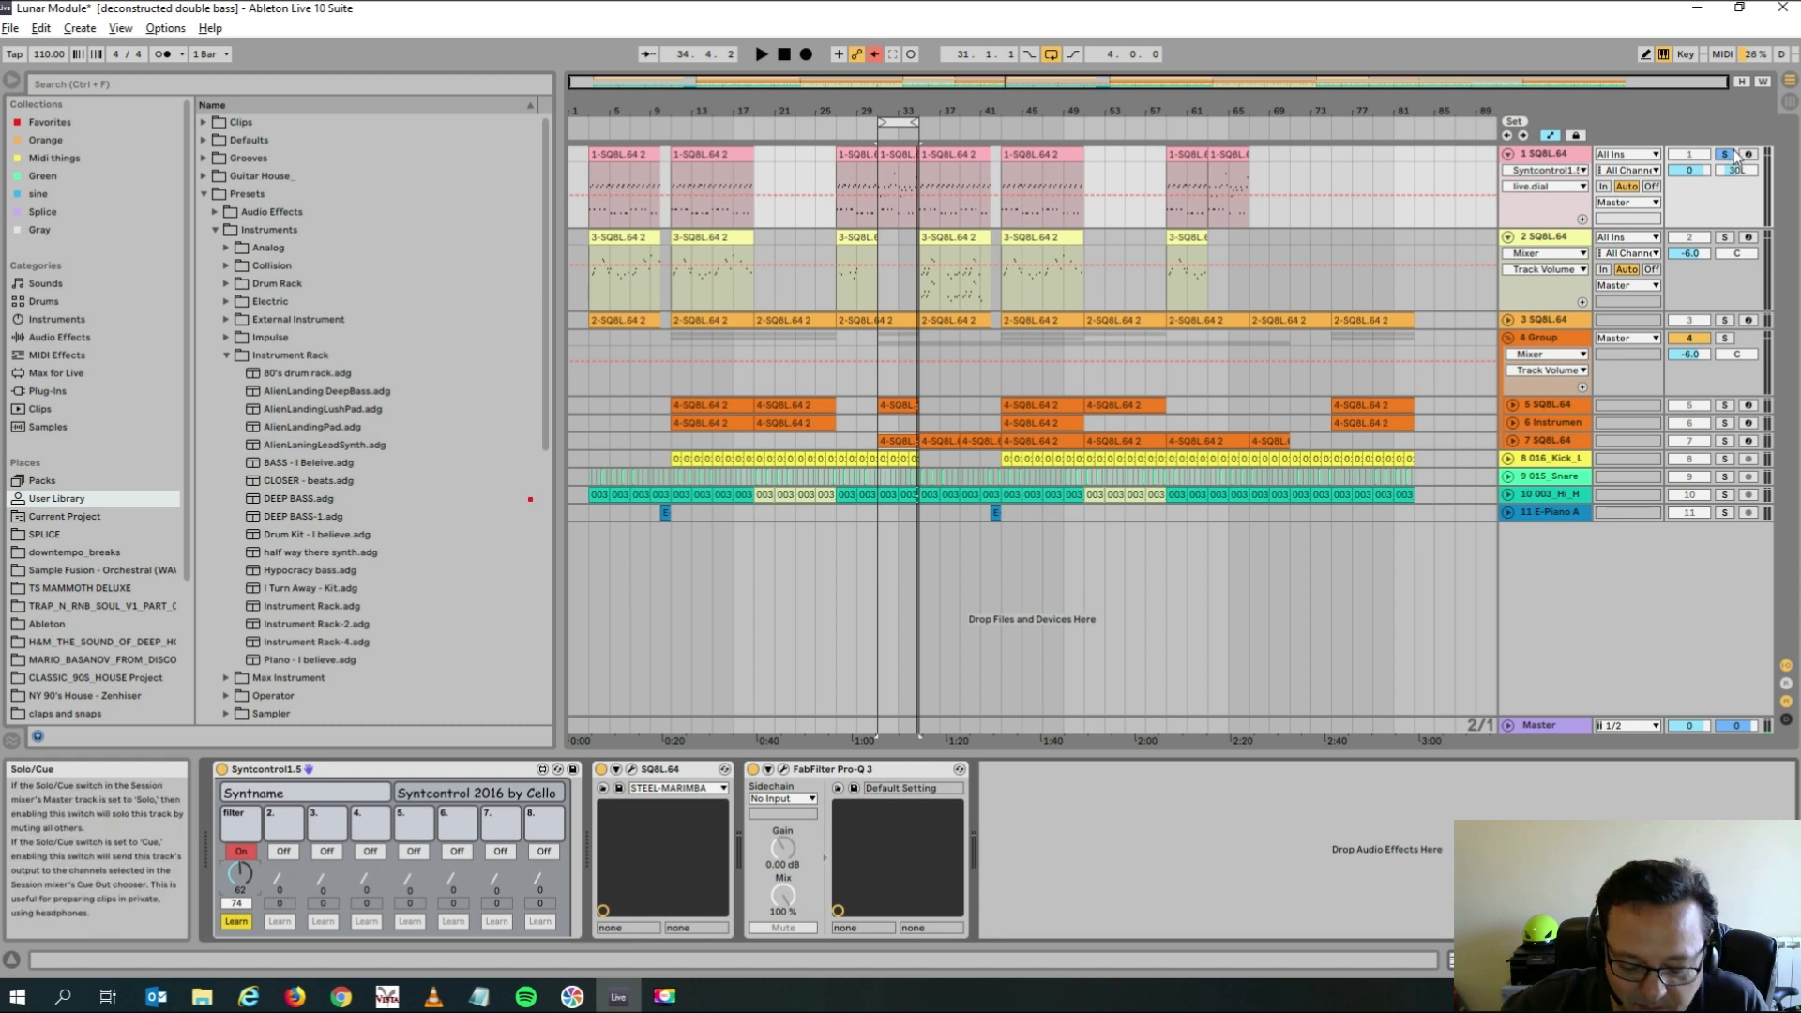
# Audition the first and seventh SQ8L tracks solo, then unsolo so all tracks play.
pyautogui.click(760, 55)
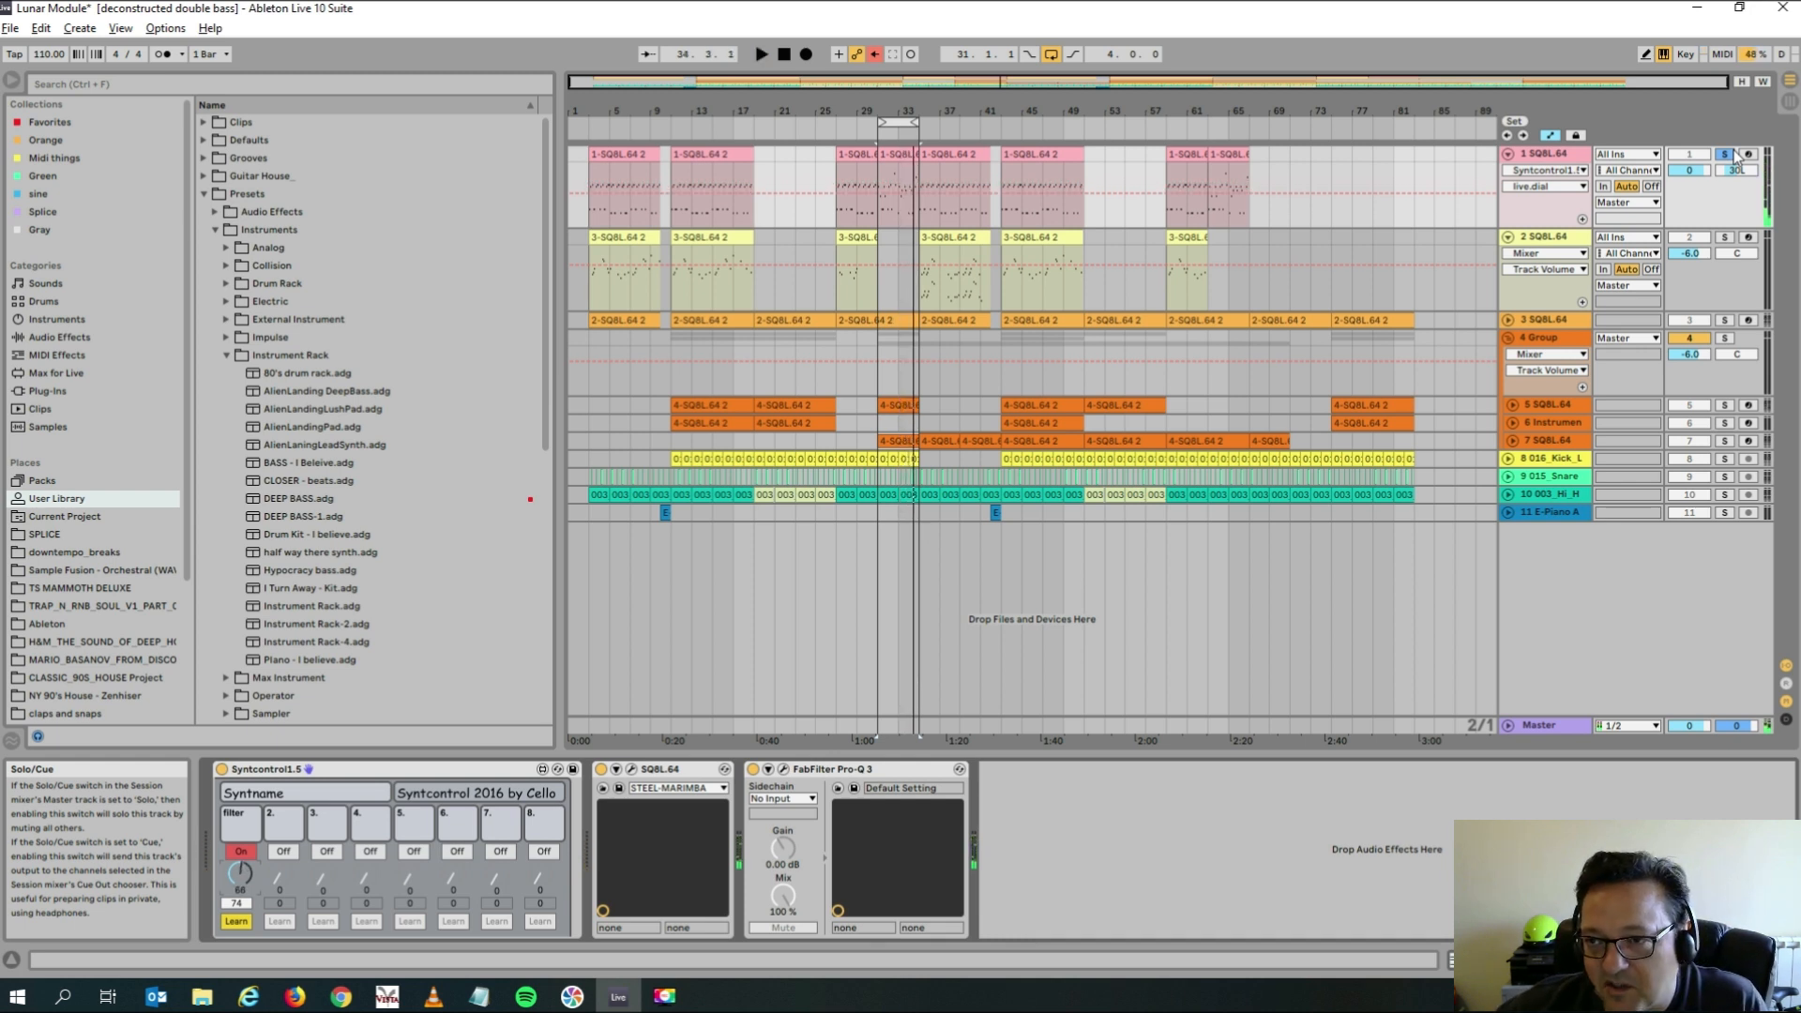
pyautogui.click(885, 440)
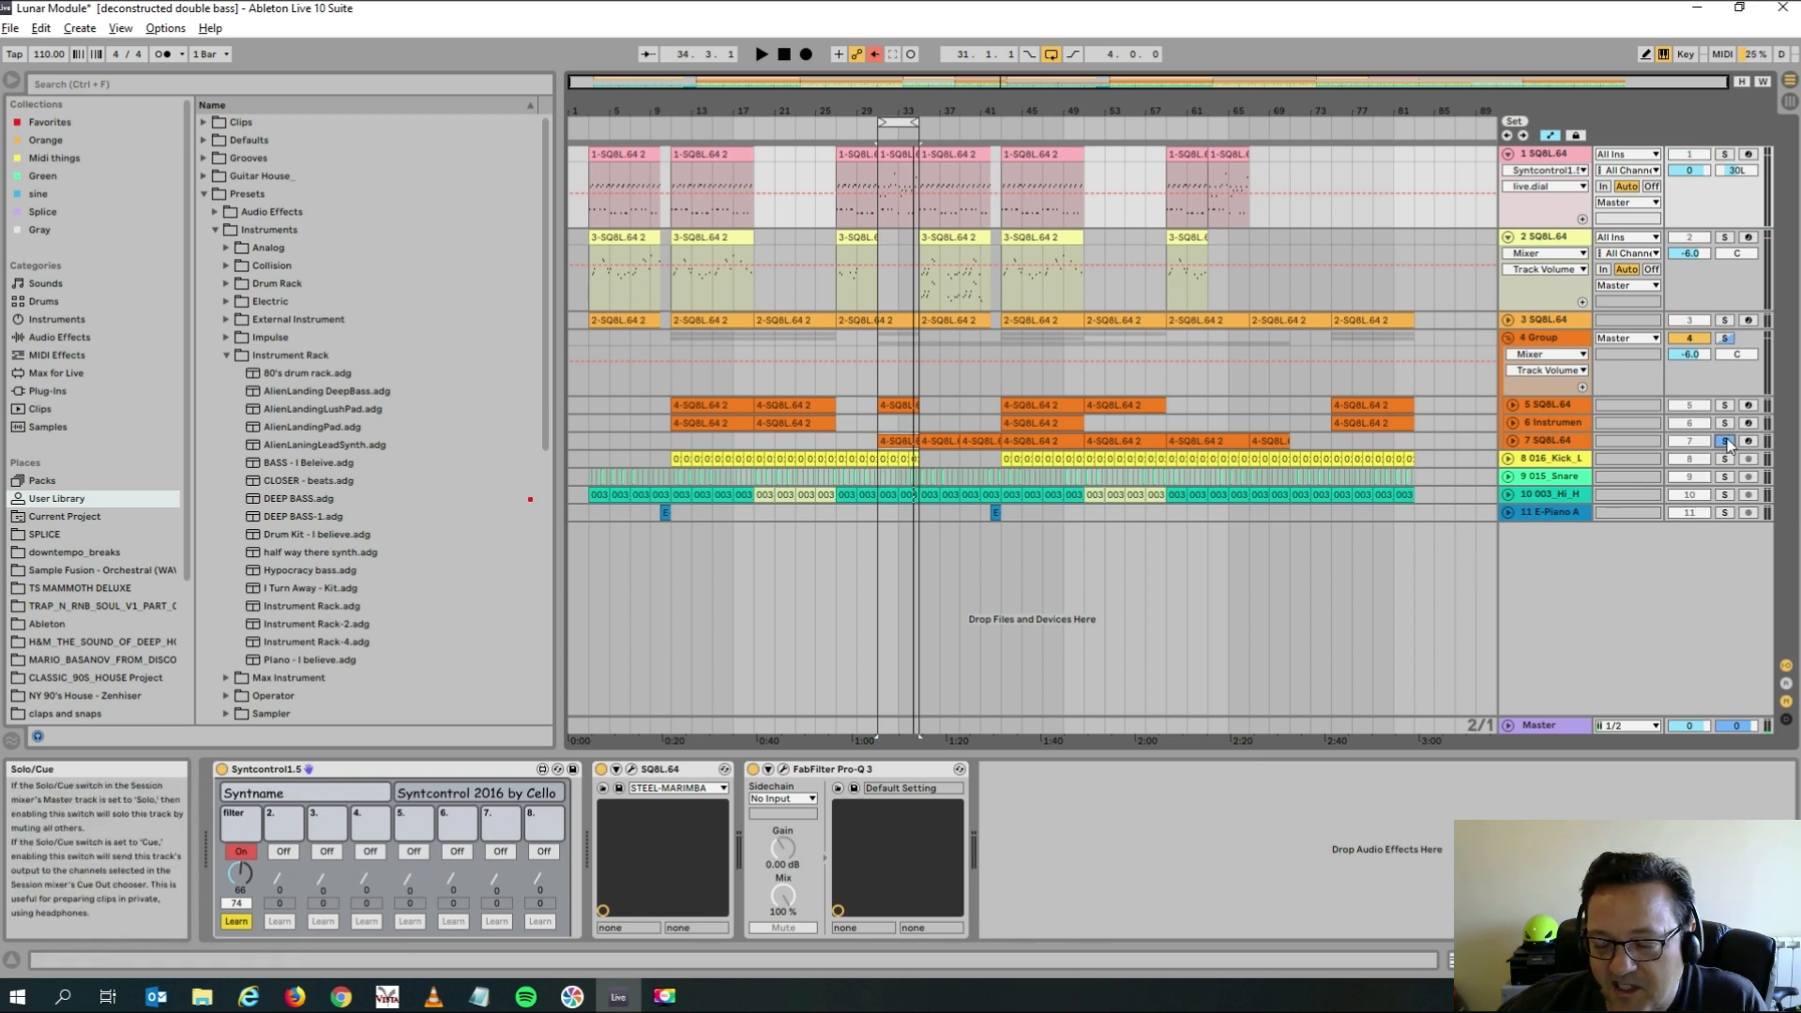
pyautogui.click(761, 54)
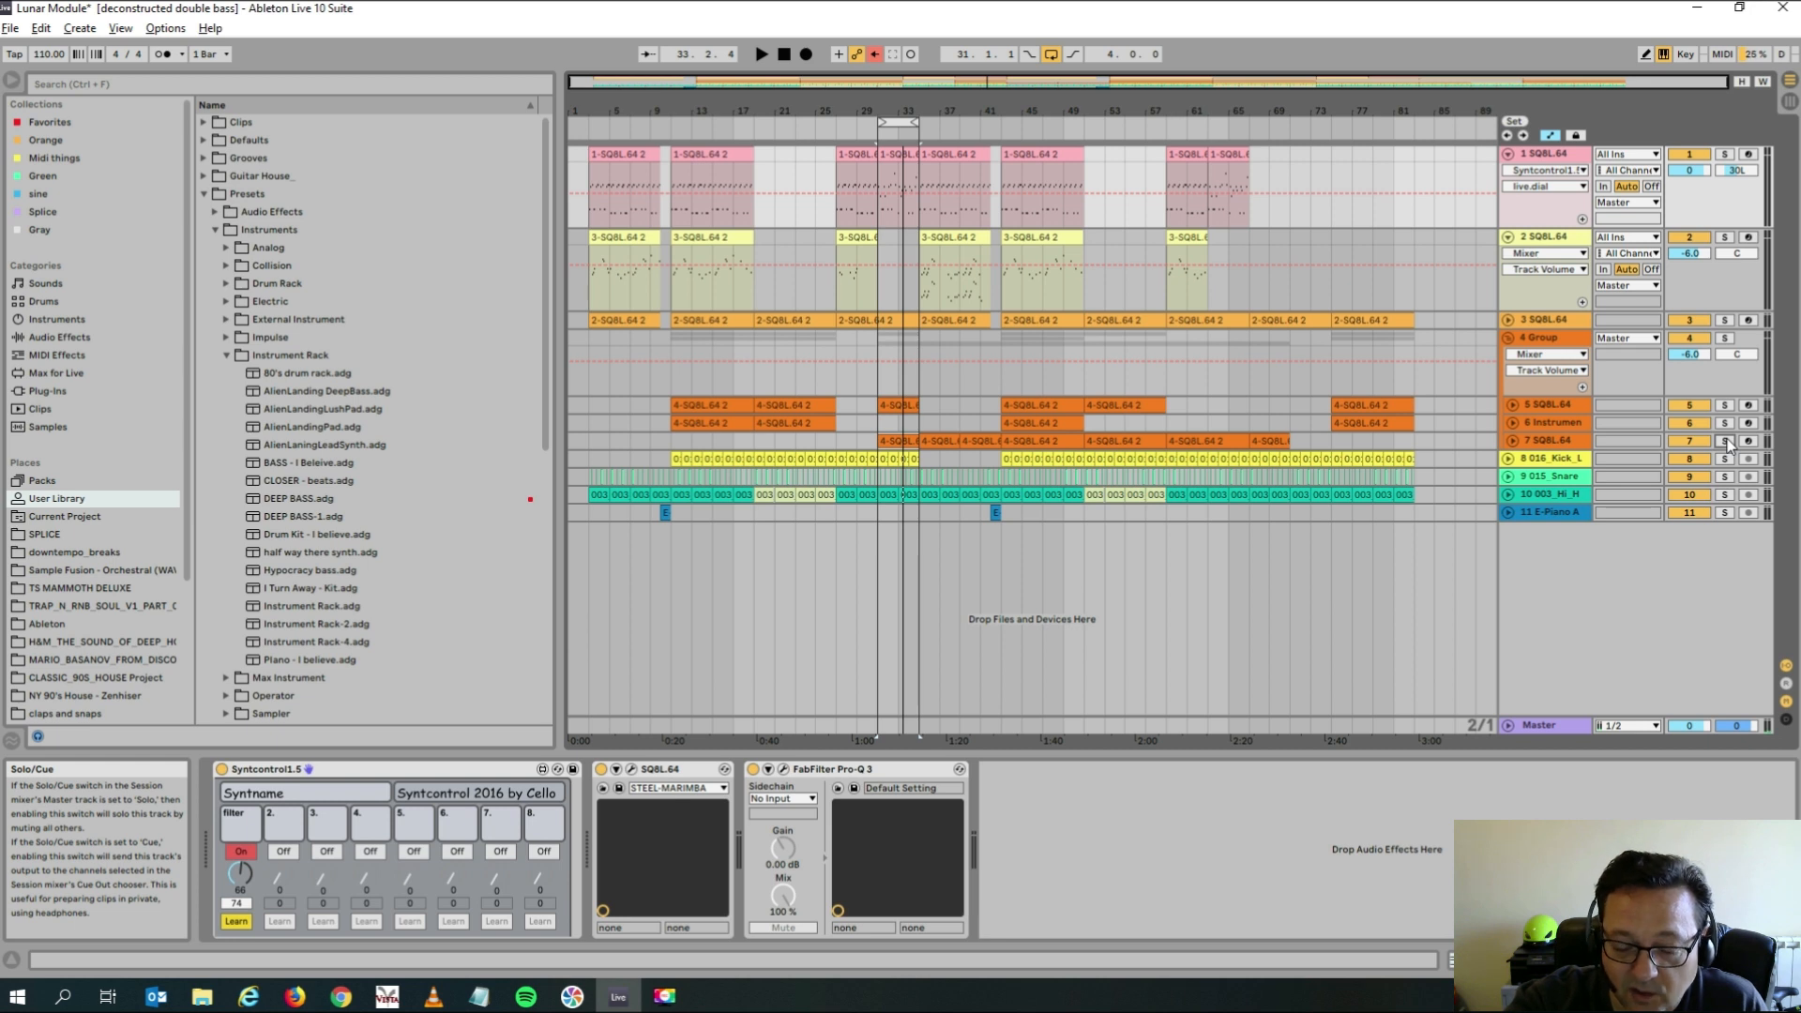
pyautogui.click(761, 55)
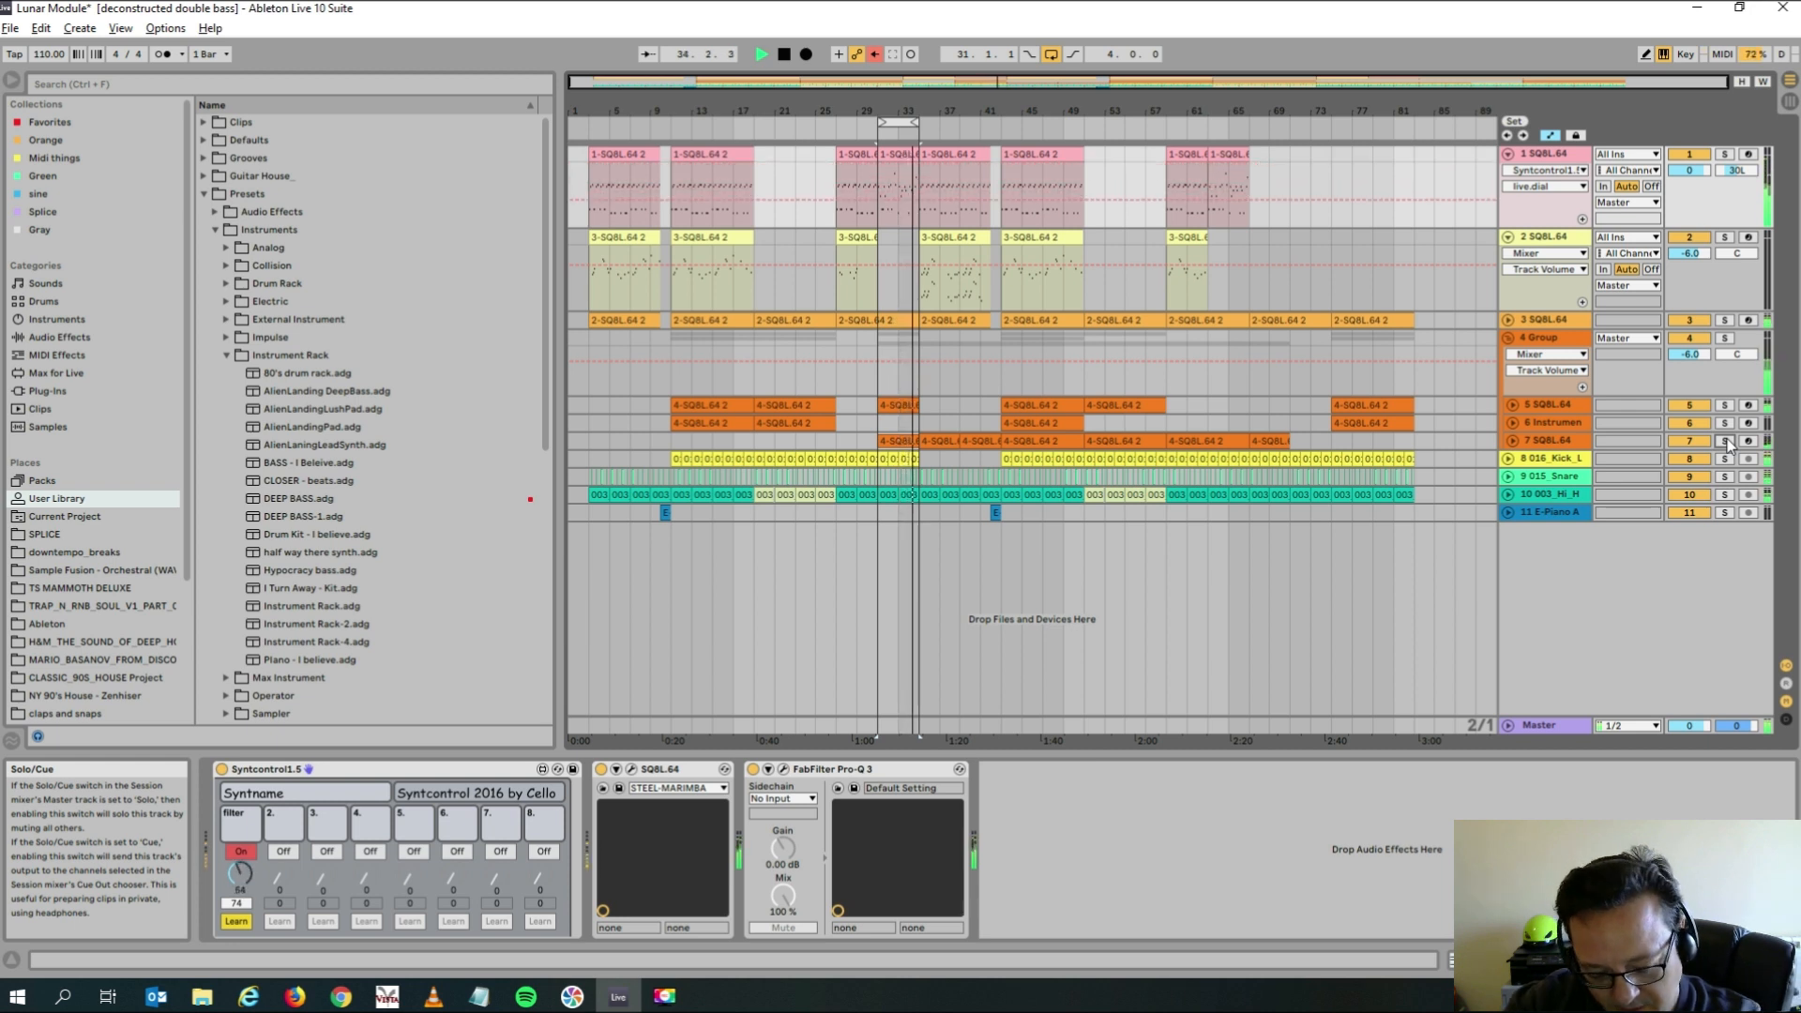
pyautogui.click(783, 54)
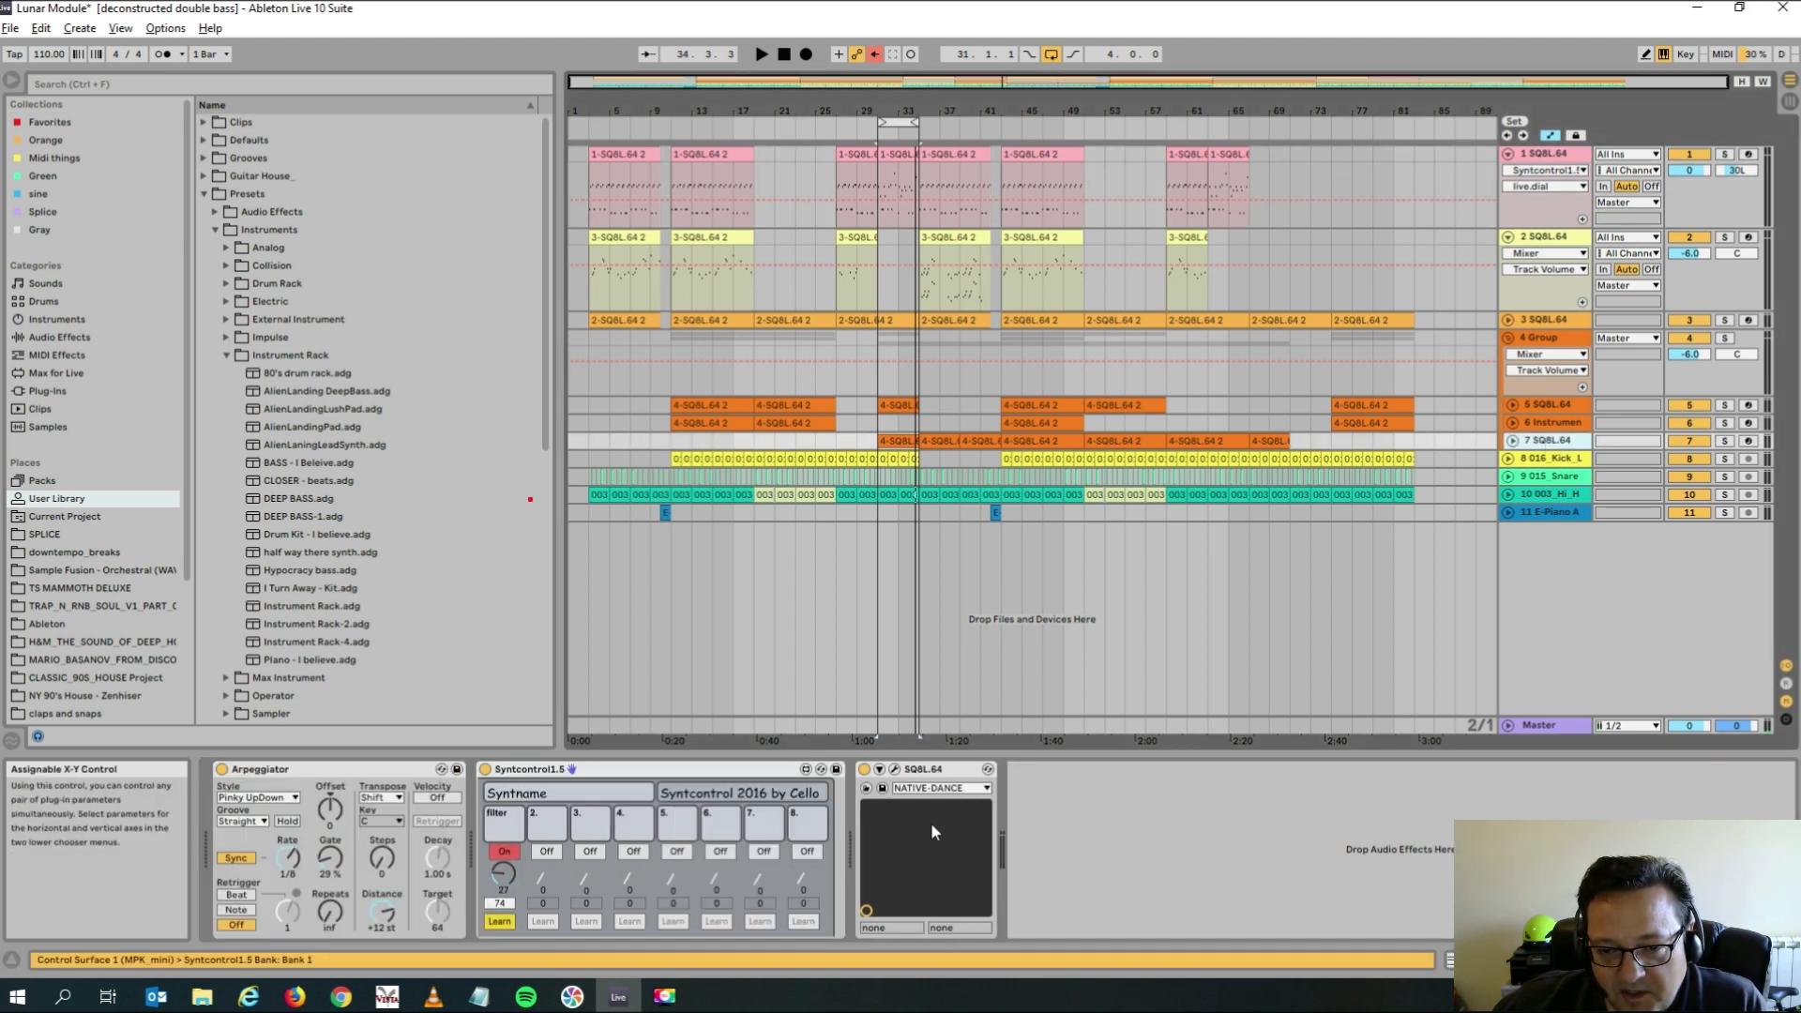
# Select the SQ8L device and enter the 'SQ8L Automated' rack name.
pyautogui.click(923, 769)
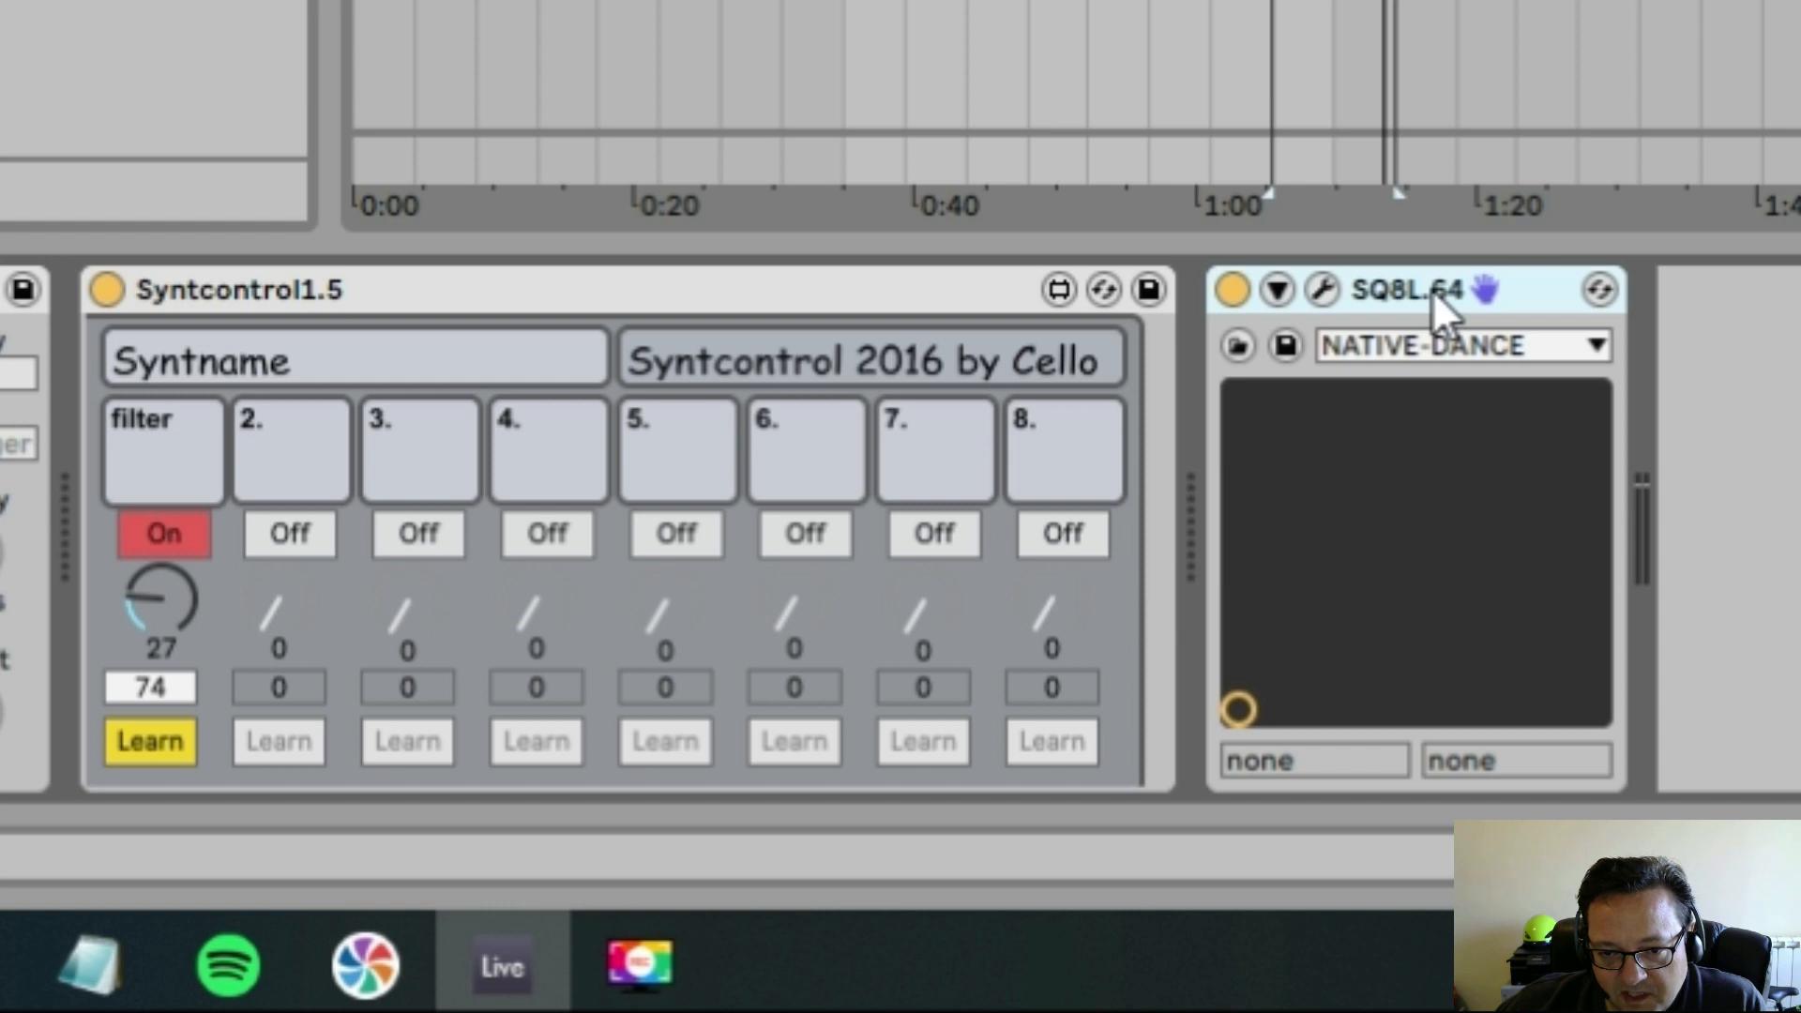
pyautogui.moveTo(373, 414)
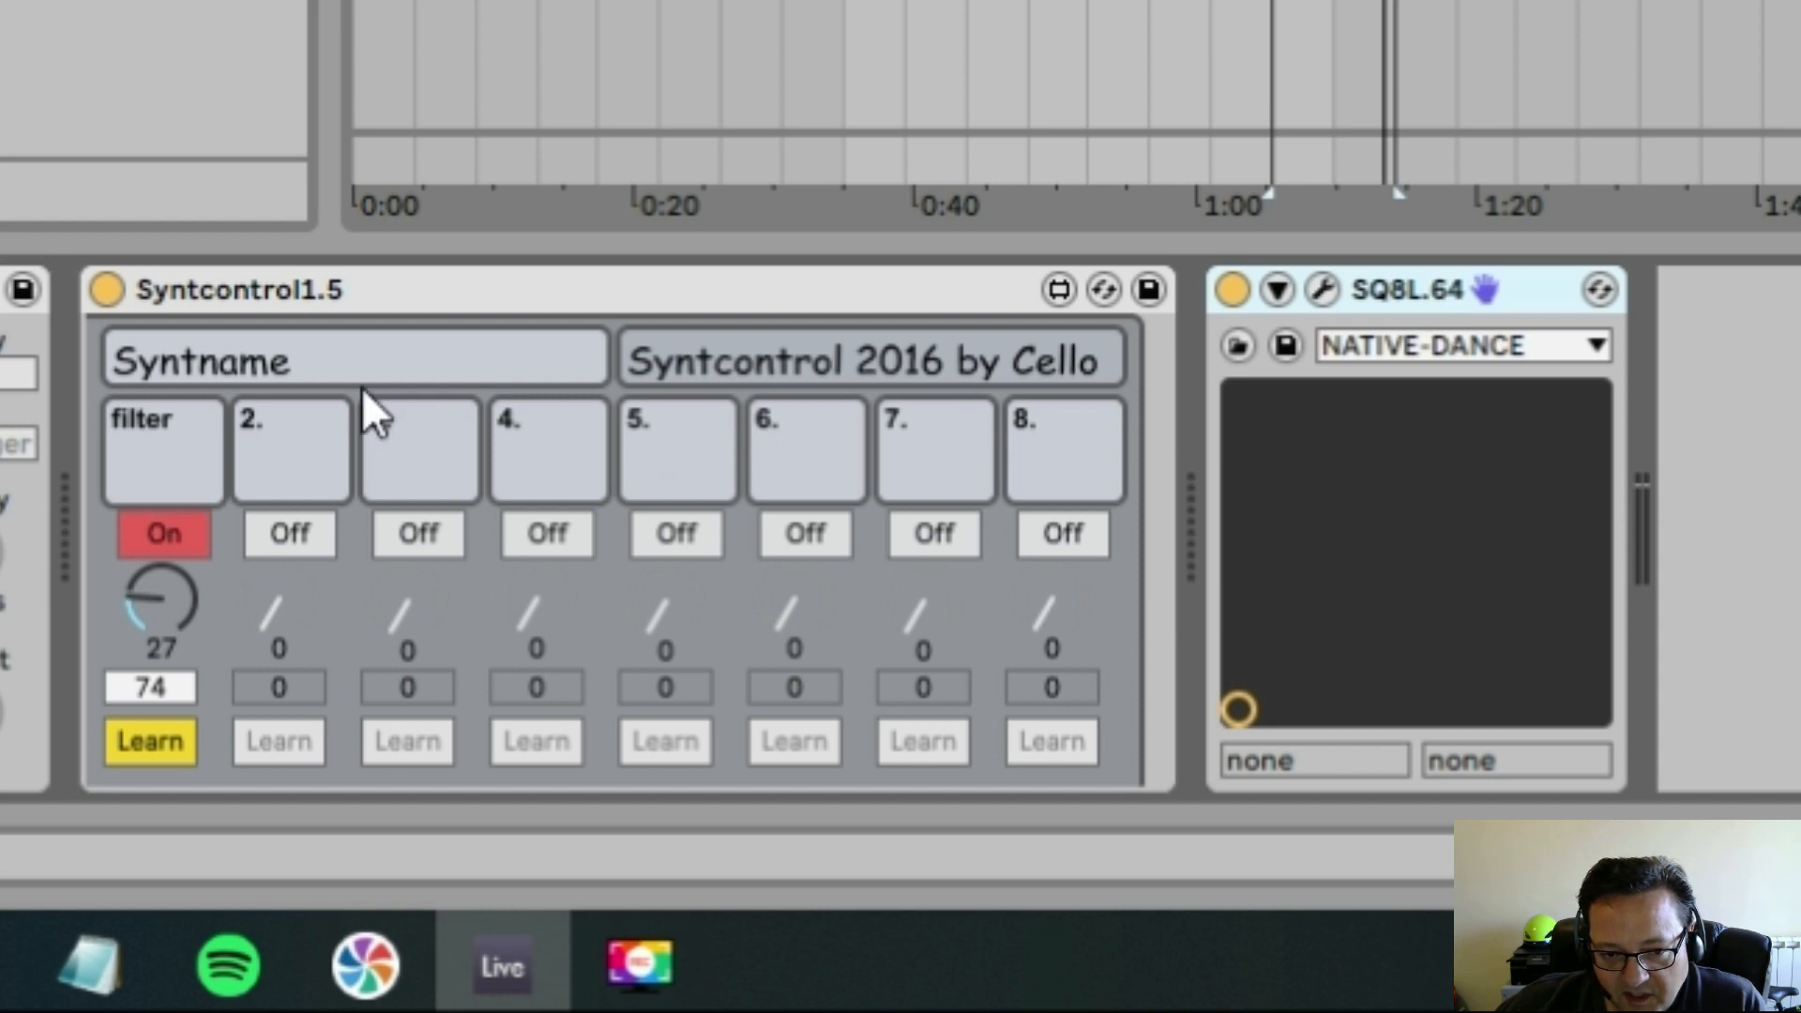
pyautogui.moveTo(1476, 304)
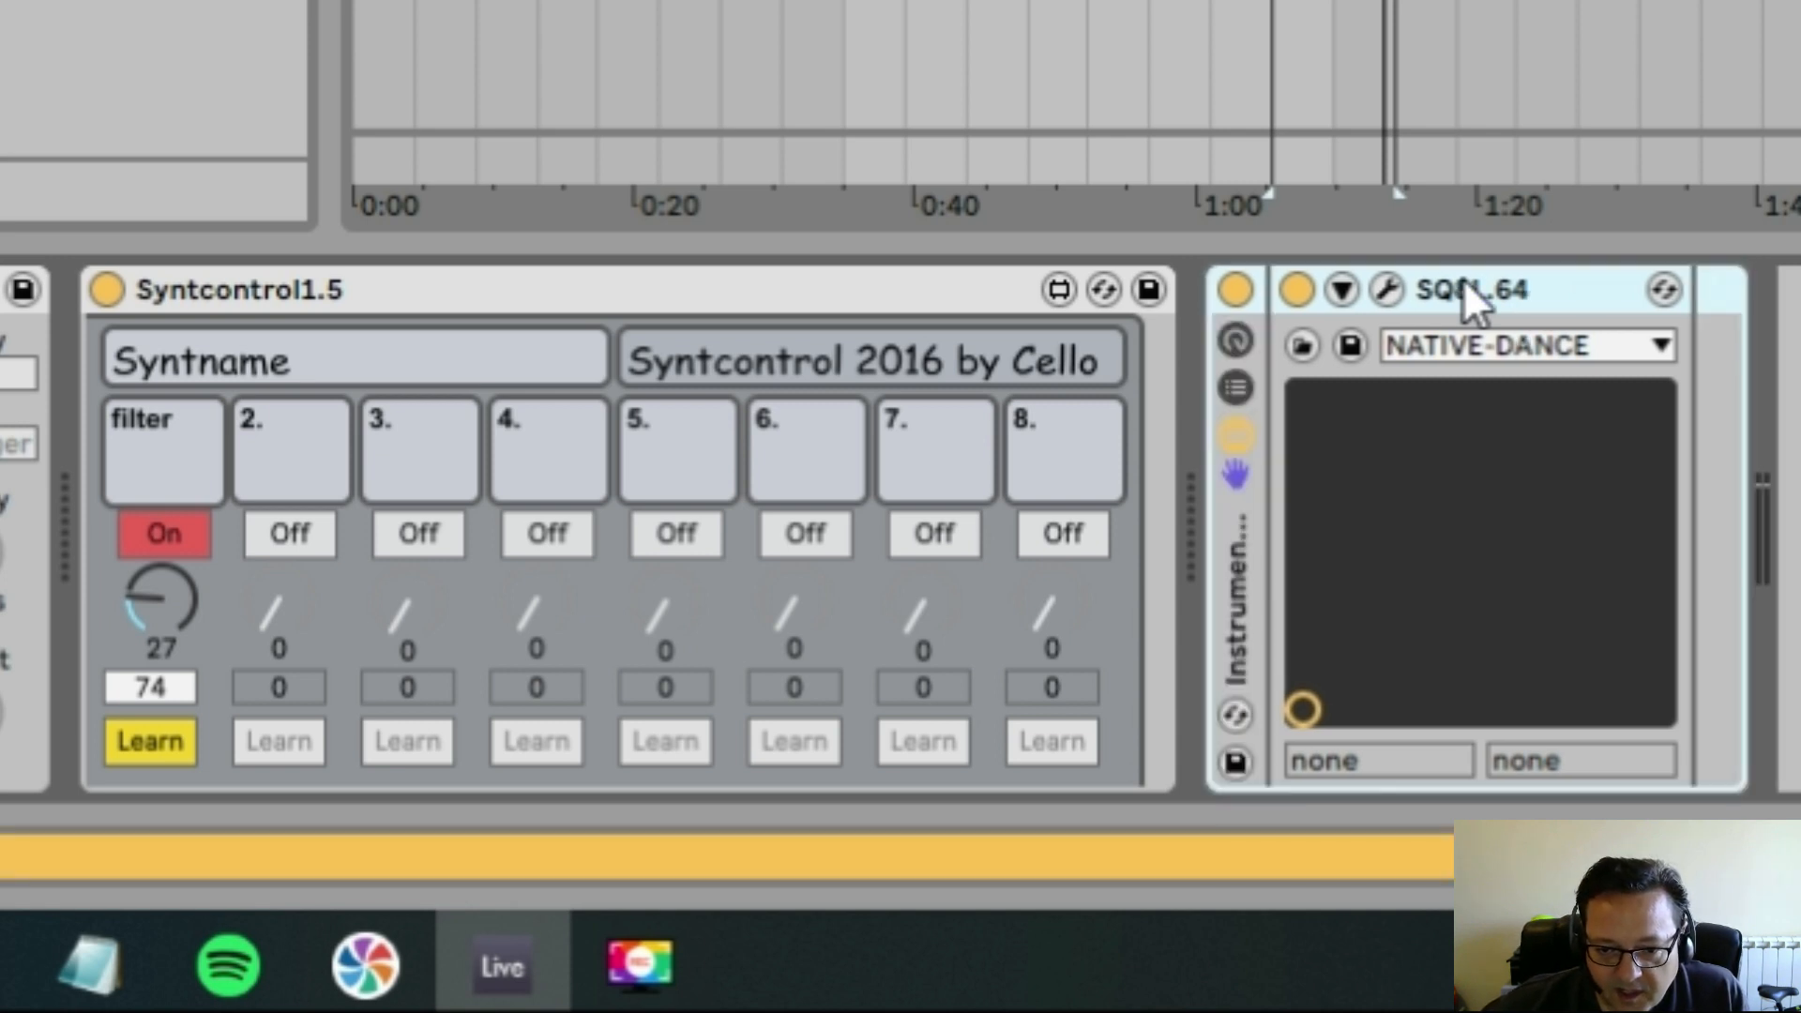
pyautogui.moveTo(1240, 614)
pyautogui.write('SQ8L Au')
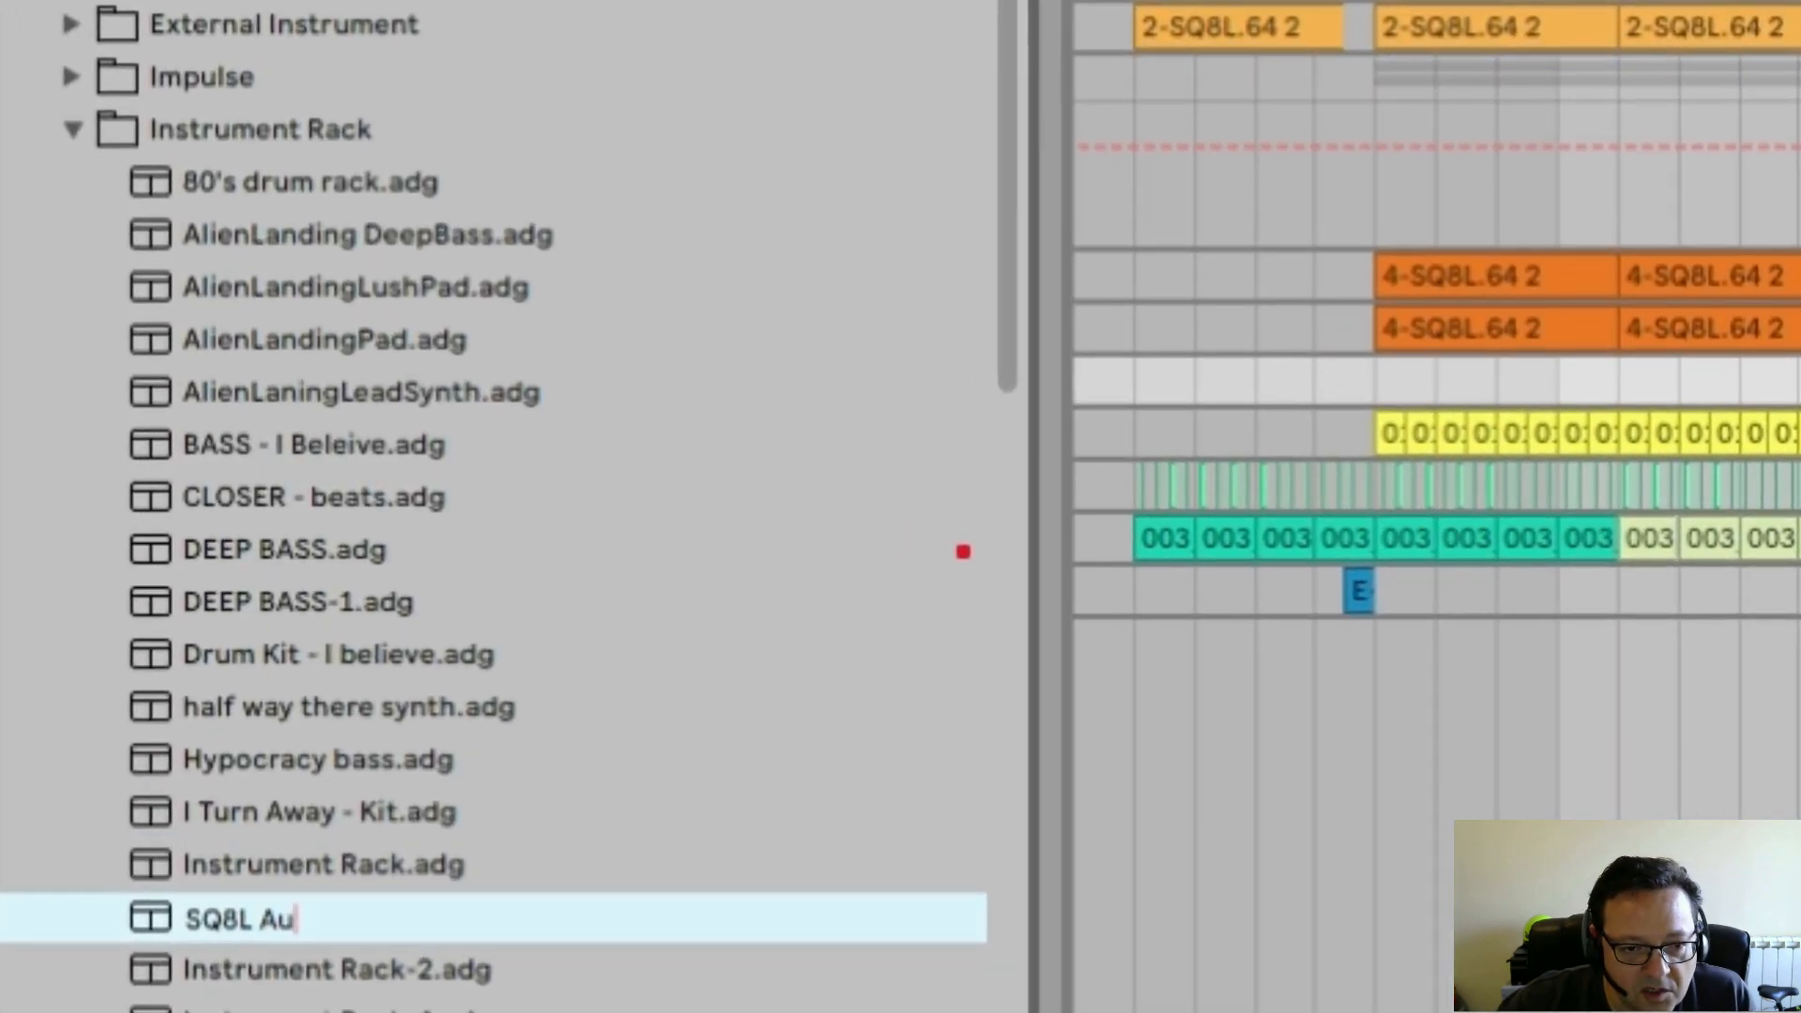
pyautogui.write('toa')
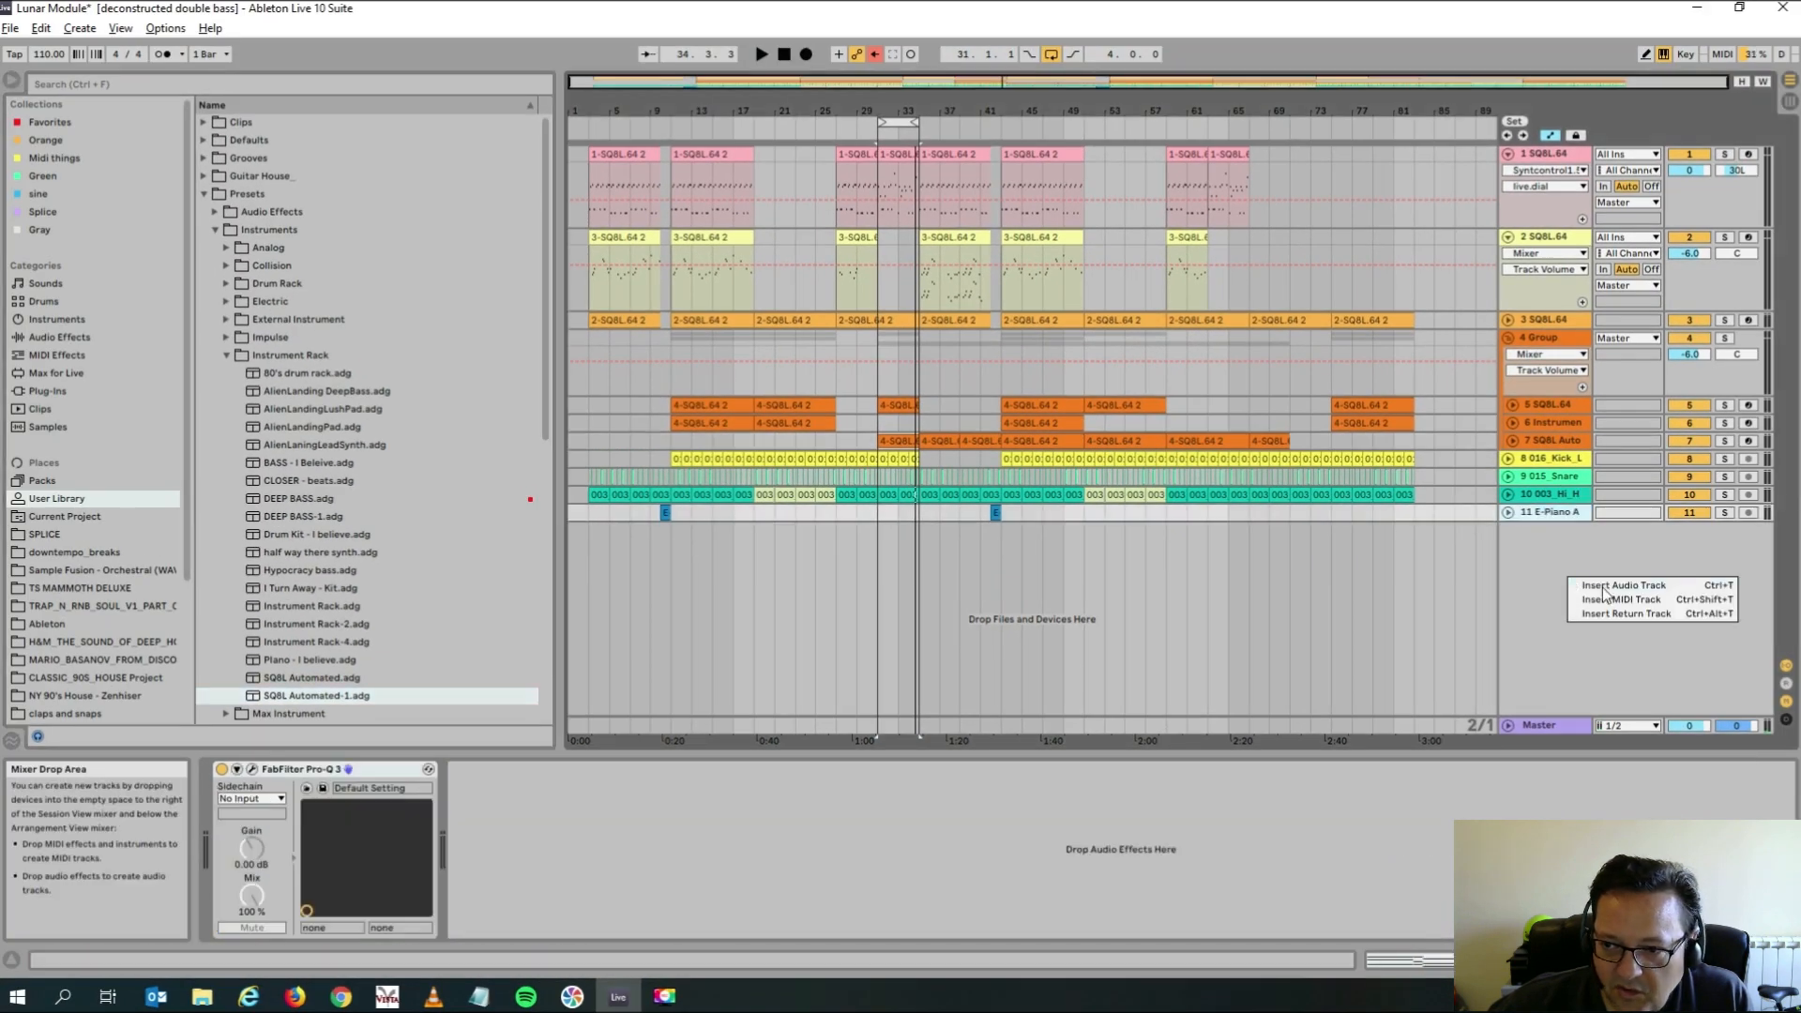
# Insert a MIDI track and load SQ8L Automated-1.adg onto it.
pyautogui.click(1620, 598)
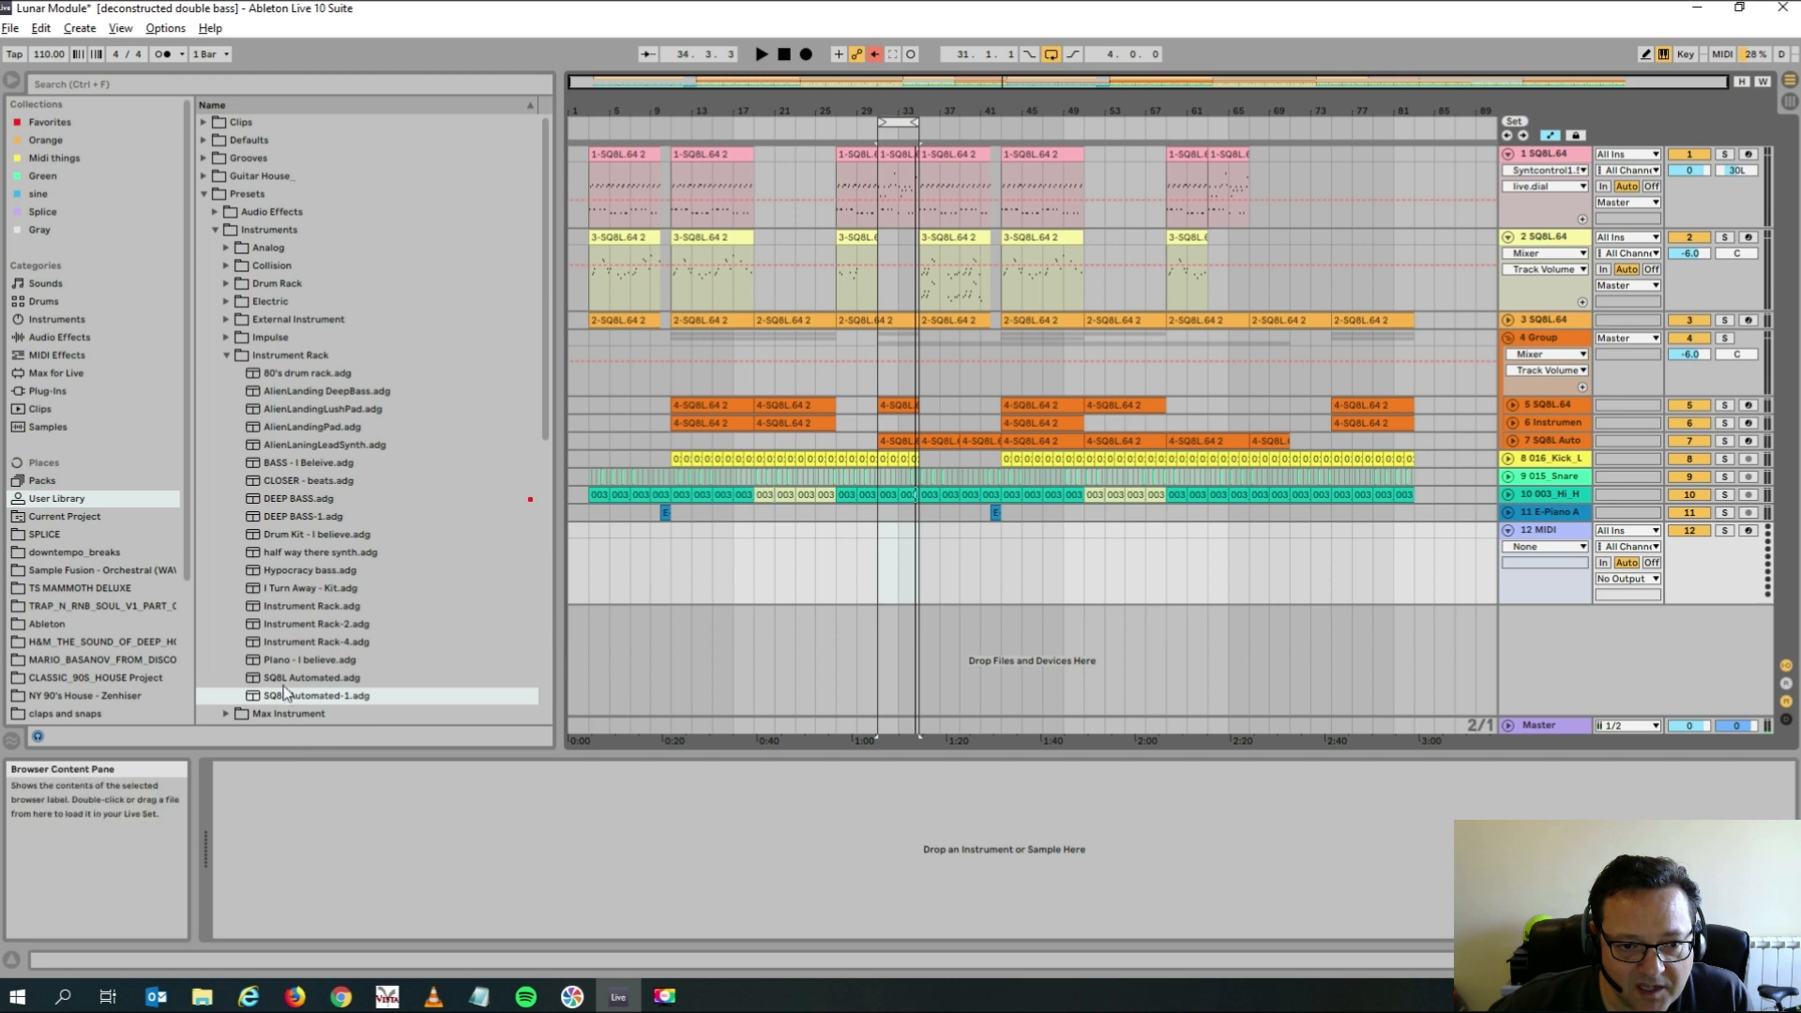
pyautogui.click(317, 695)
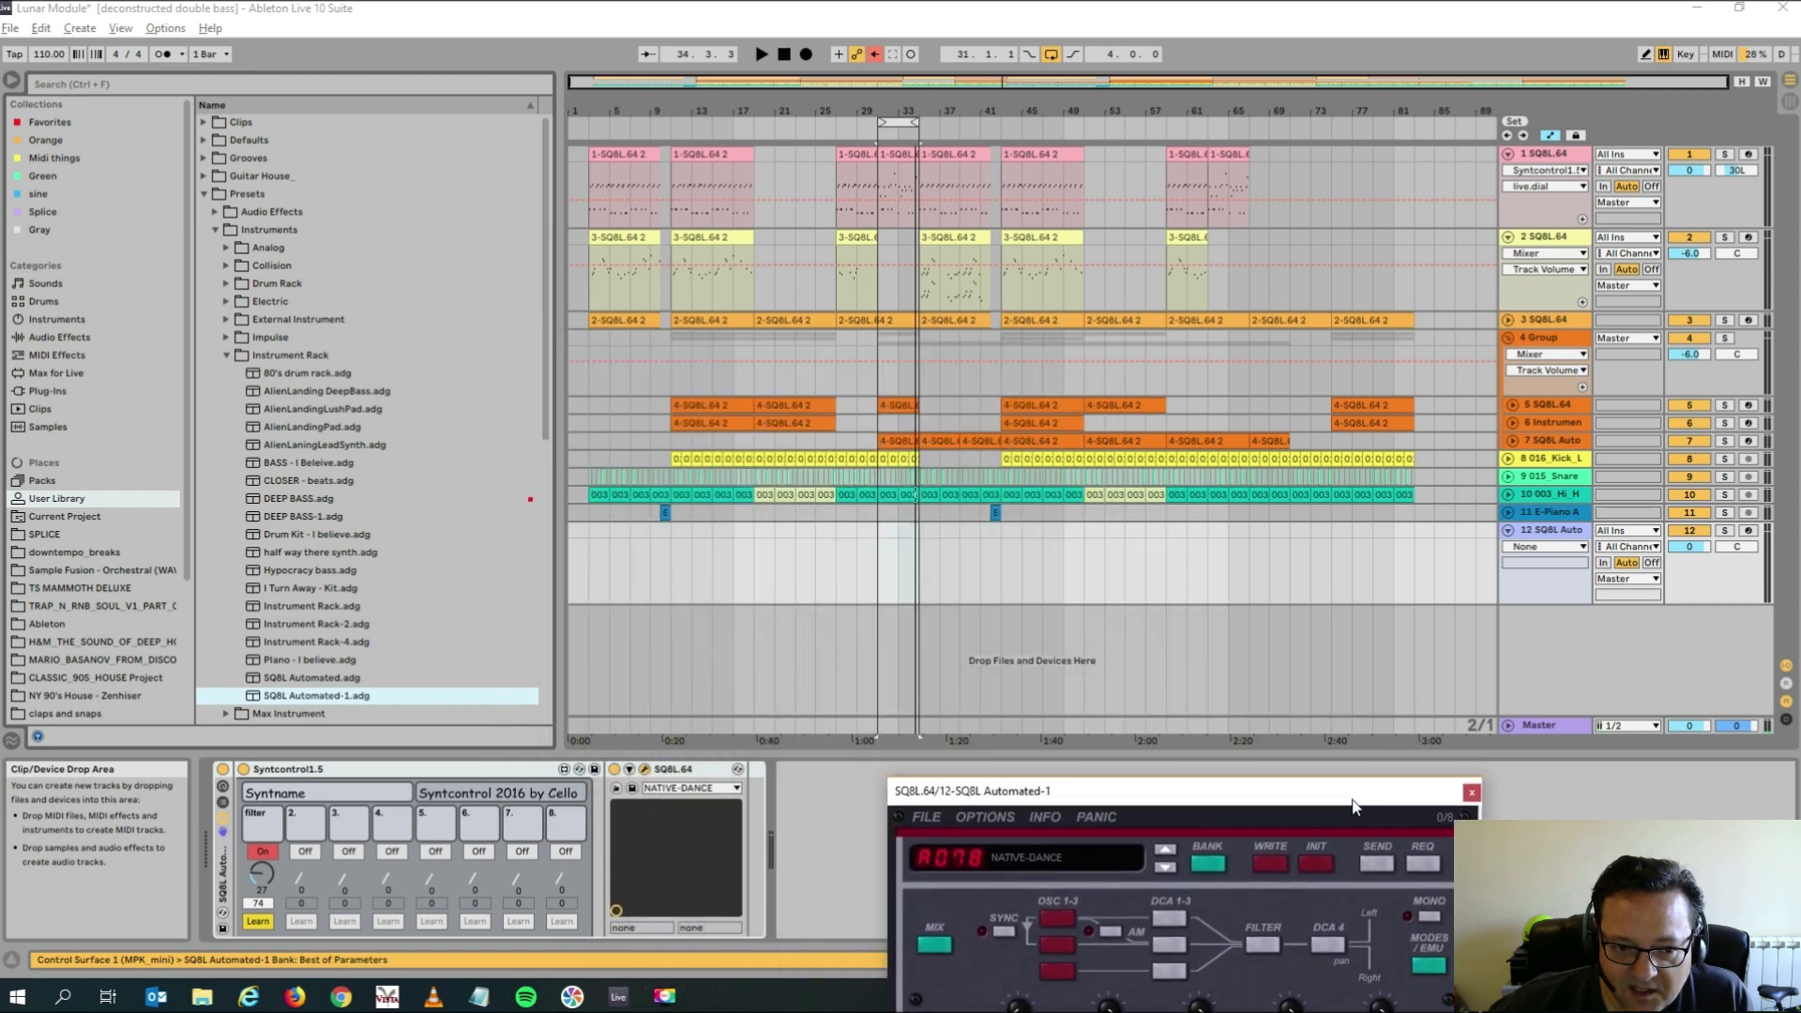
pyautogui.click(675, 768)
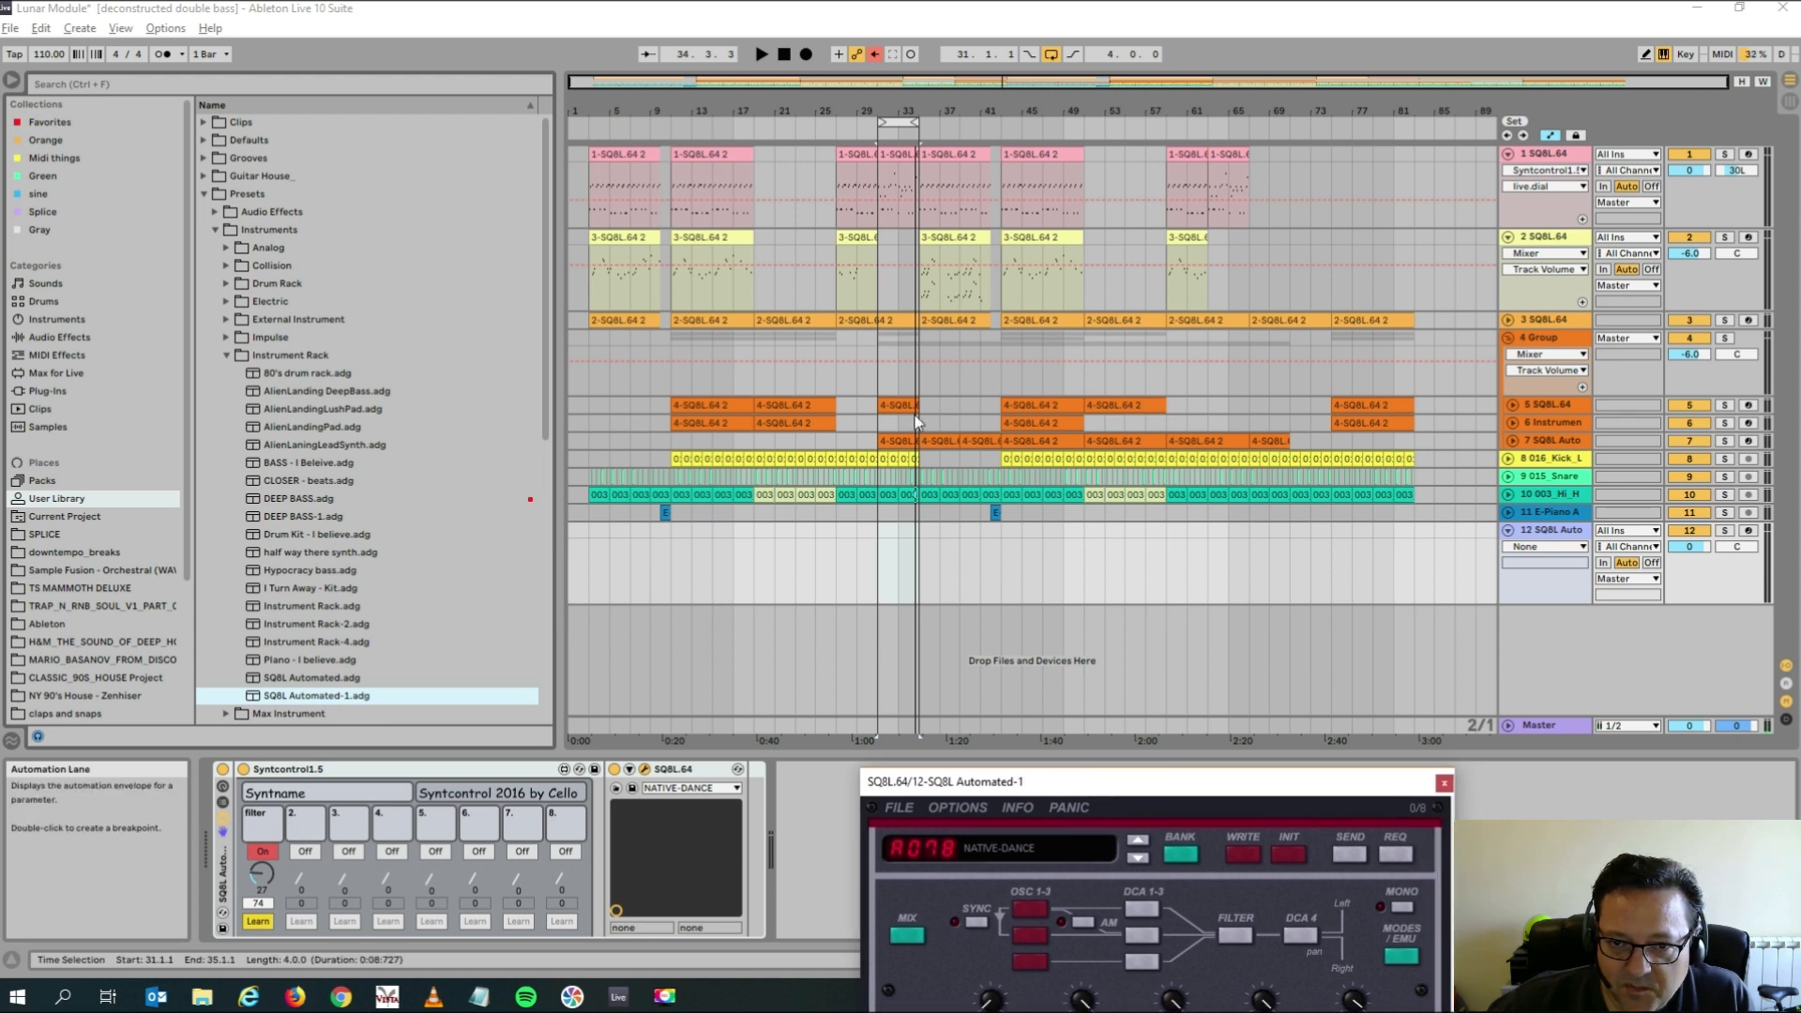
pyautogui.moveTo(881, 262)
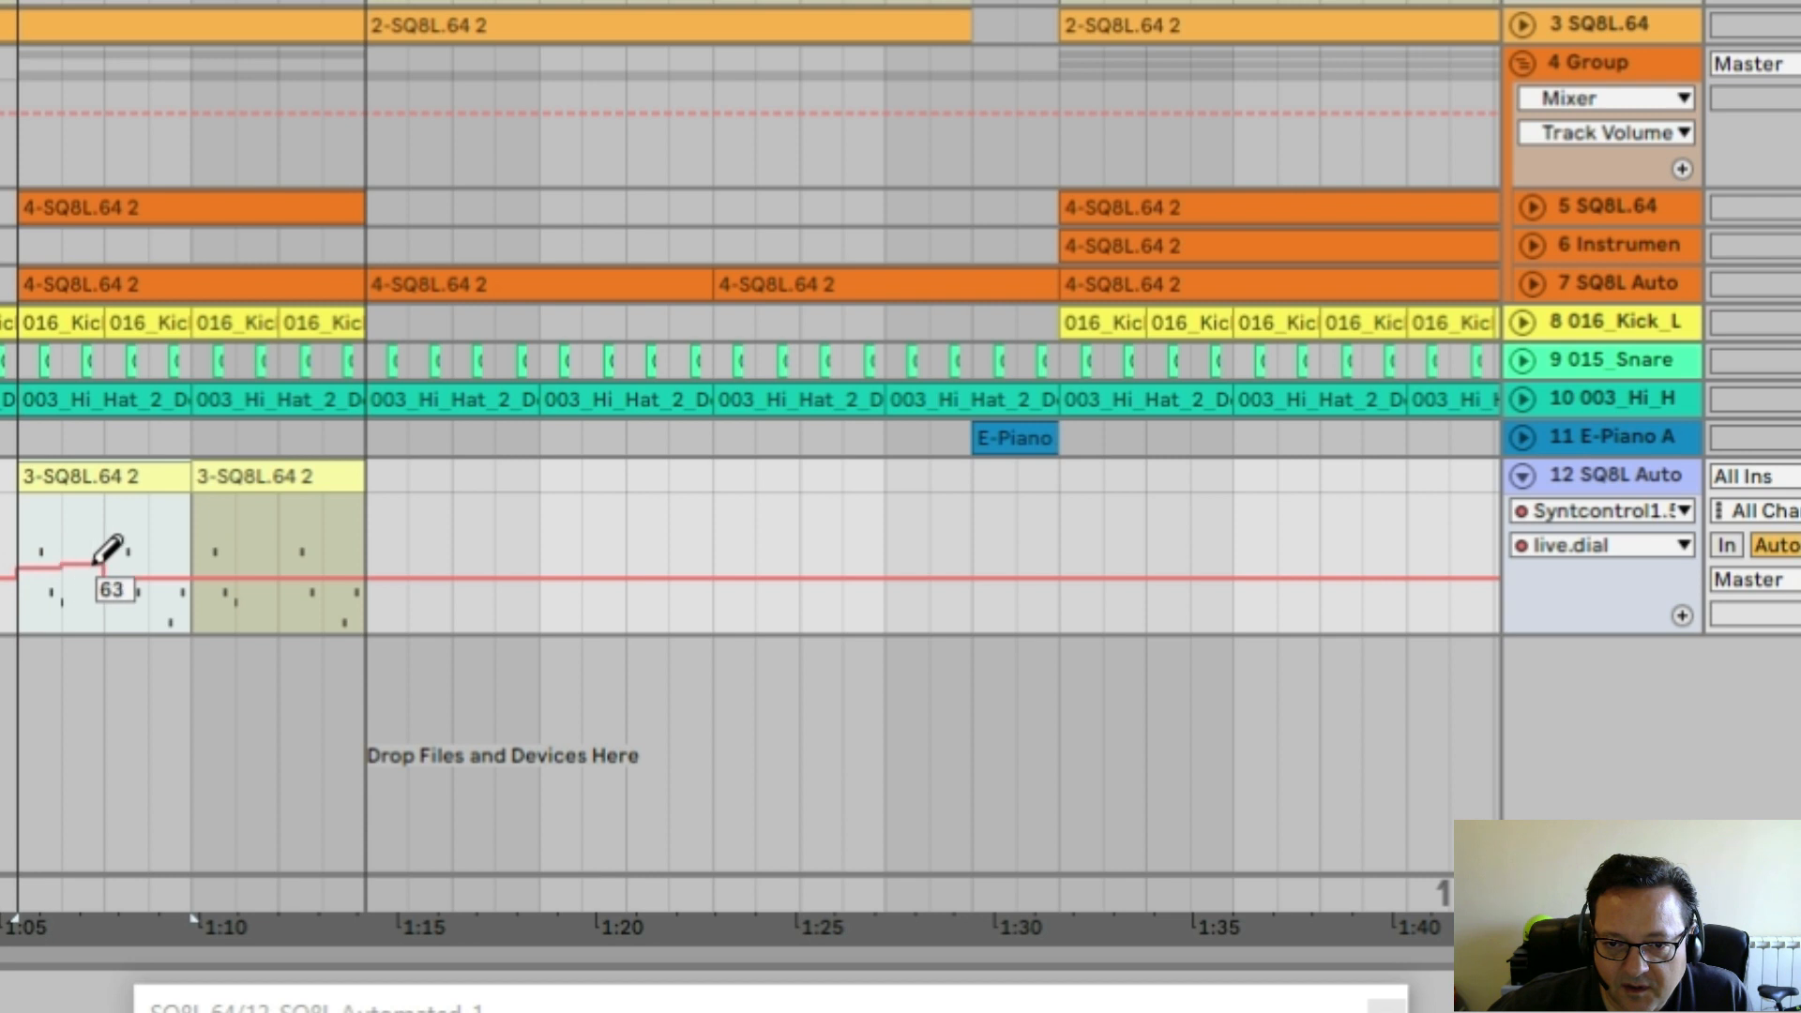
# Draw stepped live.dial automation on track 12 at roughly 63, 70, 63 and 57.
pyautogui.moveTo(109, 549); pyautogui.dragTo(270, 542)
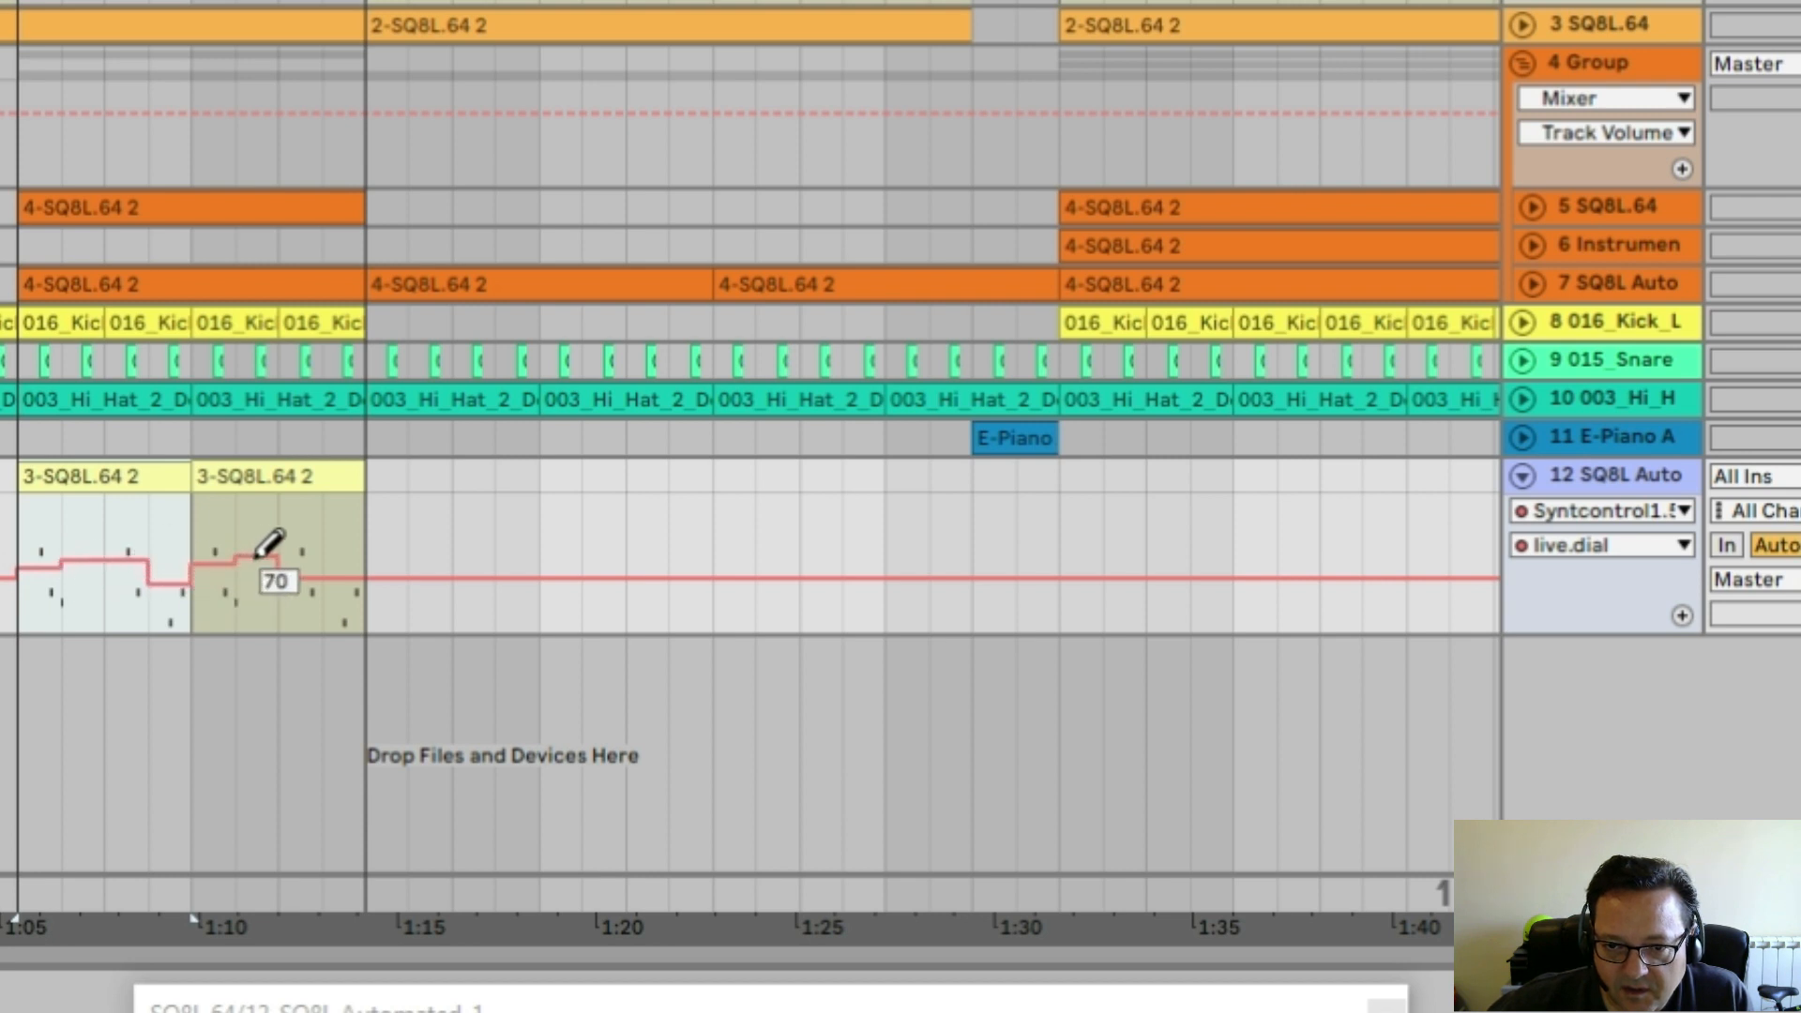
pyautogui.moveTo(265, 562); pyautogui.dragTo(230, 546)
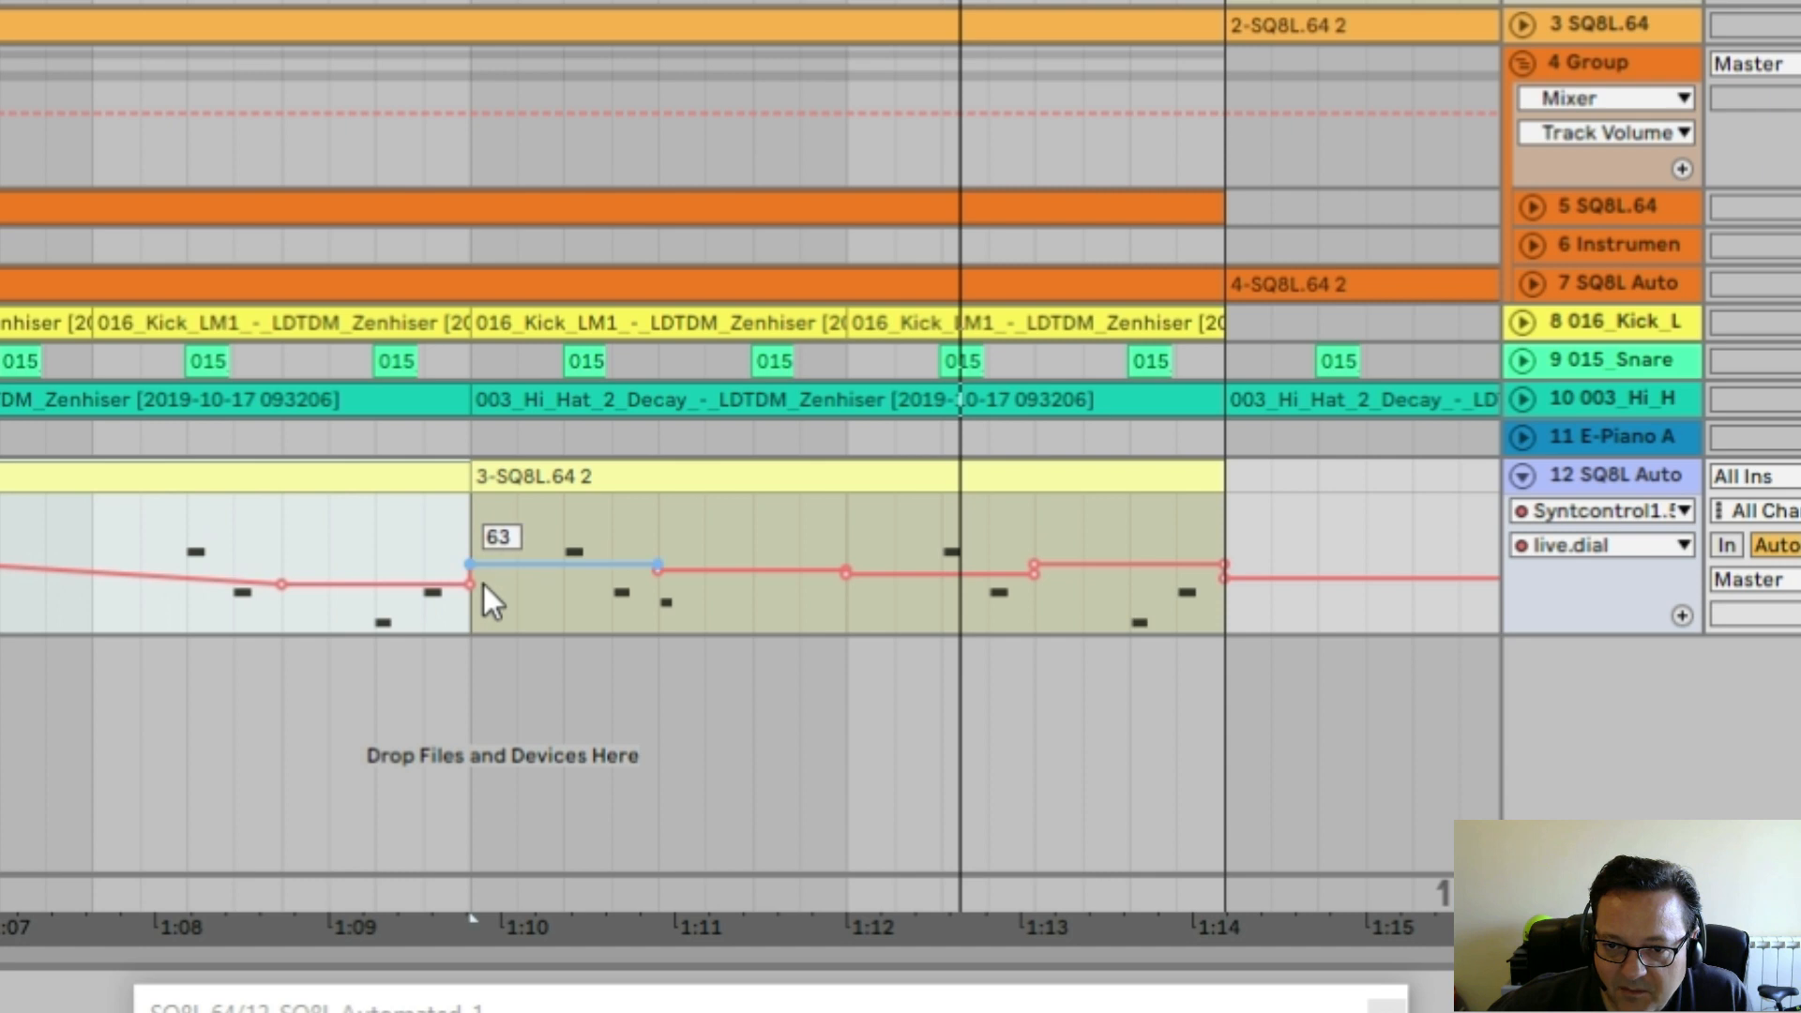
pyautogui.moveTo(471, 565); pyautogui.dragTo(656, 569)
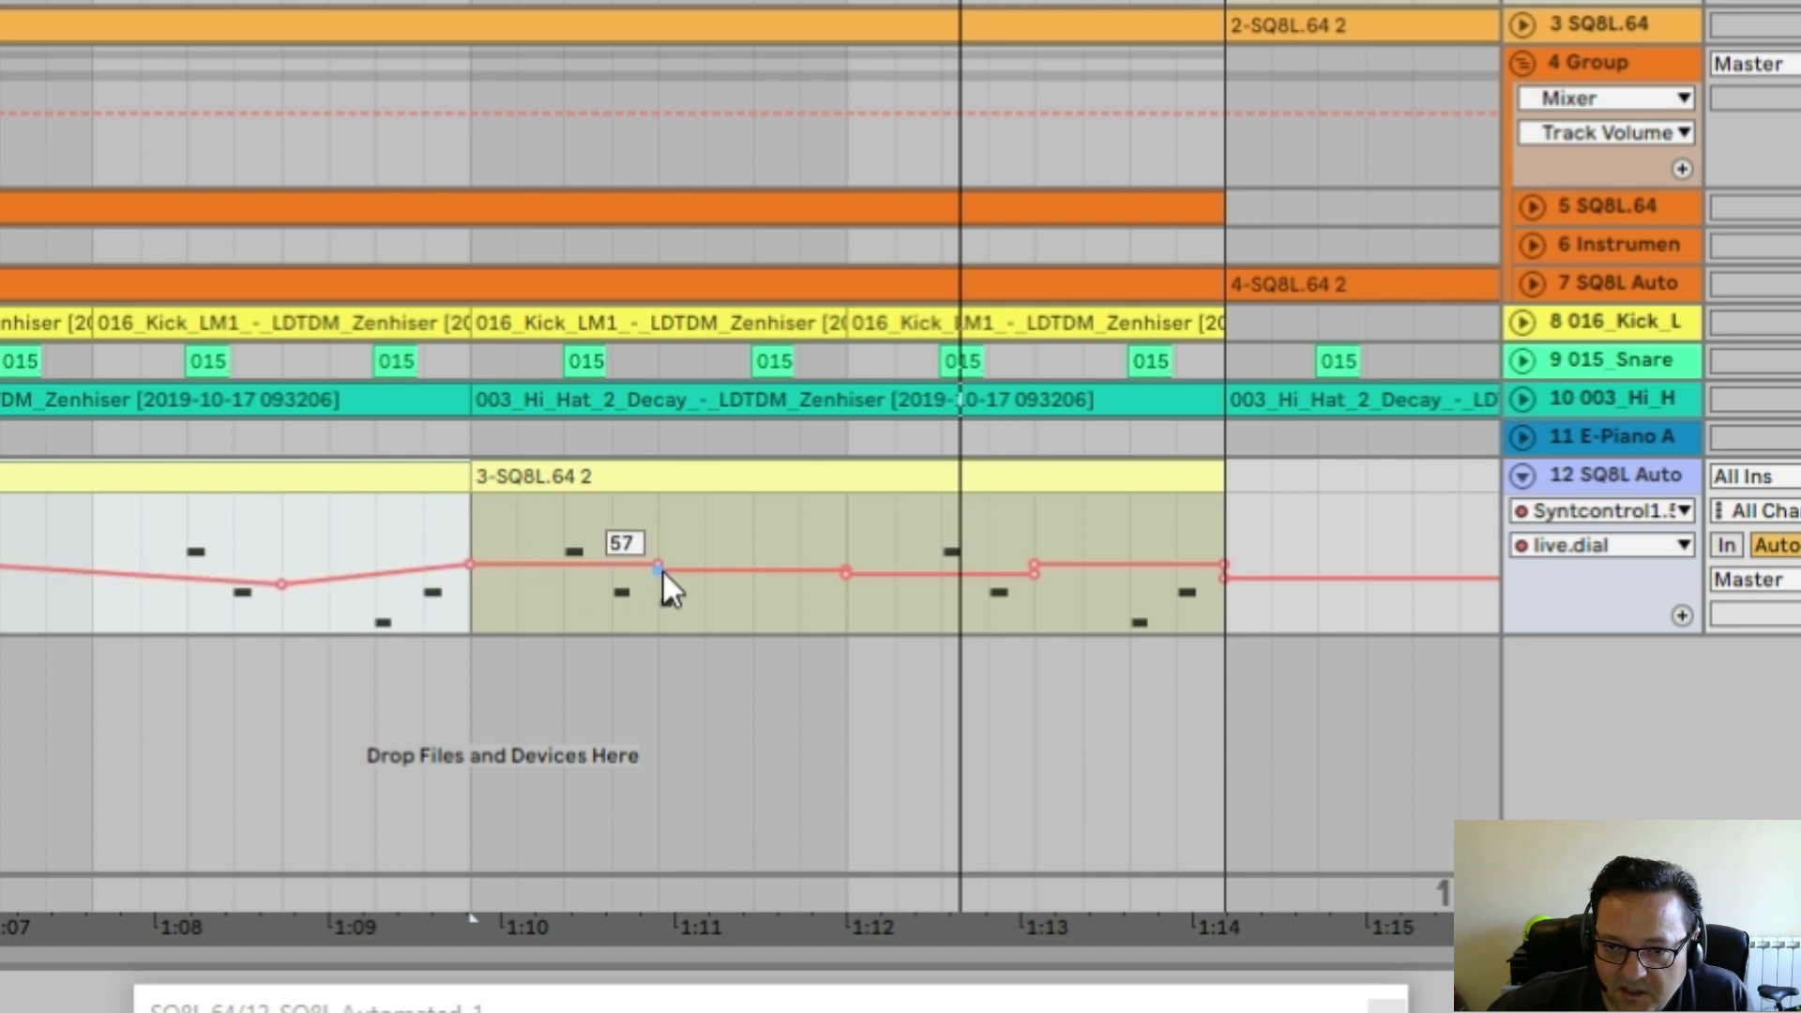
pyautogui.moveTo(654, 572); pyautogui.dragTo(1032, 567)
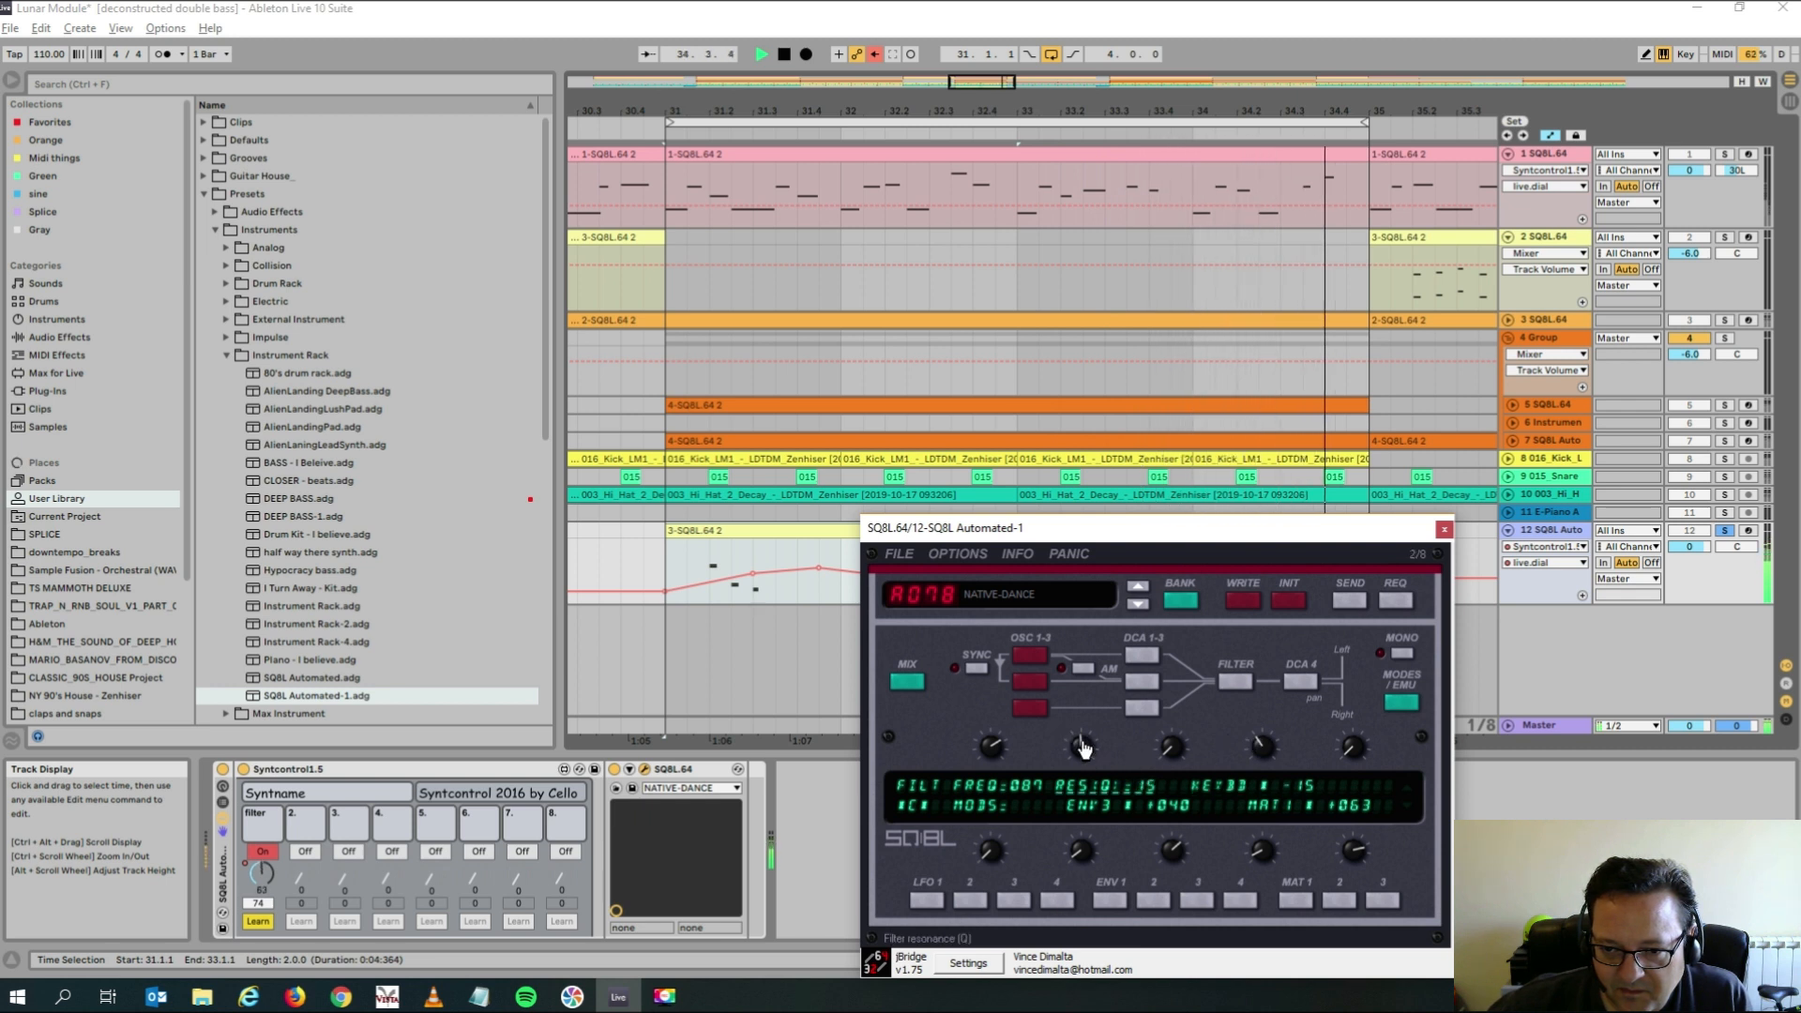
# Nudge SQ8L's filter resonance knob and close the SQ8L editor window.
pyautogui.moveTo(1083, 747); pyautogui.dragTo(1083, 741)
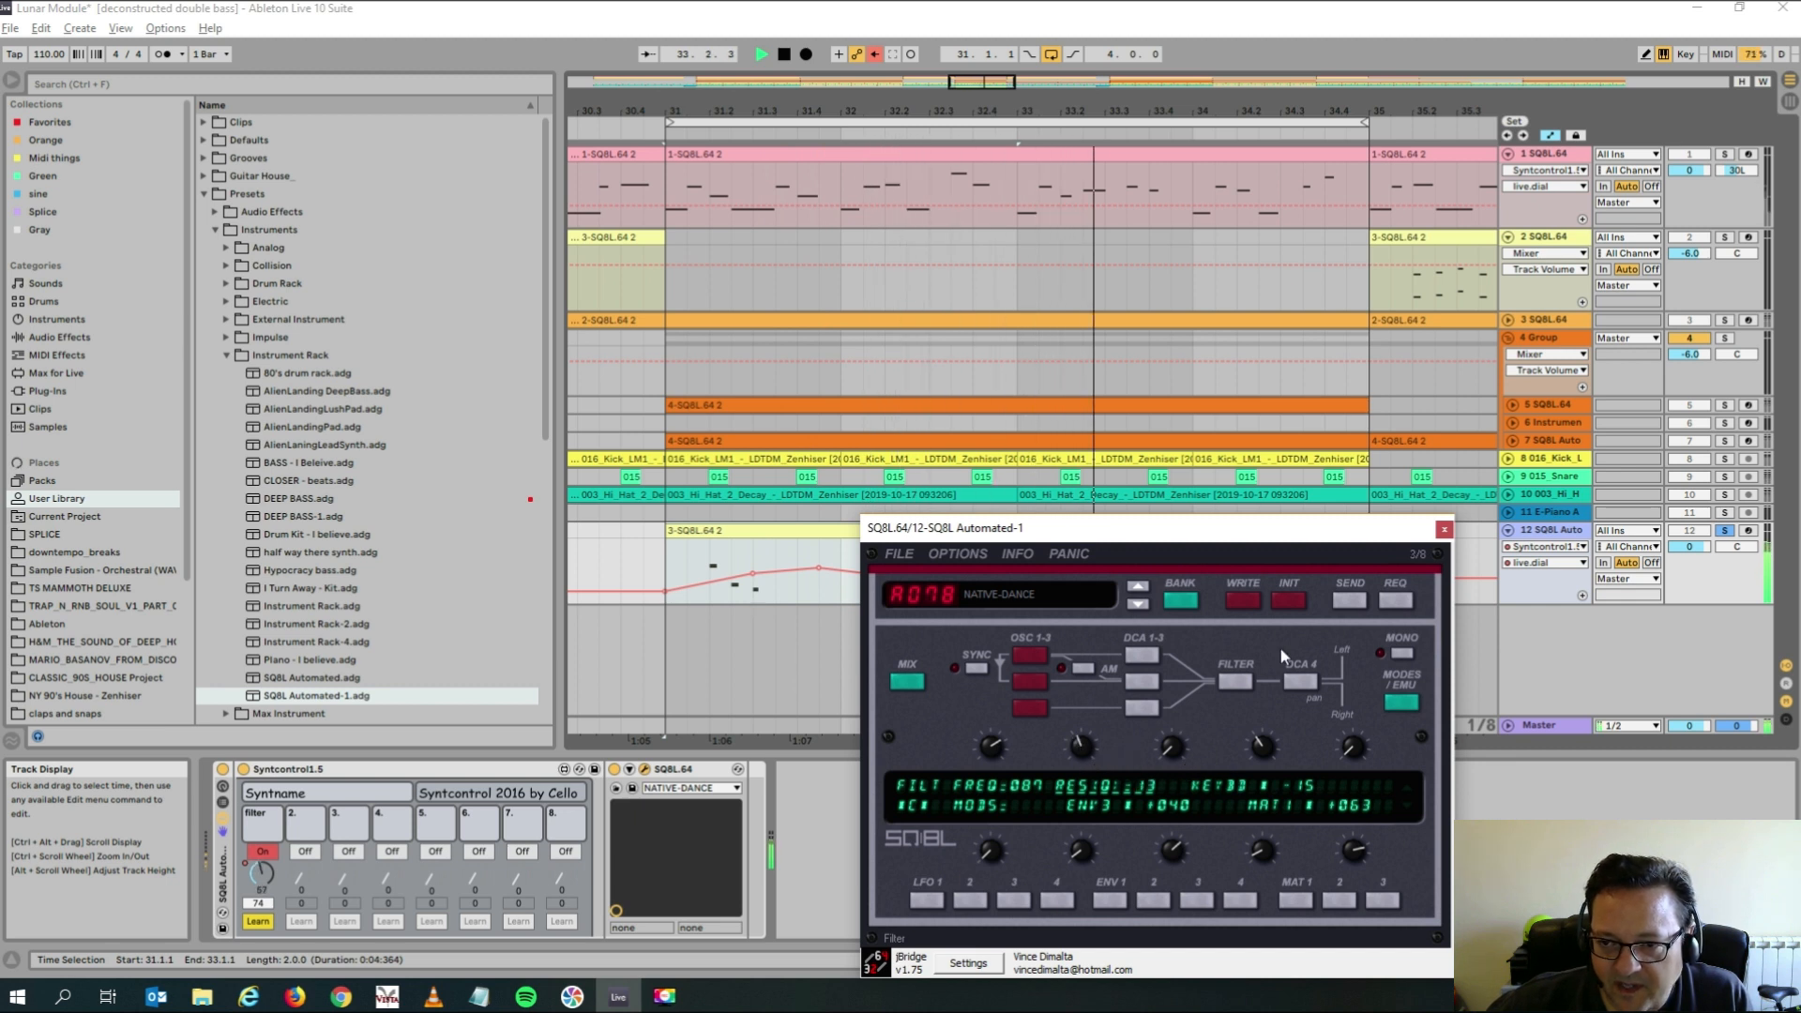
pyautogui.click(1443, 528)
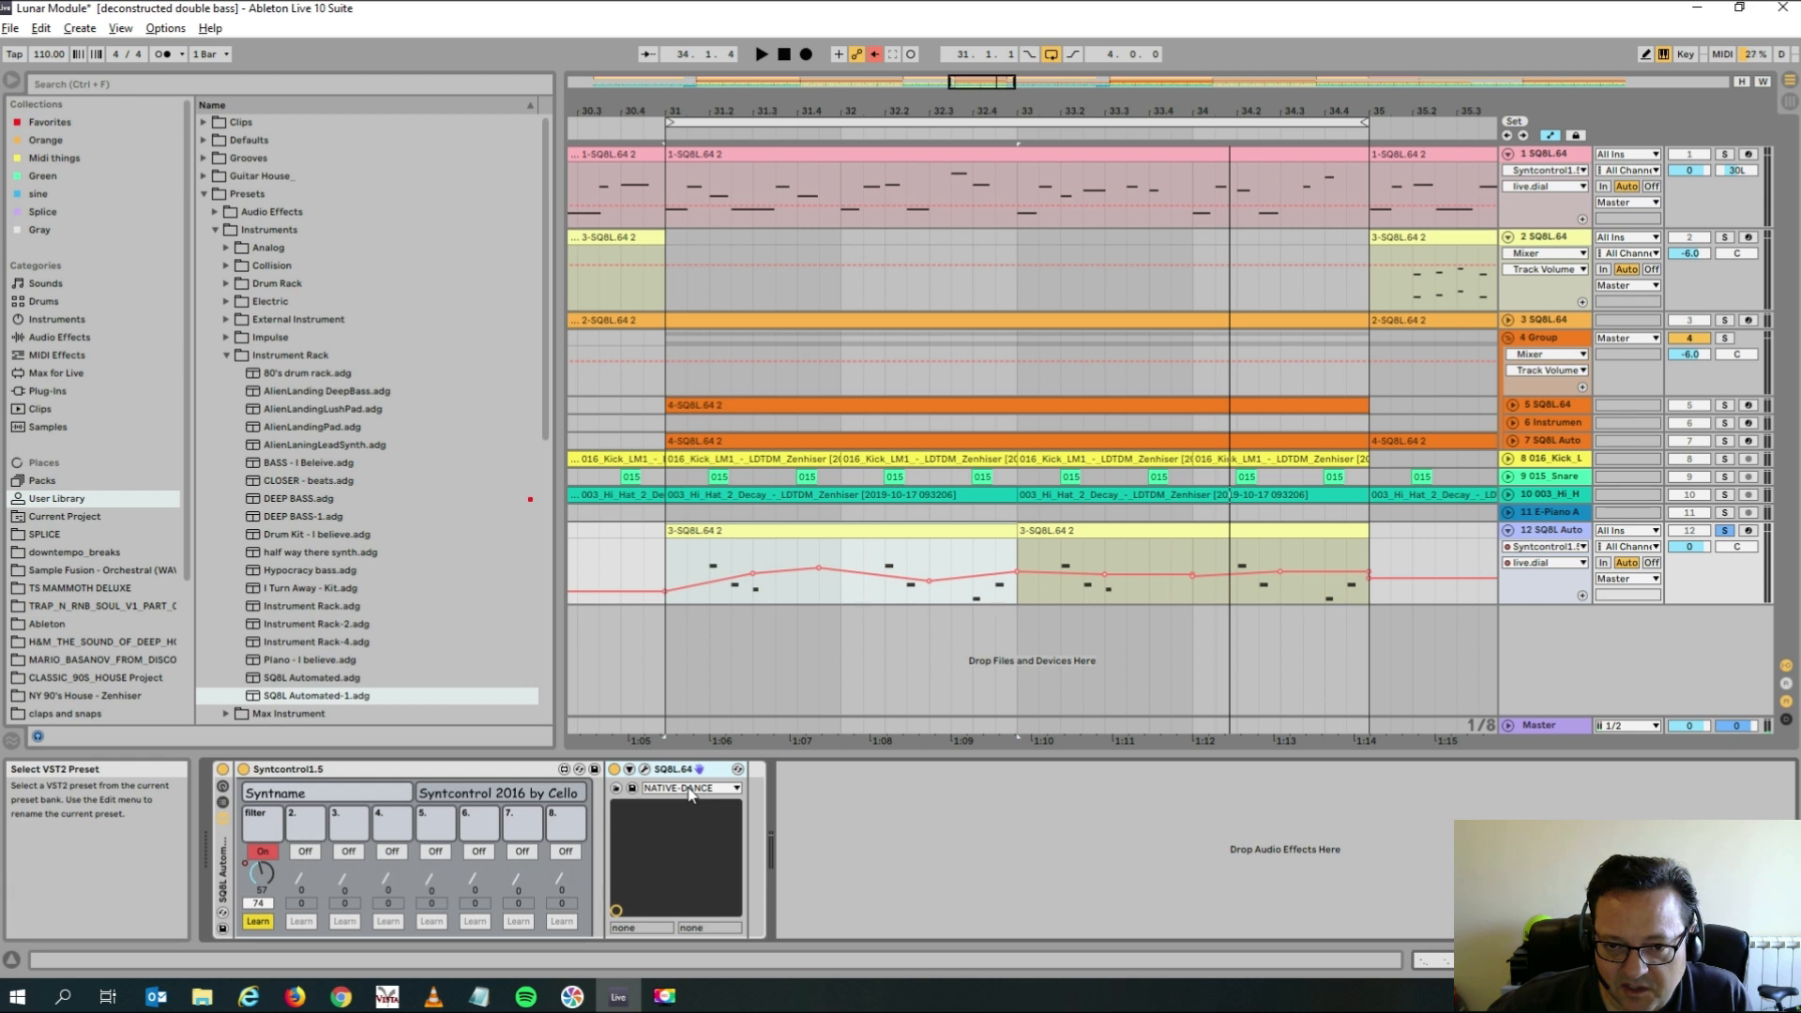
# Switch SQ8L's preset to SPACE-NOISE, then reopen the preset list for SYNBAD.
pyautogui.click(690, 788)
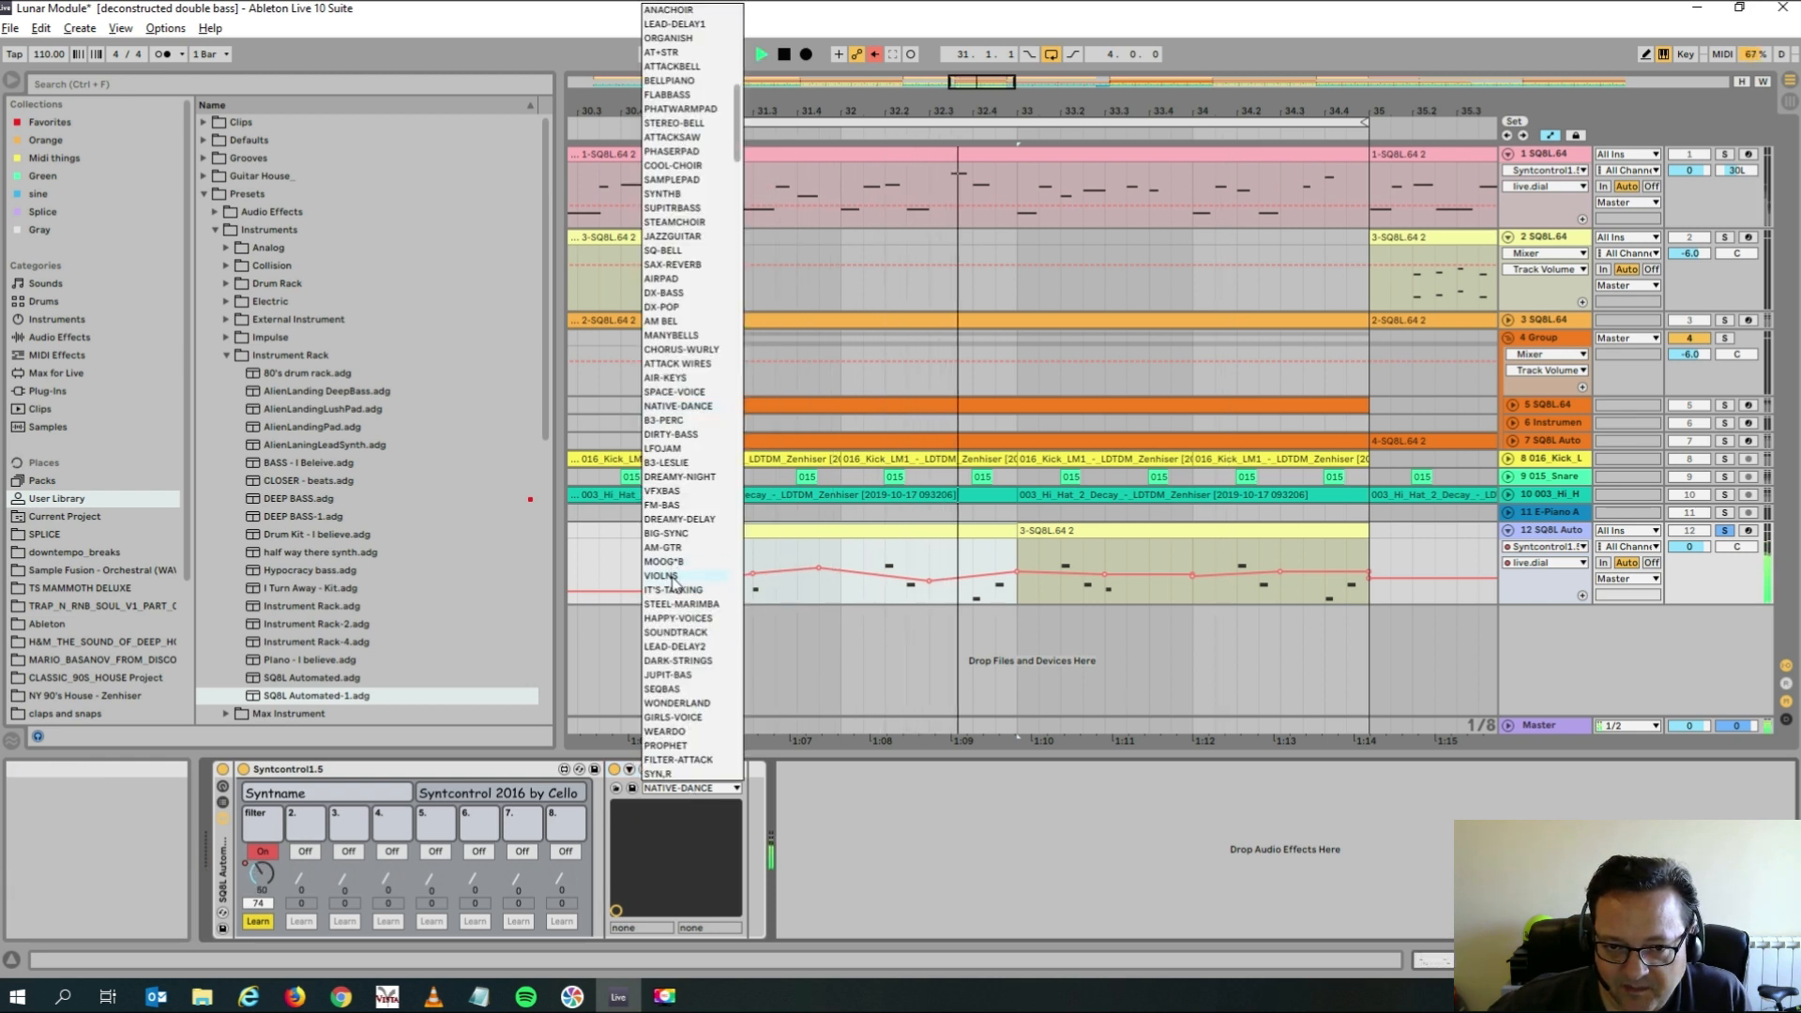
pyautogui.click(667, 575)
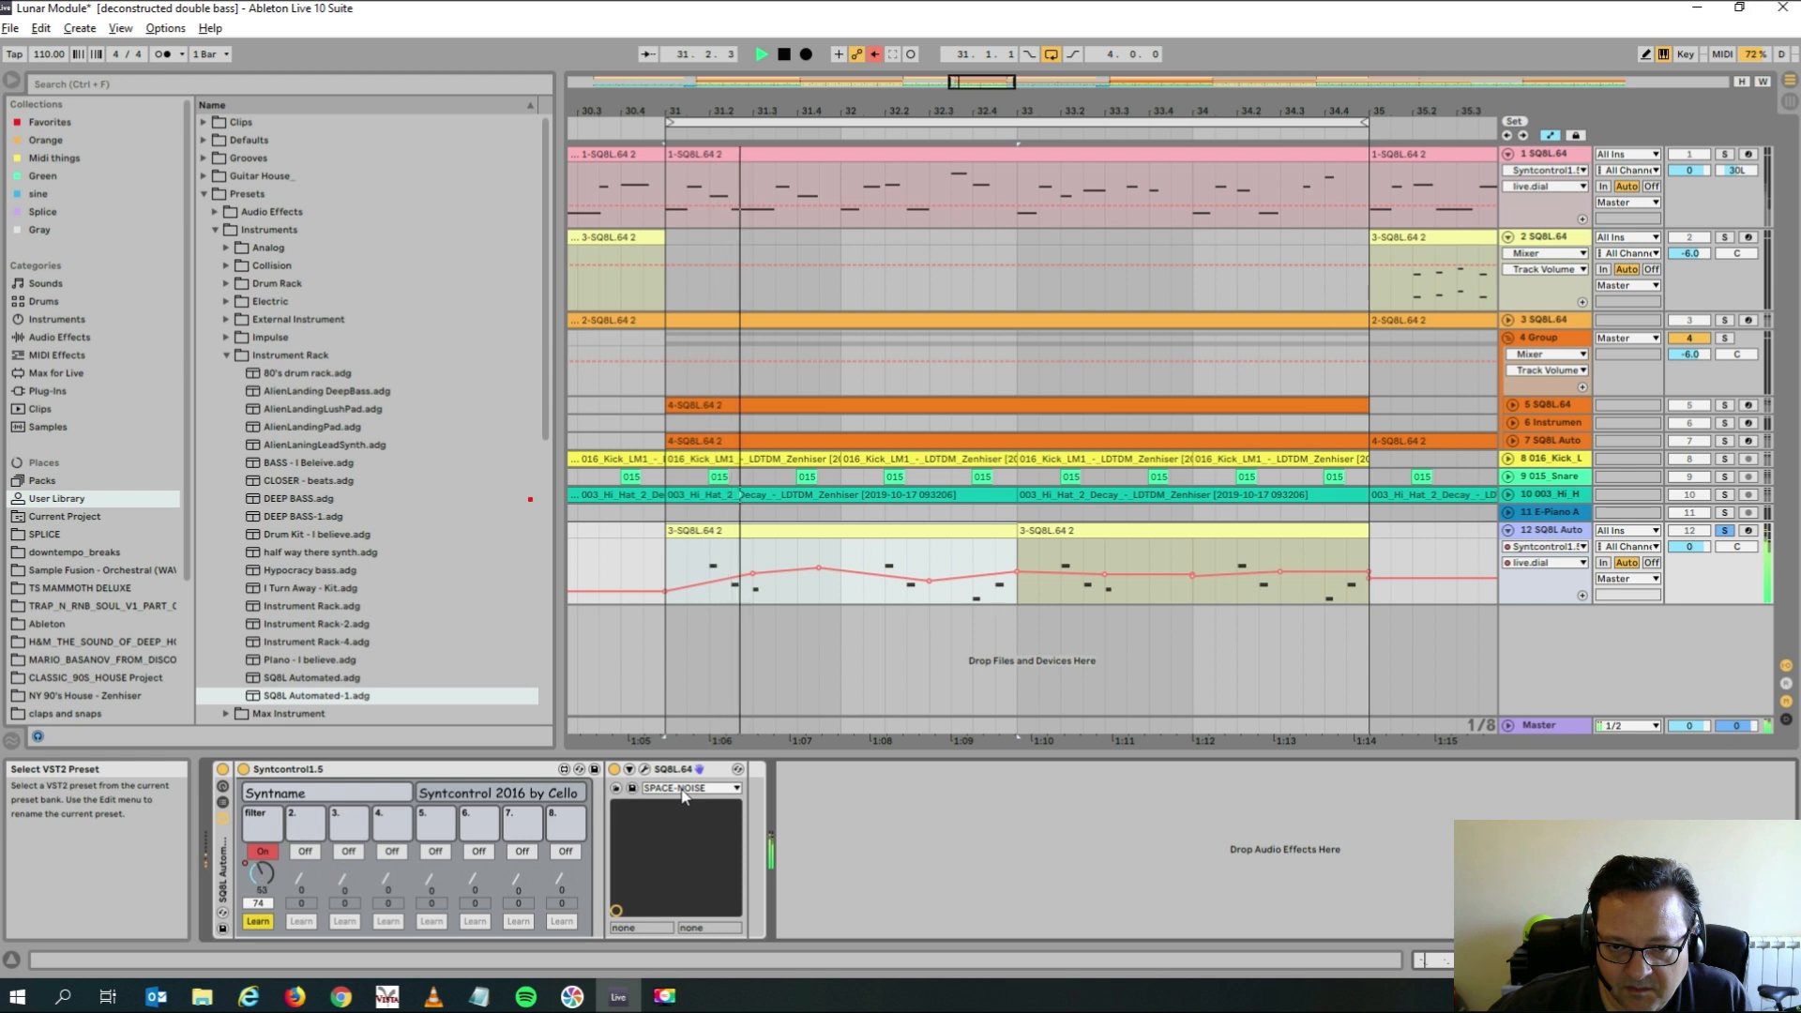
pyautogui.click(687, 788)
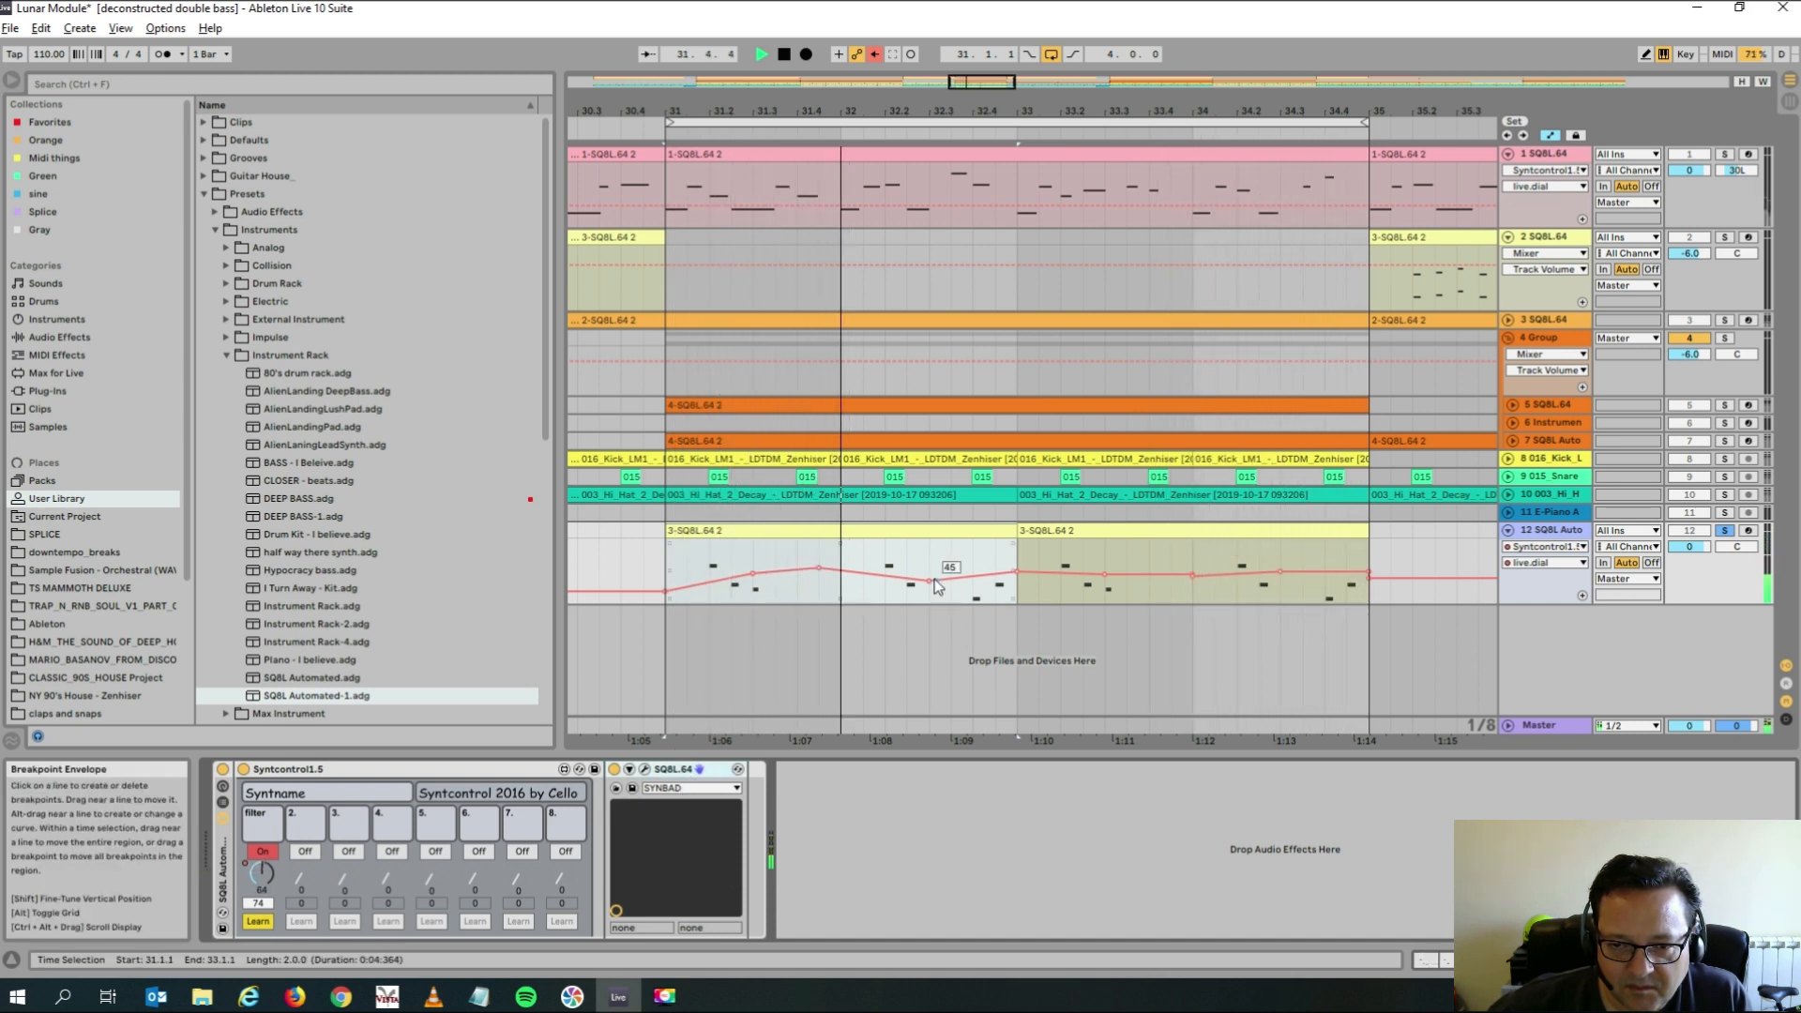
# Move track 12's filter breakpoints to 45 and 57, then Alt+Tab away.
pyautogui.moveTo(930, 580); pyautogui.dragTo(931, 585)
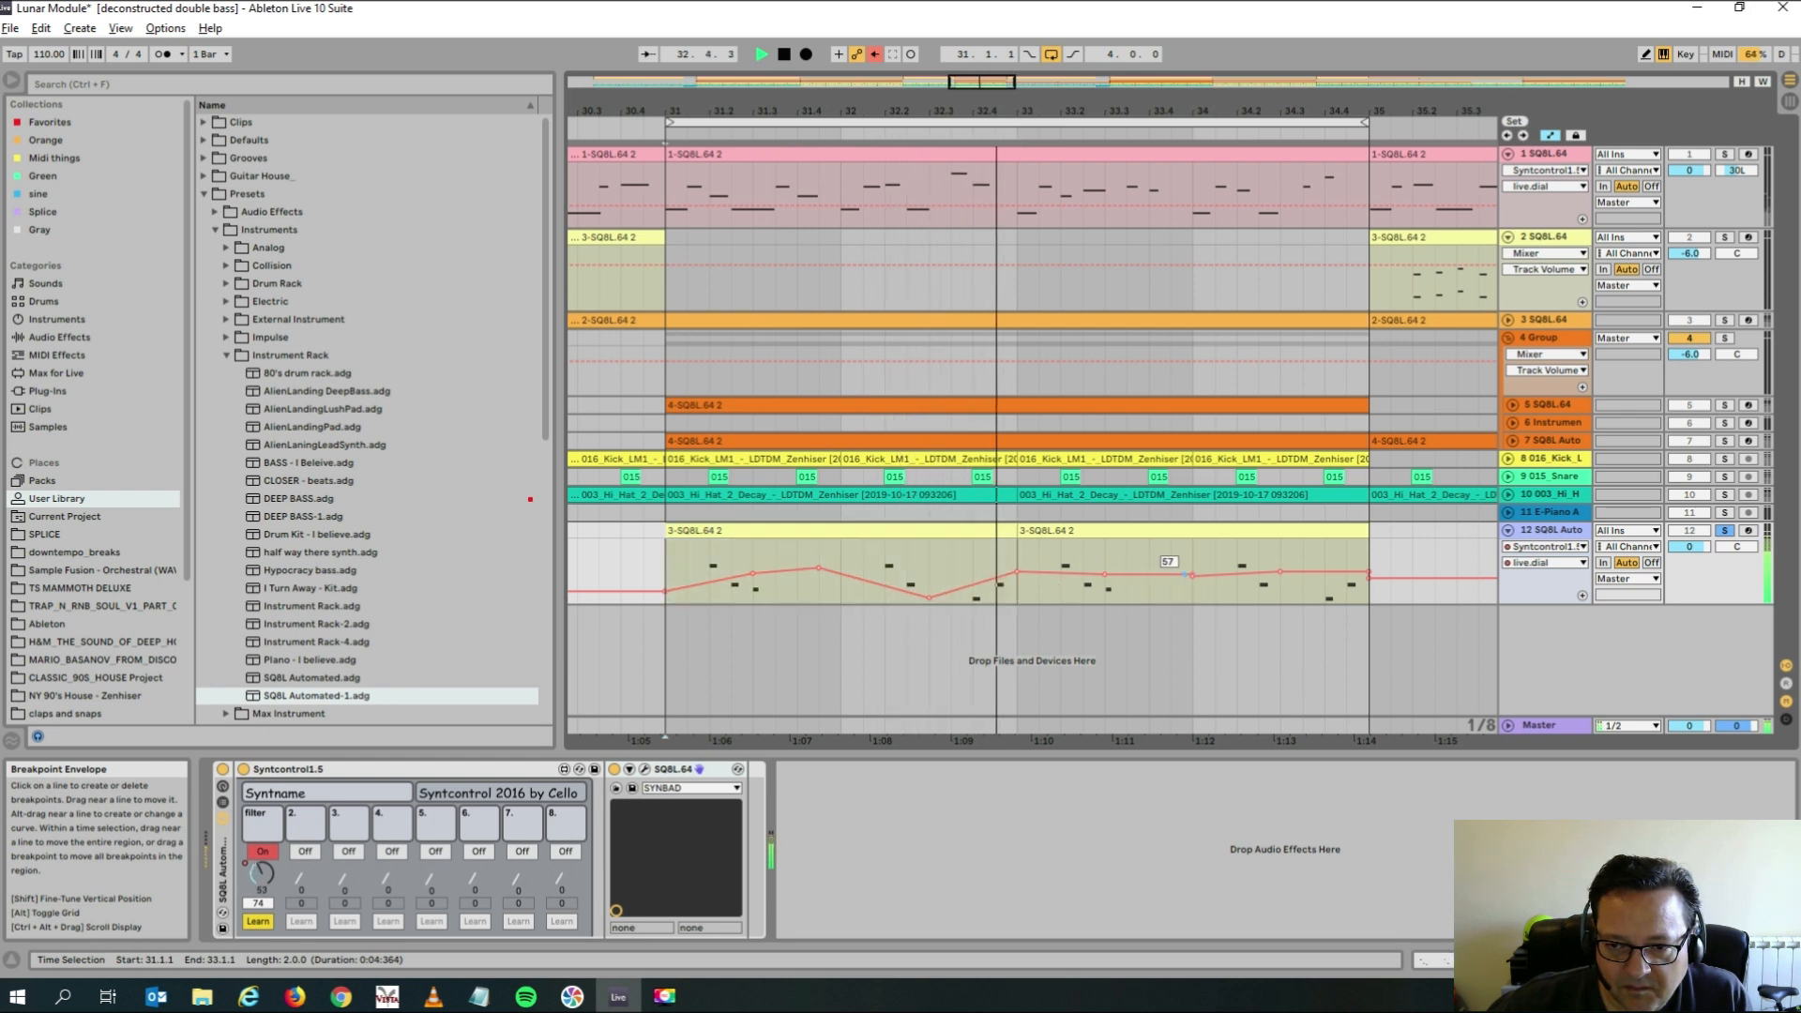
pyautogui.moveTo(1191, 572); pyautogui.dragTo(1191, 597)
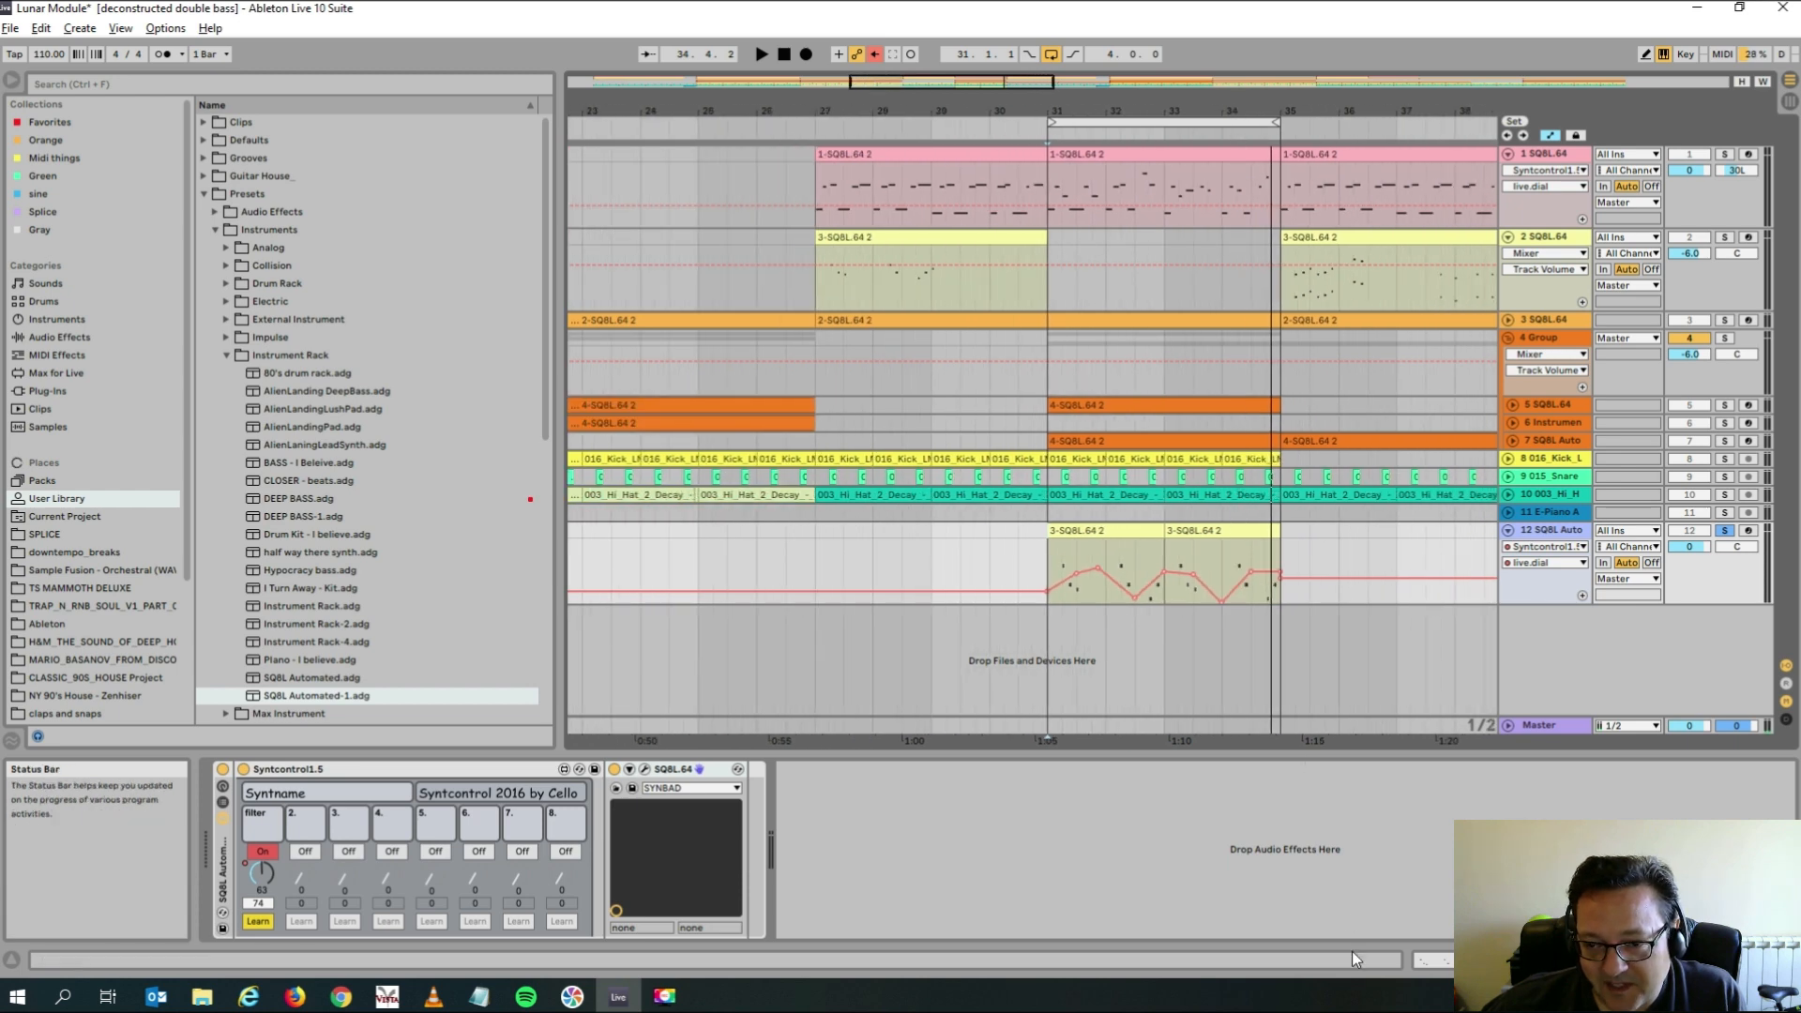
pyautogui.press('alt+tab')
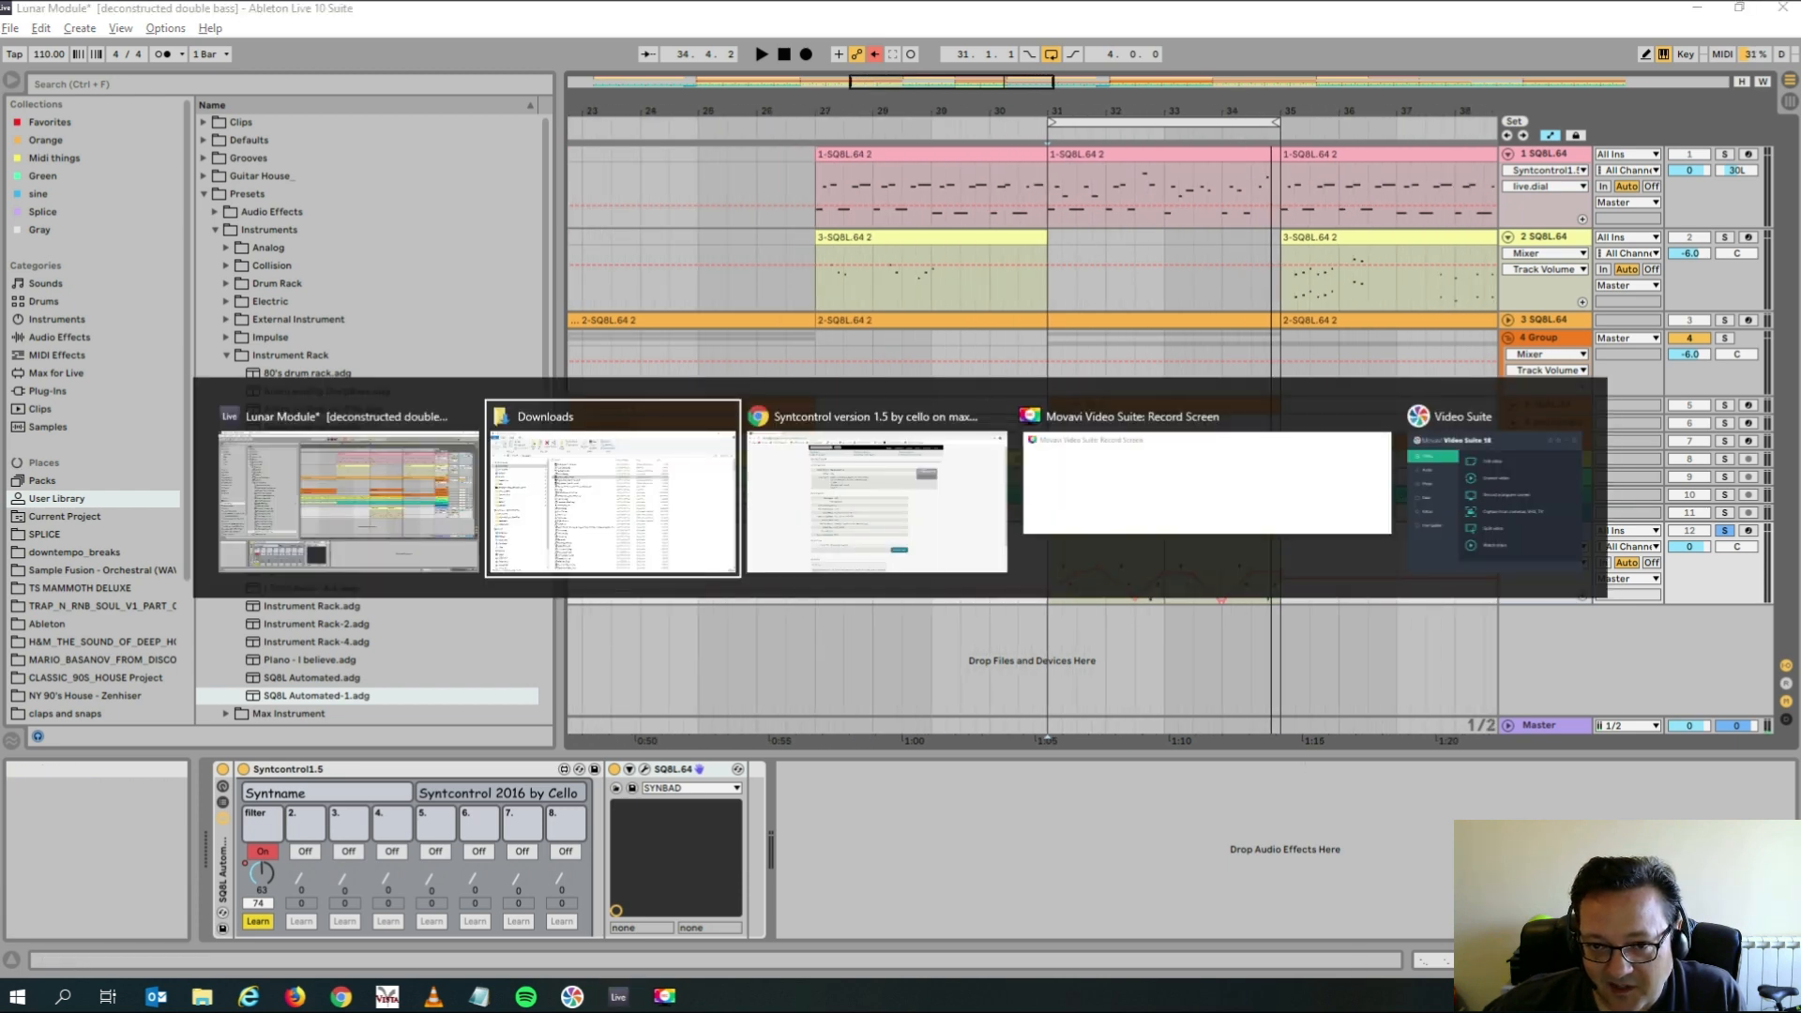